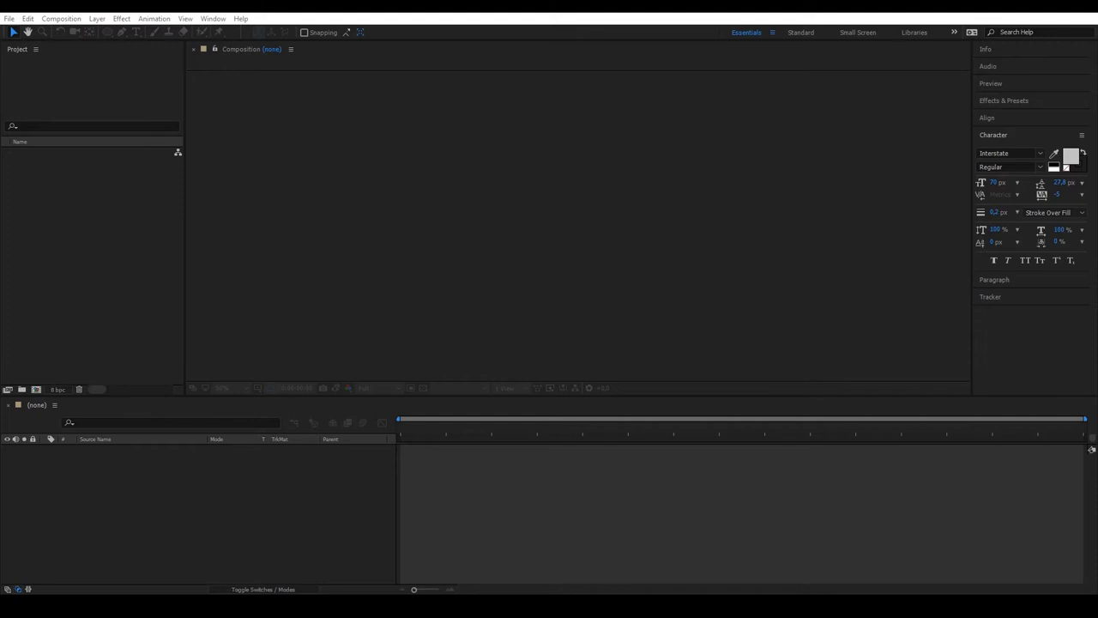
- Create a 700×700, 25 fps, 20-second composition named 'Central viewer'
left_click(86, 32)
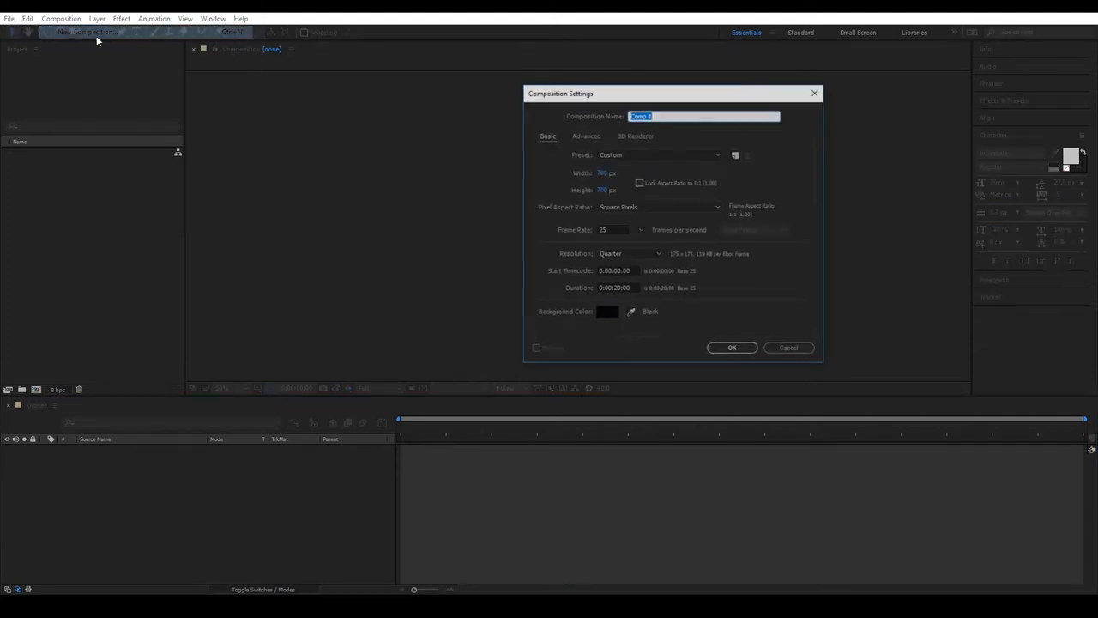
type("Central")
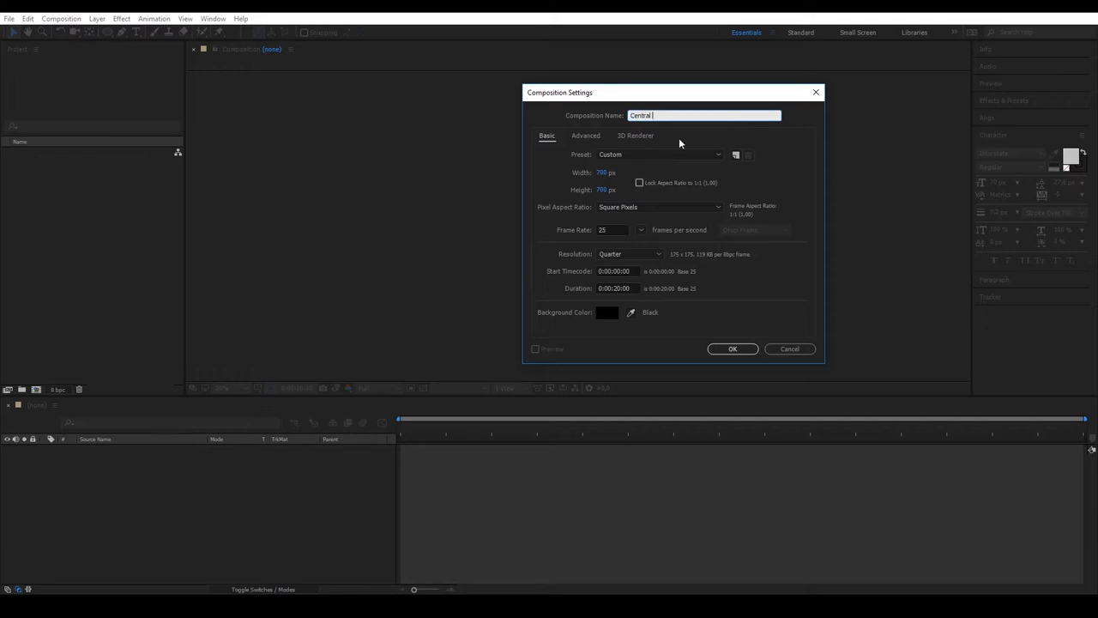
type("viewer")
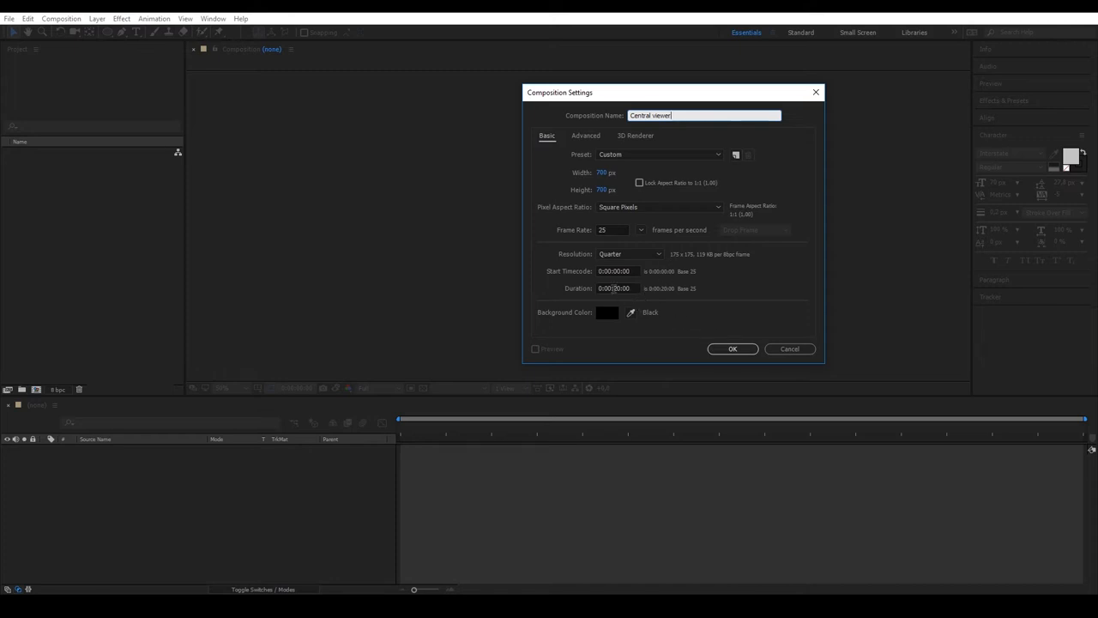
mouse_move(807, 291)
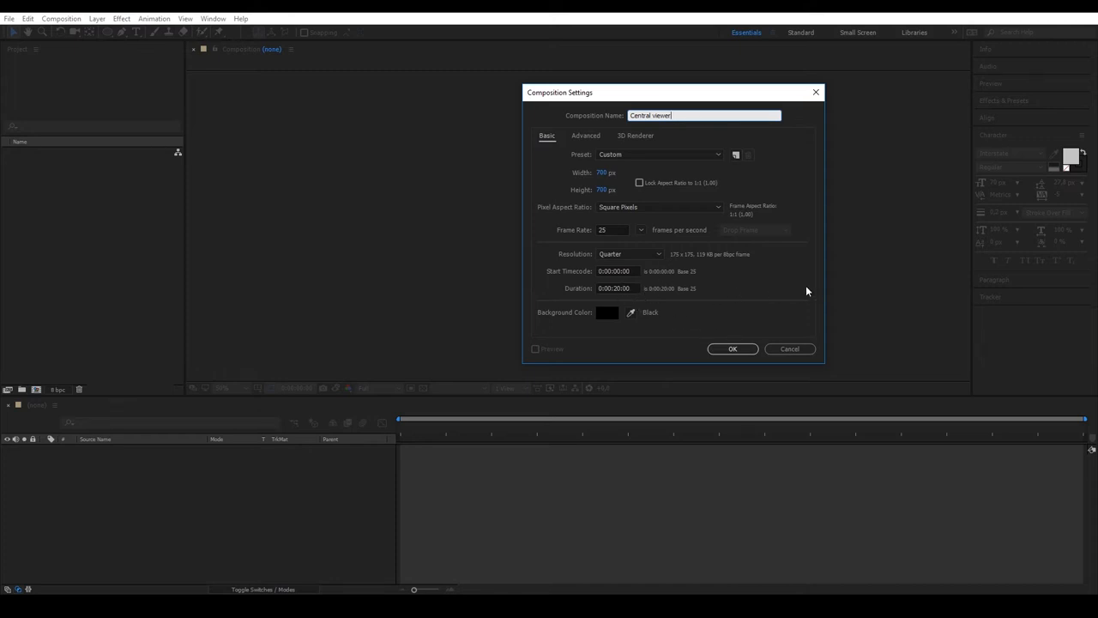
left_click(732, 349)
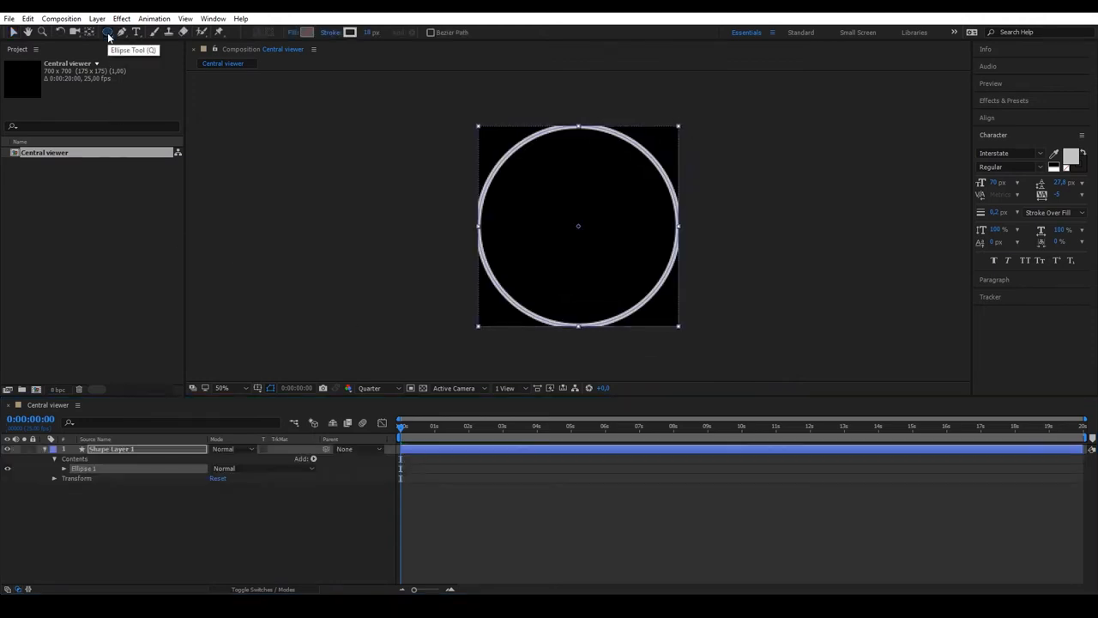
- Size the ellipse to 500×500 with a 17 px light grey stroke
left_click(65, 469)
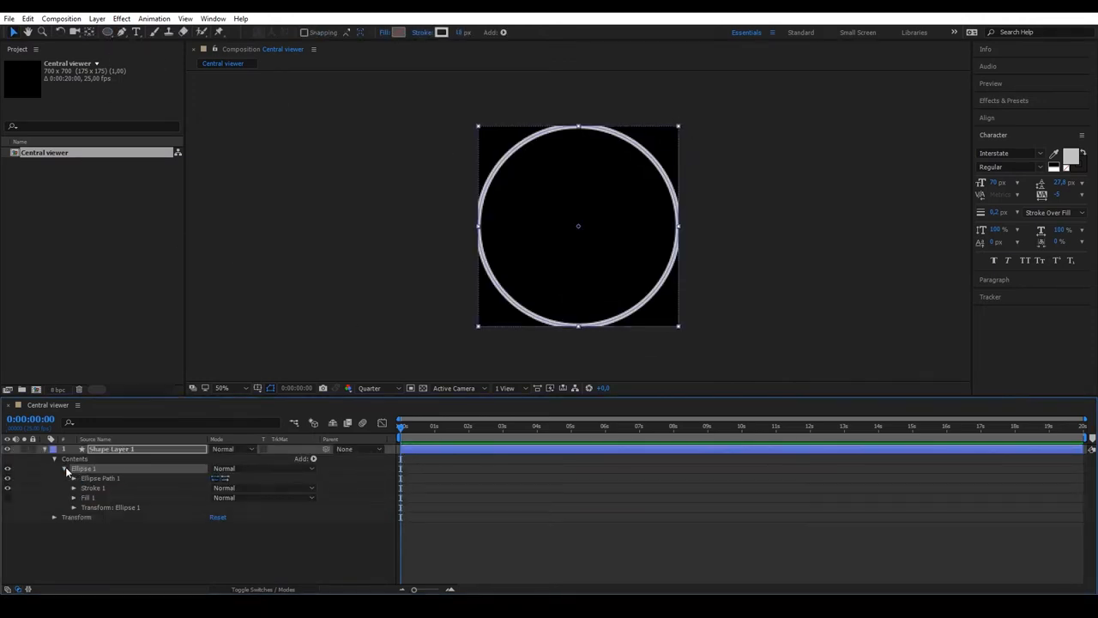
left_click(73, 478)
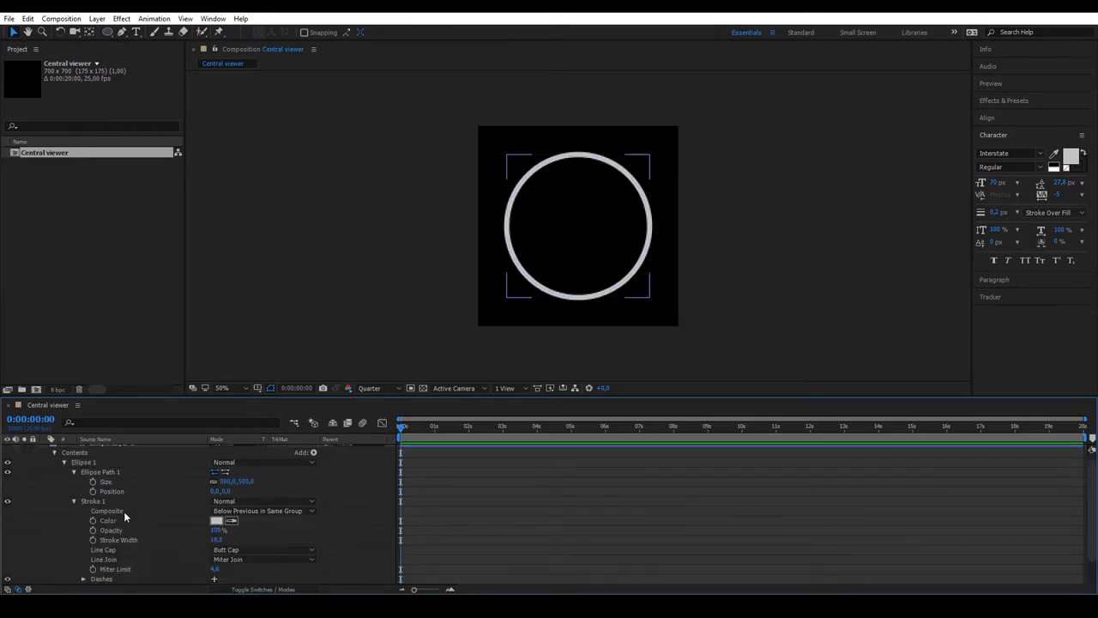
double_click(218, 538)
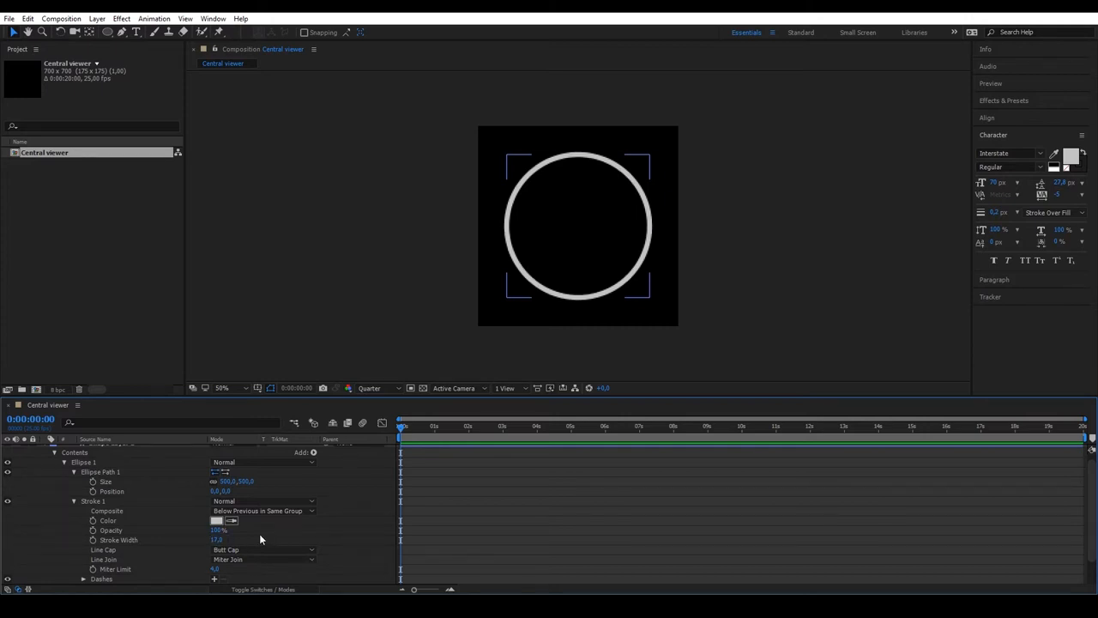
left_click(216, 520)
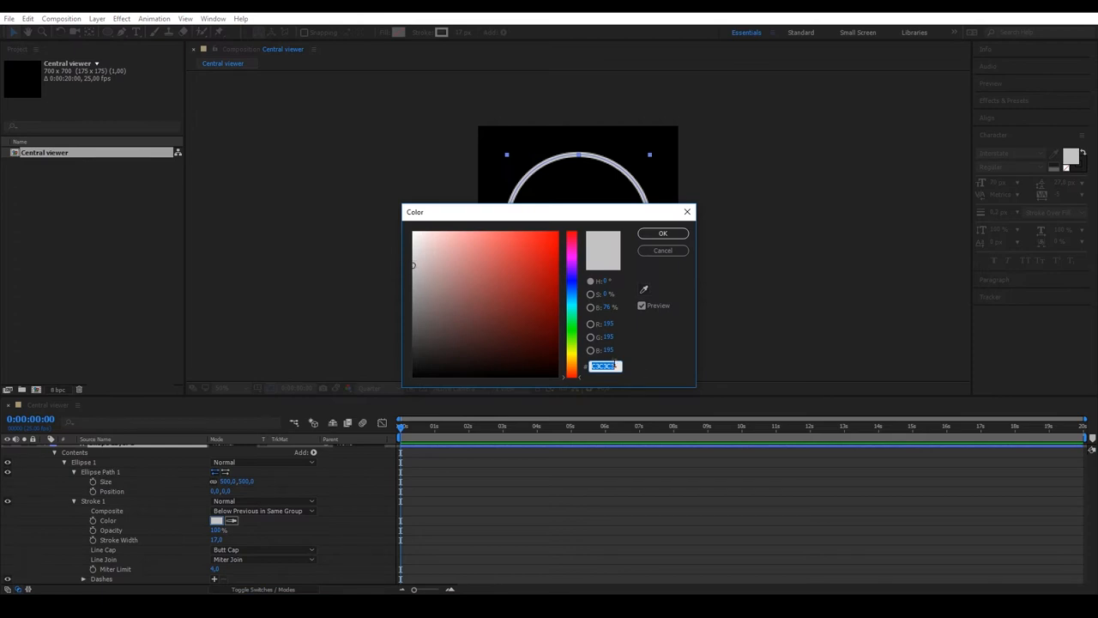
left_click(663, 232)
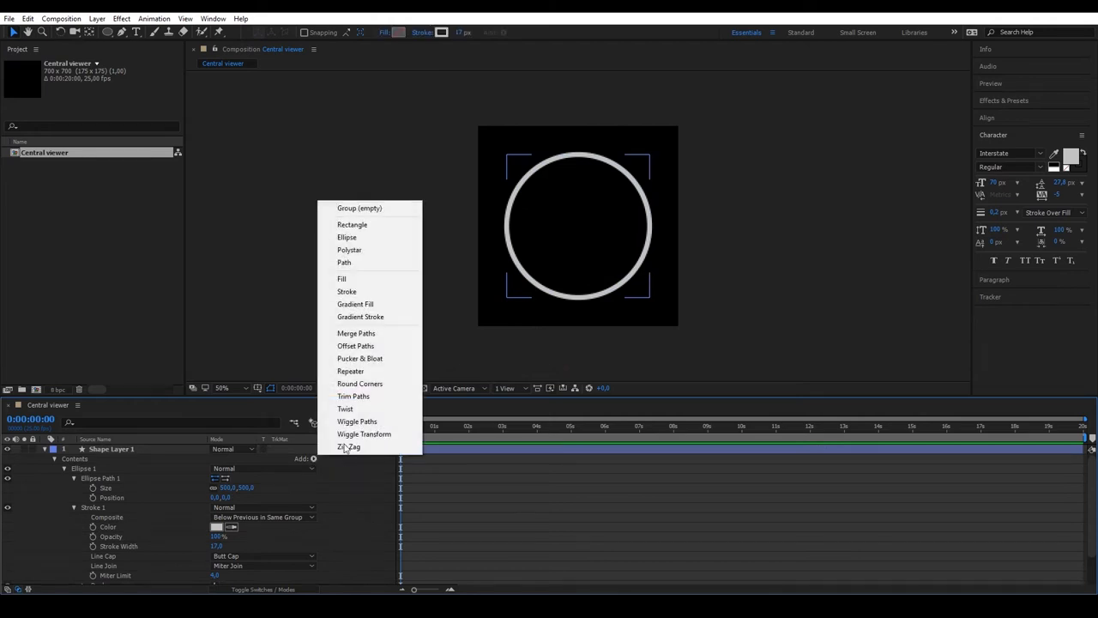
- Add Trim Paths to the circle and set End to 70%
left_click(354, 395)
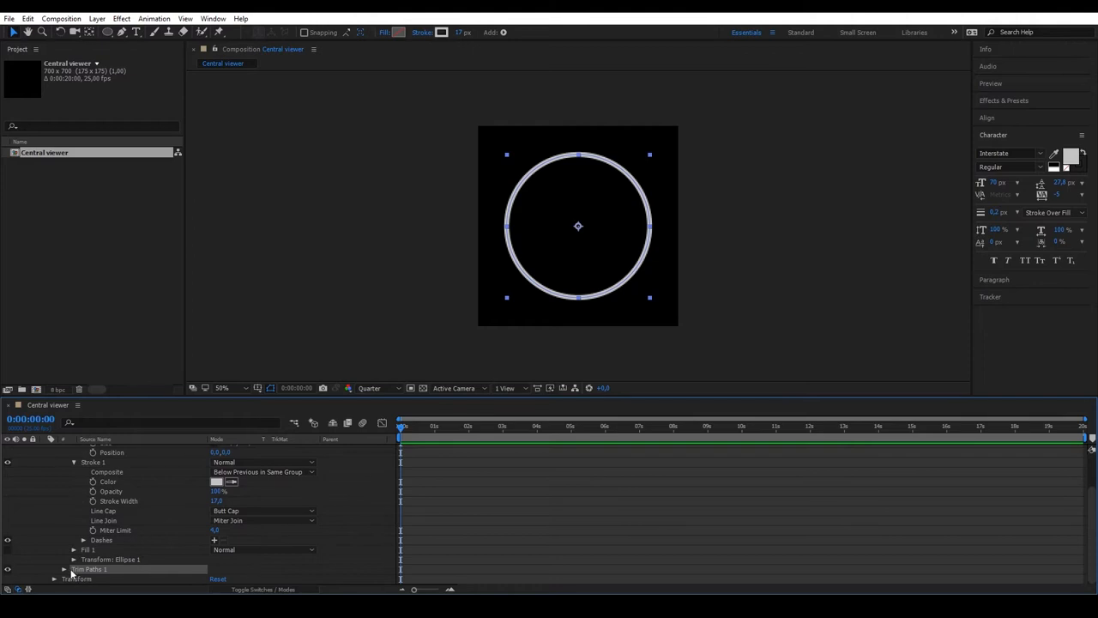
left_click(64, 569)
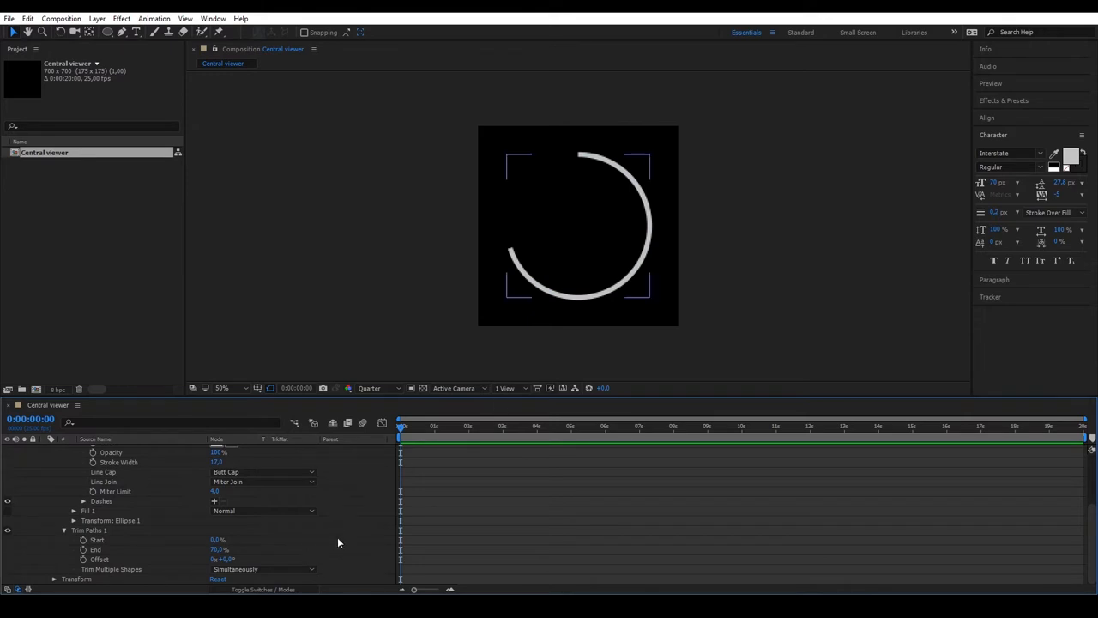
left_click(43, 449)
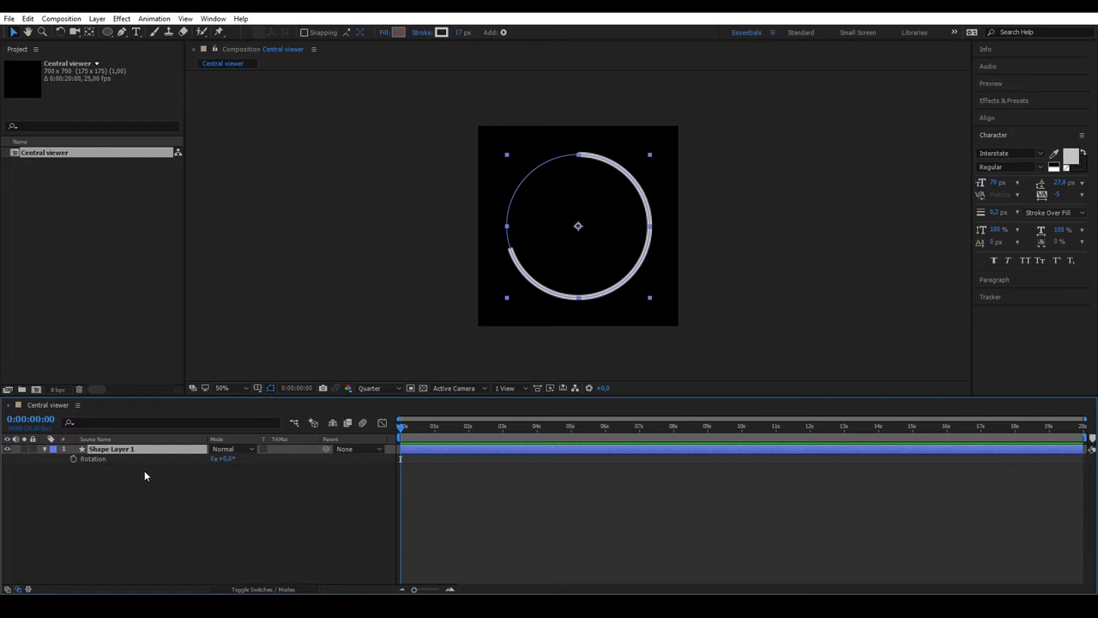
mouse_move(93, 476)
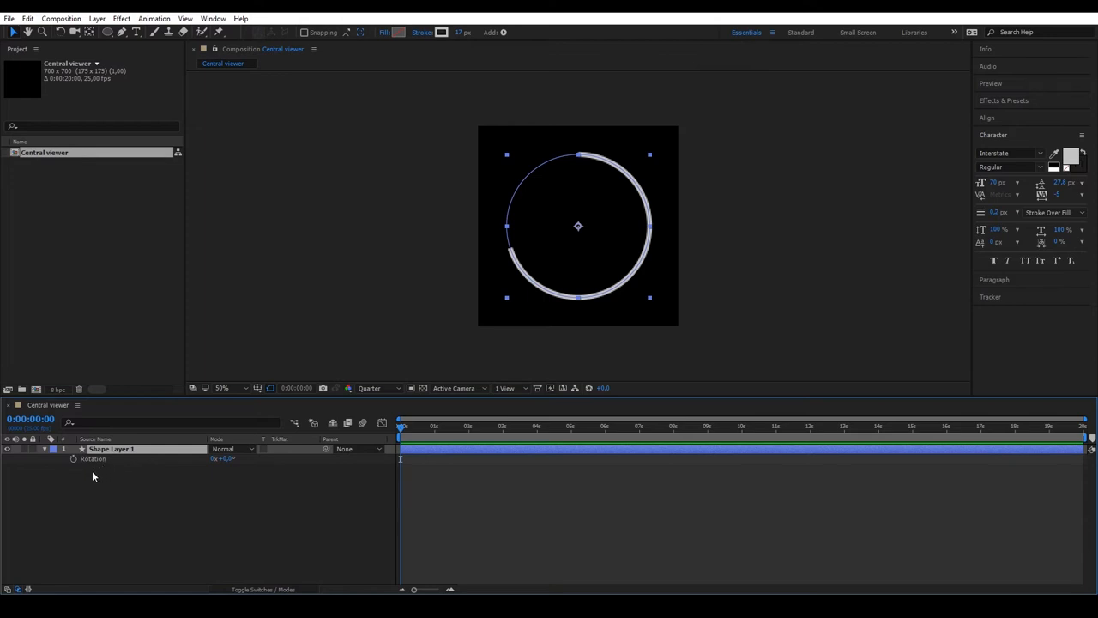
mouse_move(73, 458)
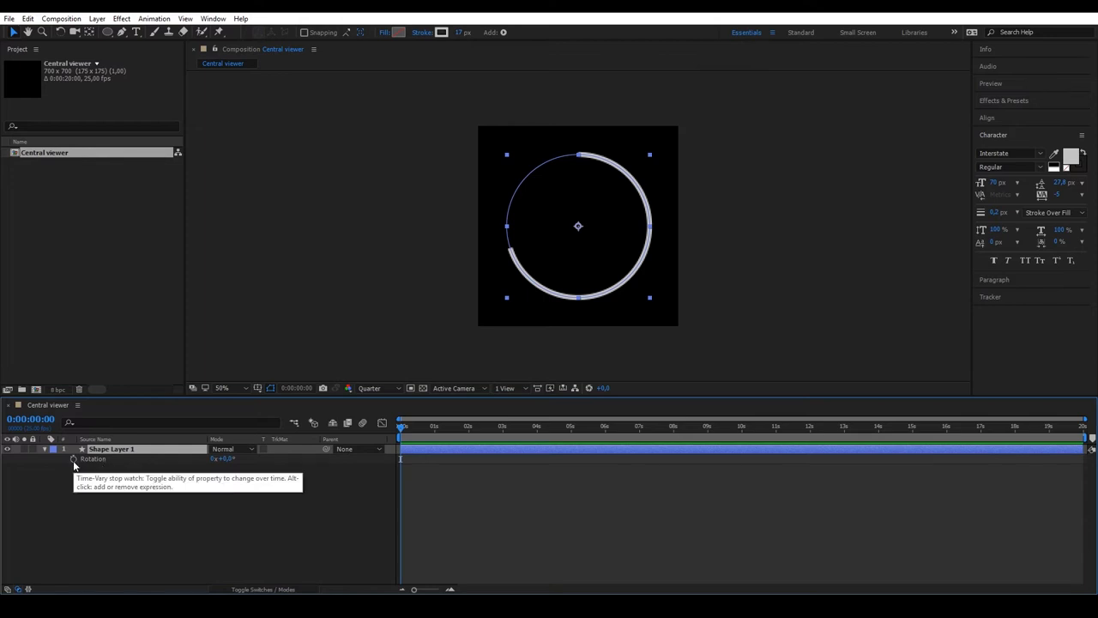
- Add the expression wiggle(1,50) to the arc's Rotation
left_click(74, 458)
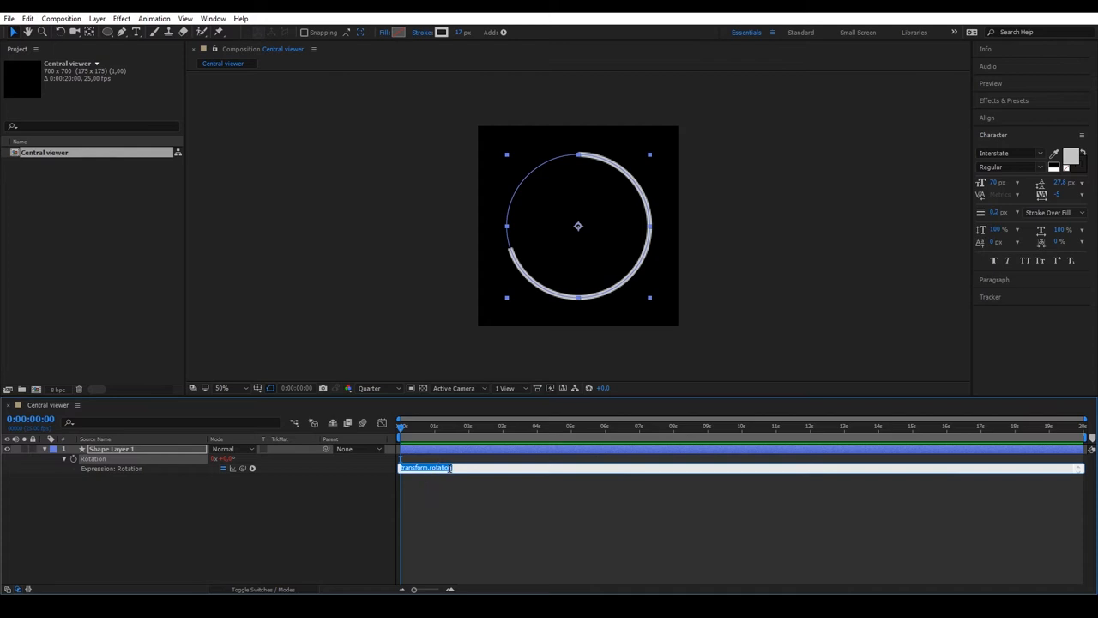
mouse_move(477, 498)
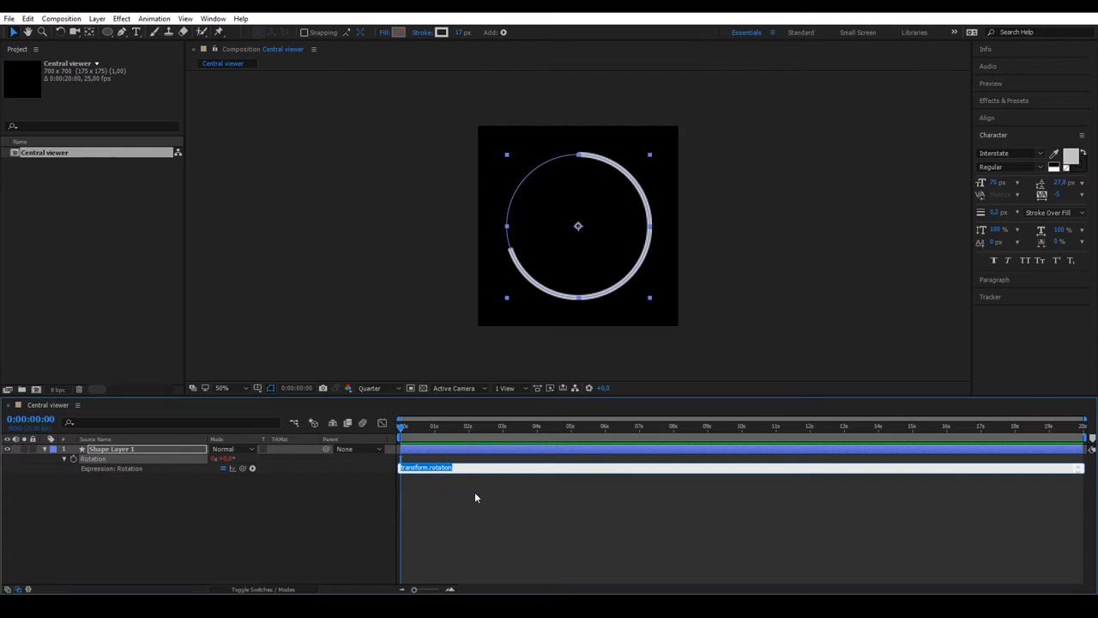
type("wiggle")
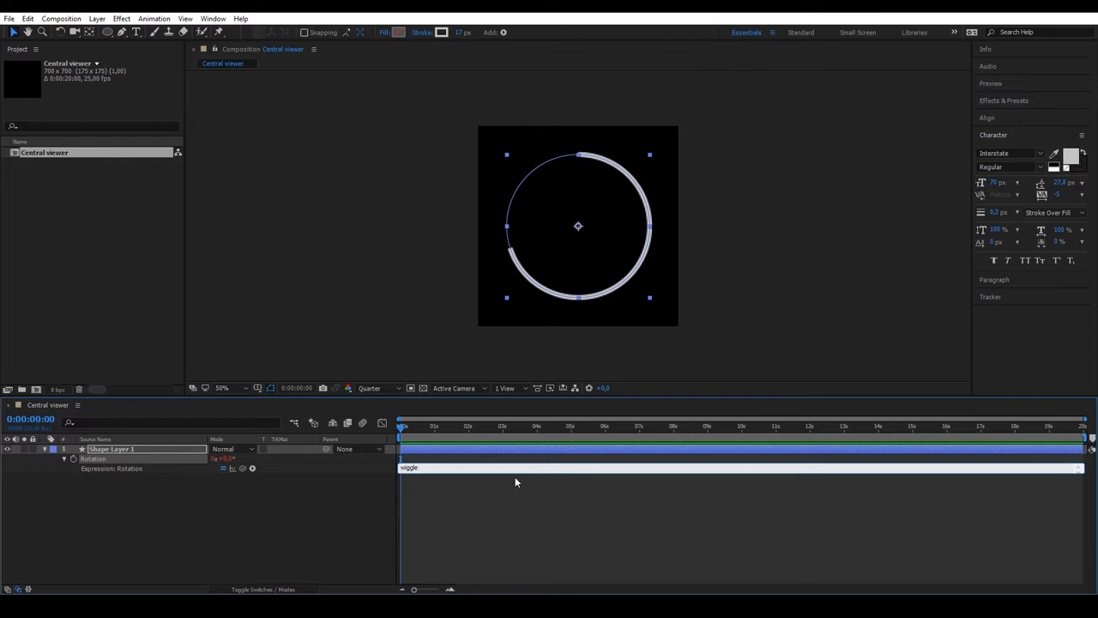
type("(")
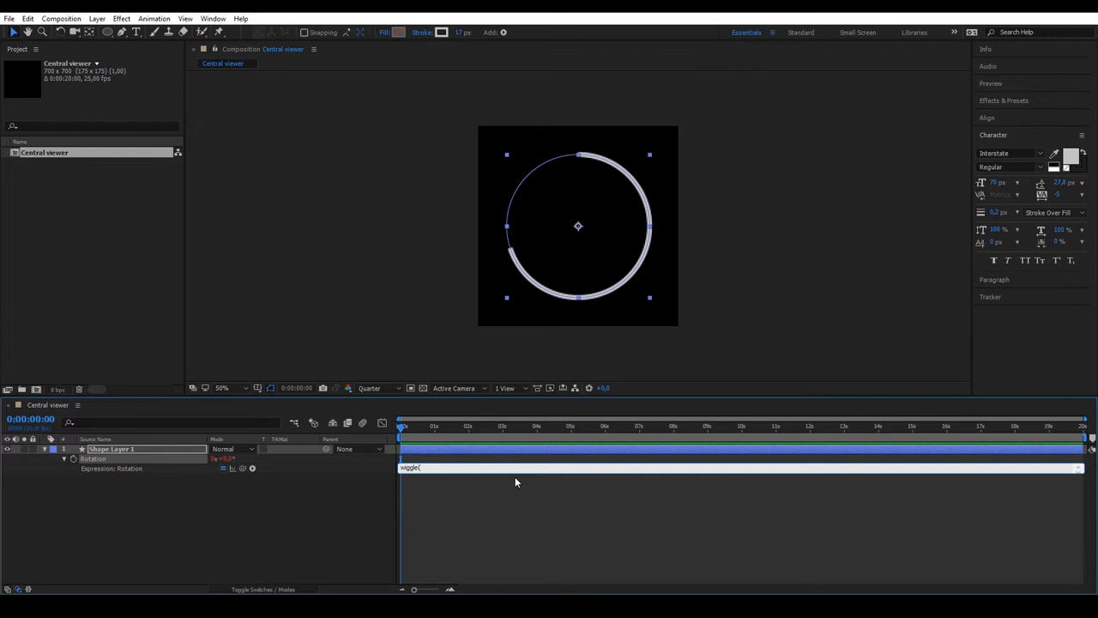
type("1")
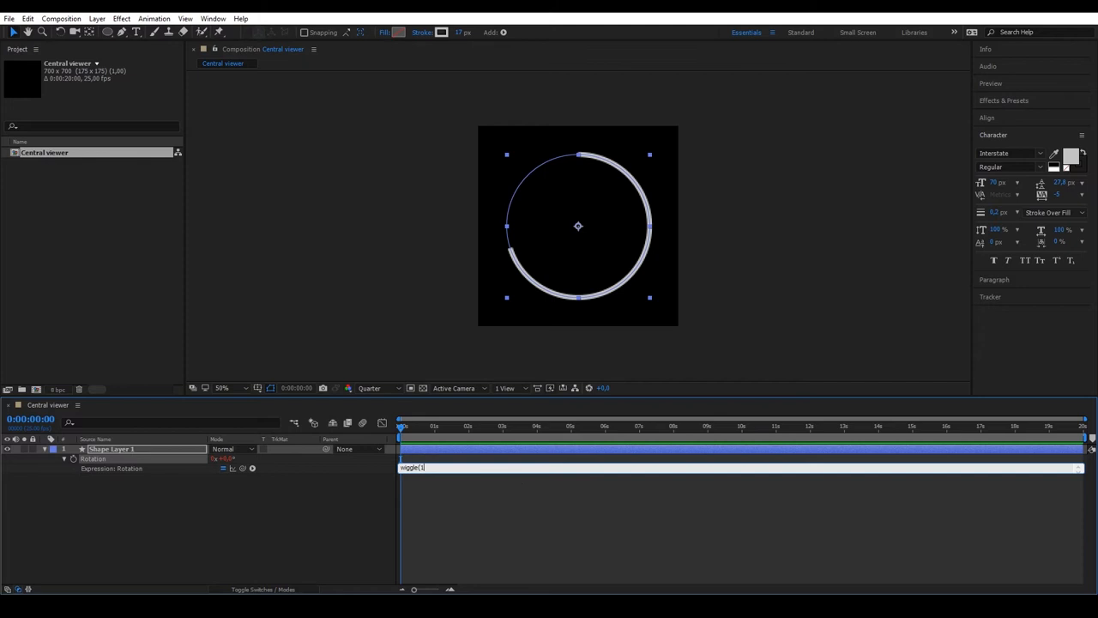
type(",5")
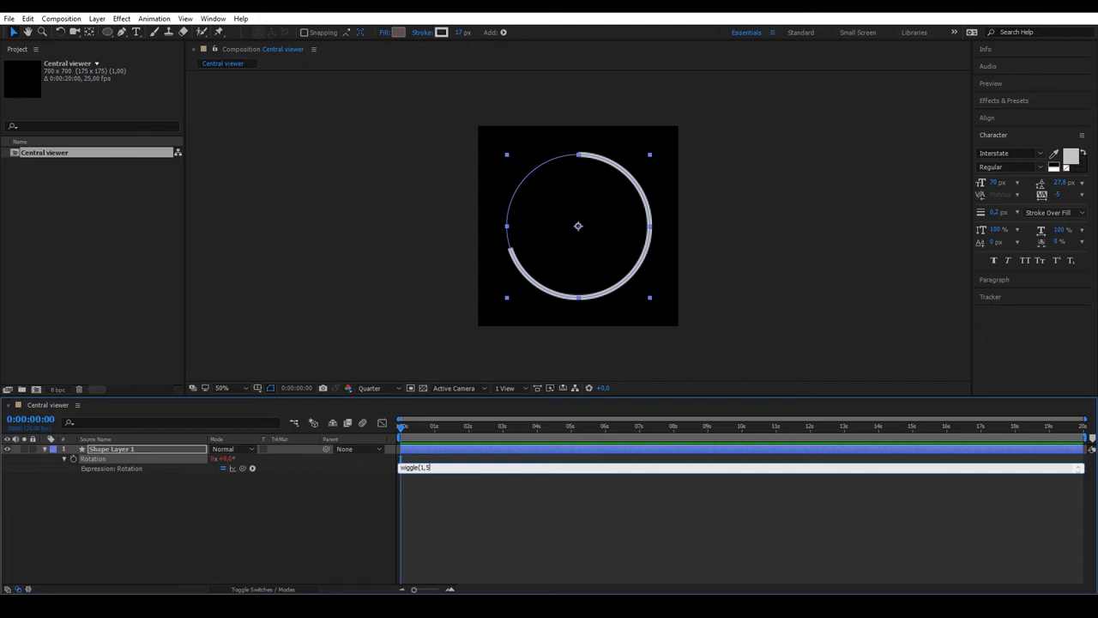
type("0)")
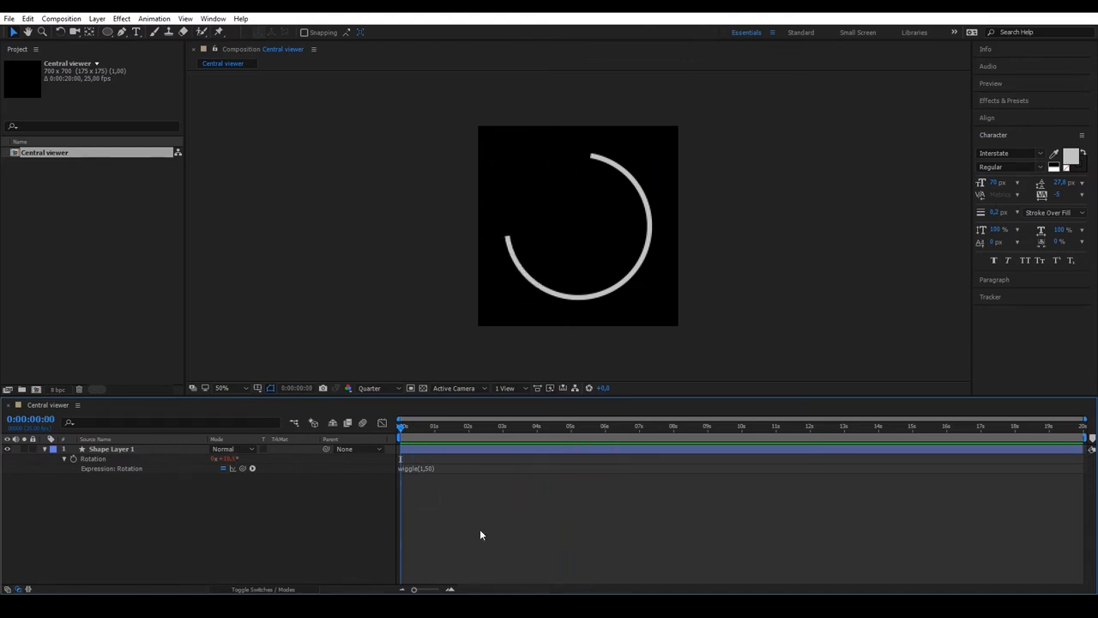
- Duplicate the arc, resize it to 400×400, and change its expression to wiggle(2,80)
left_click(111, 448)
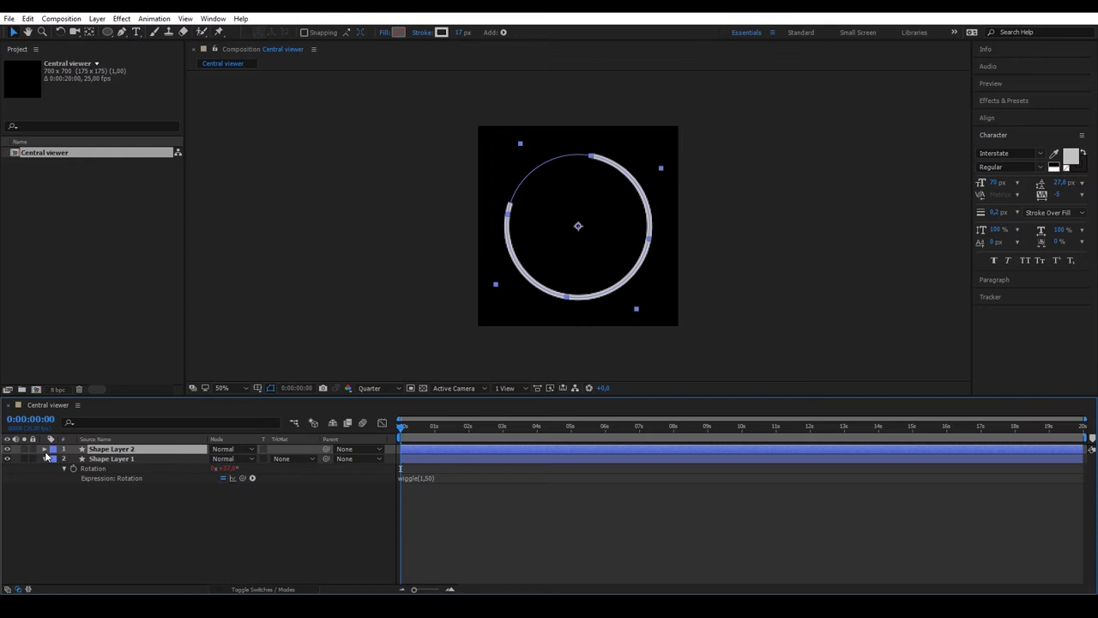
left_click(45, 448)
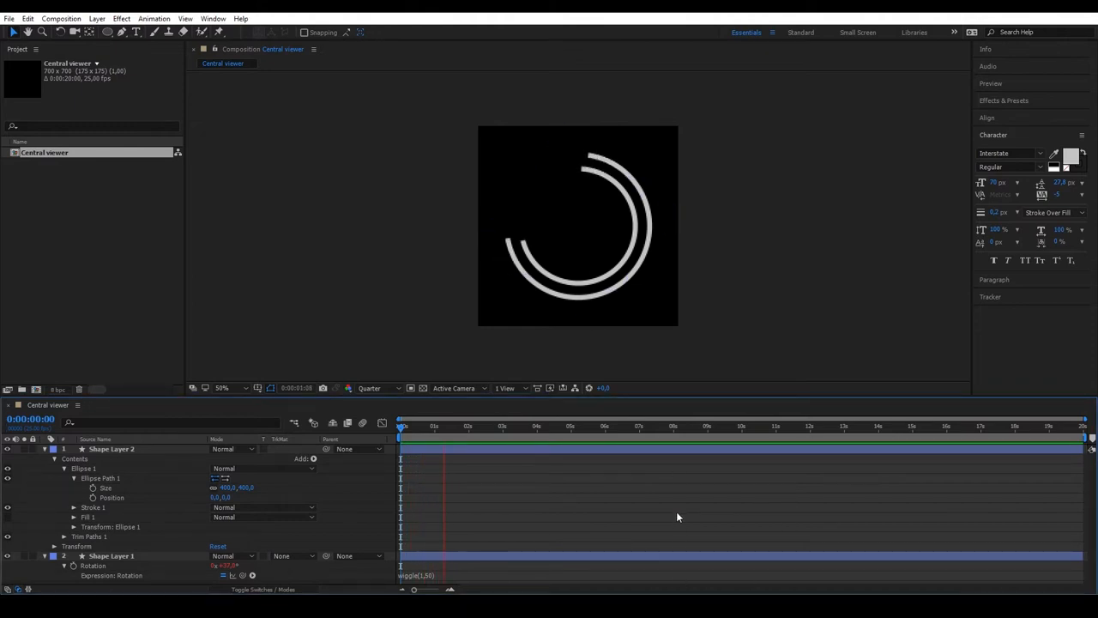
left_click(513, 425)
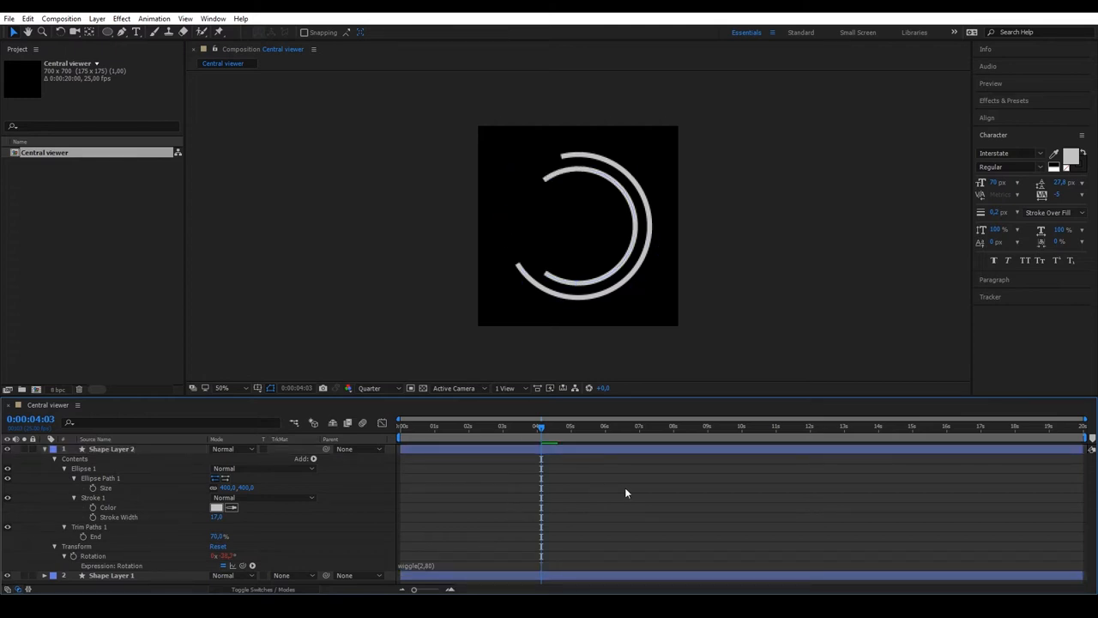
left_click(607, 425)
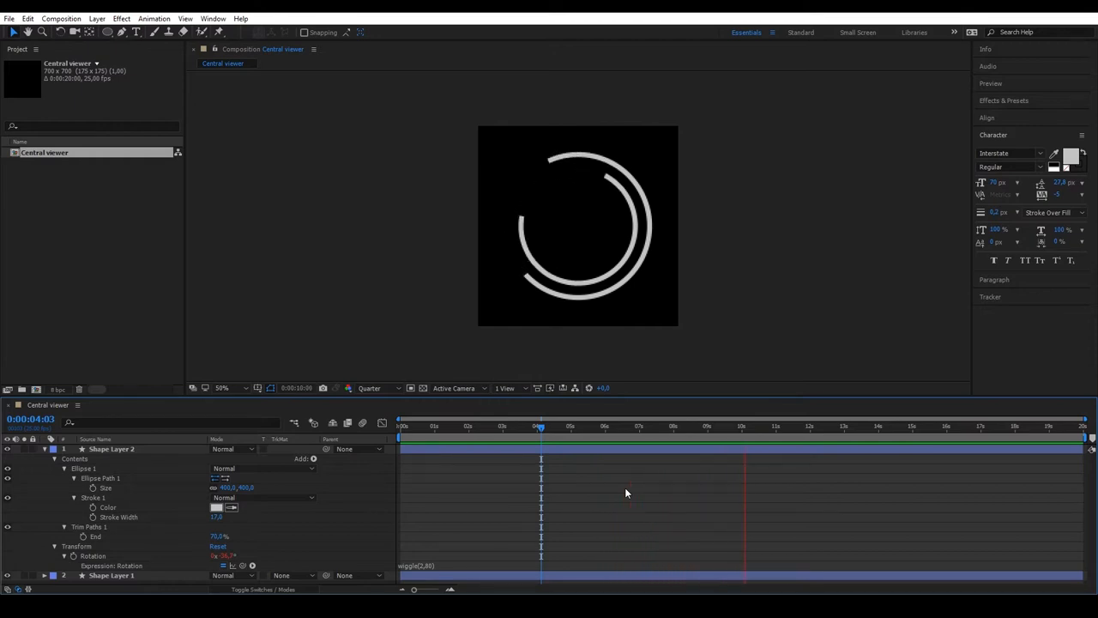
left_click(401, 427)
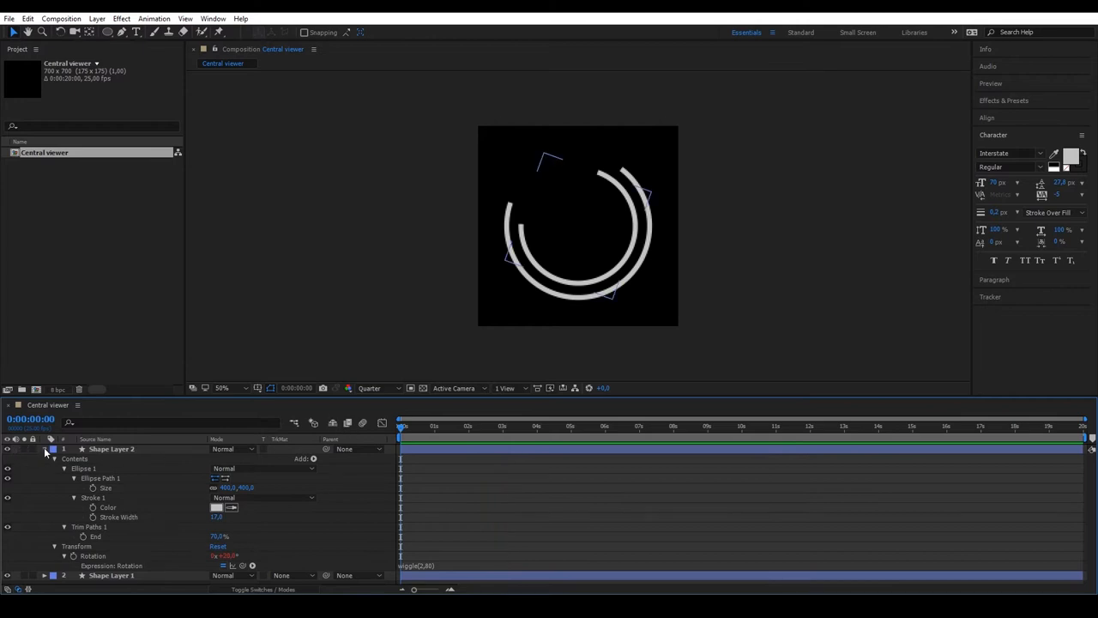
- Resize the next inner arc and set its rotation expression to wiggle(1,100)
left_click(44, 449)
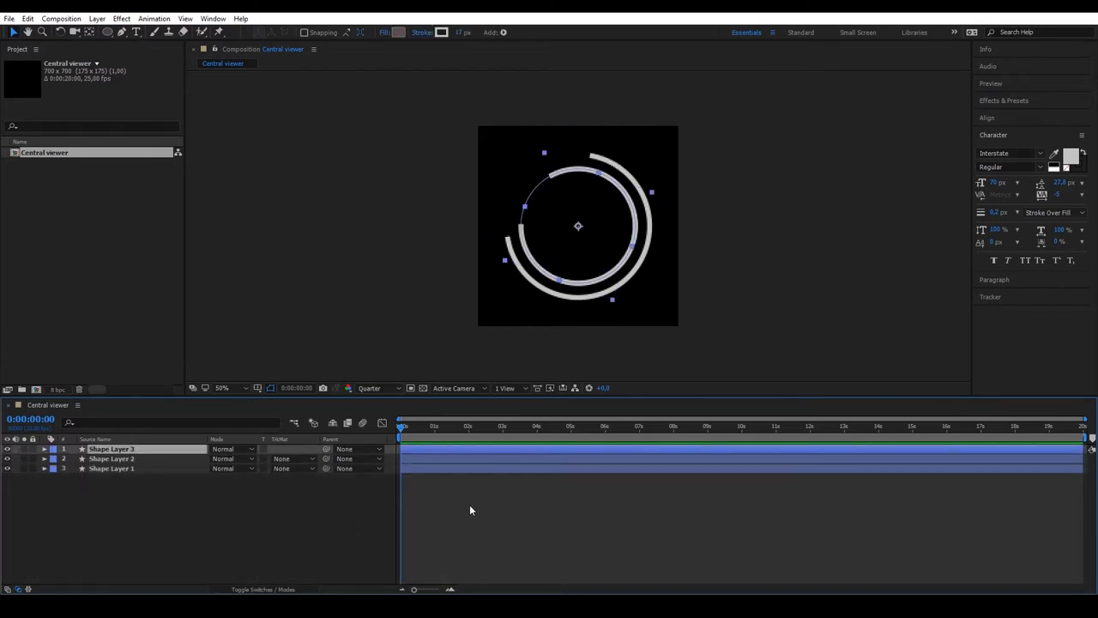
left_click(44, 449)
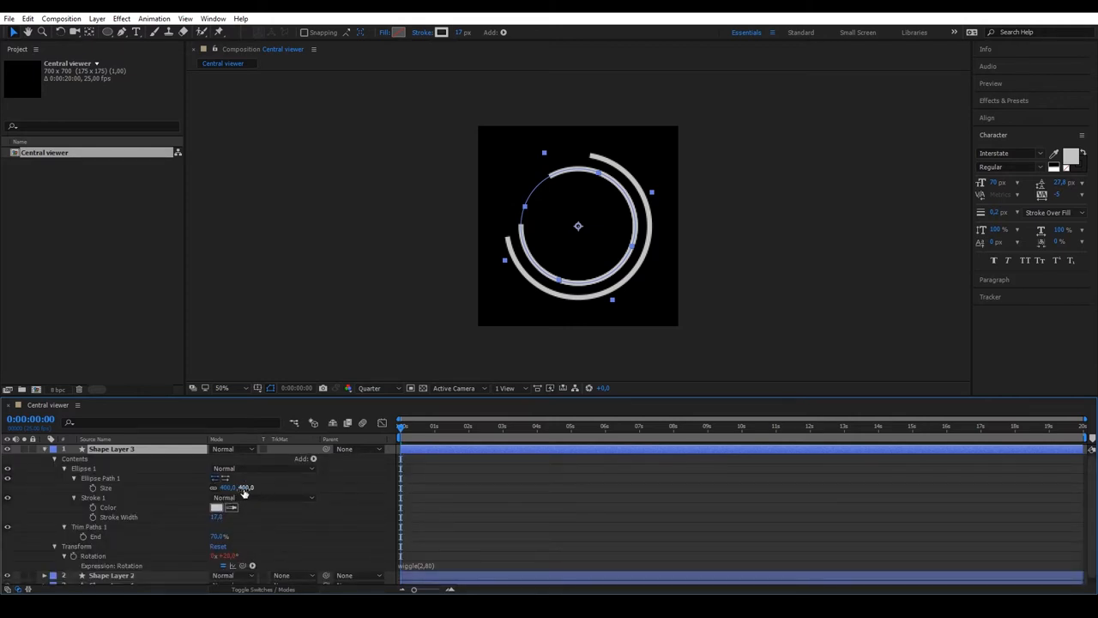
left_click(244, 488)
type("300")
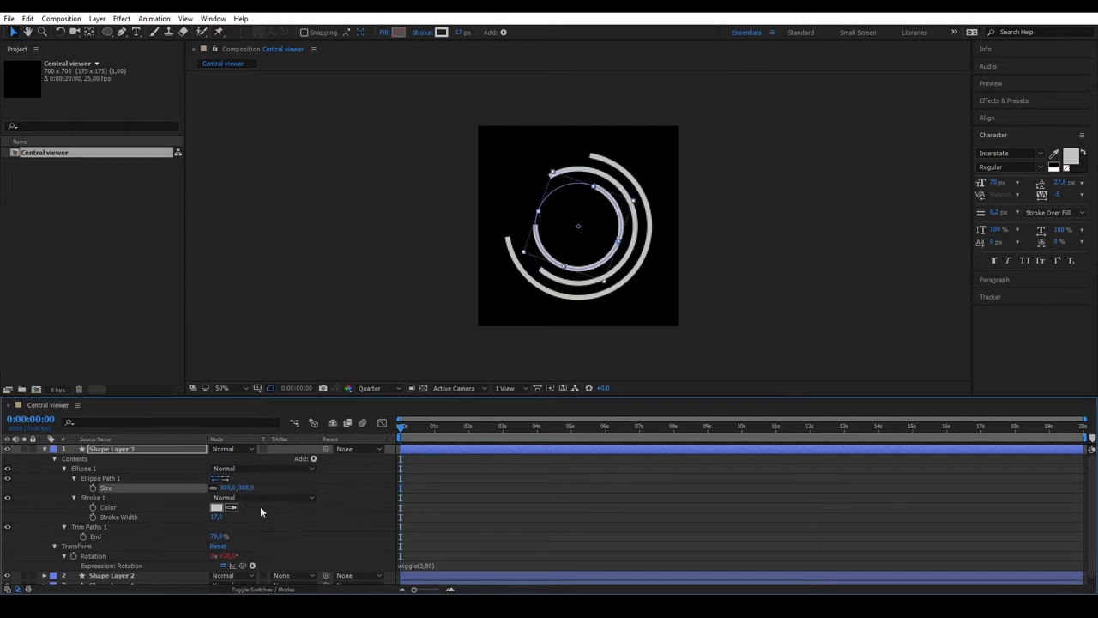
mouse_move(196, 540)
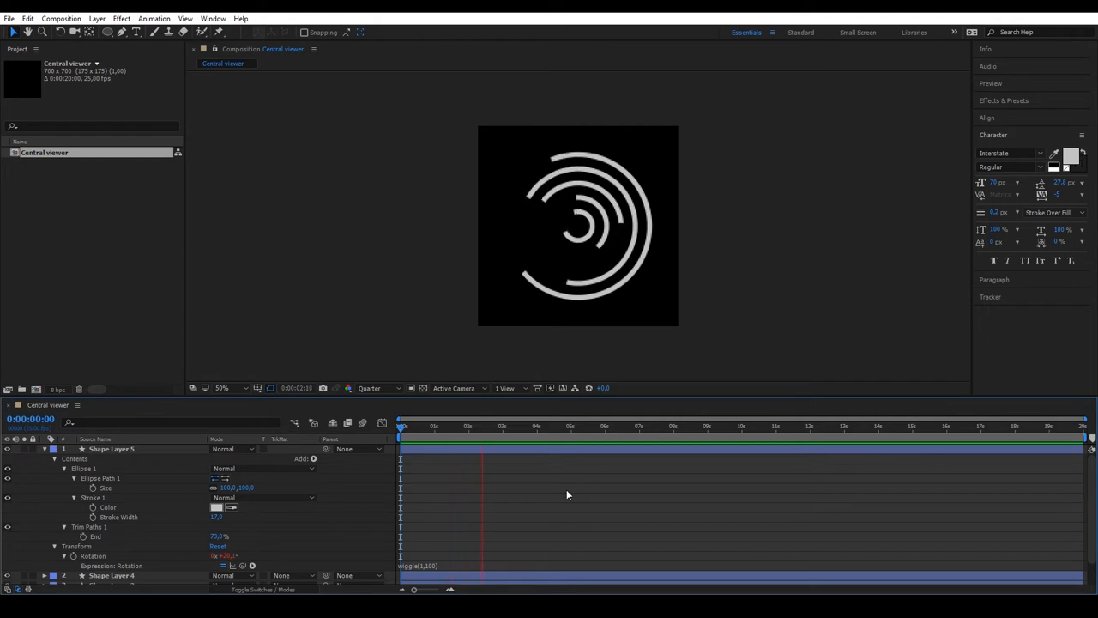
left_click(549, 426)
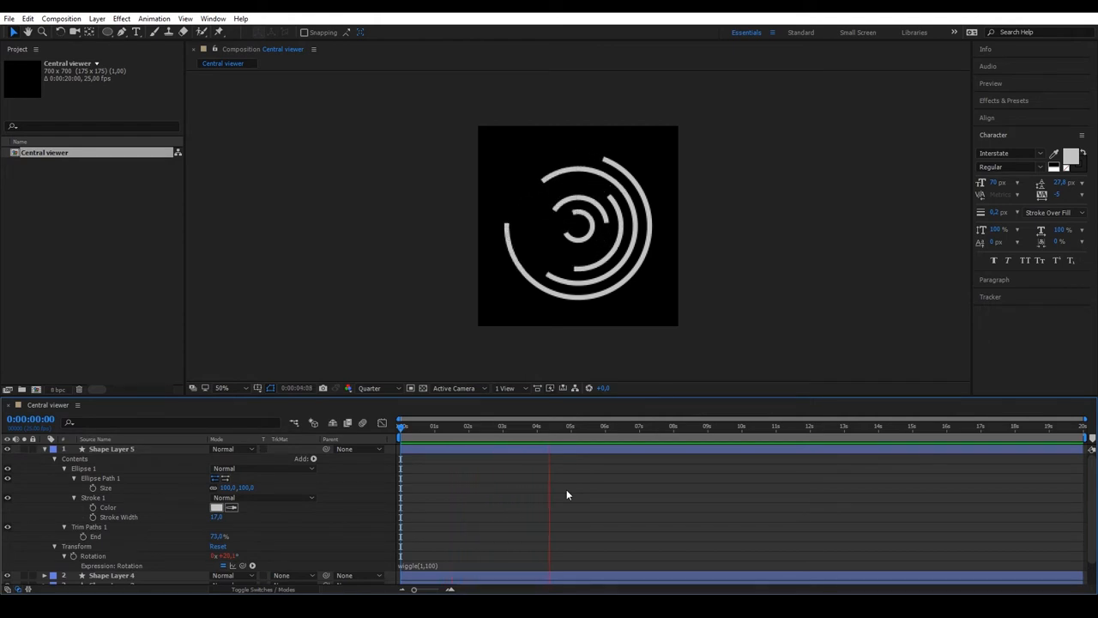
left_click(651, 426)
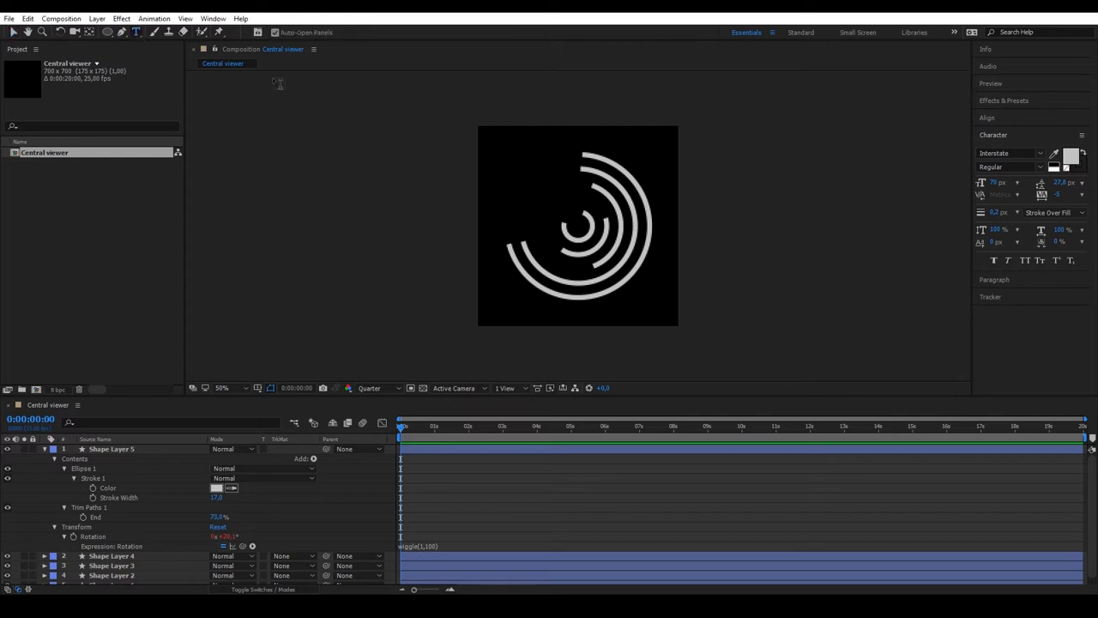
- Add N, E, S and W text layers aligned around the rings
left_click(577, 142)
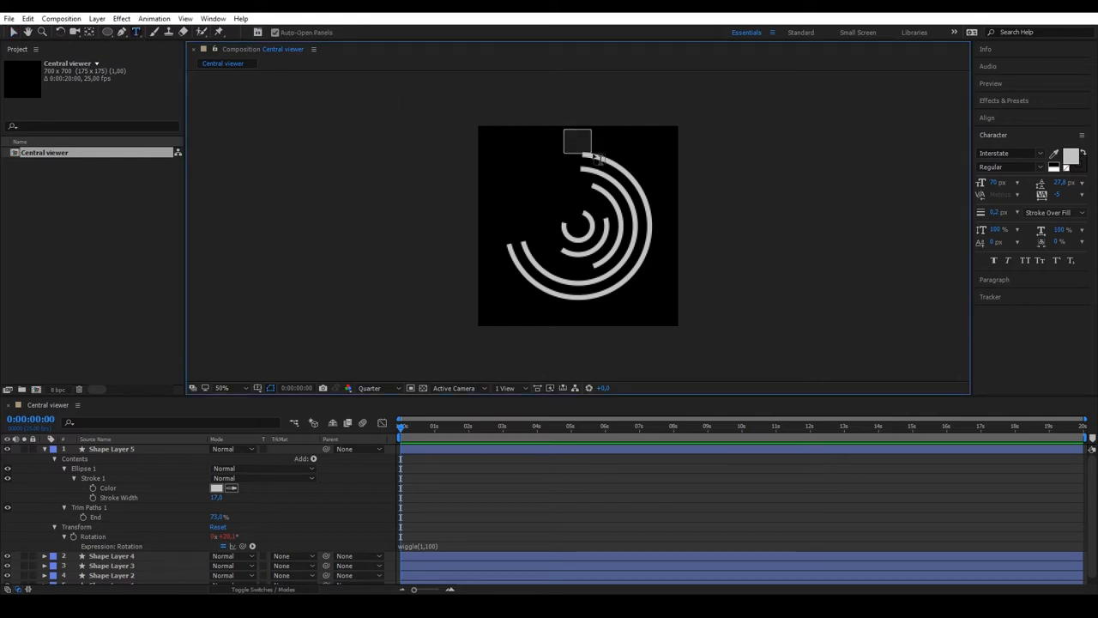
left_click(576, 141)
type("N")
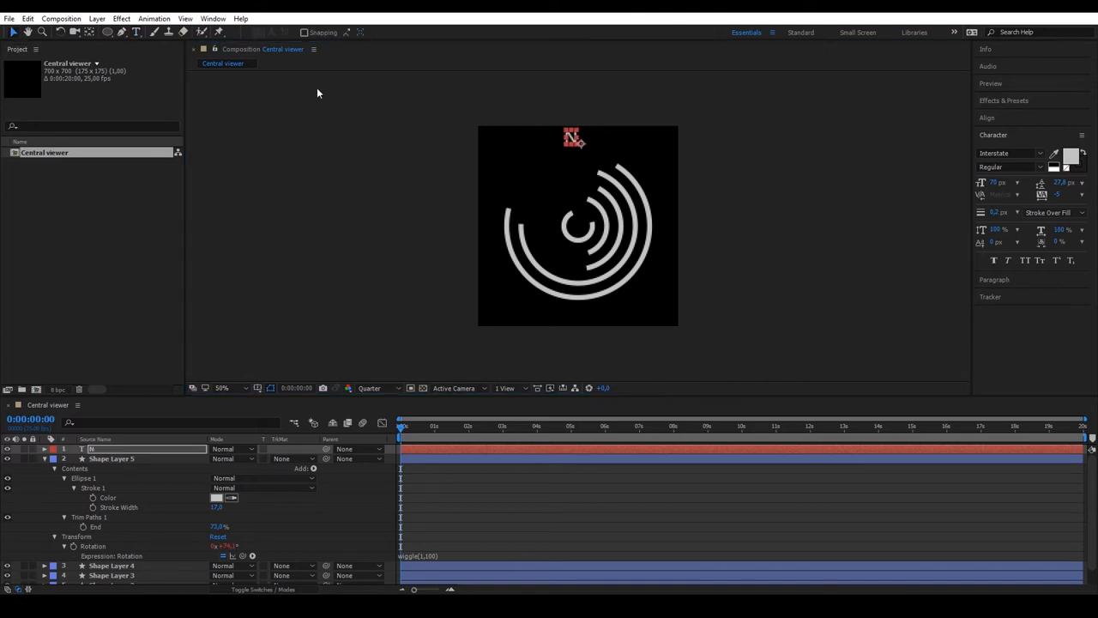
mouse_move(993, 120)
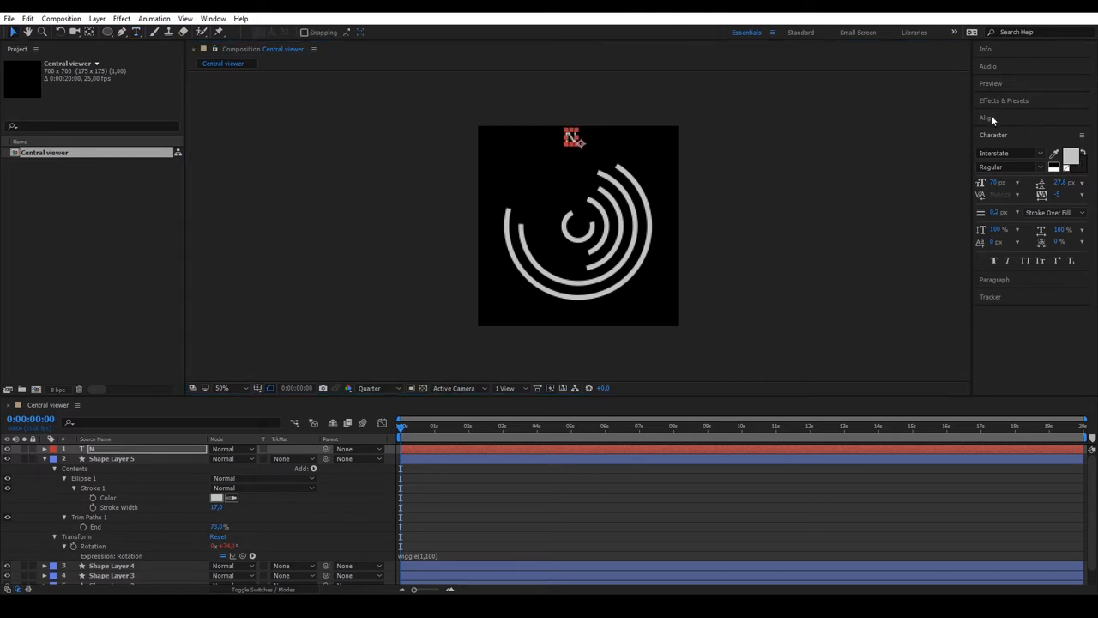
left_click(987, 118)
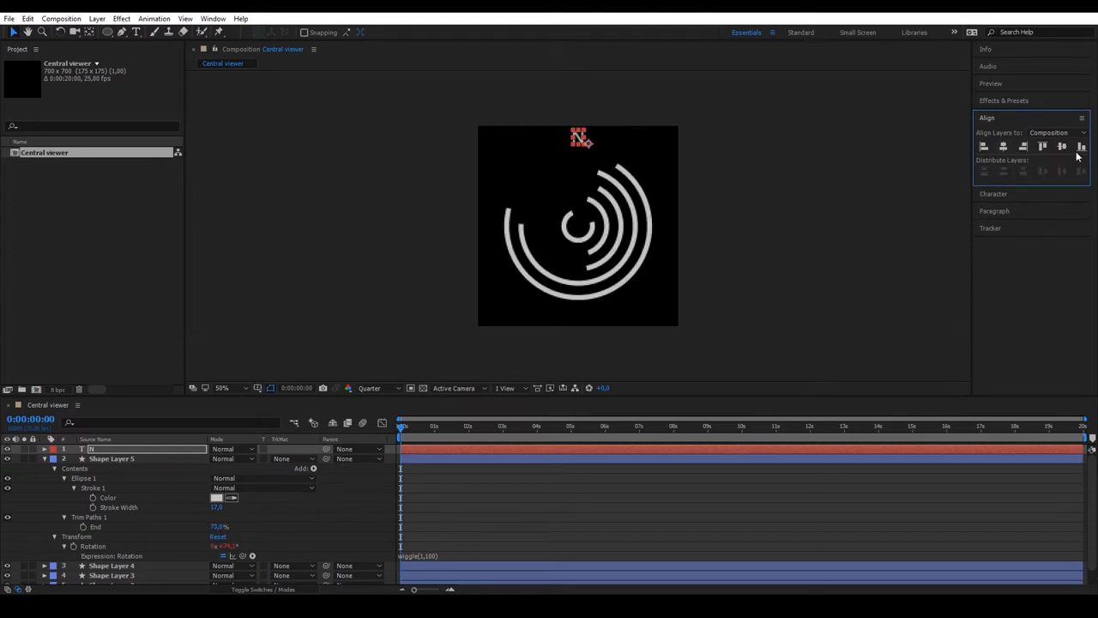
mouse_move(605, 127)
type("E")
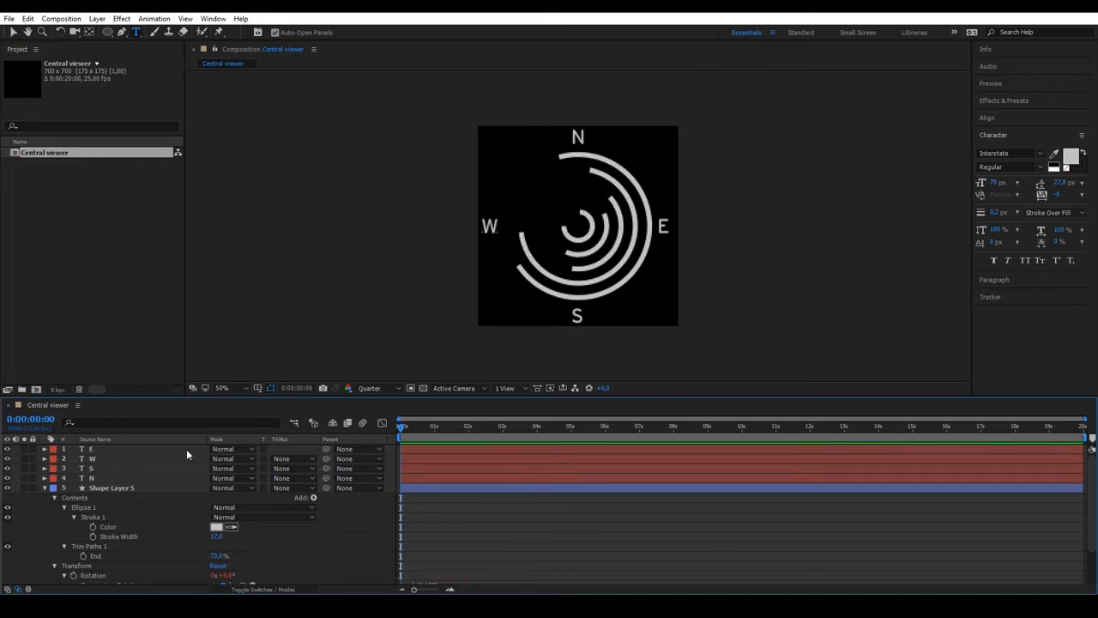
left_click(97, 18)
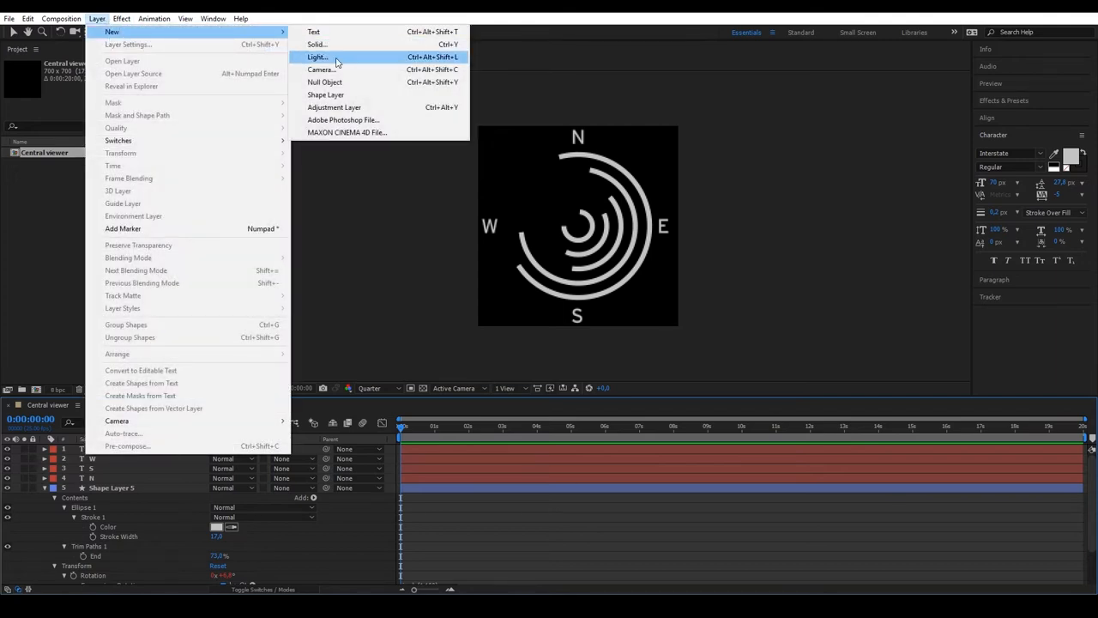
- Parent the four letters to a new null with a wiggle(0.5,10) rotation expression
left_click(324, 81)
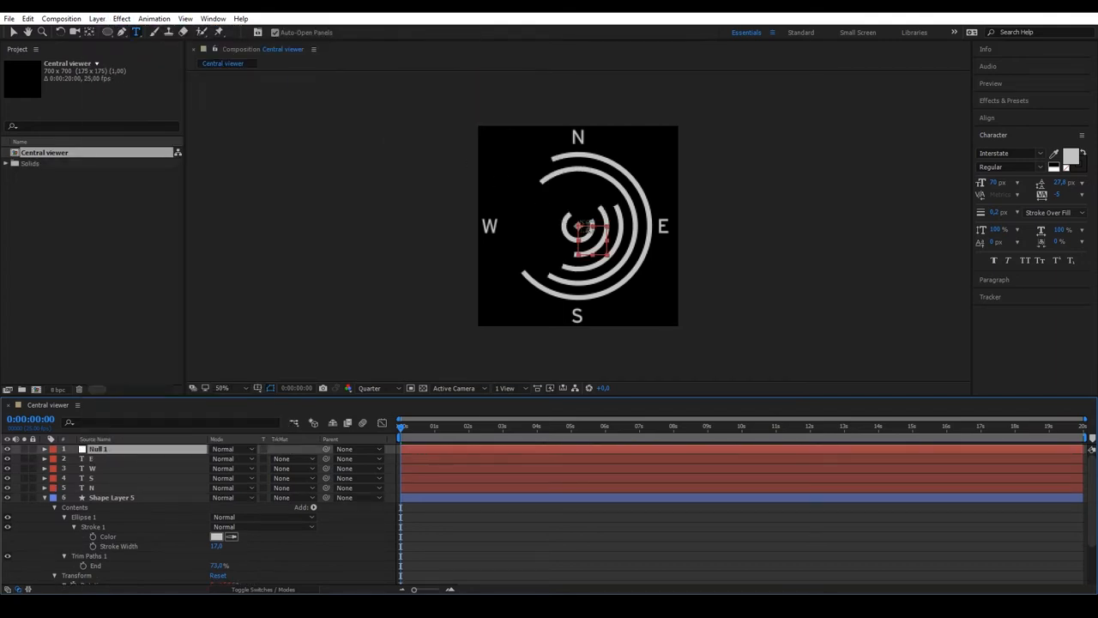
left_click(14, 32)
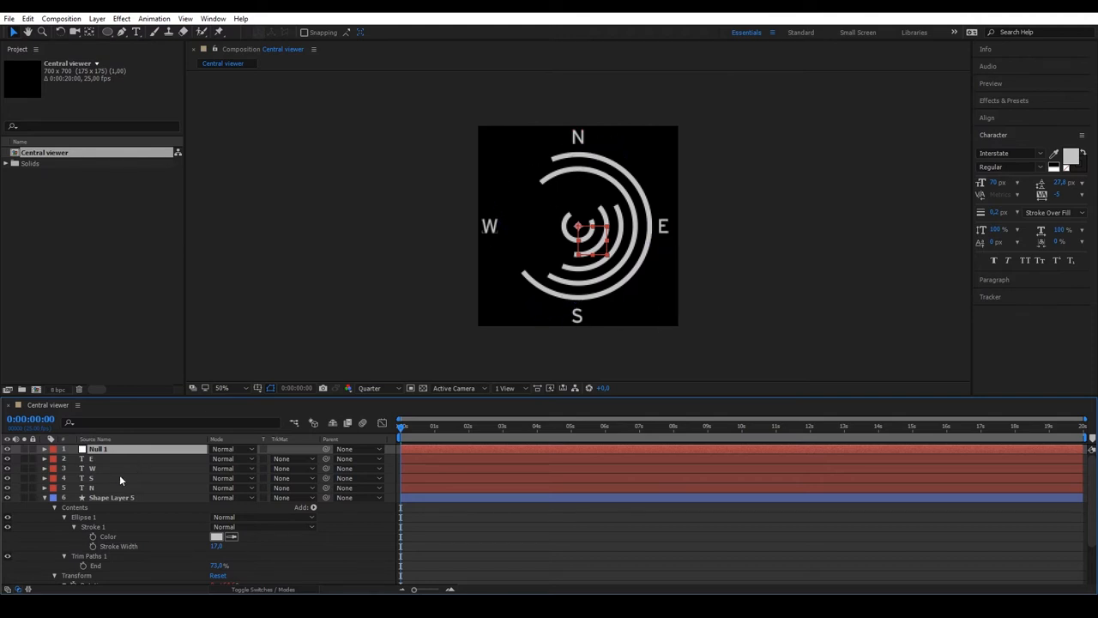
mouse_move(110, 492)
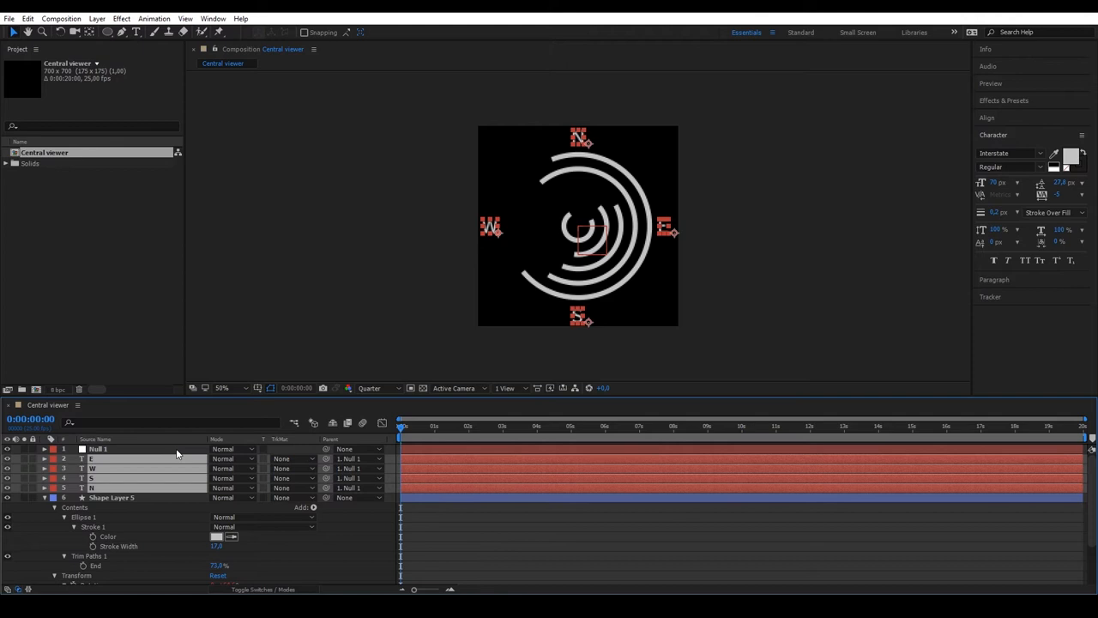
left_click(45, 449)
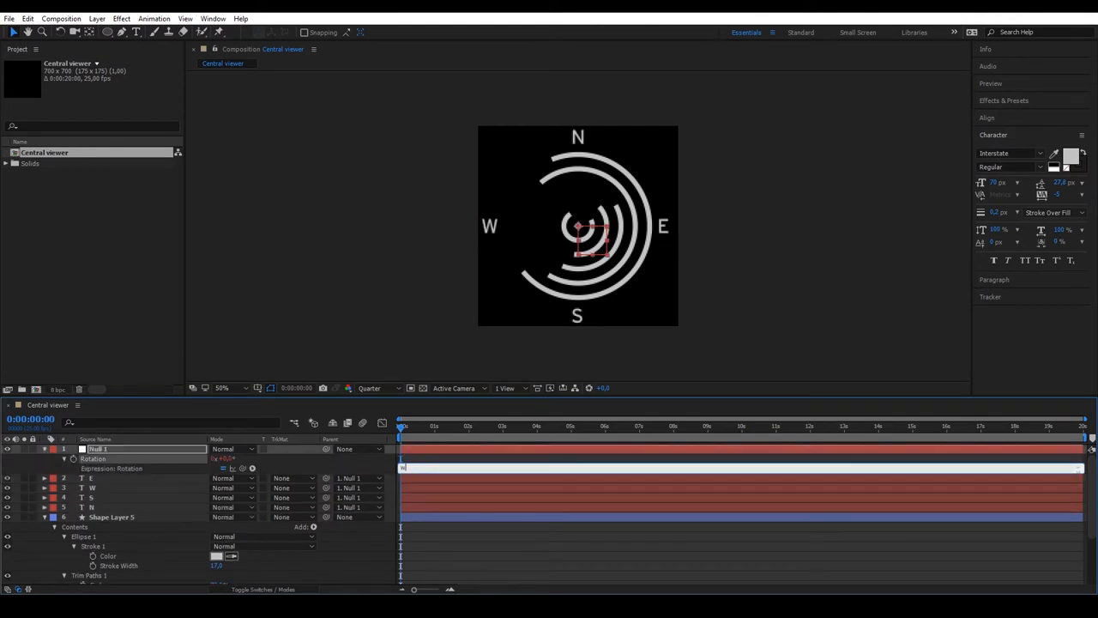
type("iggle(0.5, 10")
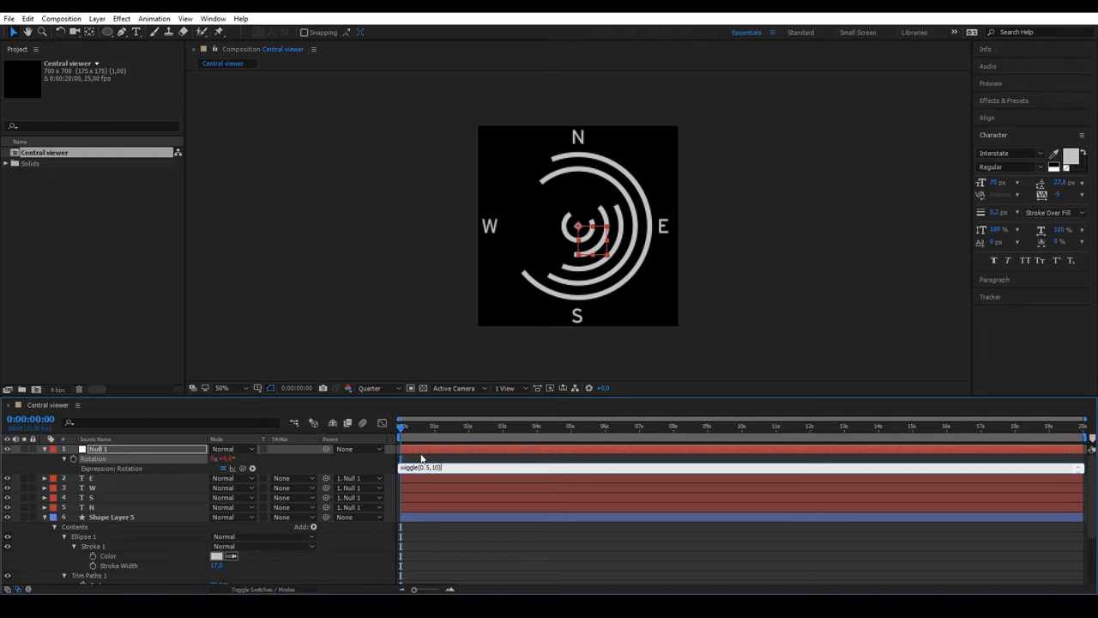
left_click(803, 425)
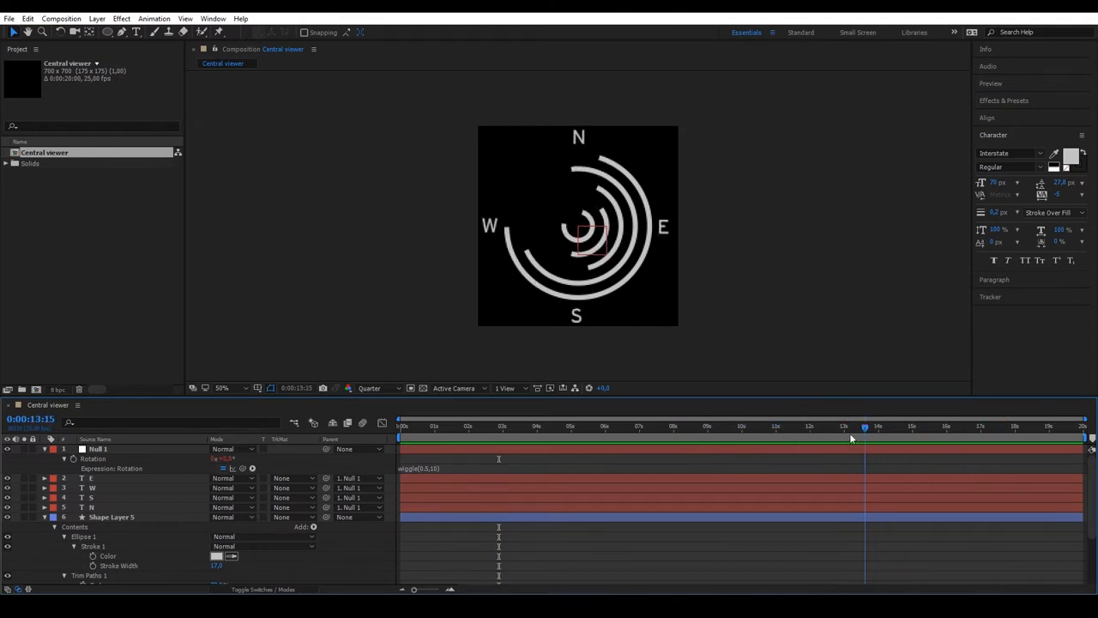
left_click(402, 425)
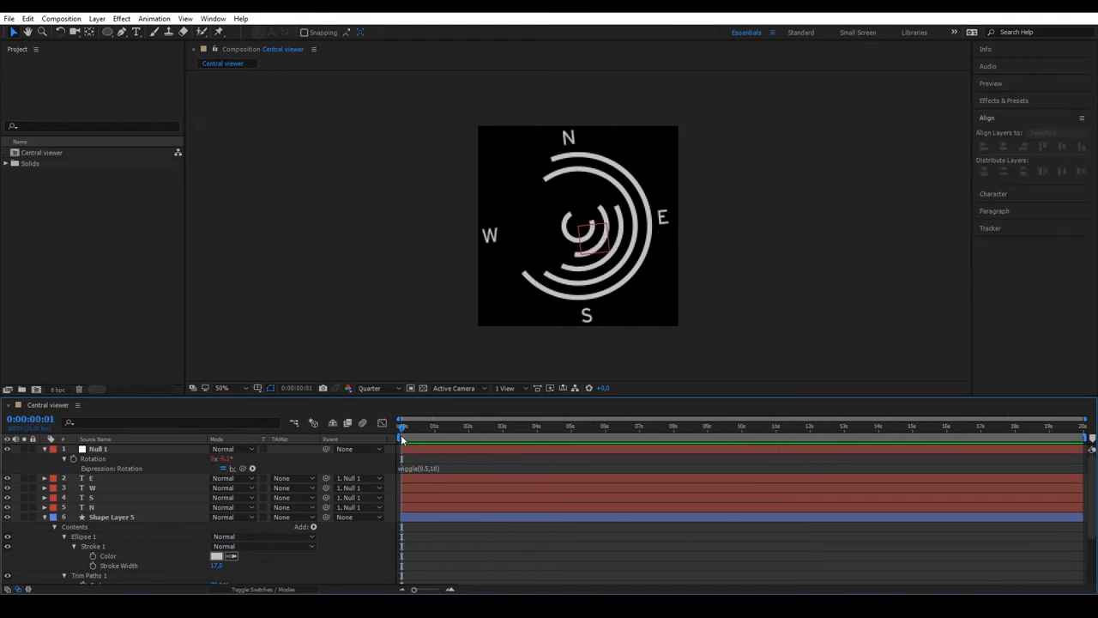
left_click(61, 18)
type("M")
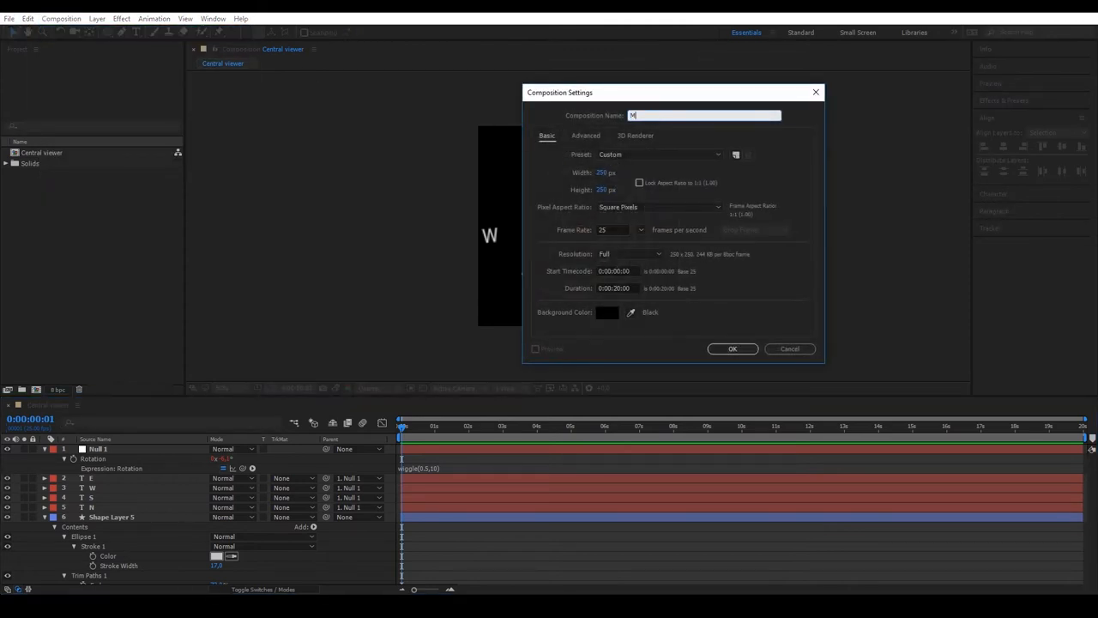
- Make a 1920×1080 comp named 'Main UI' and drag Central viewer into it
type("ain")
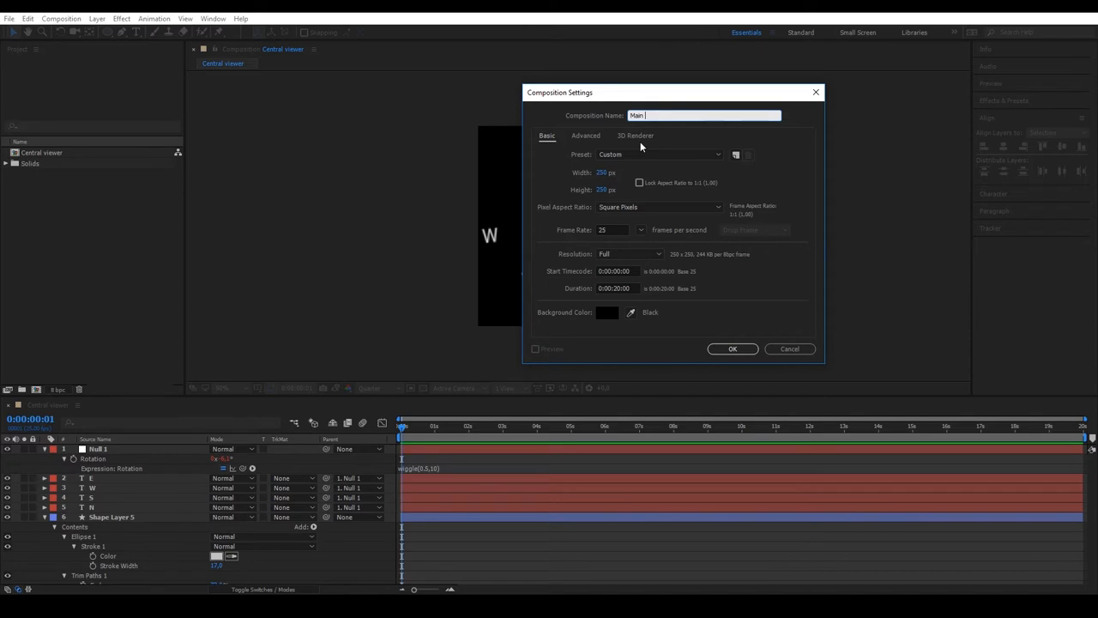
type("UI")
left_click(612, 172)
type("192")
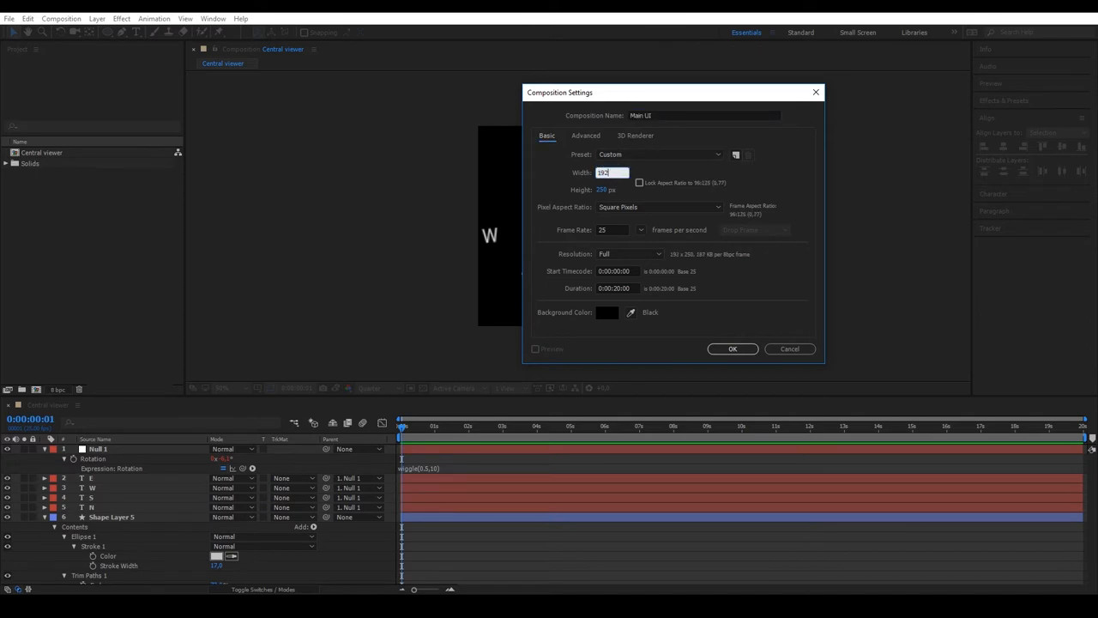
left_click(659, 153)
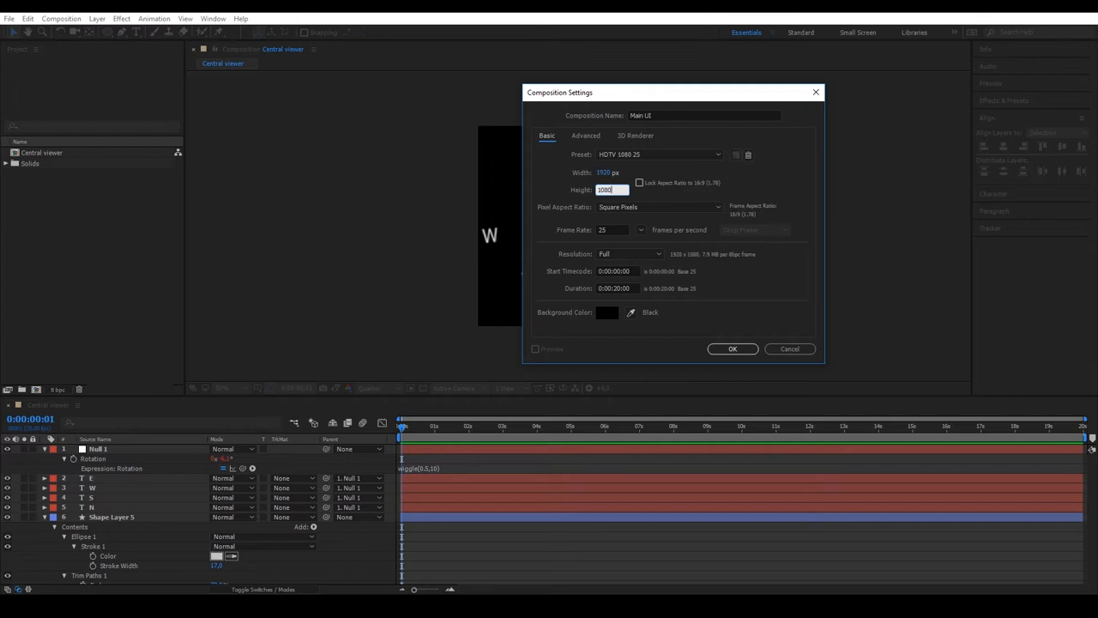
left_click(732, 348)
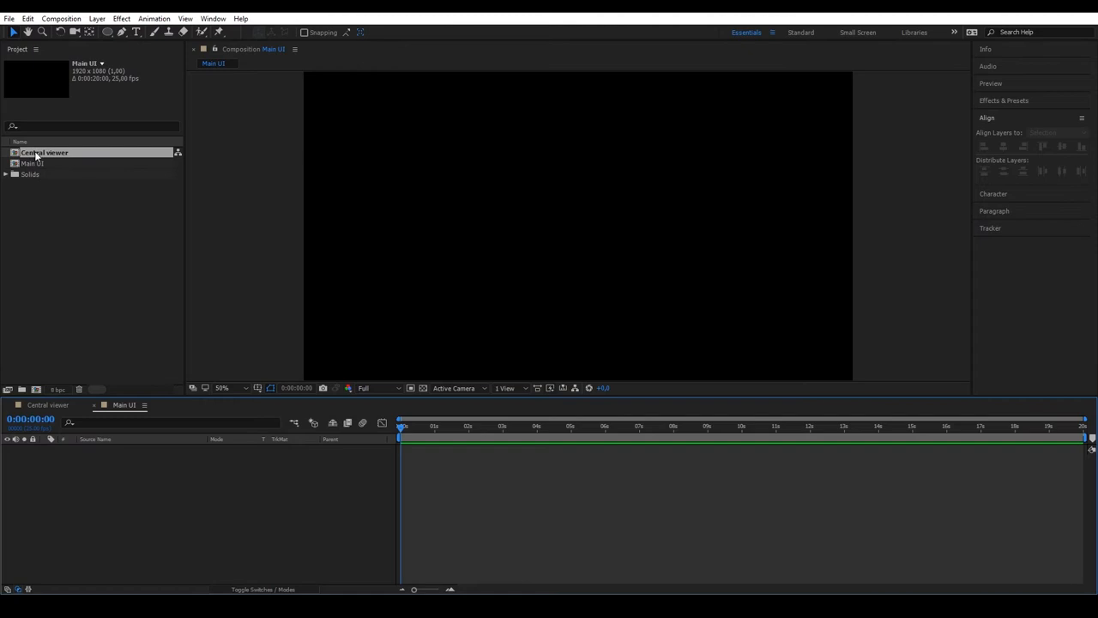
left_click_drag(44, 151, 146, 448)
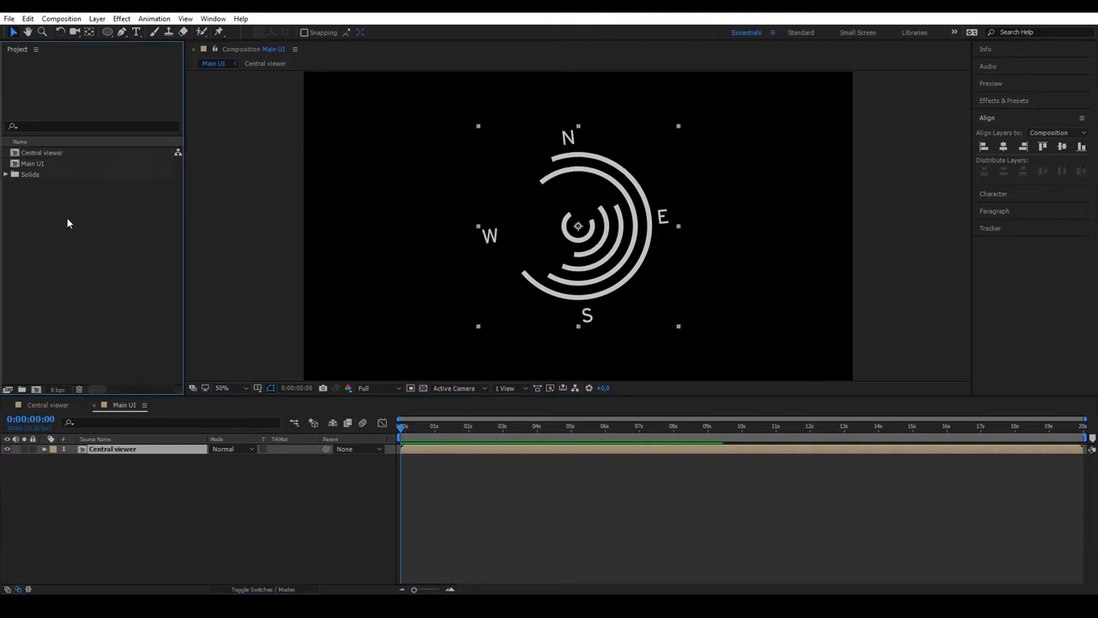
- Create a 500×300 composition named 'Bars' from the Project panel
right_click(69, 223)
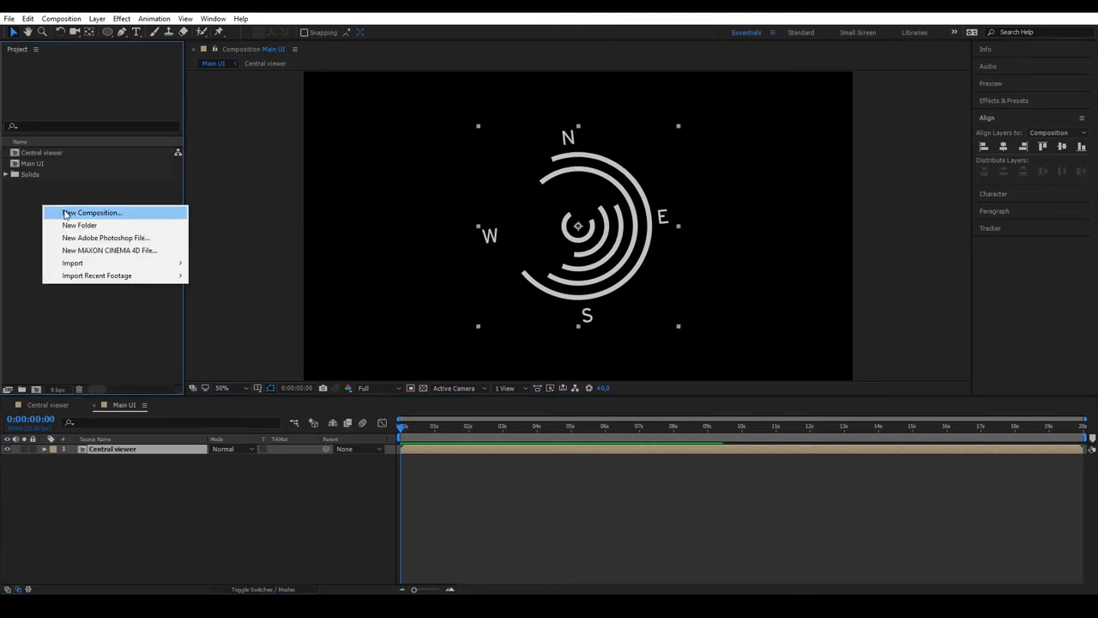
left_click(92, 212)
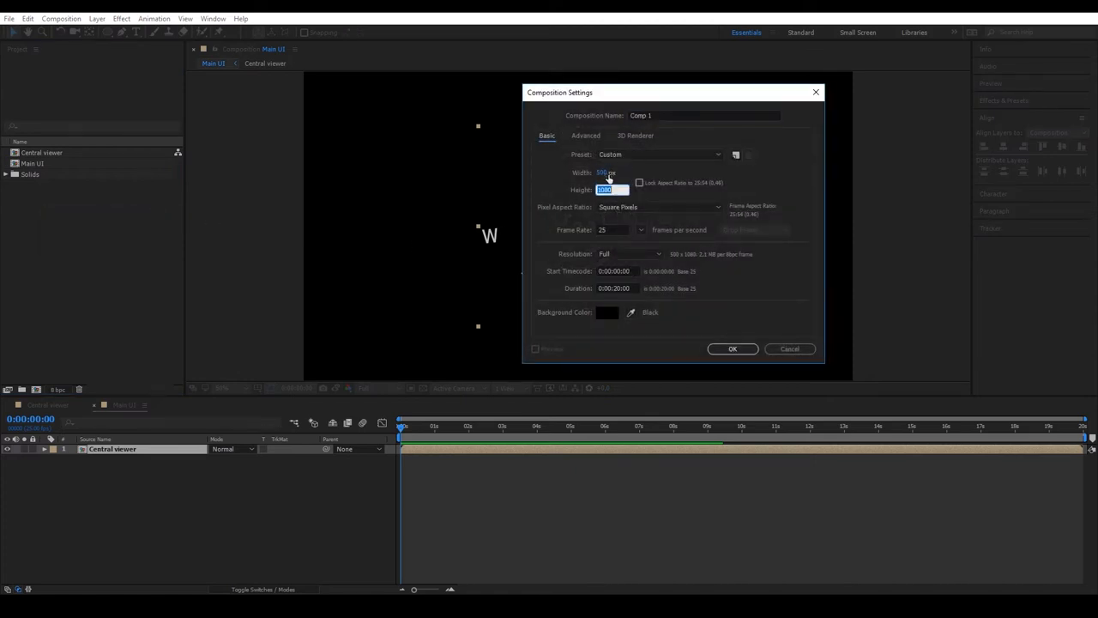
type("300")
left_click(705, 115)
type("Bars")
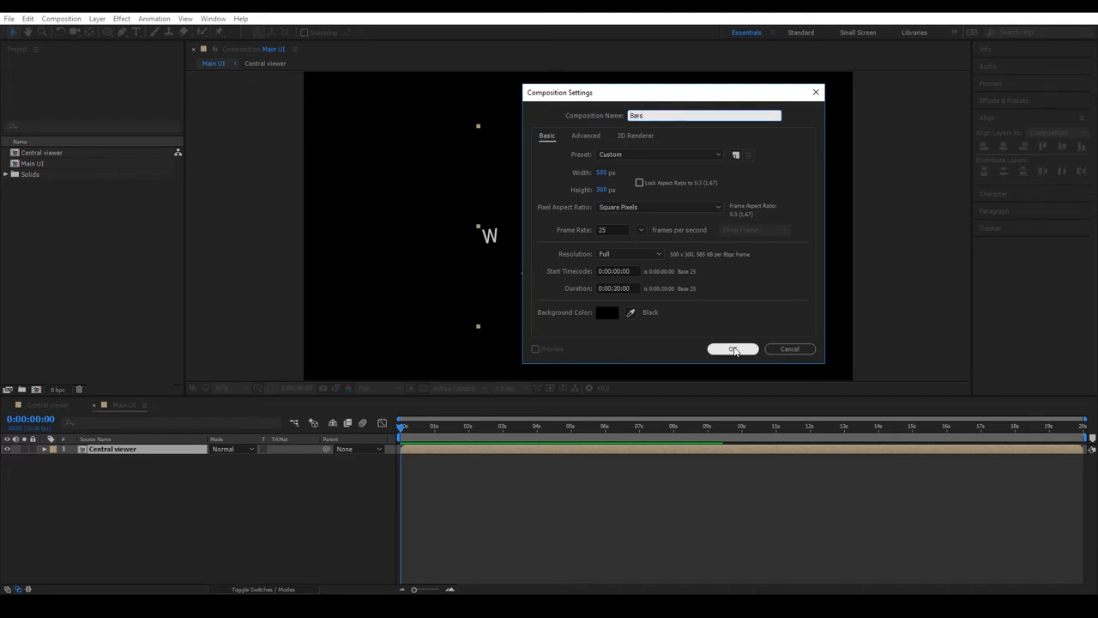
left_click(732, 349)
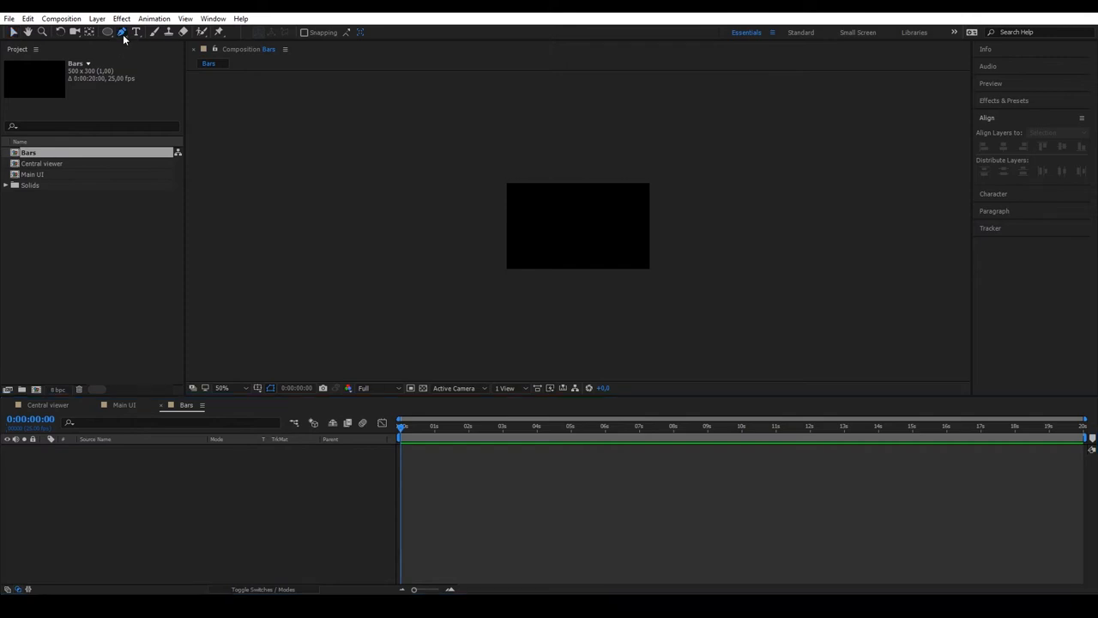
- Draw a vertical stroked bar with Trim Paths End driven by wiggle(1,40)
left_click(123, 32)
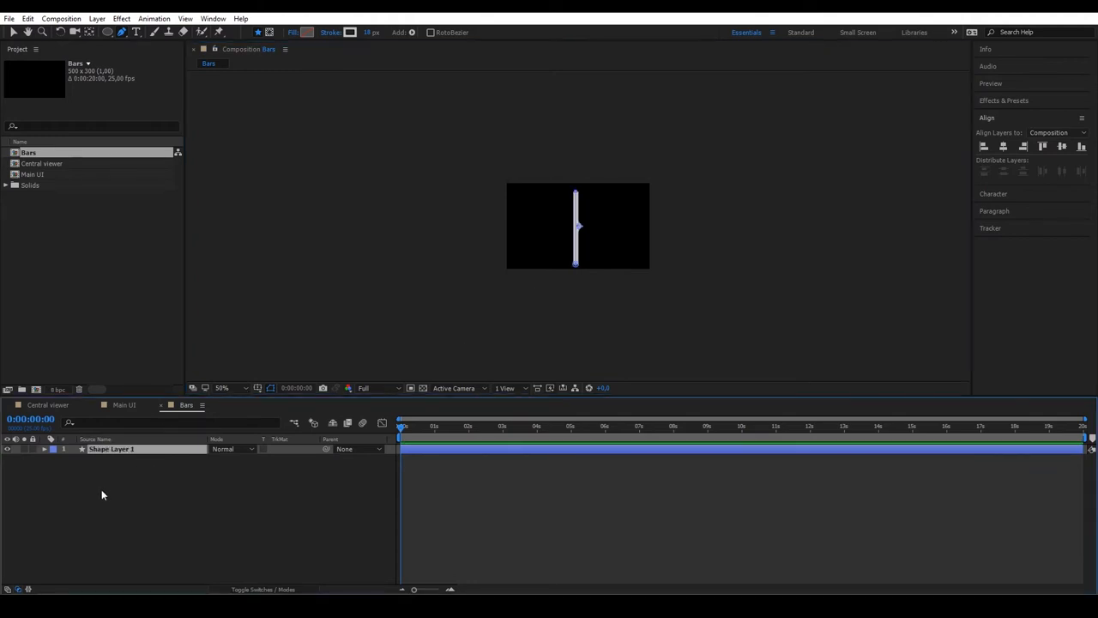
left_click(313, 457)
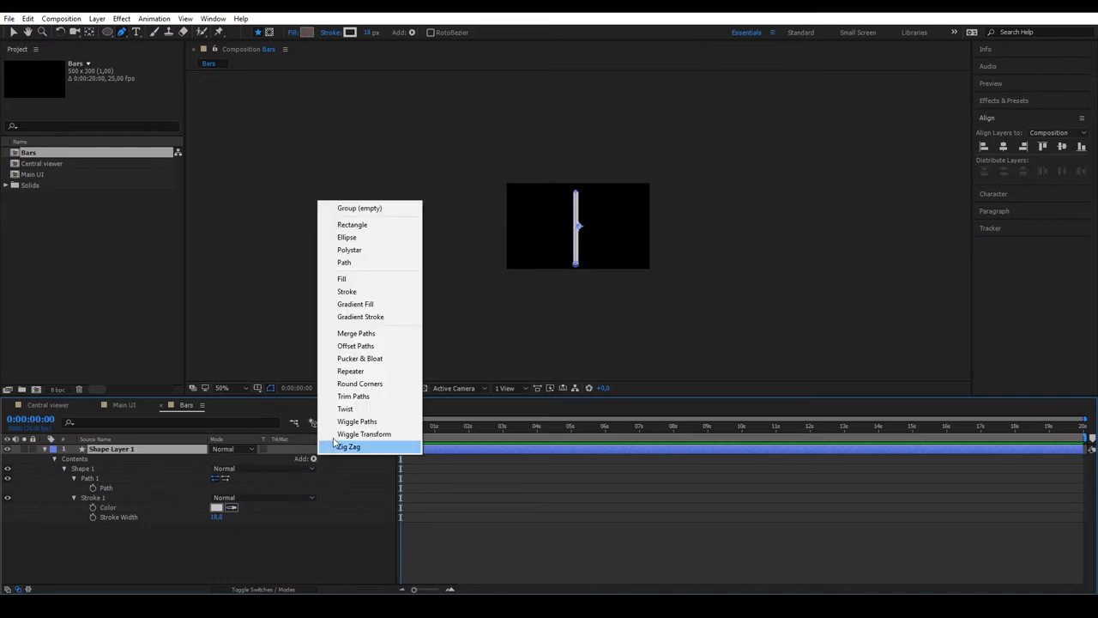
left_click(353, 396)
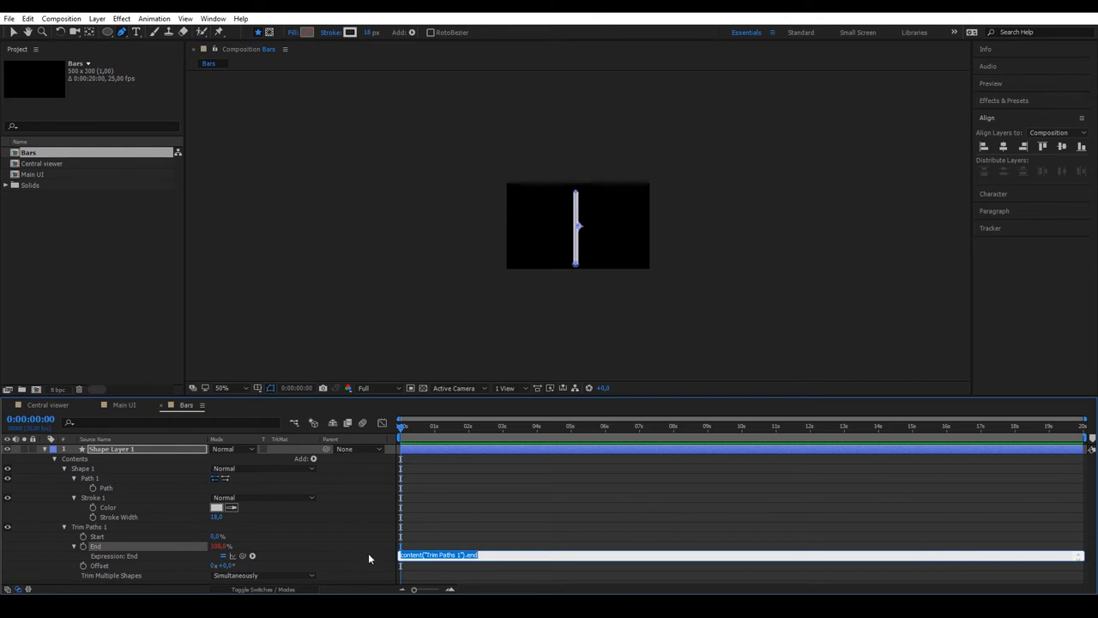
type("wiggle")
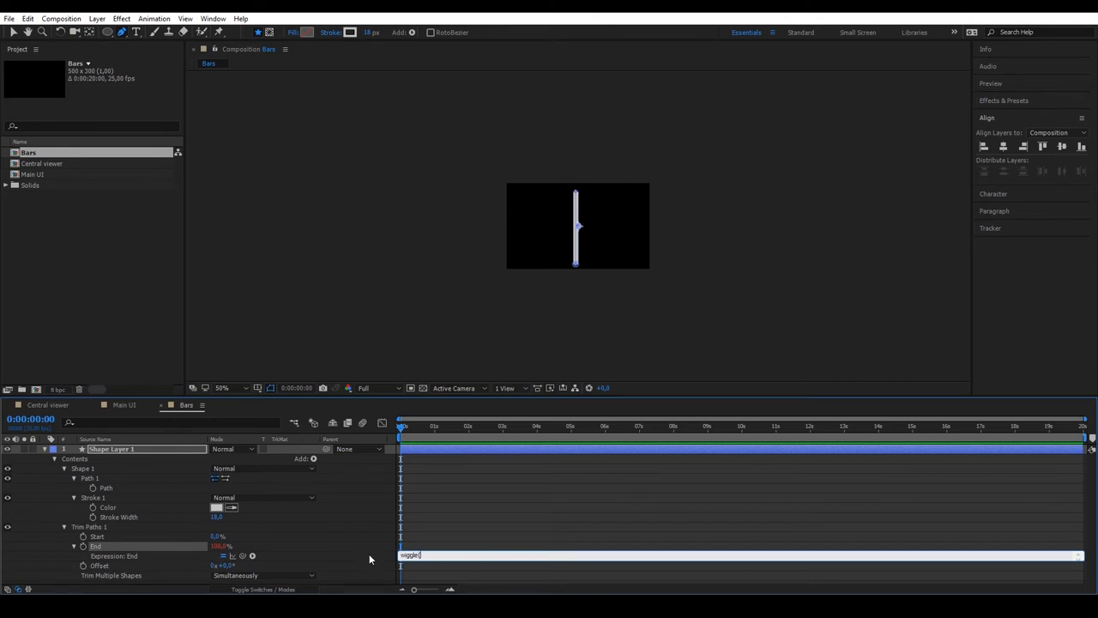
type("(1,40)")
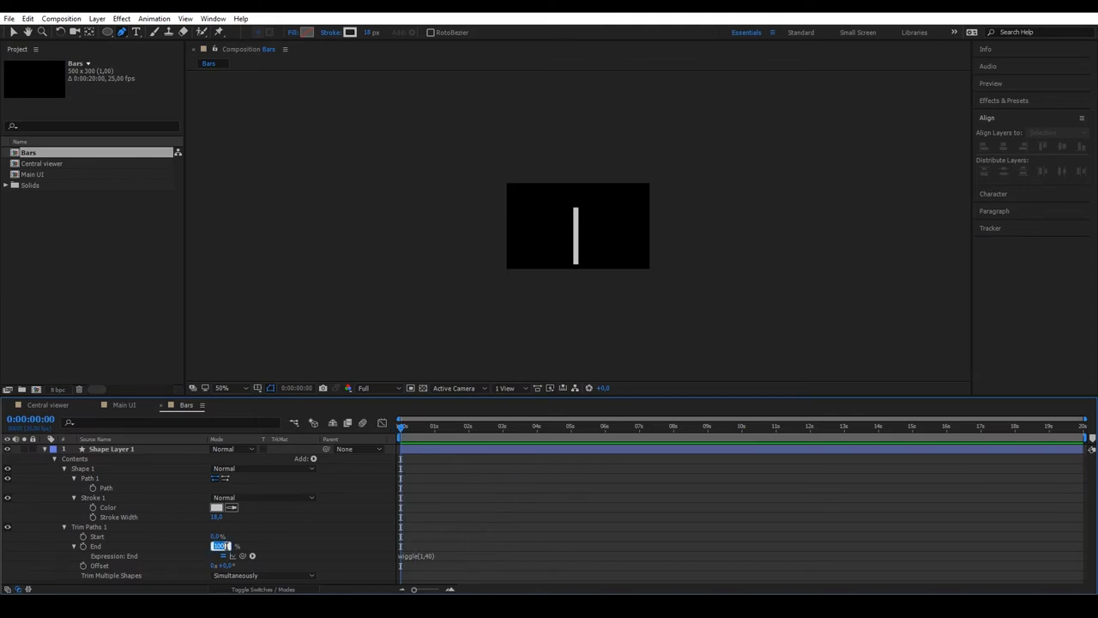
type("50")
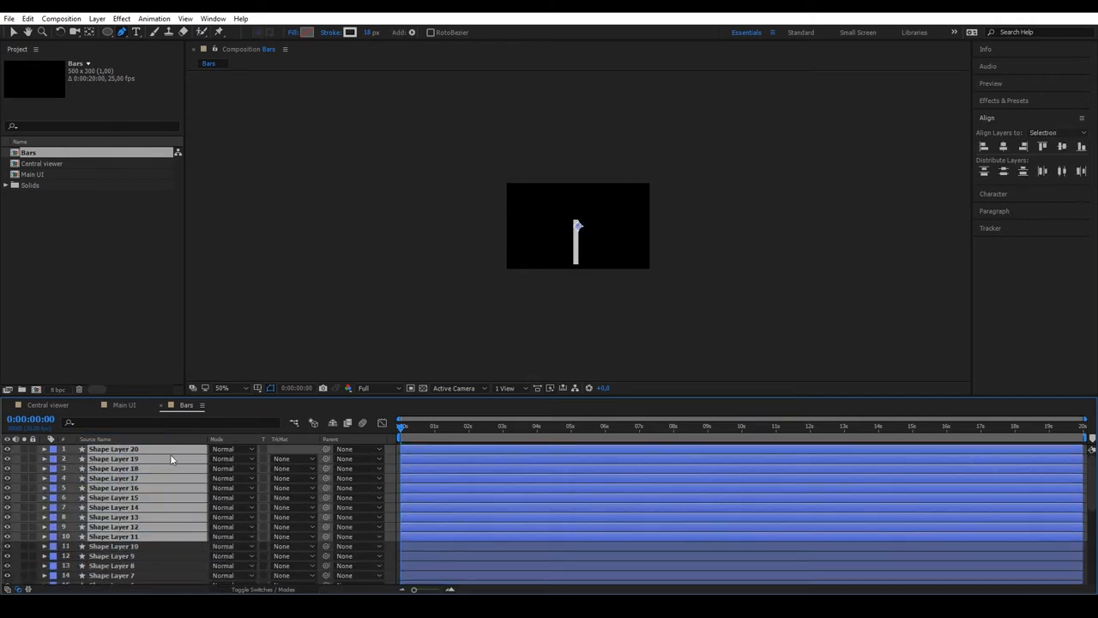
- Collapse the bar layer, move the last copy right, and distribute all 20 bars evenly
left_click(112, 449)
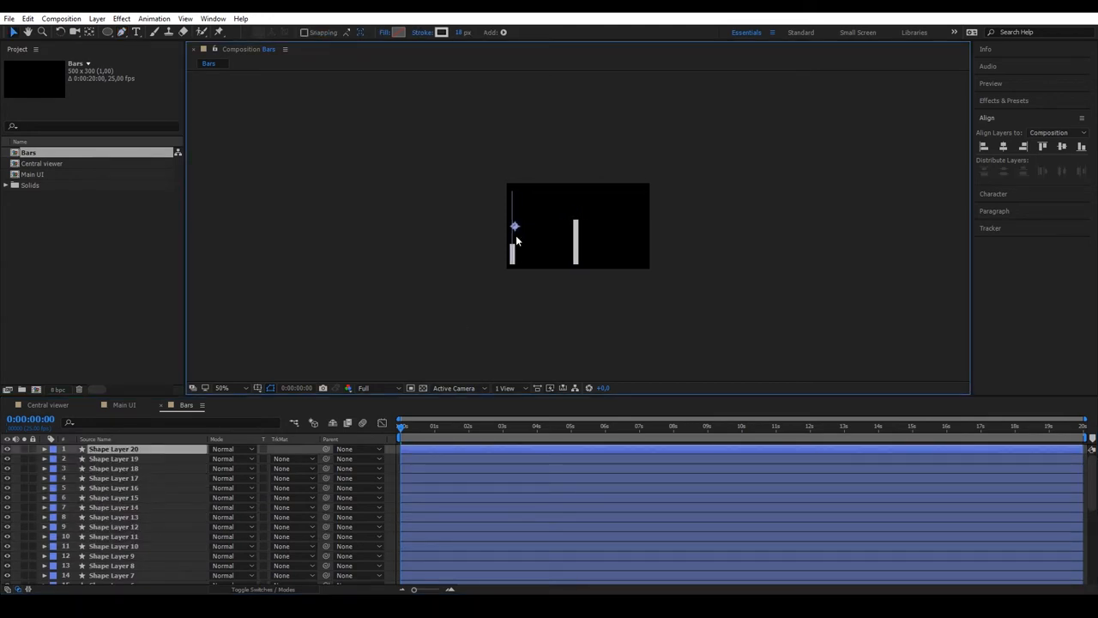
left_click(45, 448)
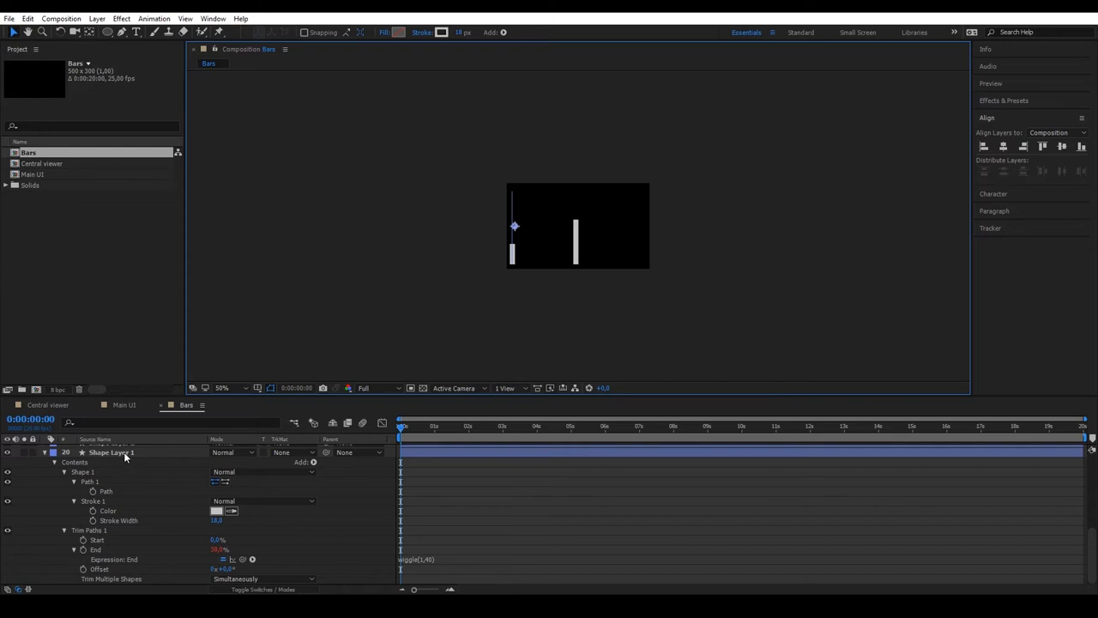
left_click(45, 452)
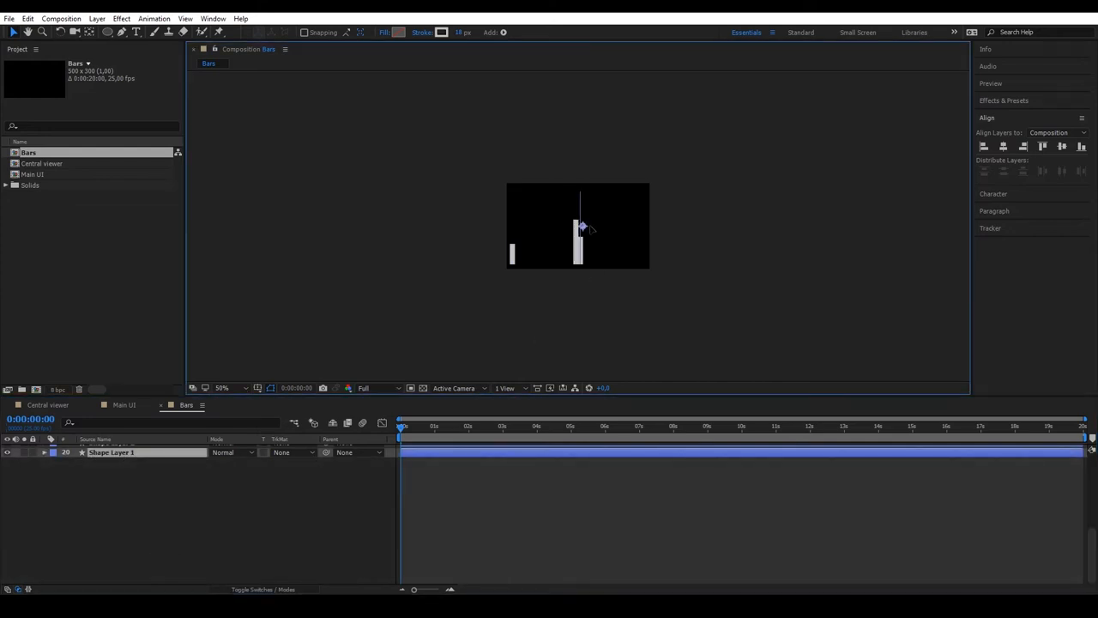
left_click_drag(581, 228, 645, 227)
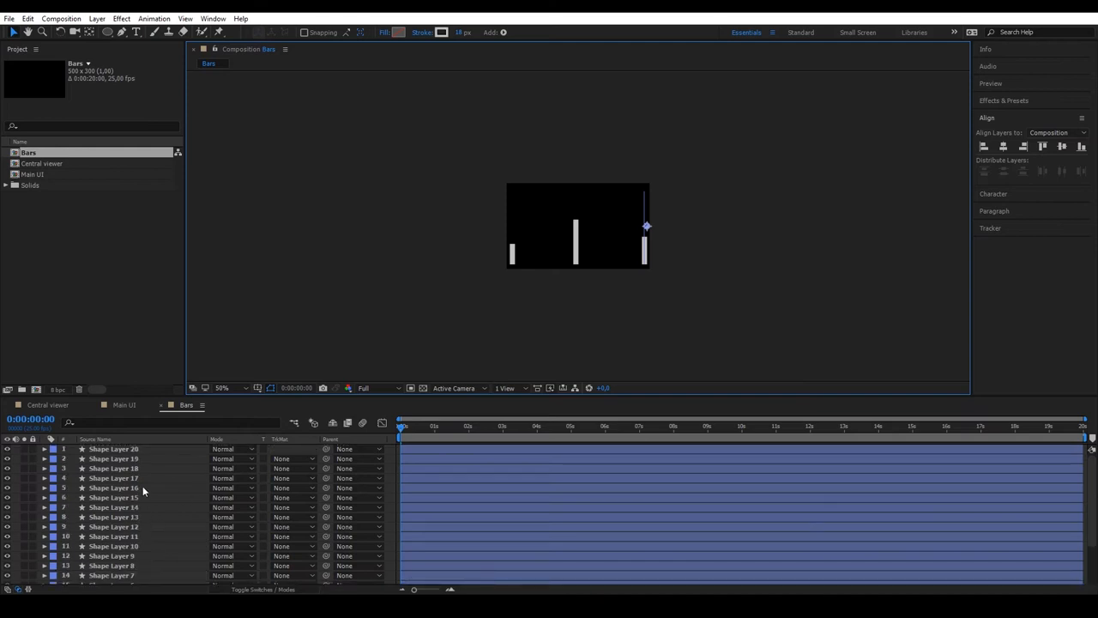
scroll("down", 3)
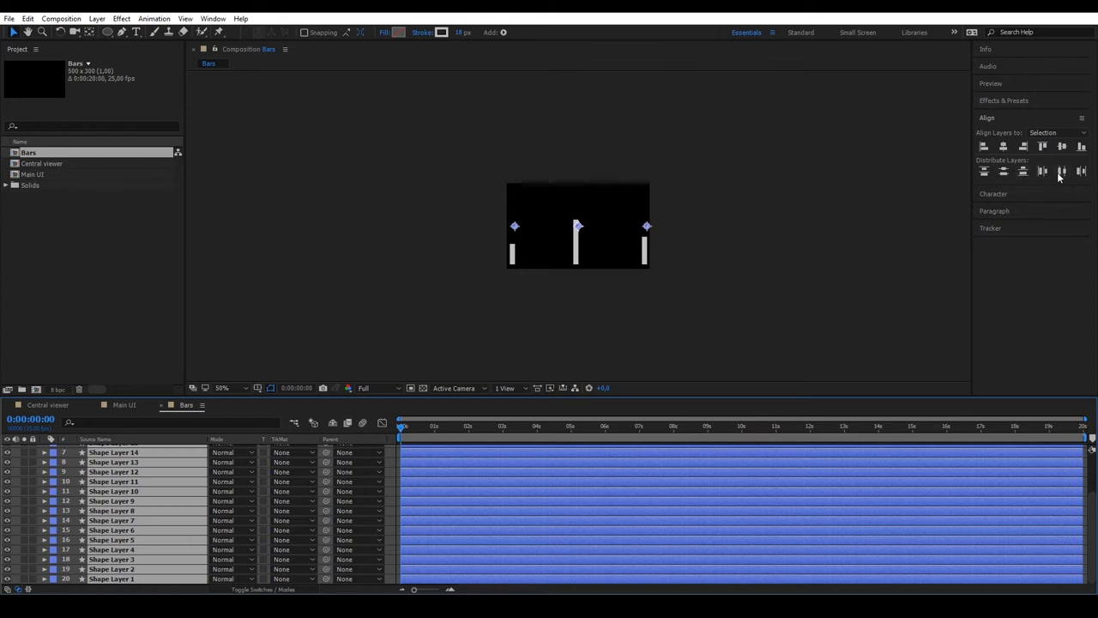
left_click(1062, 170)
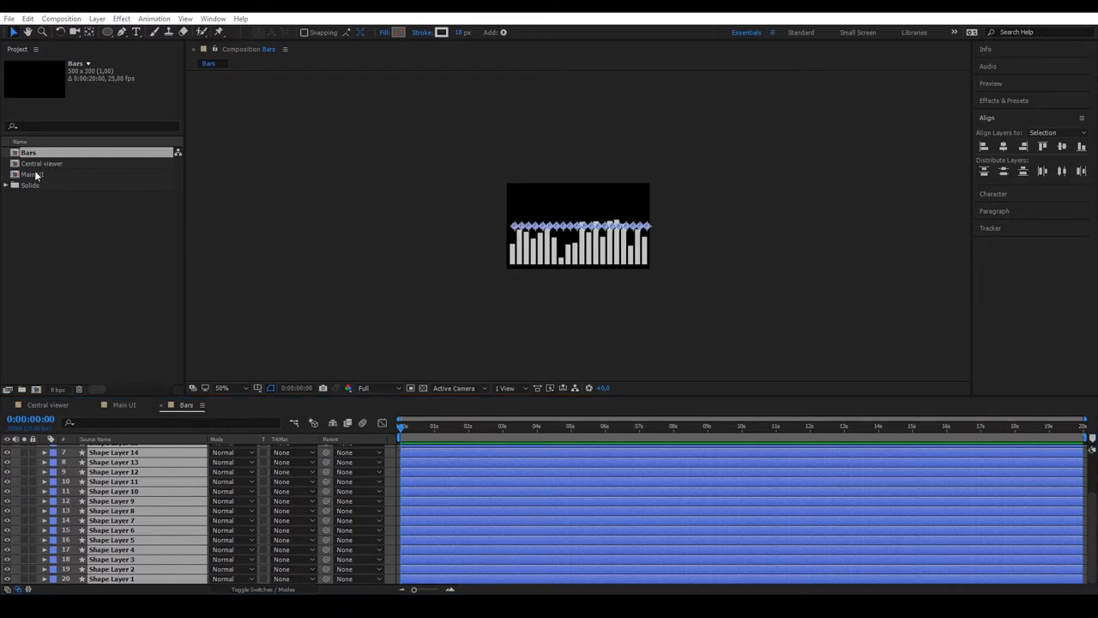
- Open Main UI and position the nested Bars comp in the lower-right corner
double_click(35, 174)
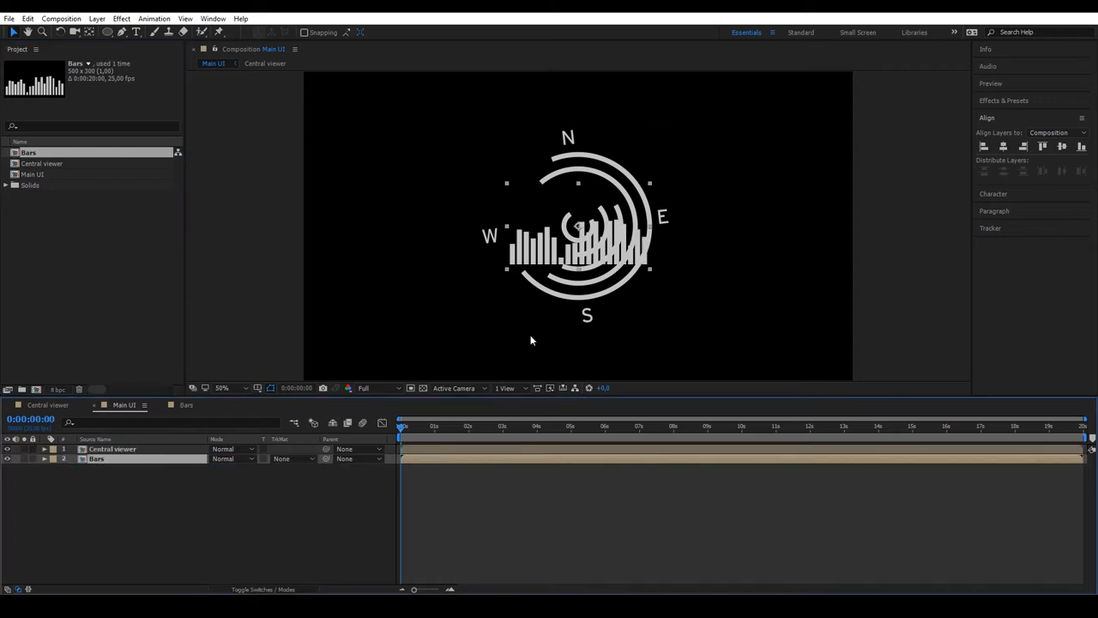
left_click_drag(577, 232, 761, 348)
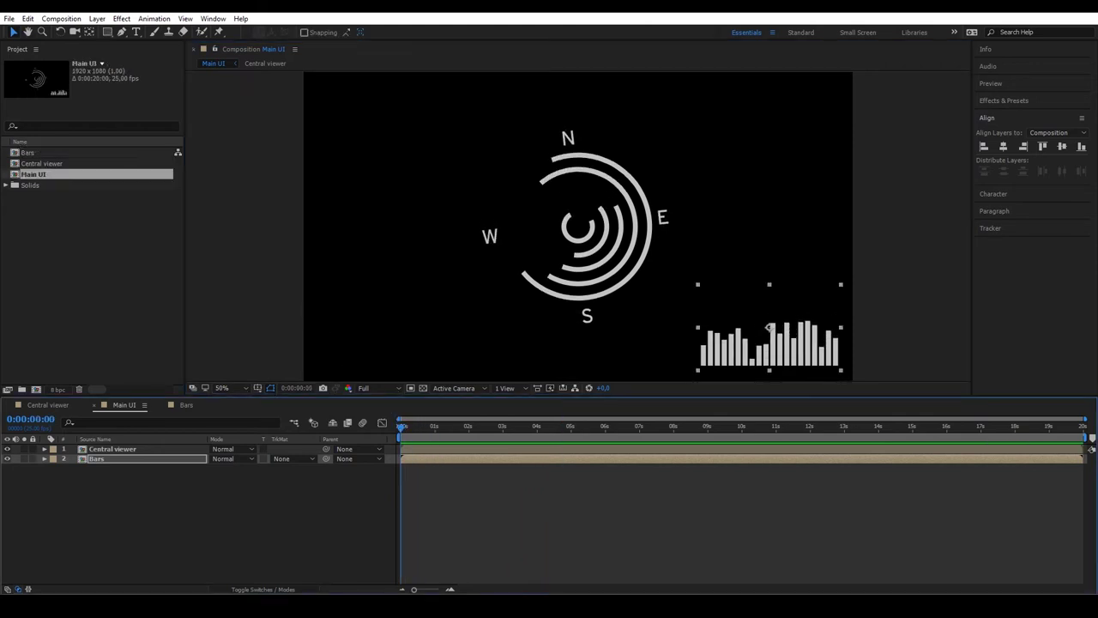
left_click(9, 18)
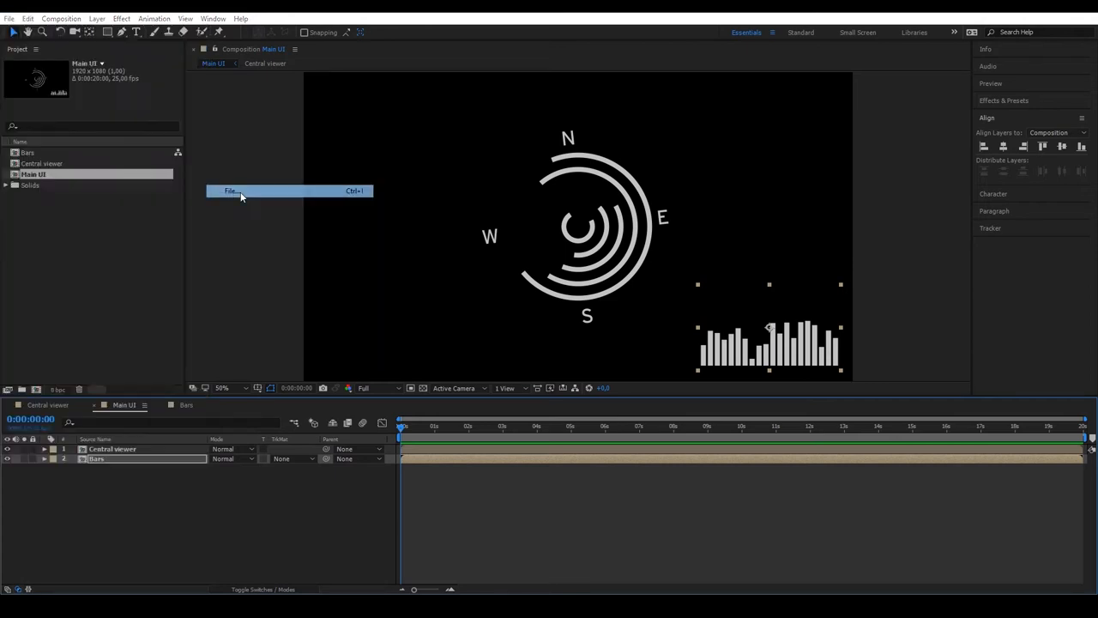
- Import map.png and create a new map composition from it
left_click(232, 190)
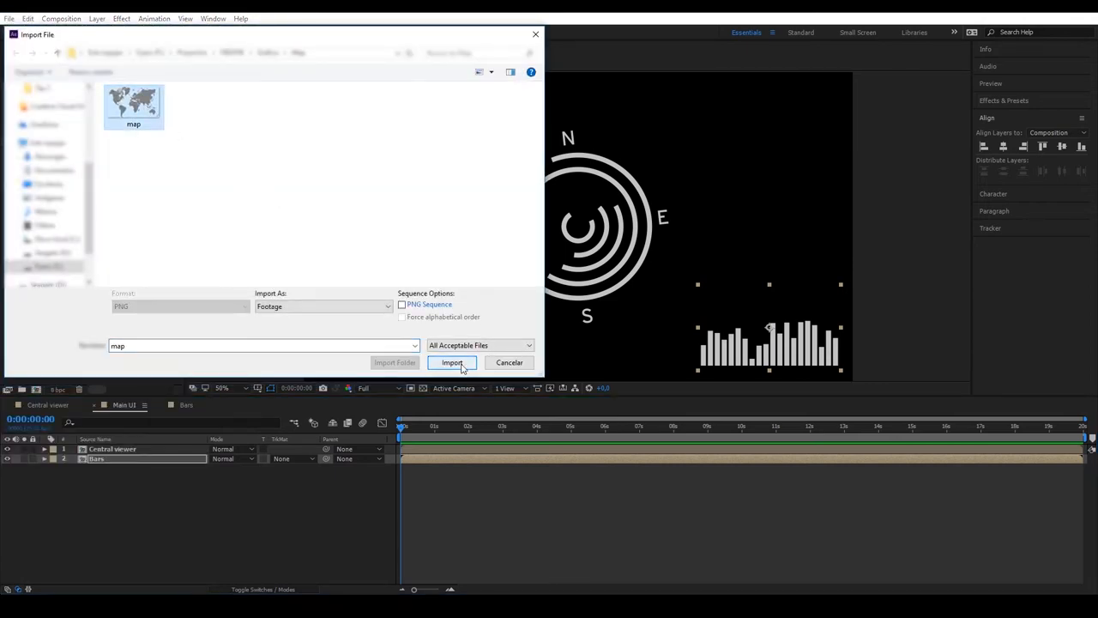
left_click(452, 362)
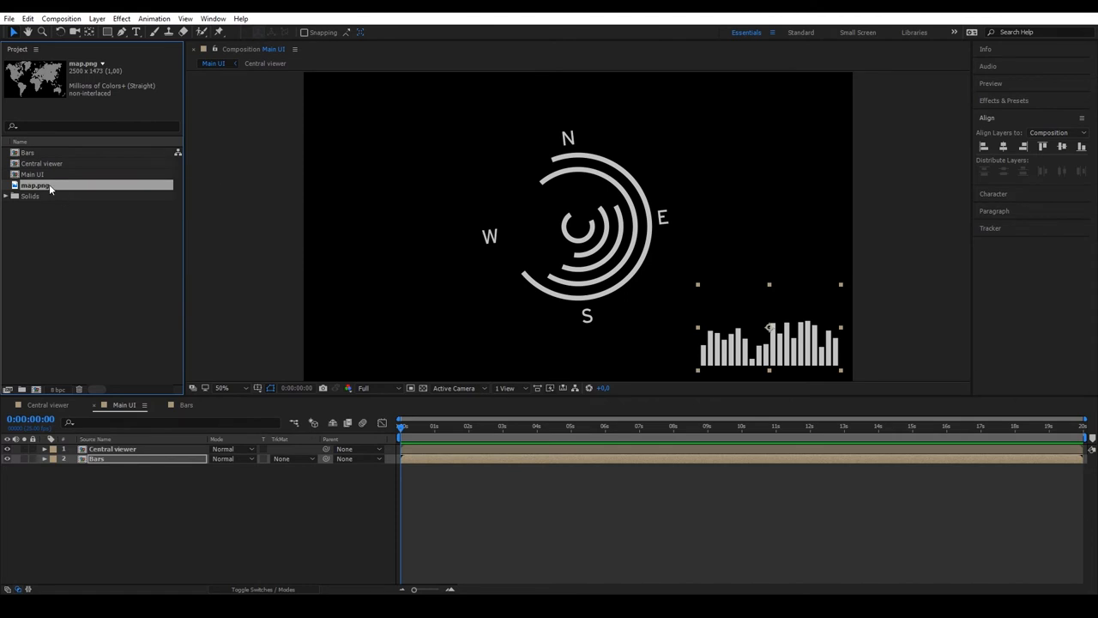
right_click(36, 186)
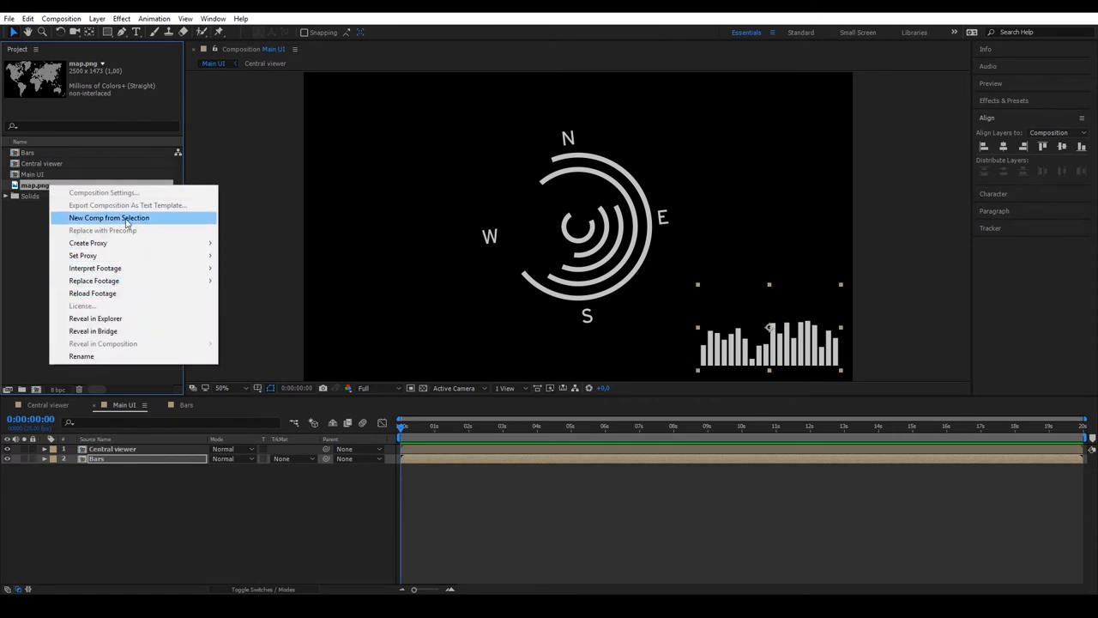
left_click(109, 217)
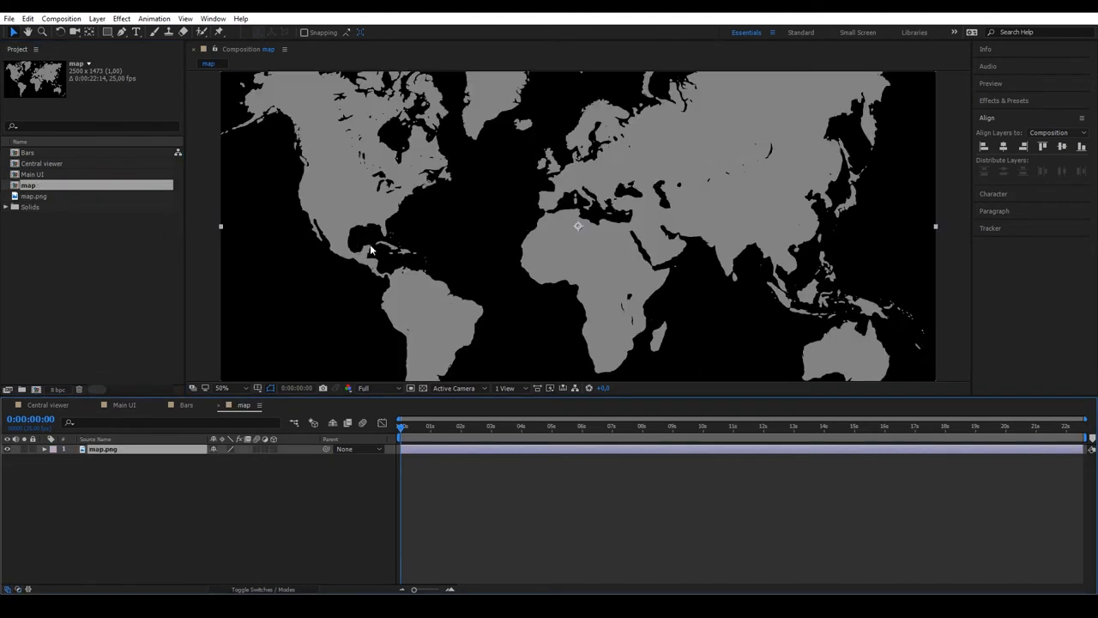
- Apply Offset to map.png, keyframe Shift Center To at 0 and 10 s, and add loopOut()
left_click(222, 388)
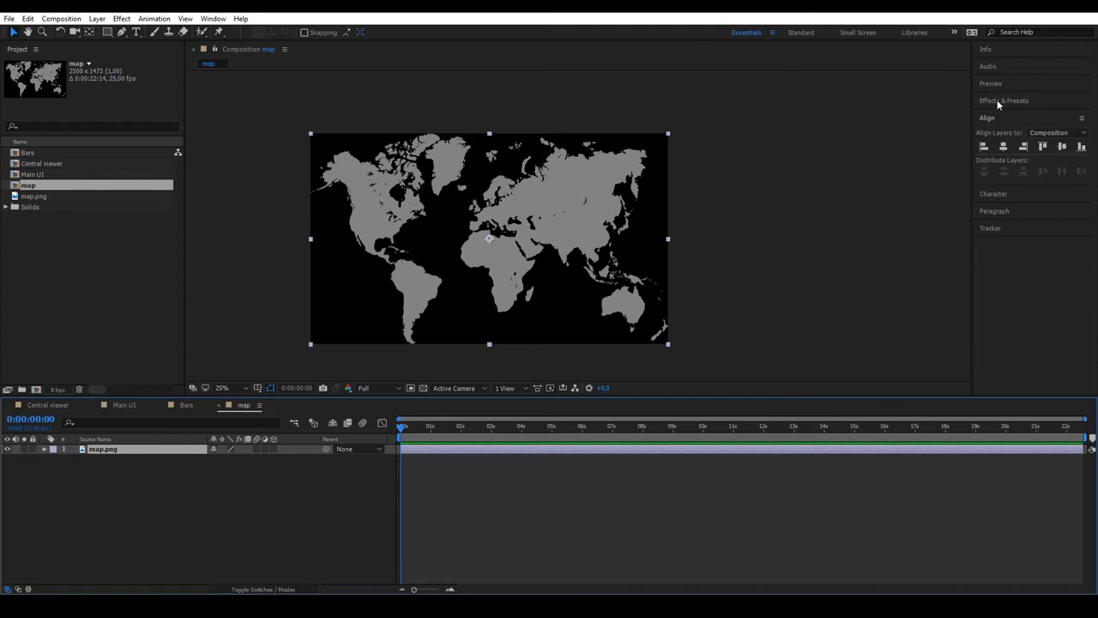
left_click(1004, 100)
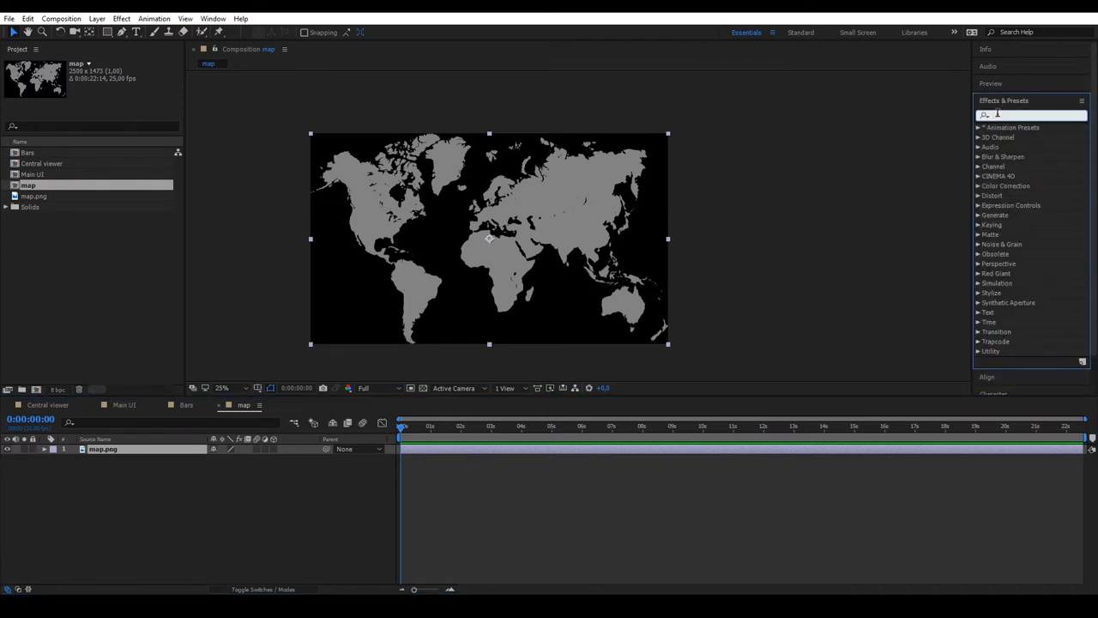
type("off")
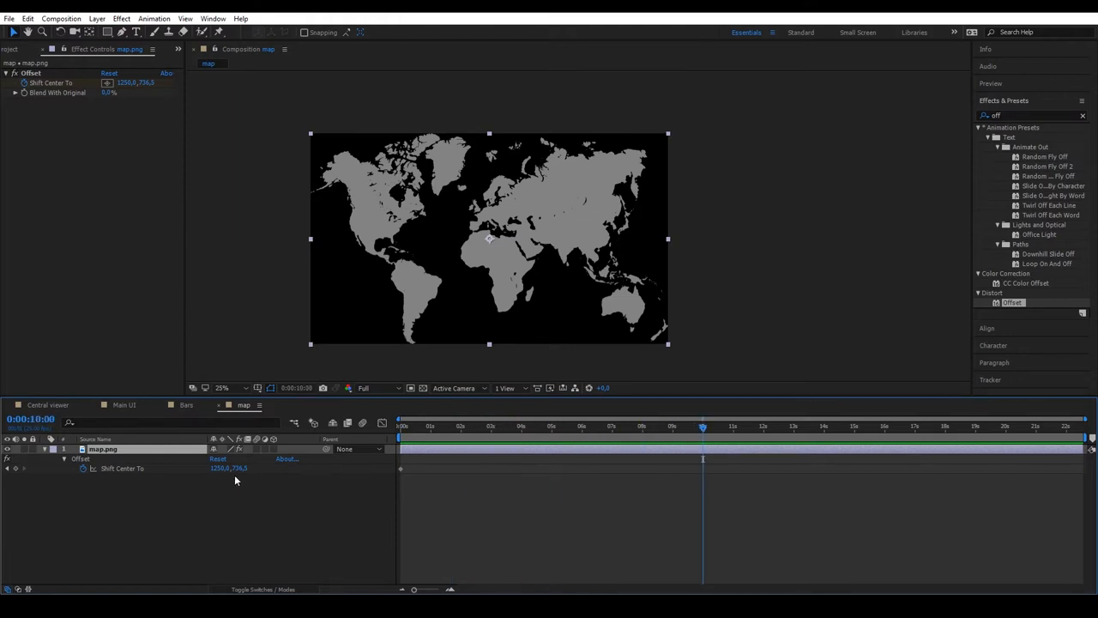
double_click(219, 468)
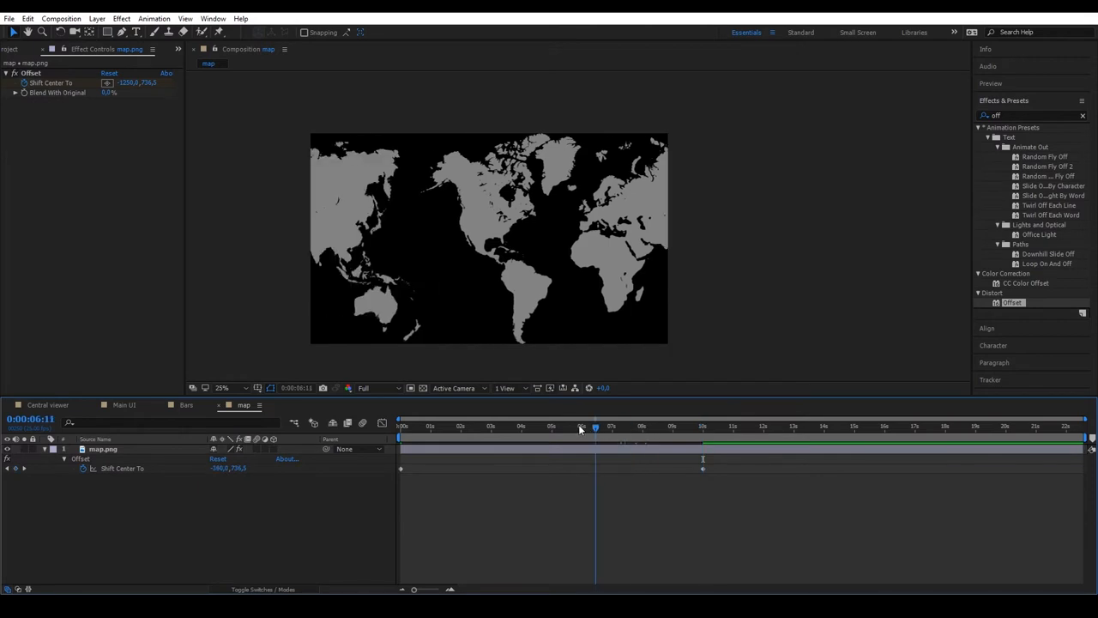
left_click(400, 426)
type("loopOut()")
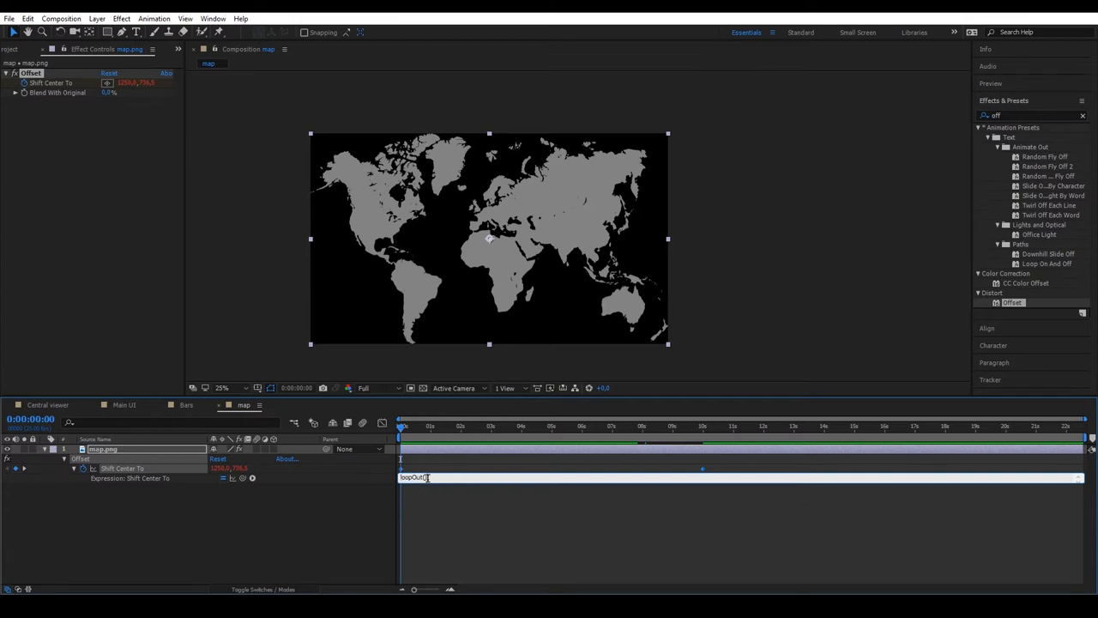
triple_click(414, 478)
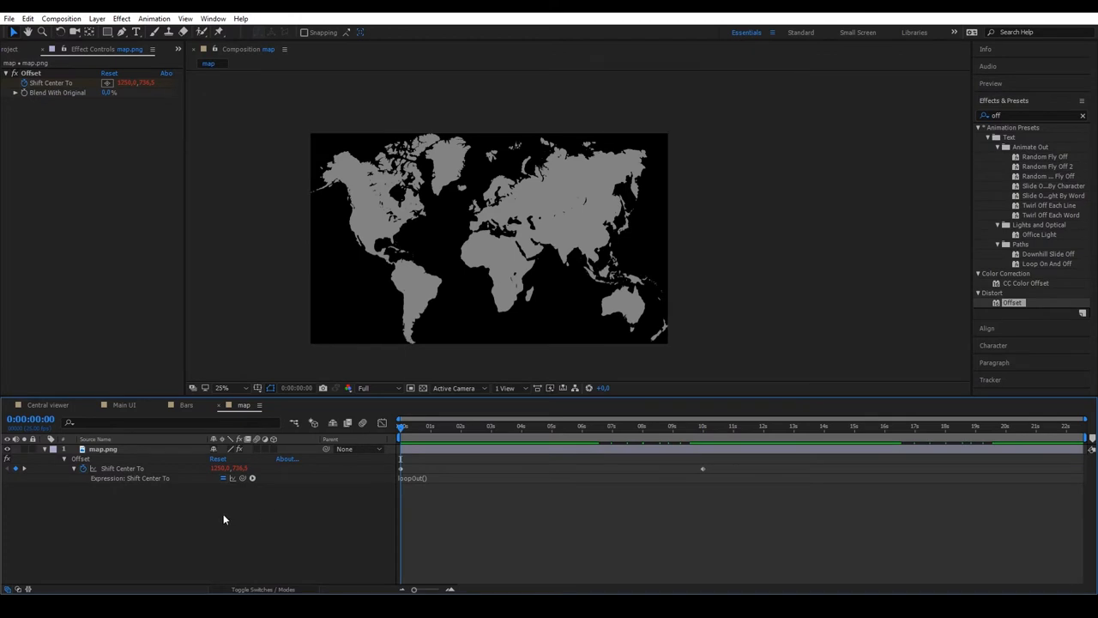
- Make map.png a 3D layer and rotate it -30° on X
left_click(103, 449)
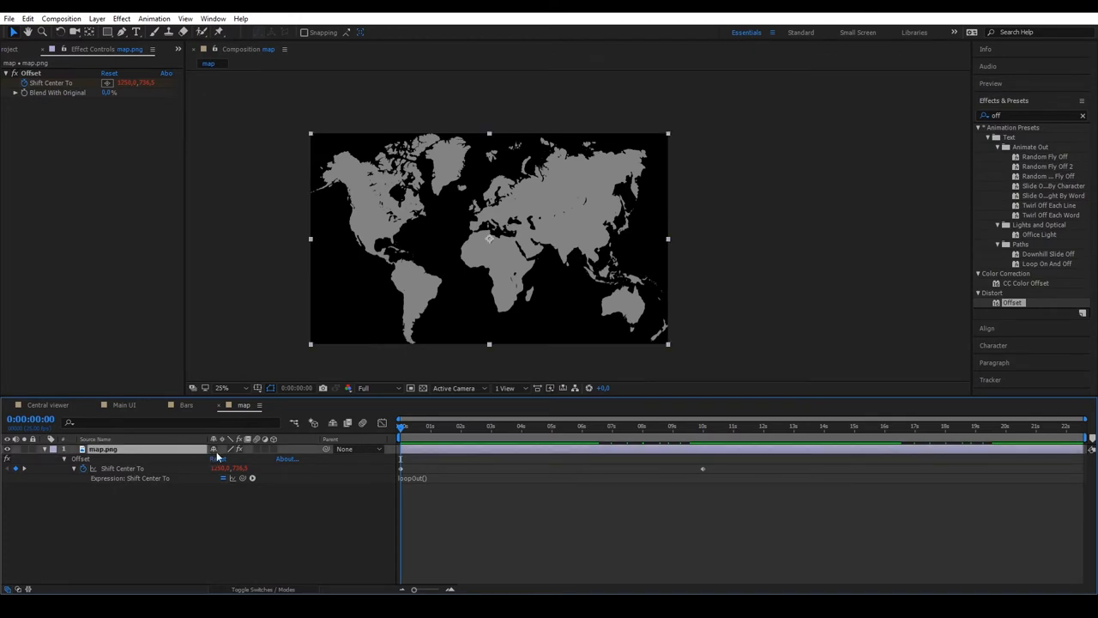
left_click(214, 449)
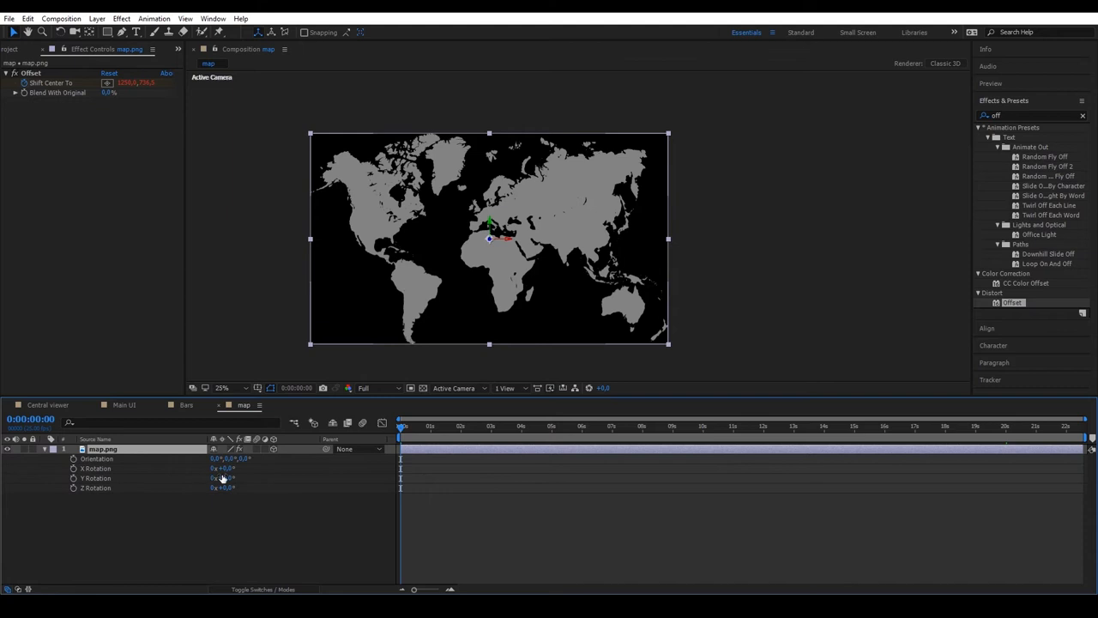
left_click_drag(223, 469, 219, 469)
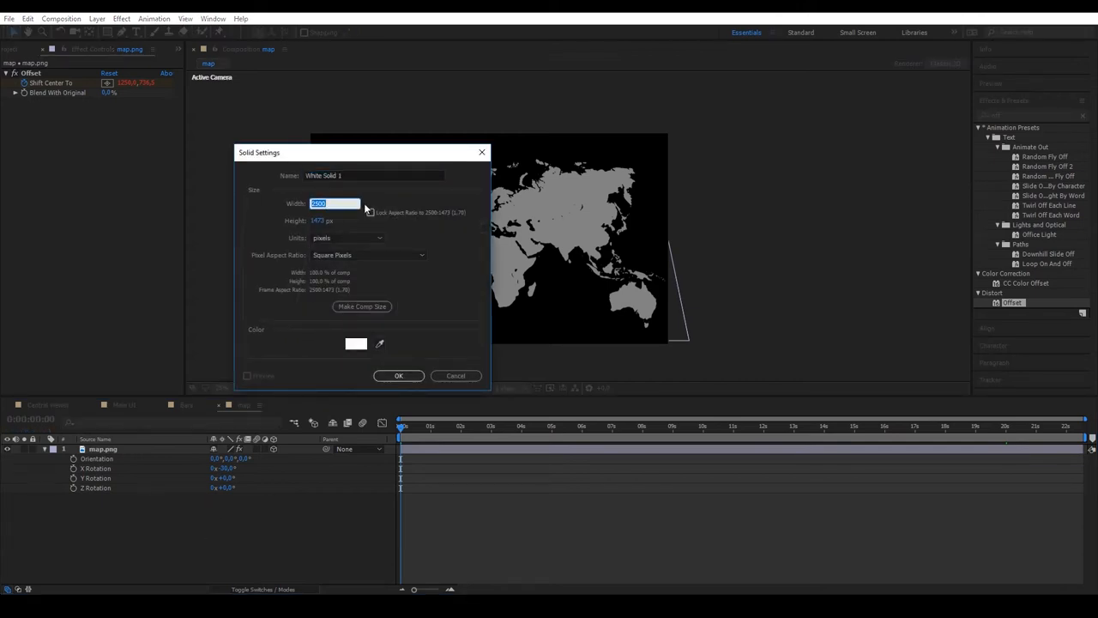
- Create a 300×300 white solid, mask it circular, scale it down and place it over Spain
type("300")
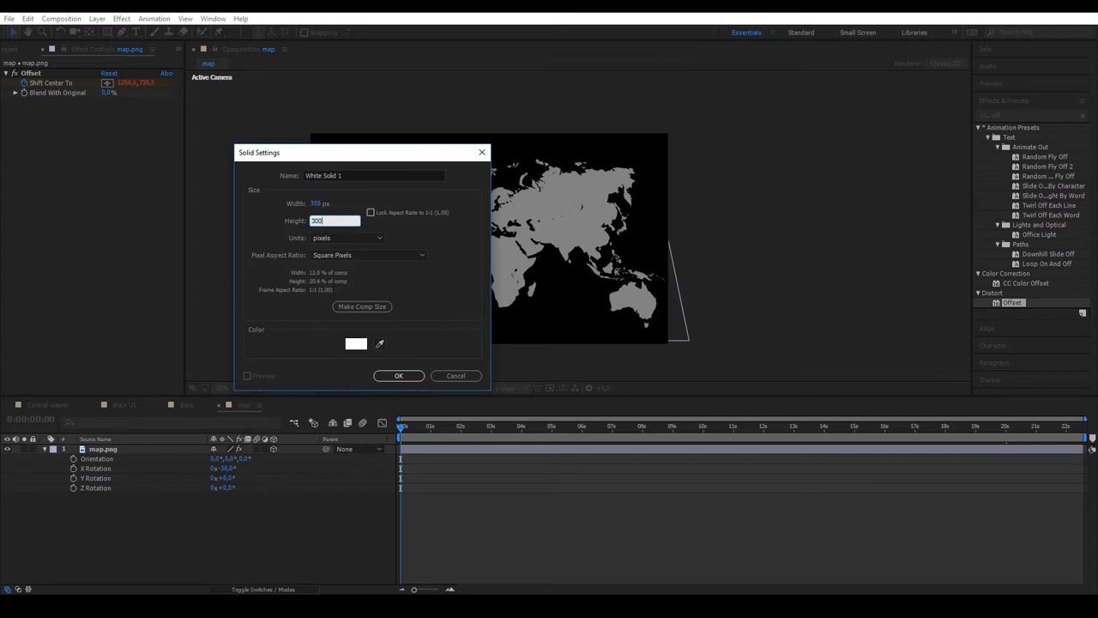
left_click(398, 375)
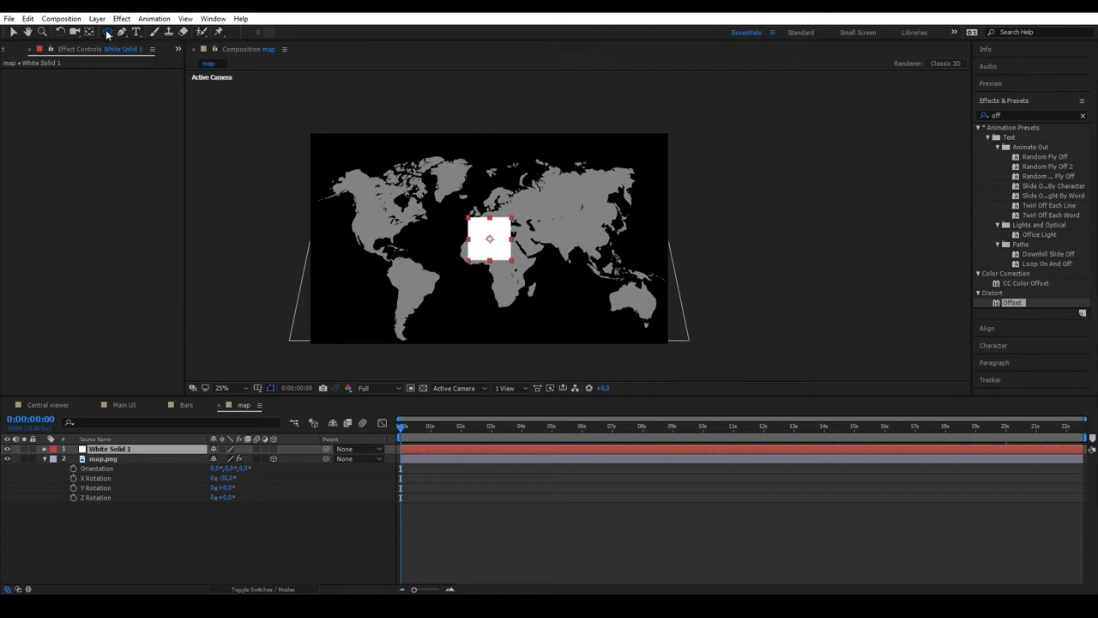
left_click(108, 32)
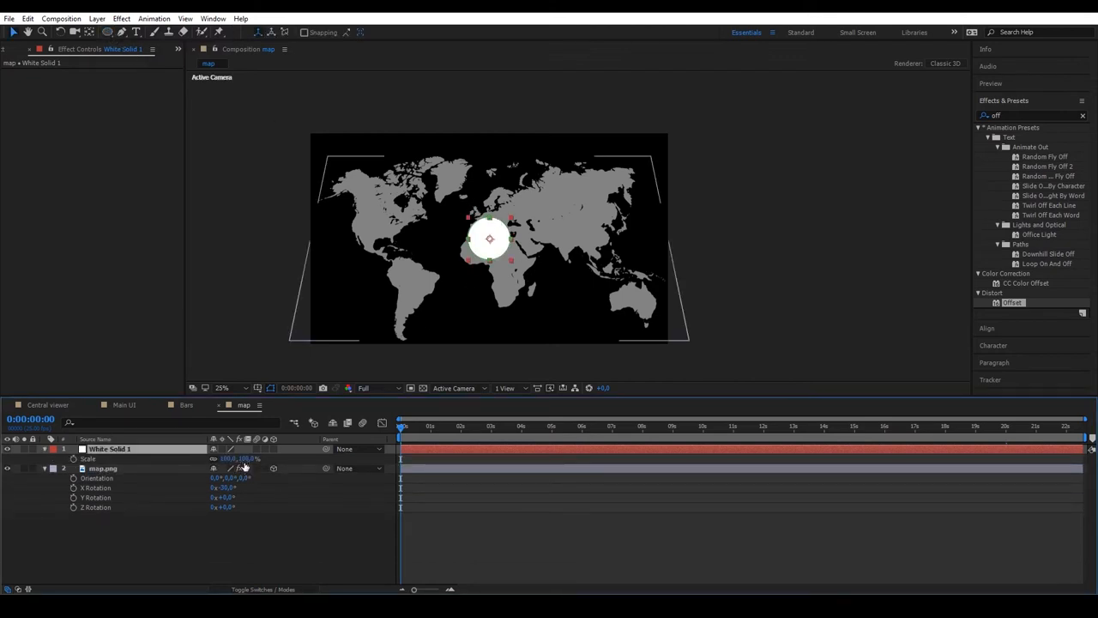
left_click_drag(240, 459, 231, 458)
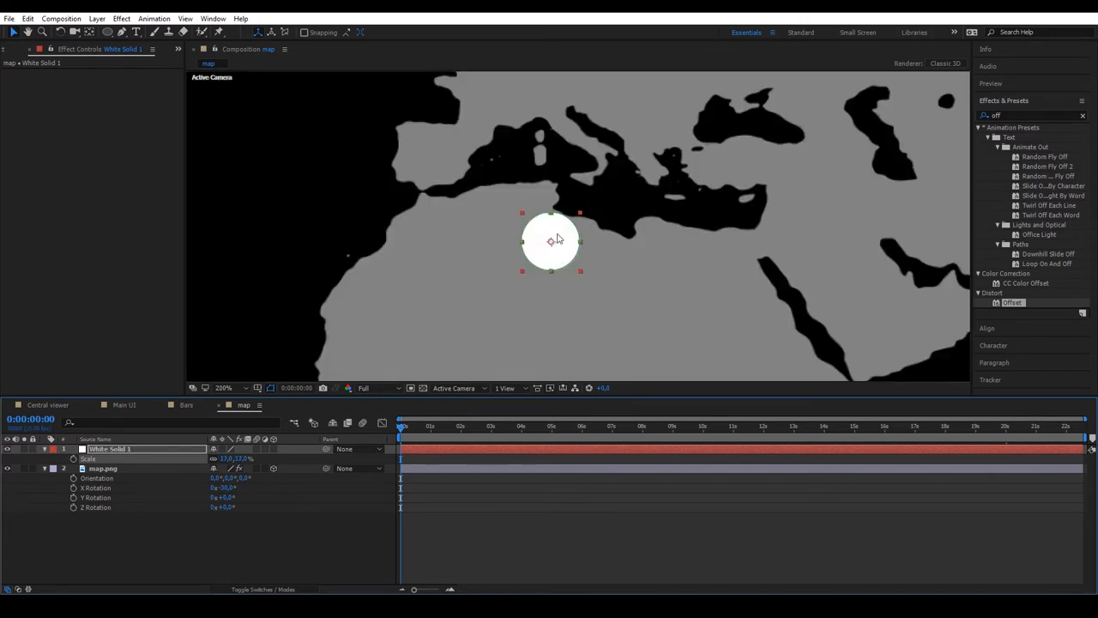
left_click_drag(551, 240, 431, 155)
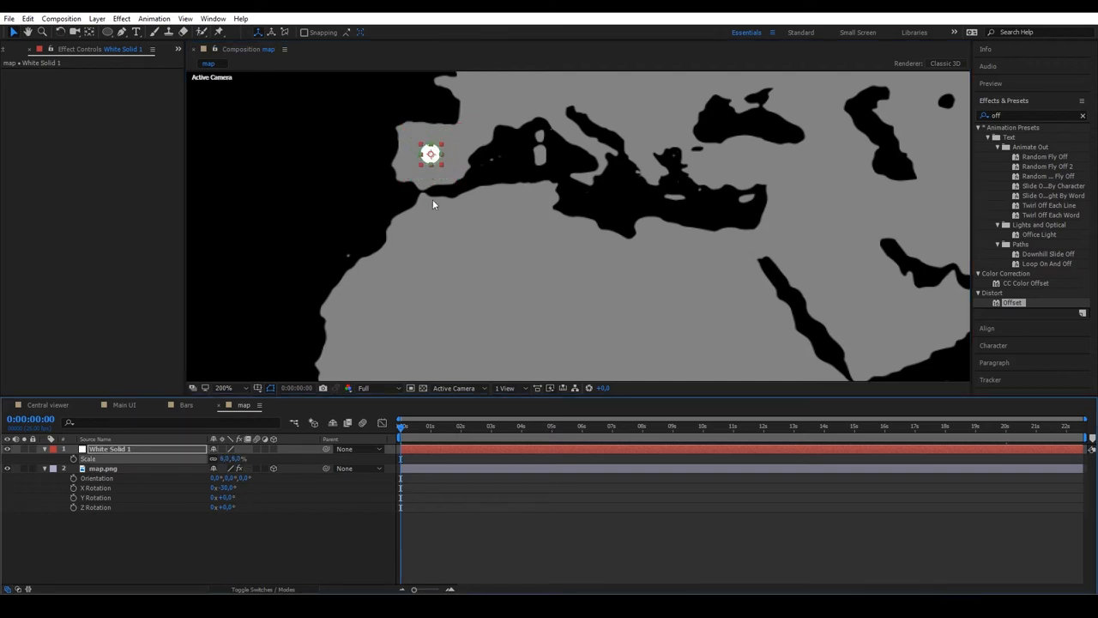
left_click(223, 388)
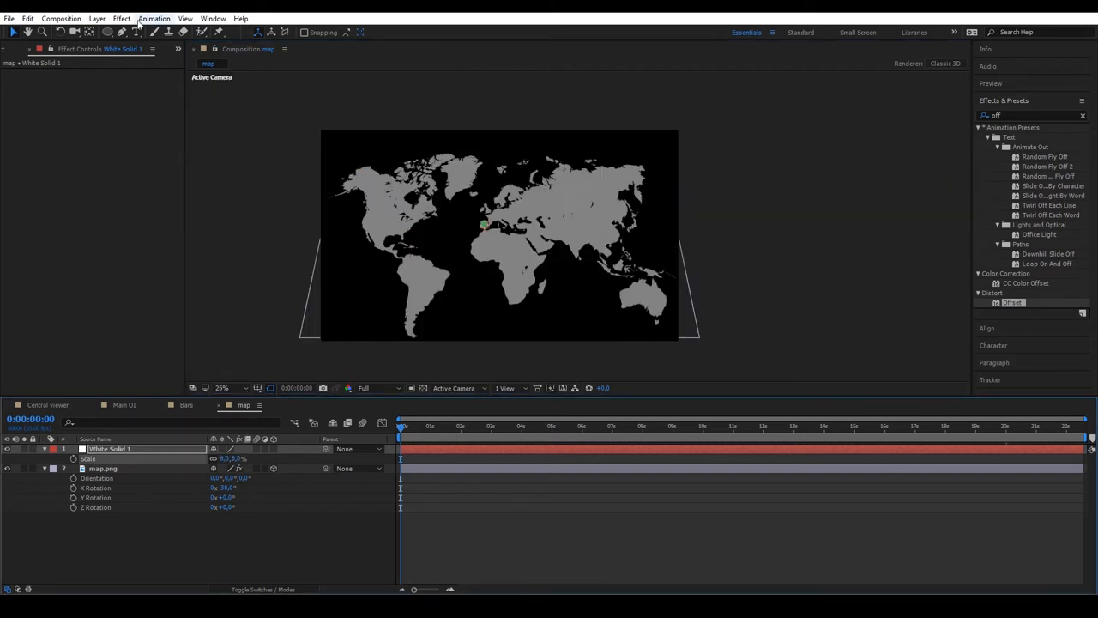
- Add a null object to the map composition
left_click(97, 18)
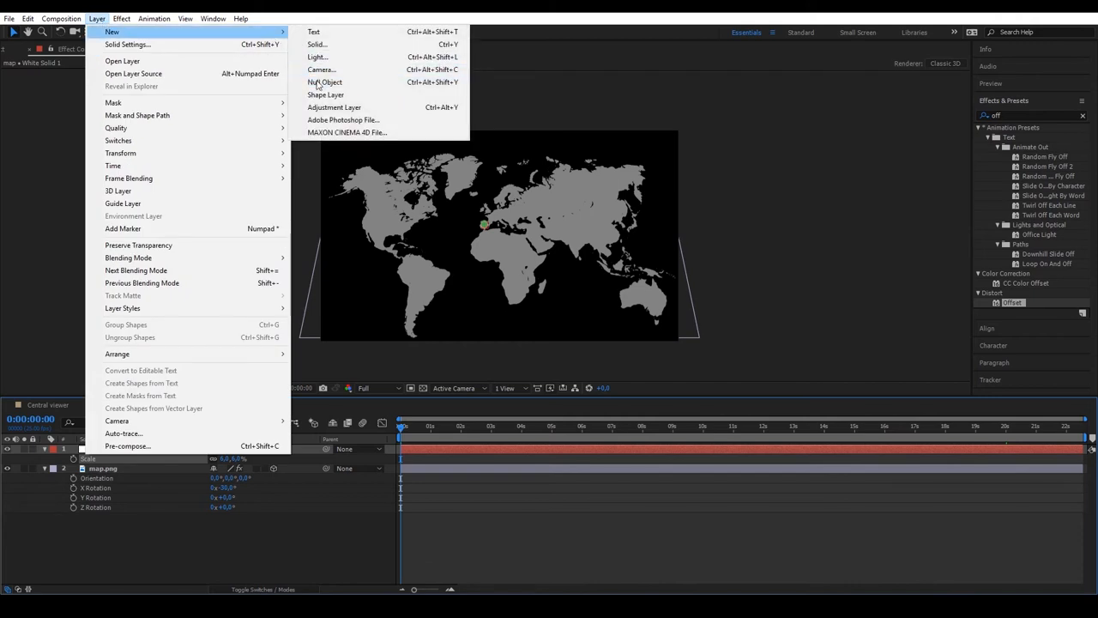
left_click(325, 81)
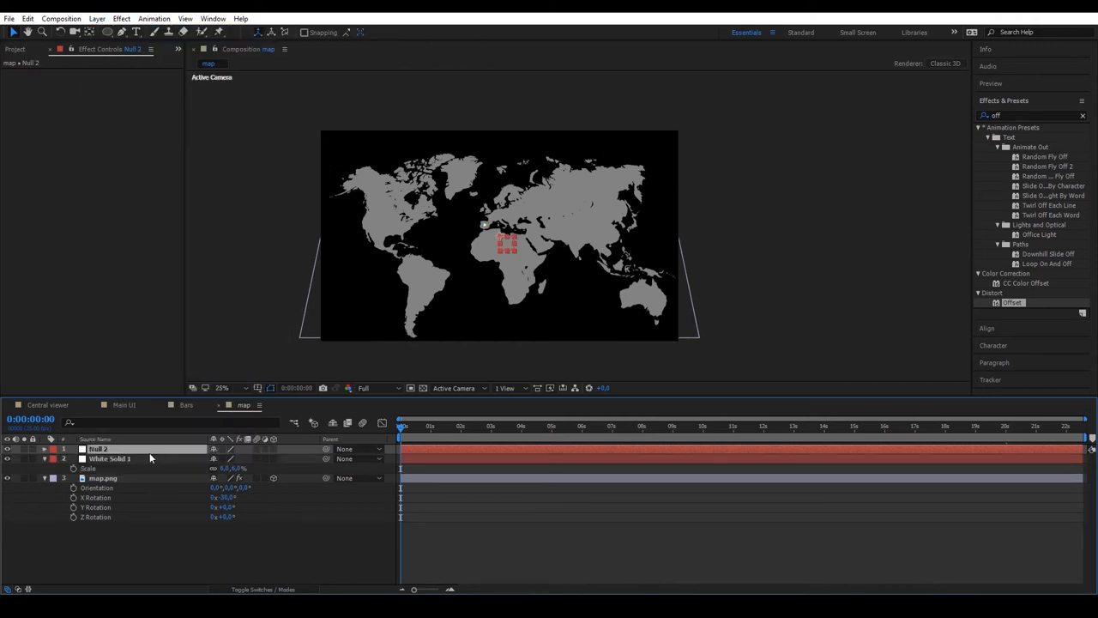
left_click(45, 448)
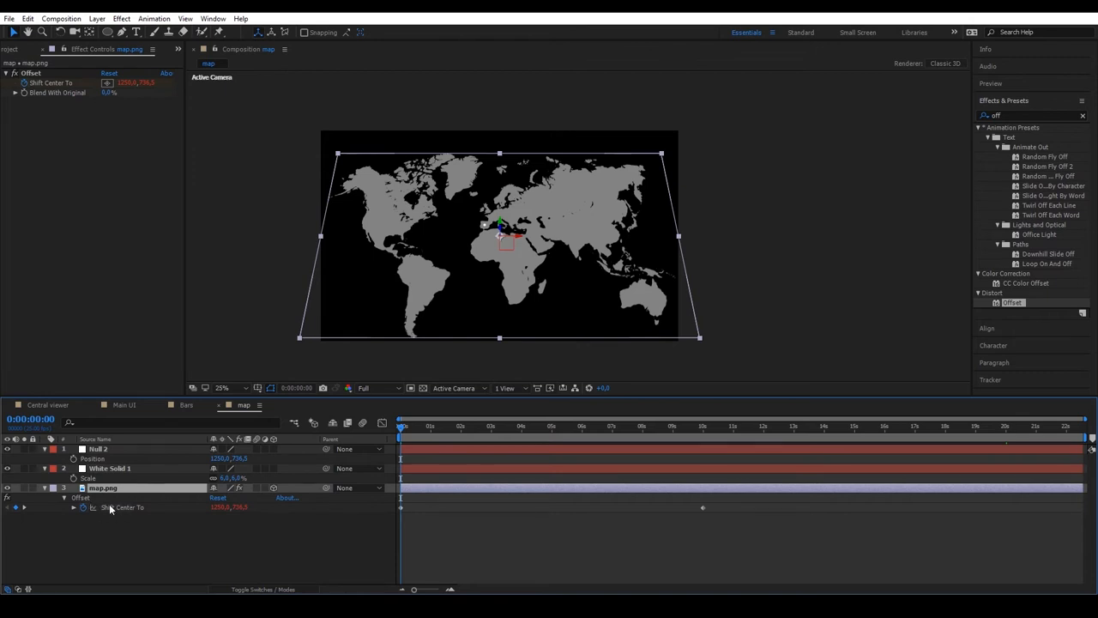
mouse_move(74, 459)
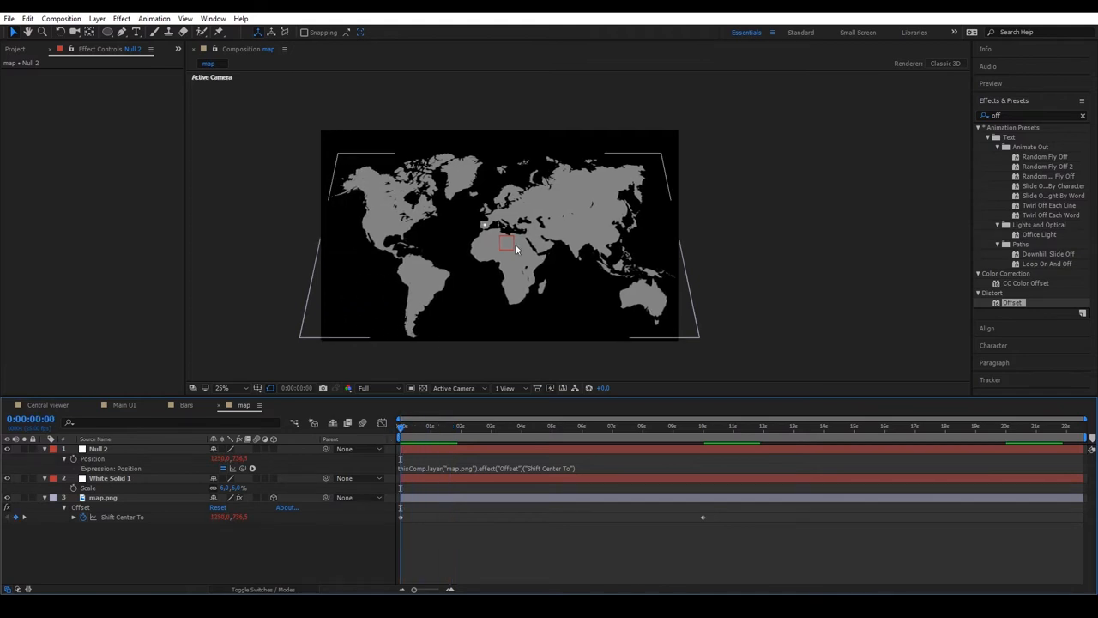
- Parent the white marker dot layers to the null
left_click(109, 478)
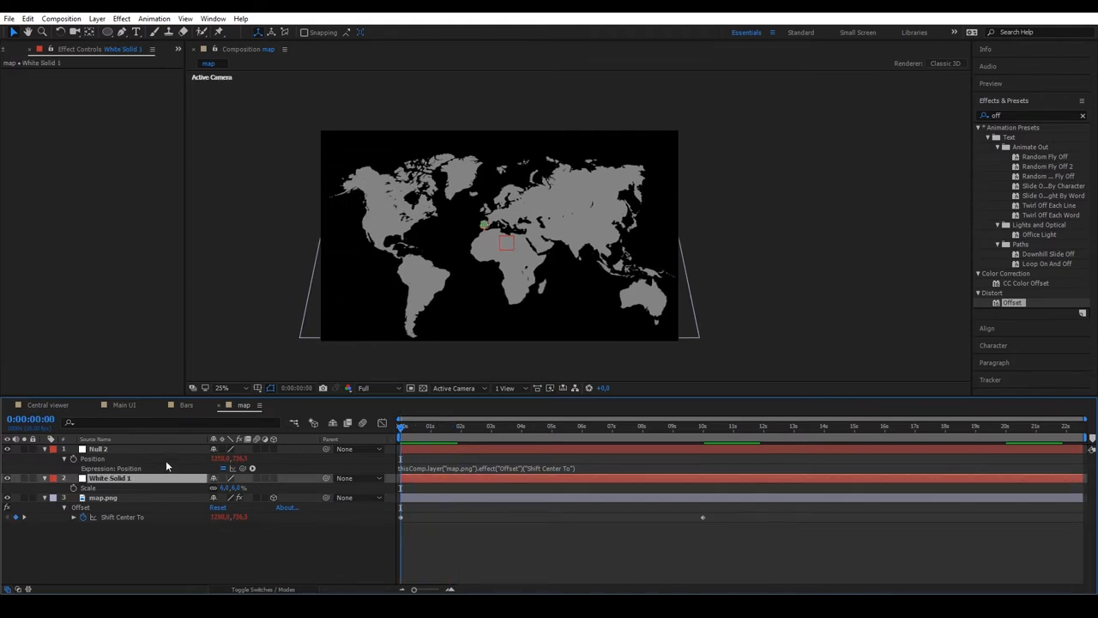
mouse_move(324, 487)
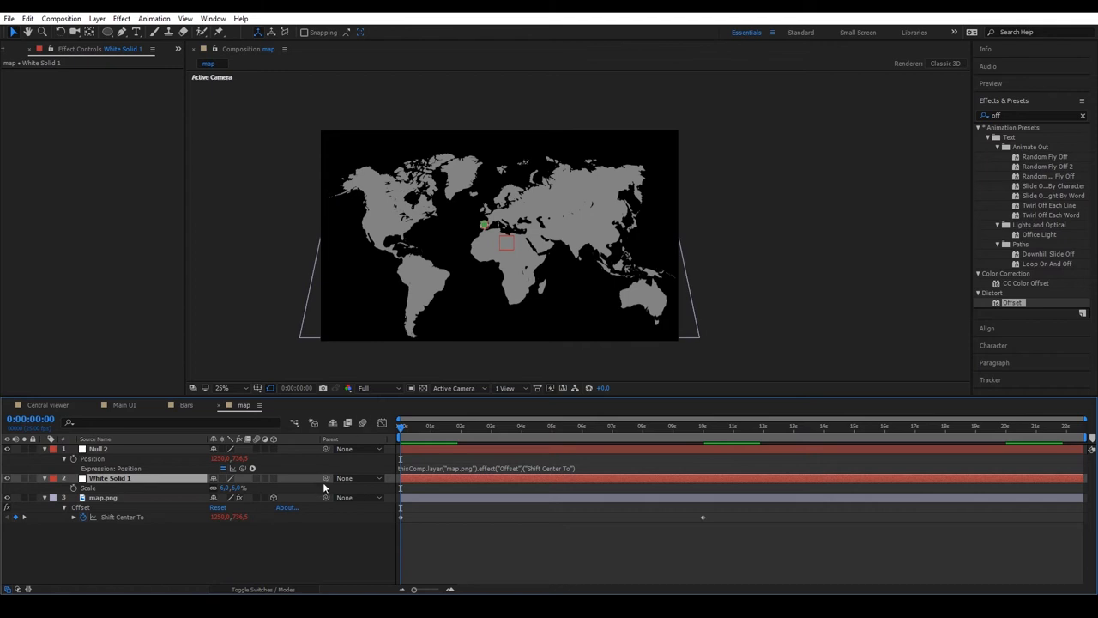
left_click(354, 478)
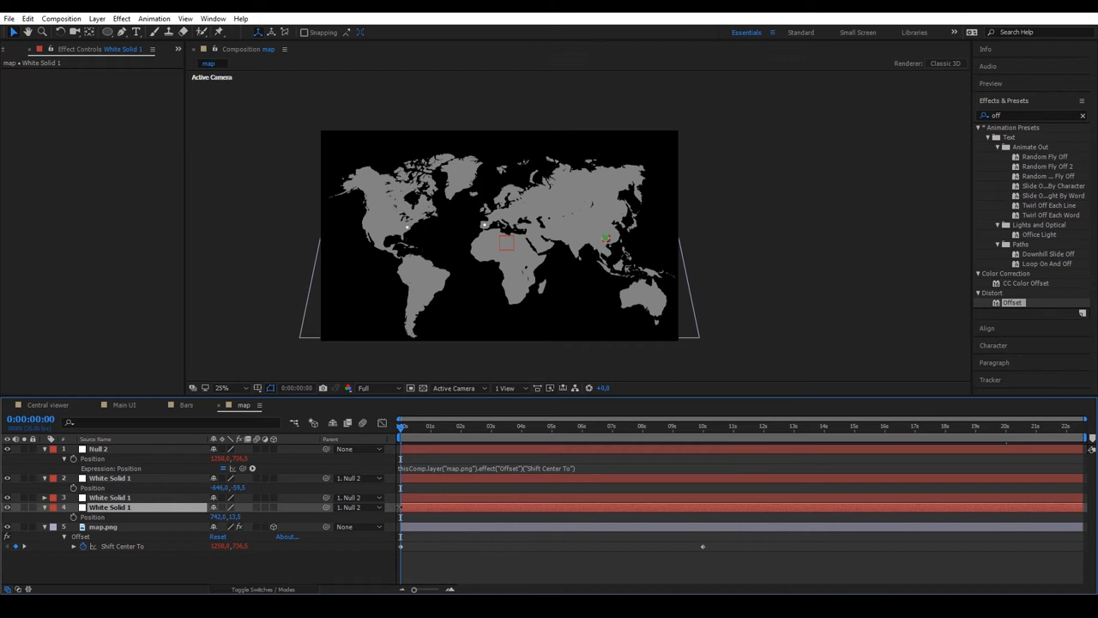
left_click(110, 508)
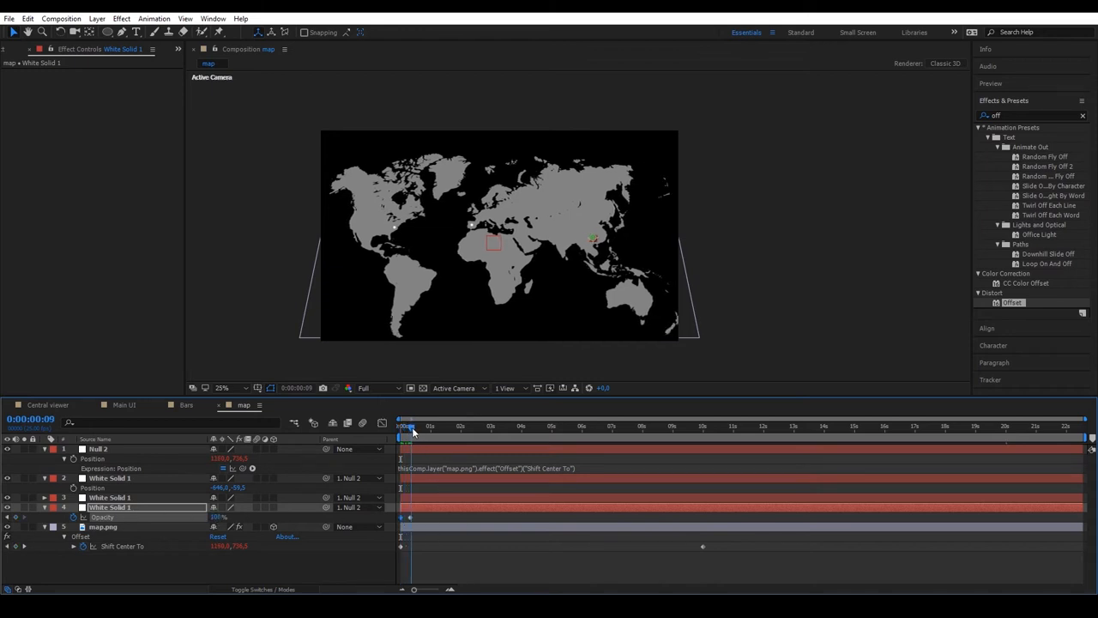
- Keyframe dot opacity 100–0–100 and loop it with a loopOut() expression
left_click(422, 425)
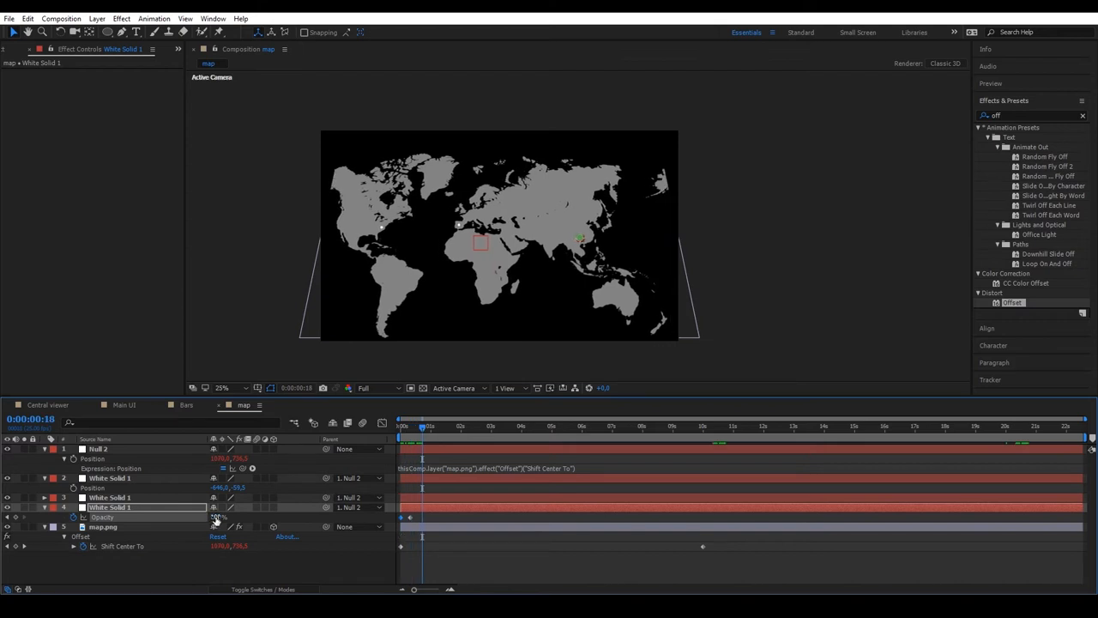
left_click_drag(422, 425, 432, 425)
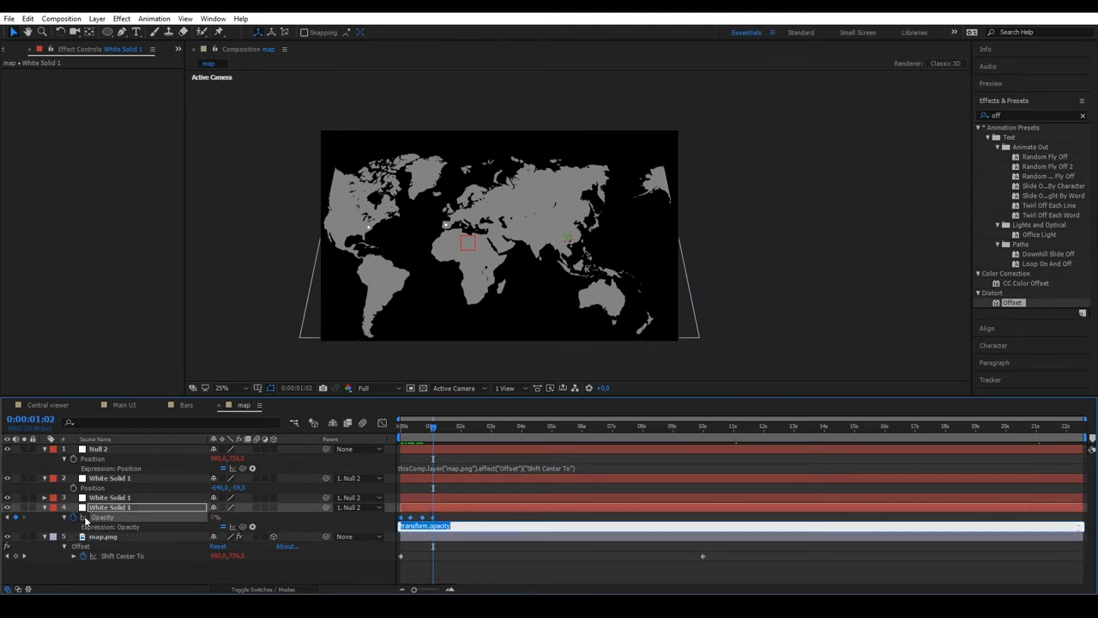
type("loopOut(")
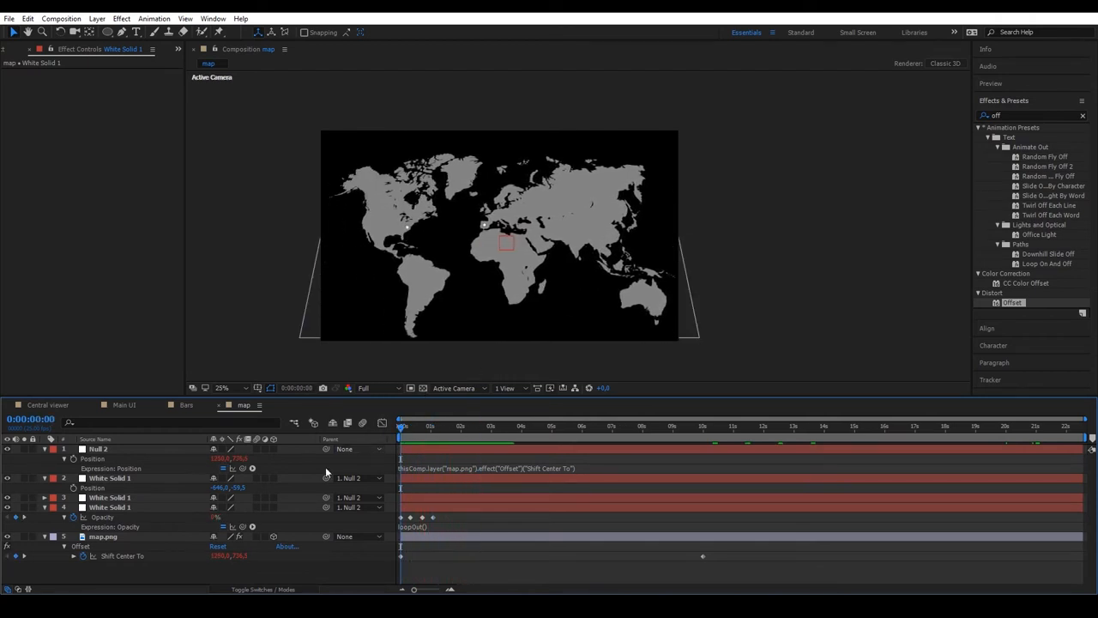
left_click(109, 507)
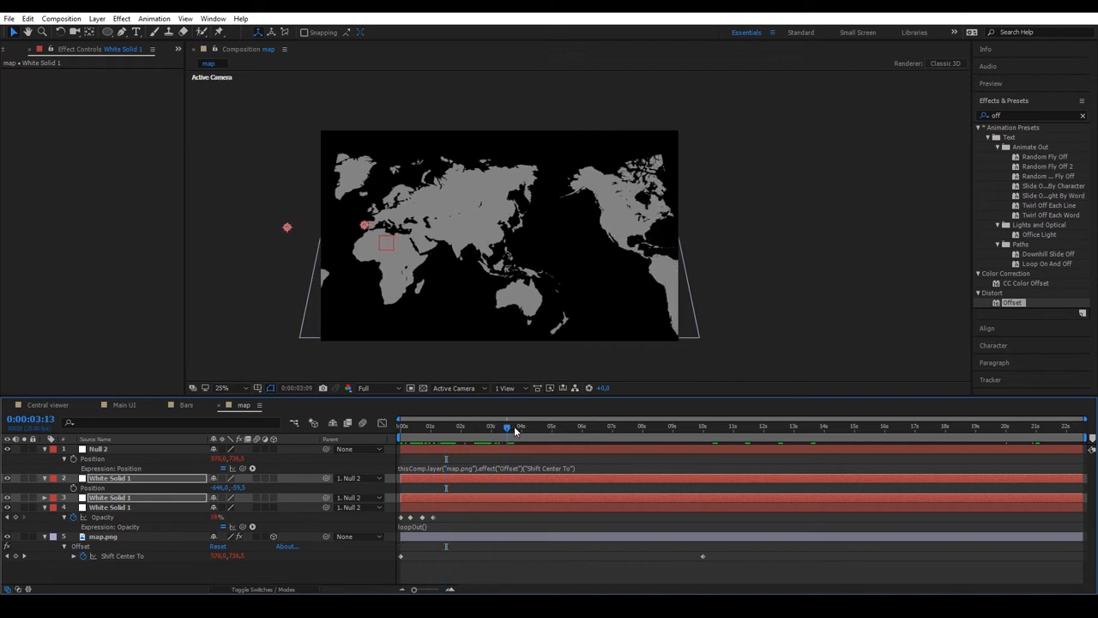
left_click(612, 427)
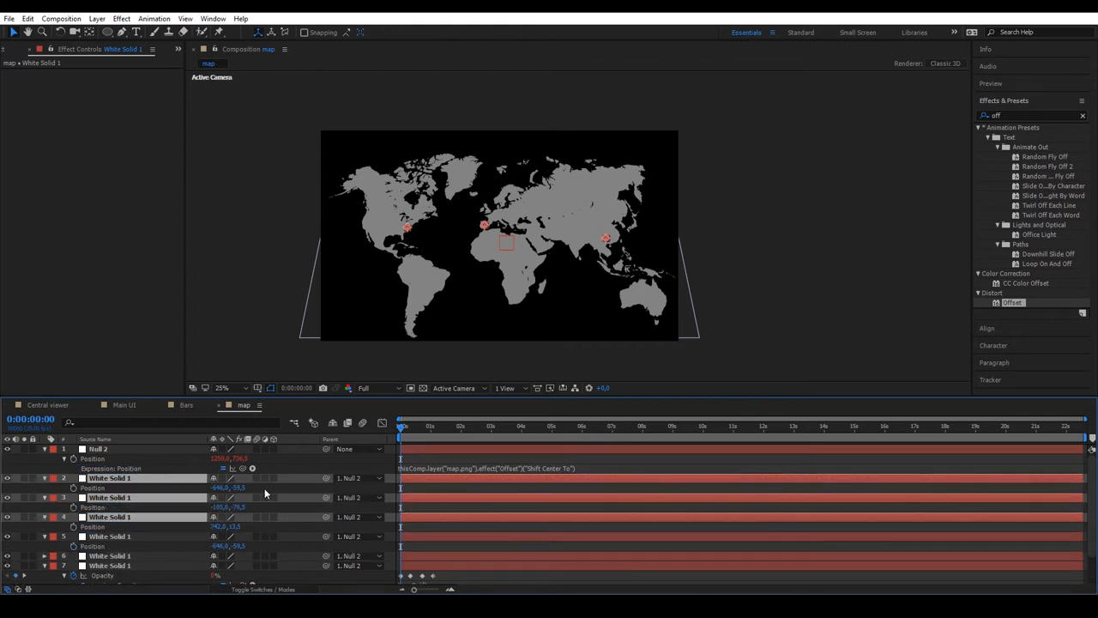
- Shift the duplicated dot copies 2500 px right on X Position
double_click(220, 487)
type("+2500")
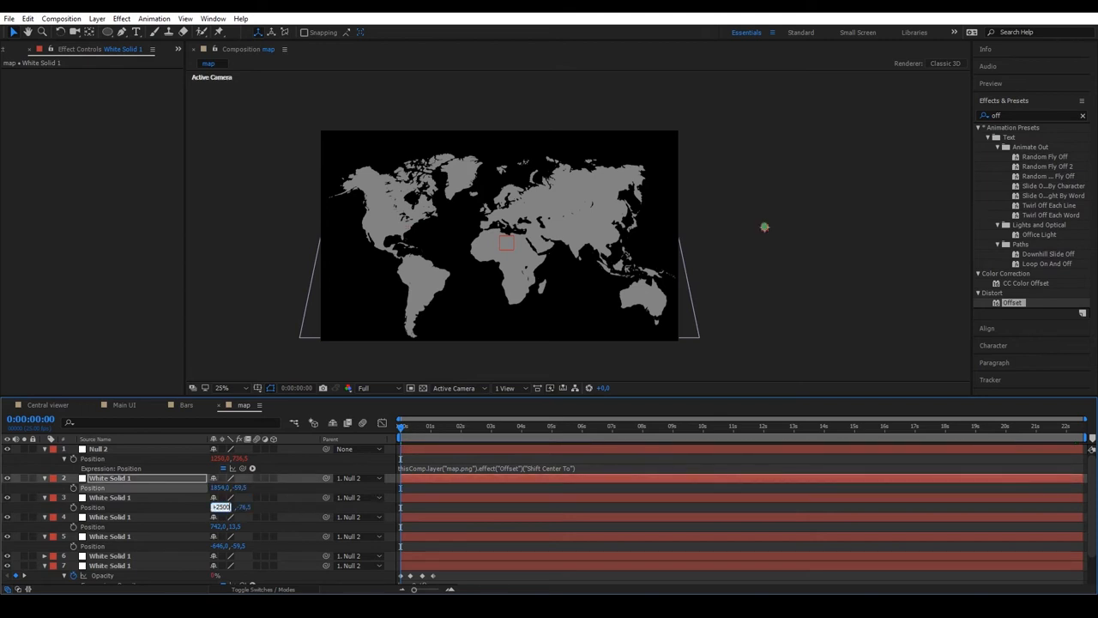
left_click(109, 497)
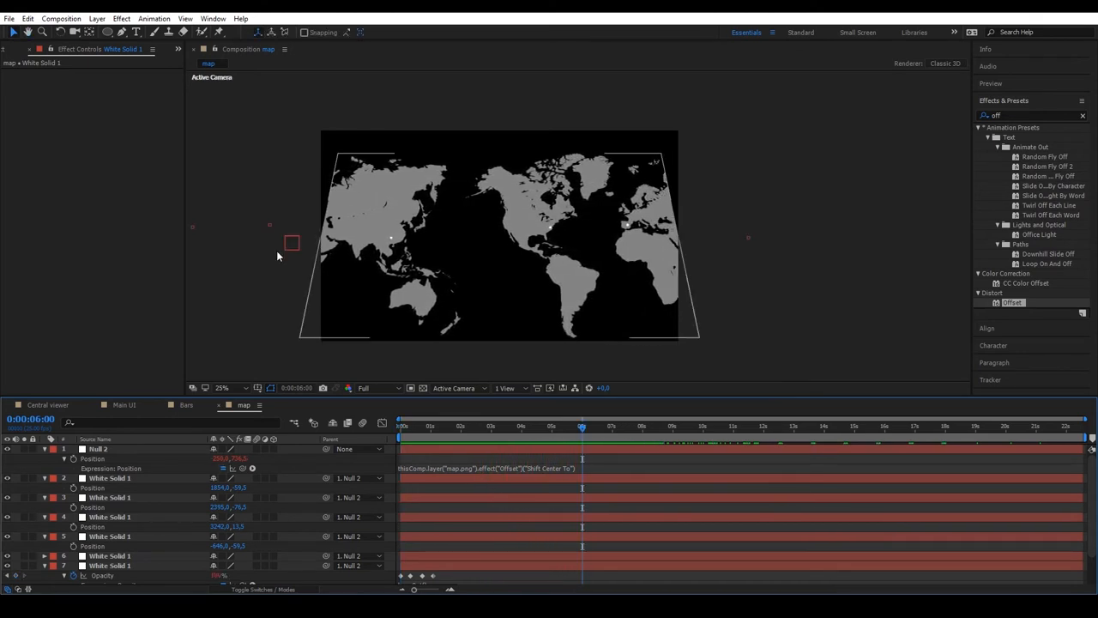
left_click(17, 49)
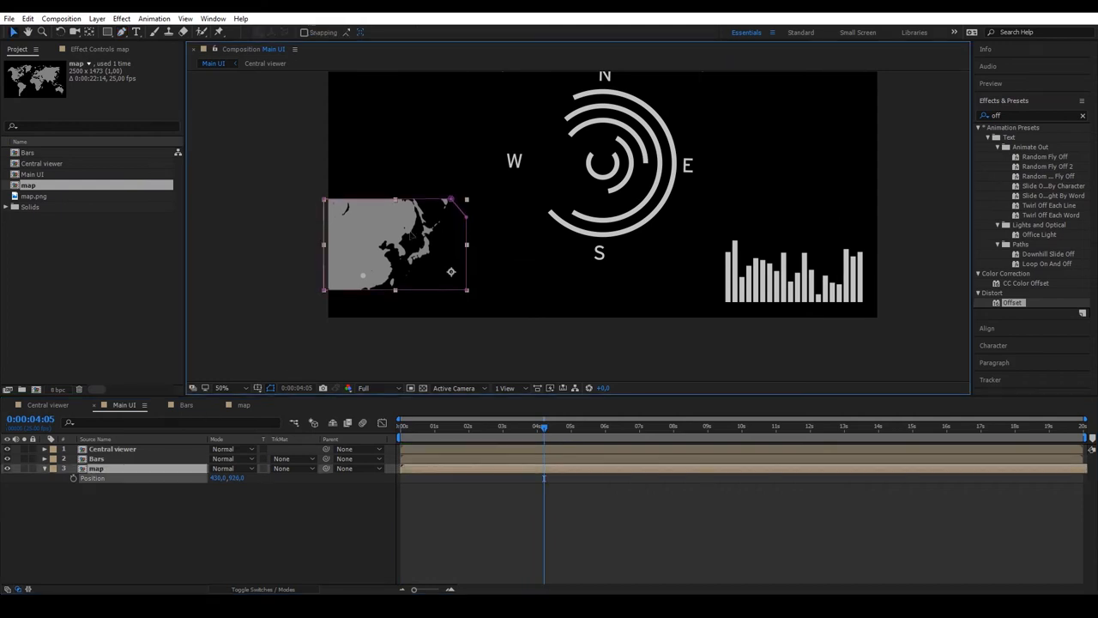
- Nudge the nested map slightly upward to around 430,842 on the left
left_click_drag(394, 249, 394, 233)
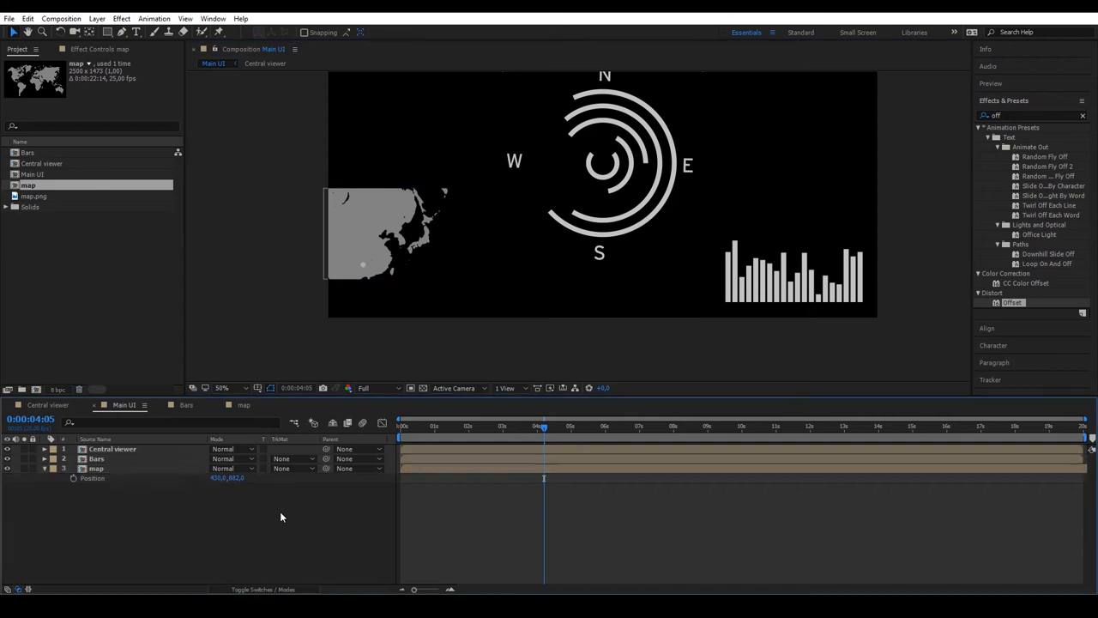
left_click(60, 18)
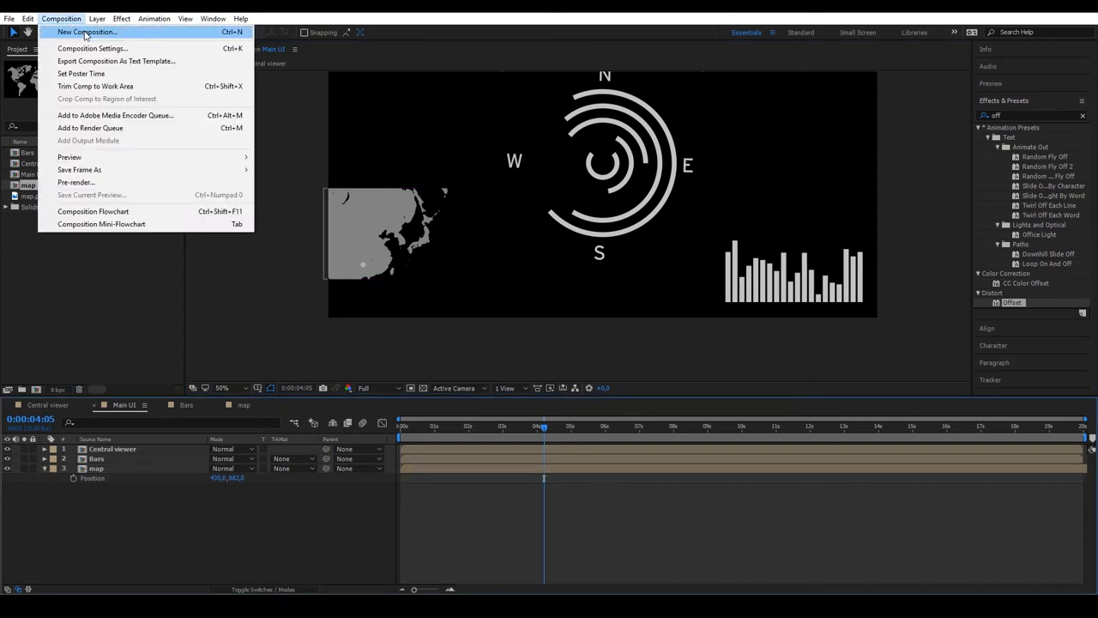
- Create a 600×300 composition named Info Bar
left_click(92, 48)
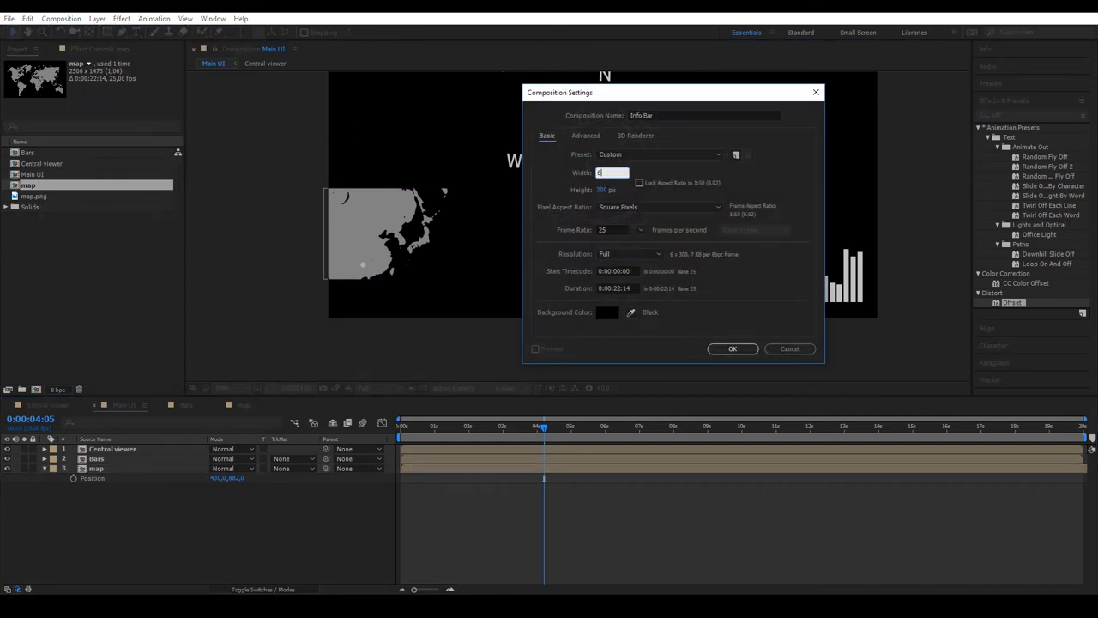
key("tab")
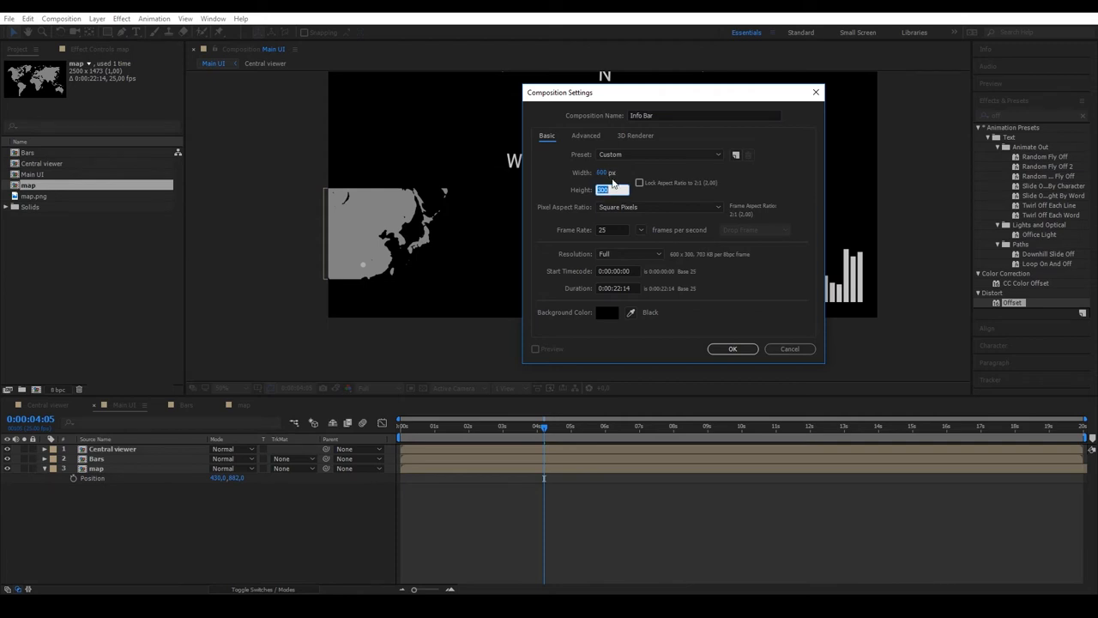
left_click(732, 348)
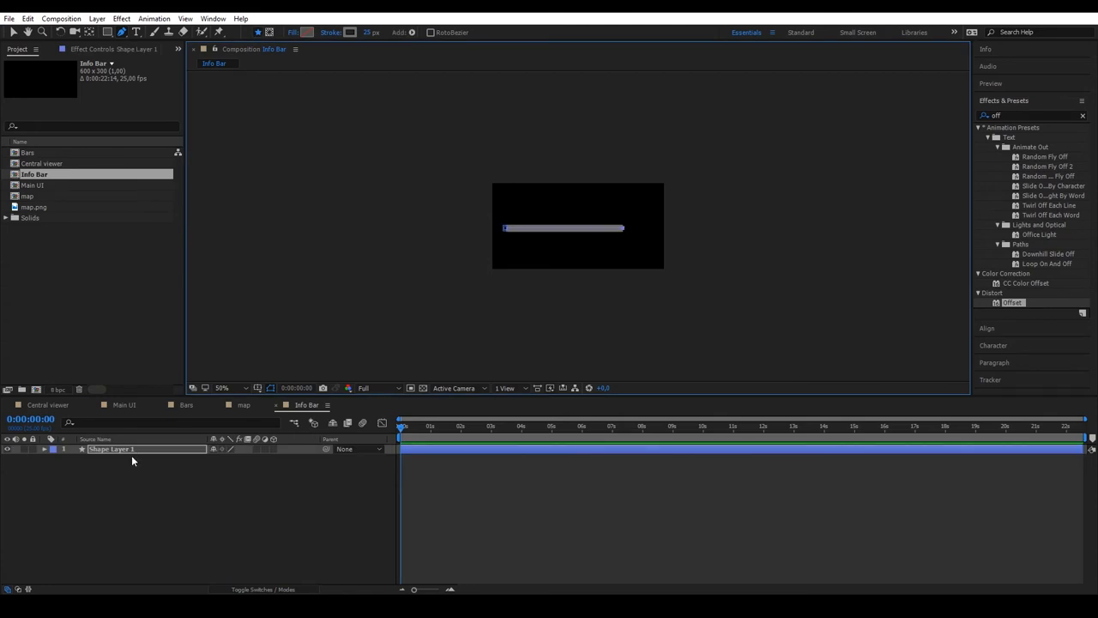
- Add Trim Paths to the bar line and drive its End with wiggle(0.5,40)
left_click(44, 449)
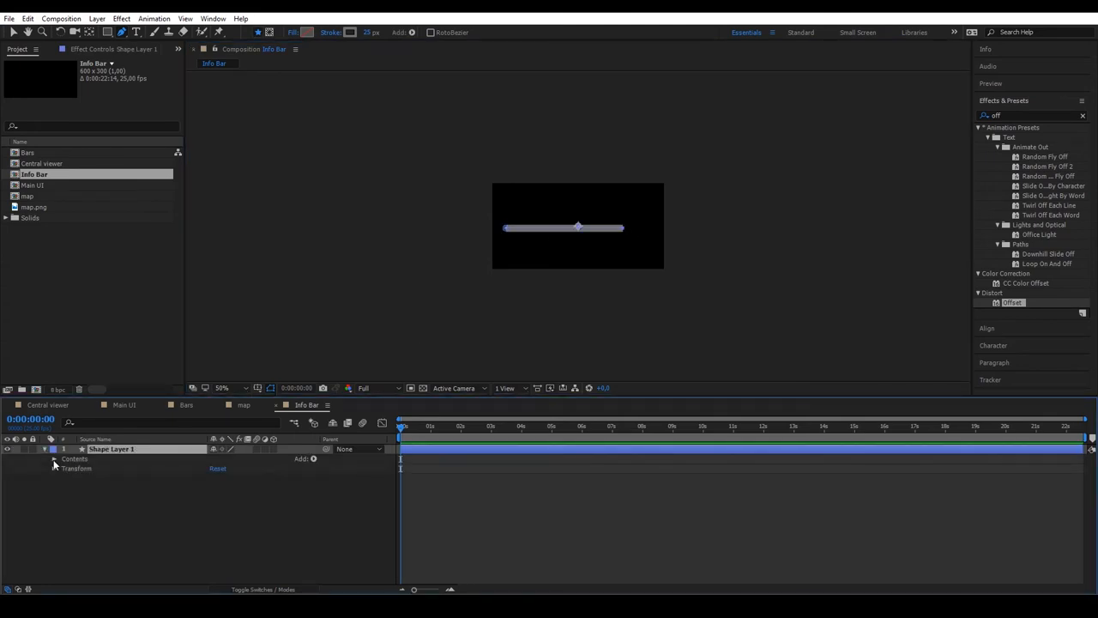
left_click(312, 458)
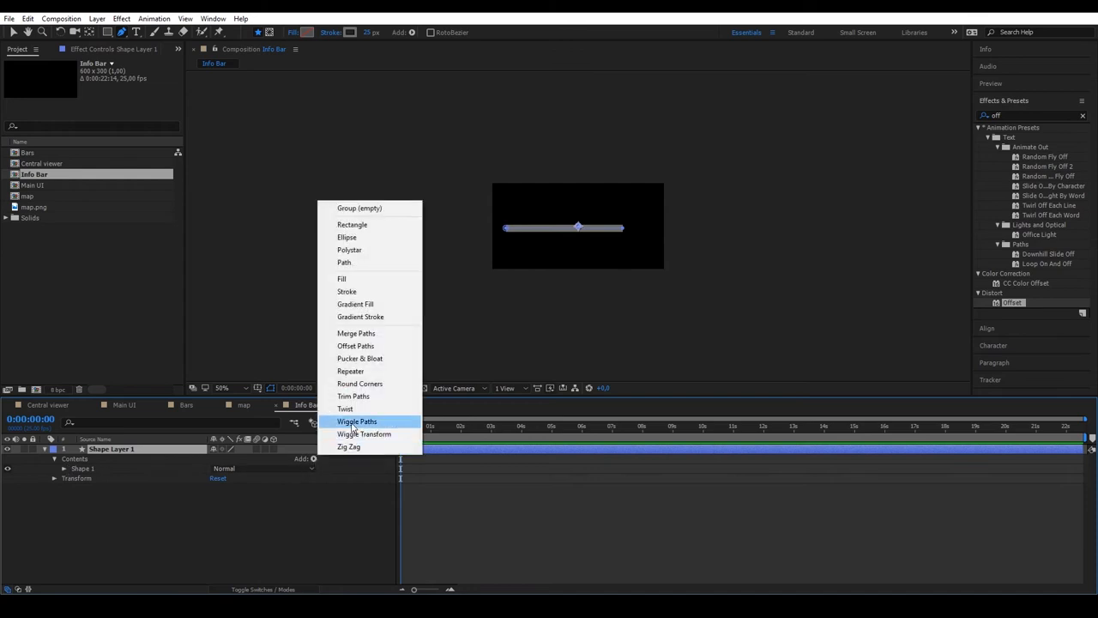
left_click(352, 395)
type("wiggle(0.5")
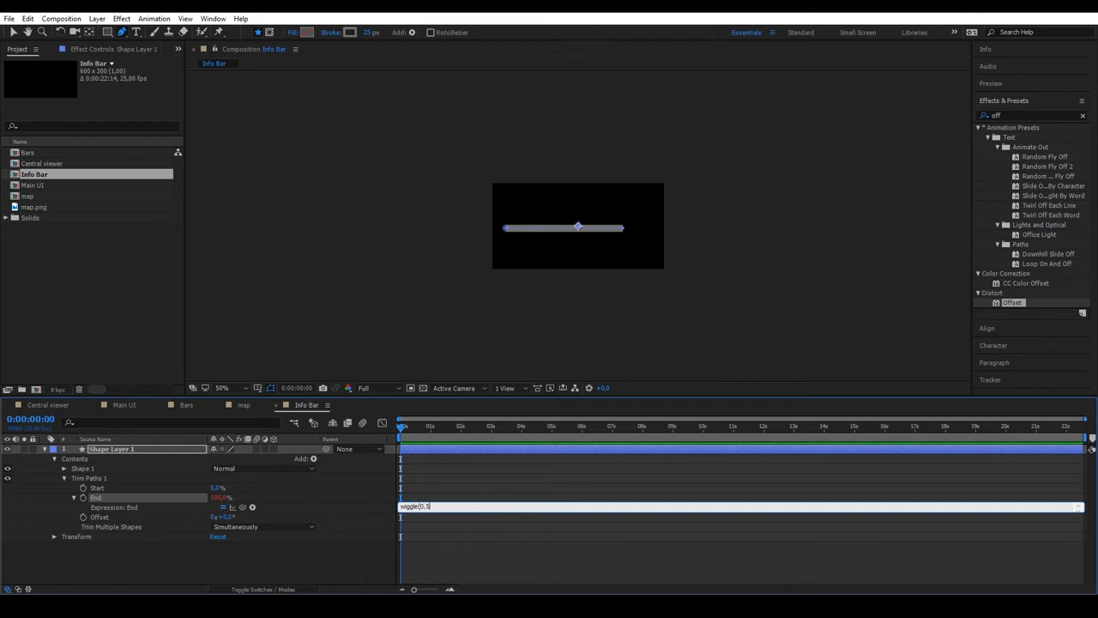
type(",40)")
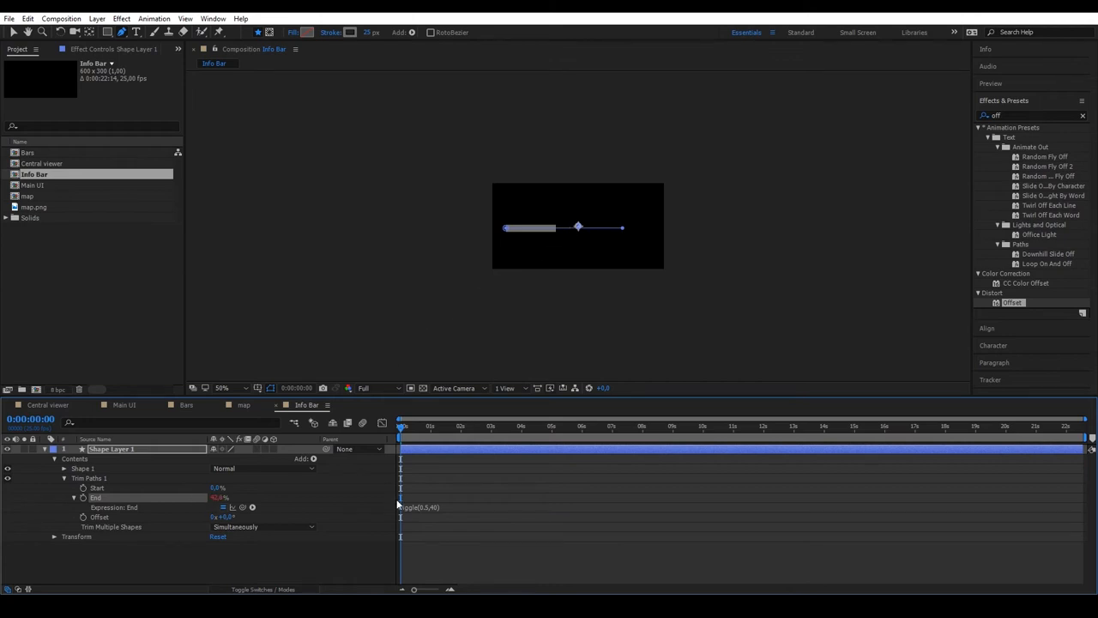
left_click(577, 426)
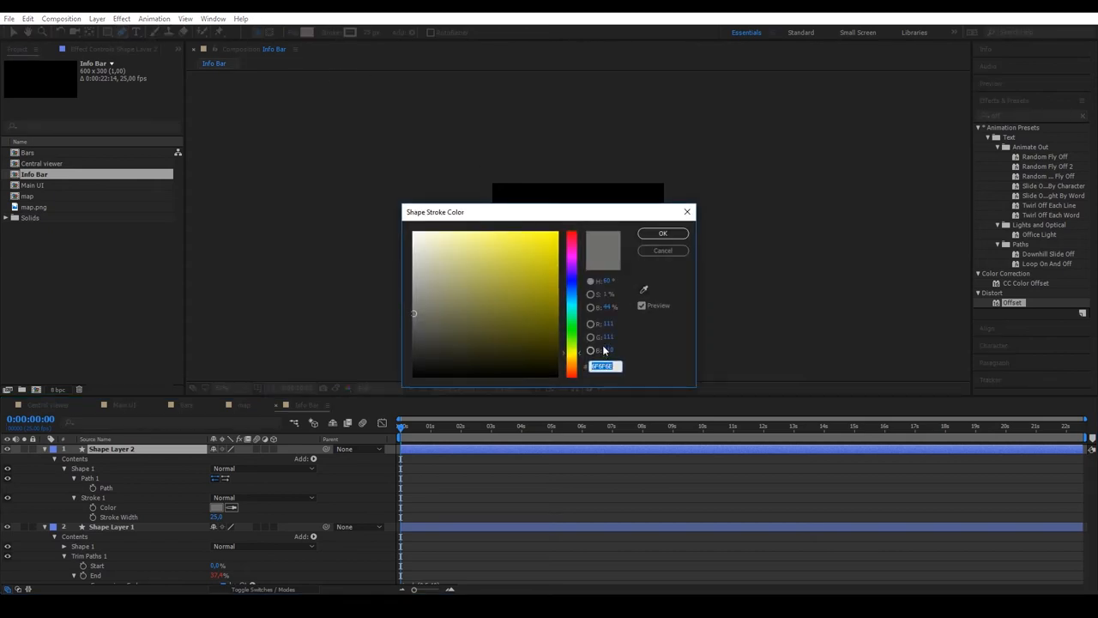
- Give the second baseline bar a near-white E8E8E8 stroke colour
left_click(416, 242)
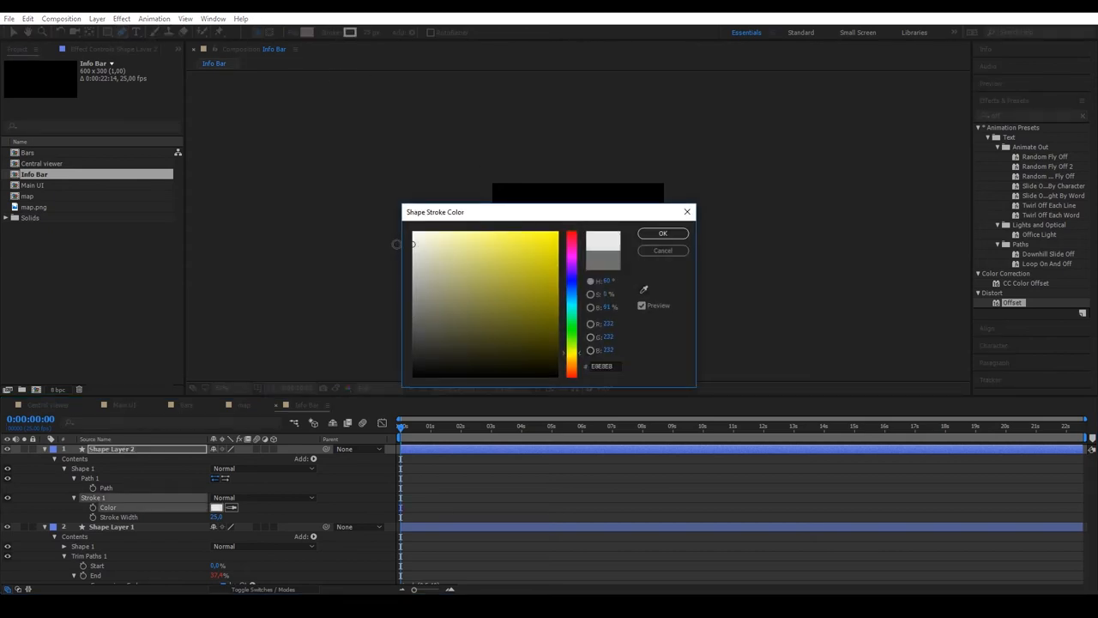
left_click(662, 233)
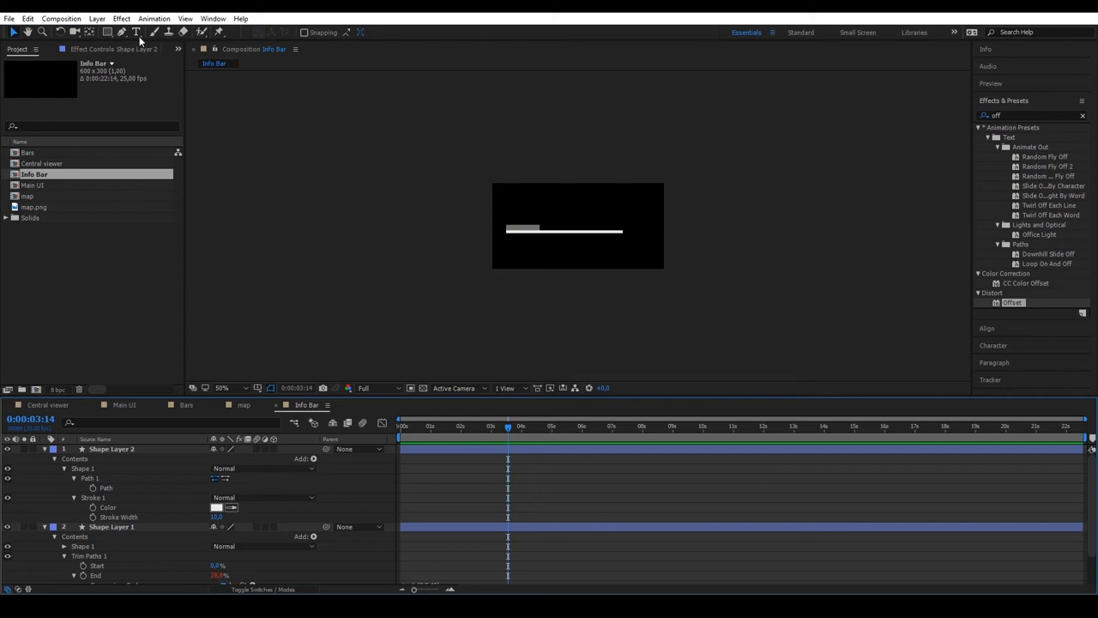
left_click(136, 32)
type("Numbers")
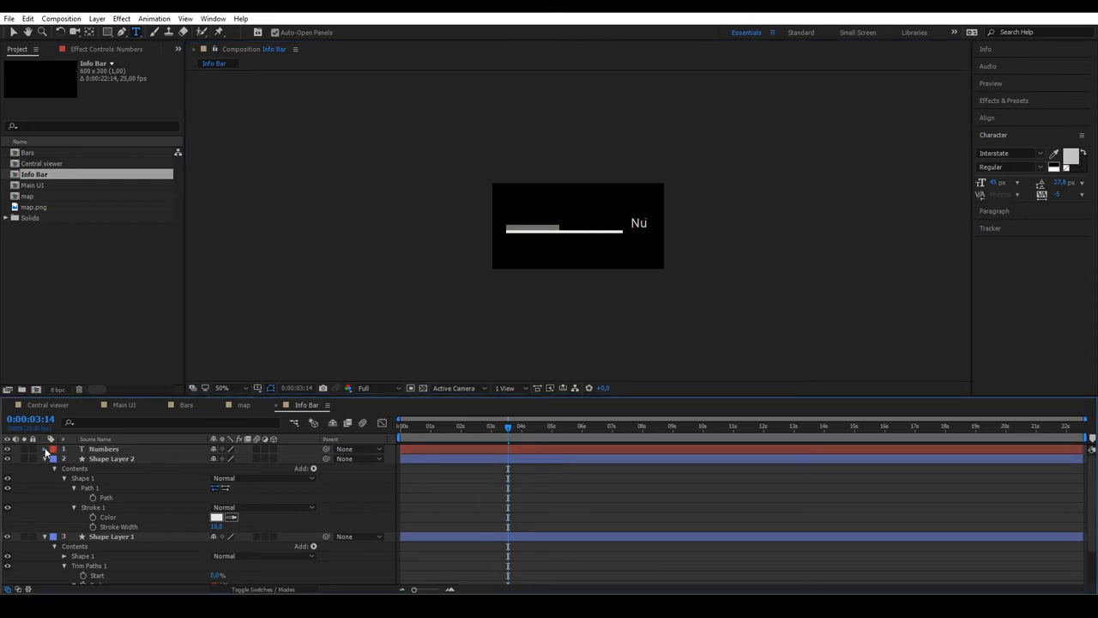
- Set the Numbers Source Text to Math.round of Shape Layer 1's Trim Paths End
left_click(45, 448)
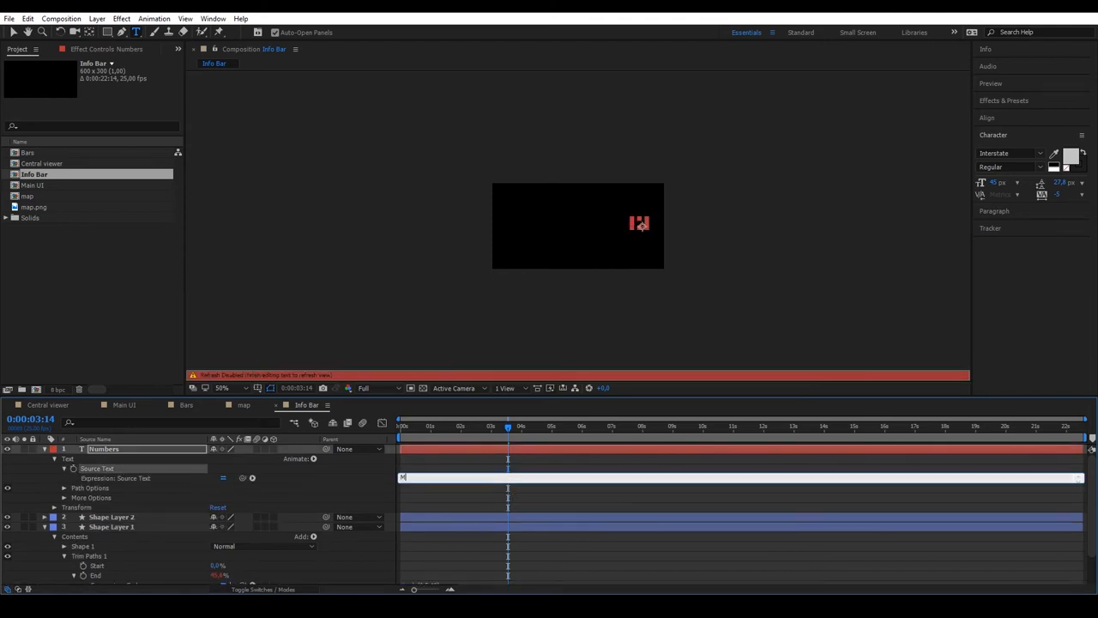
type("ath")
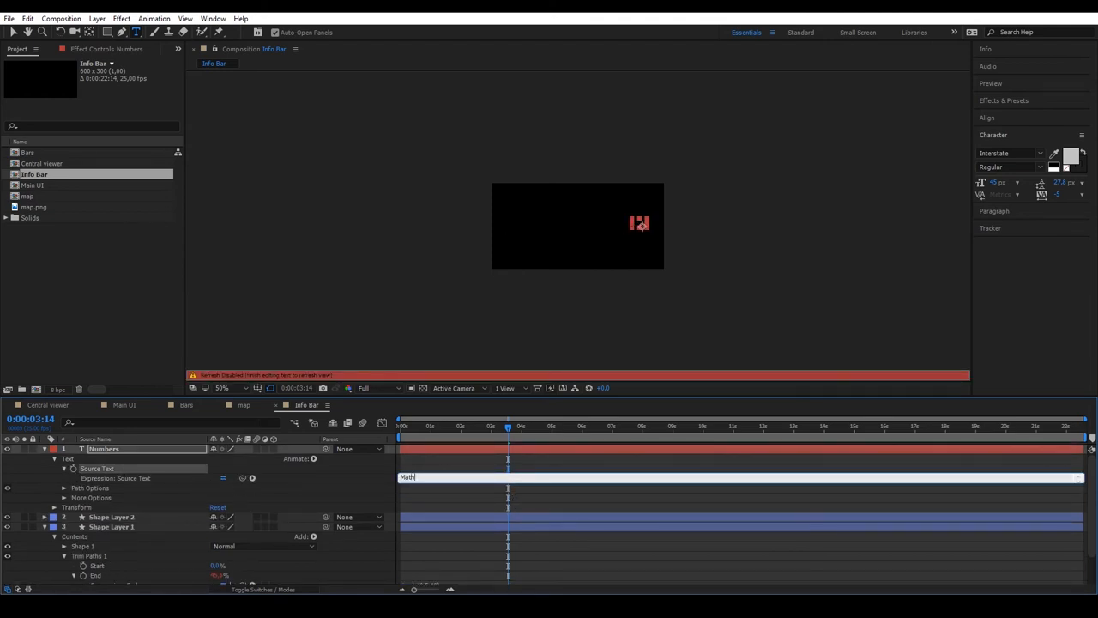
type(".round(thisComp.layer(\"Shape Layer 1\").content(\"Trim Paths 1\").end")
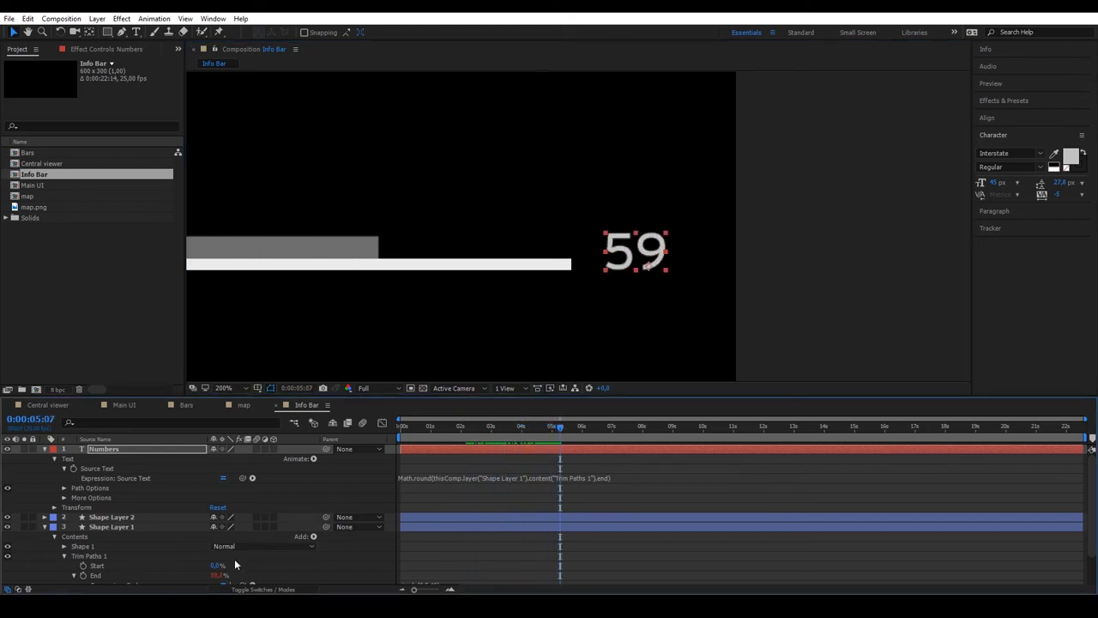
mouse_move(627, 419)
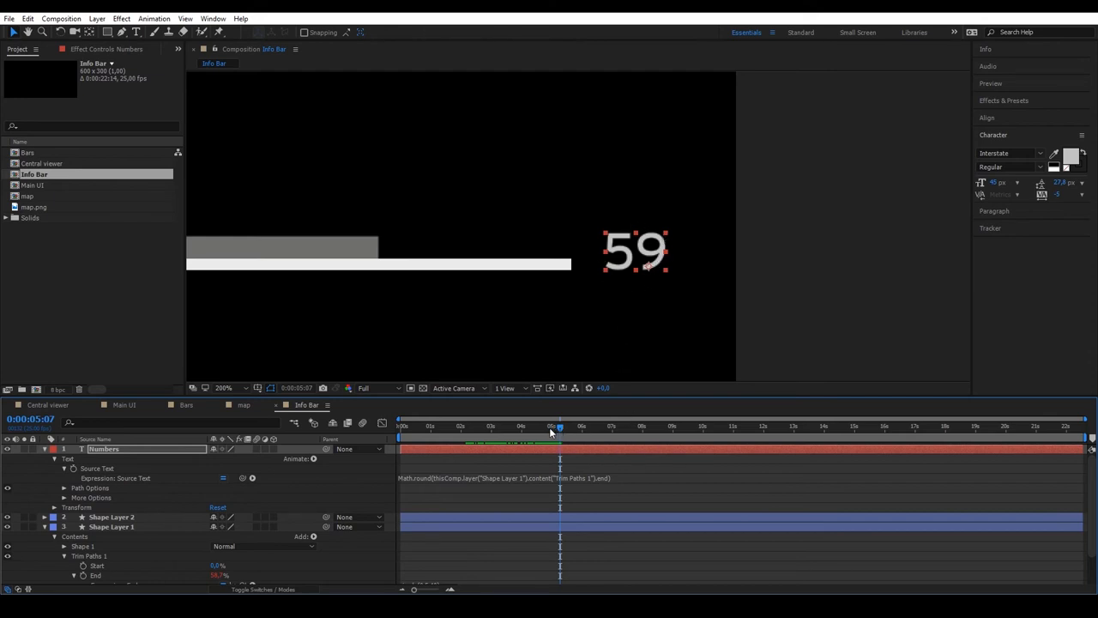
- Scrub time to watch the percentage change, then return to Main UI
left_click(401, 426)
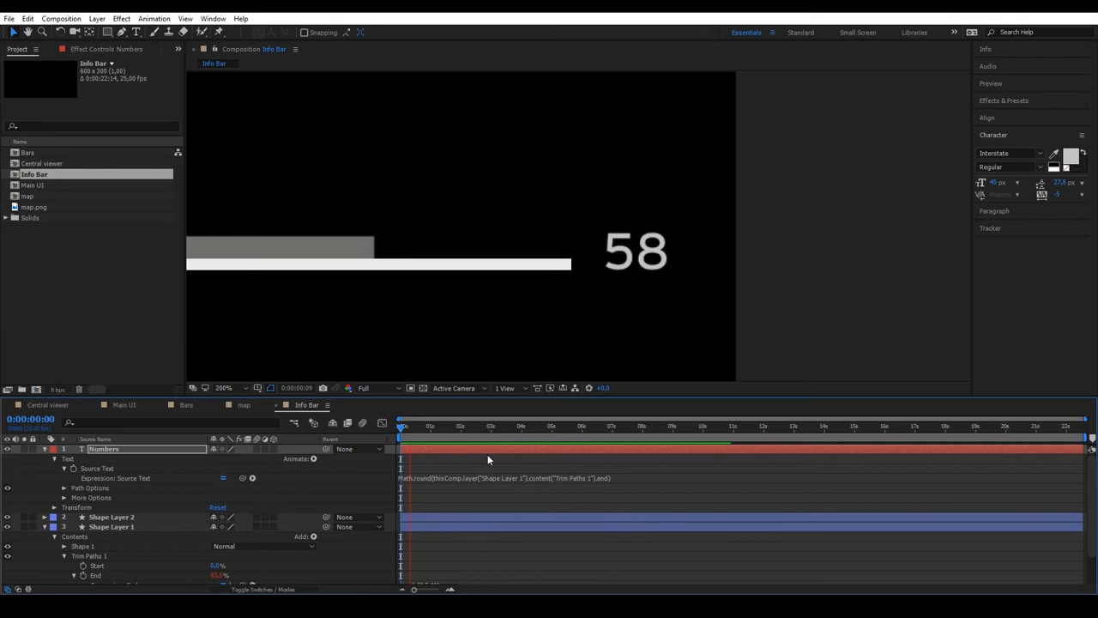
left_click_drag(410, 426, 421, 426)
type("%")
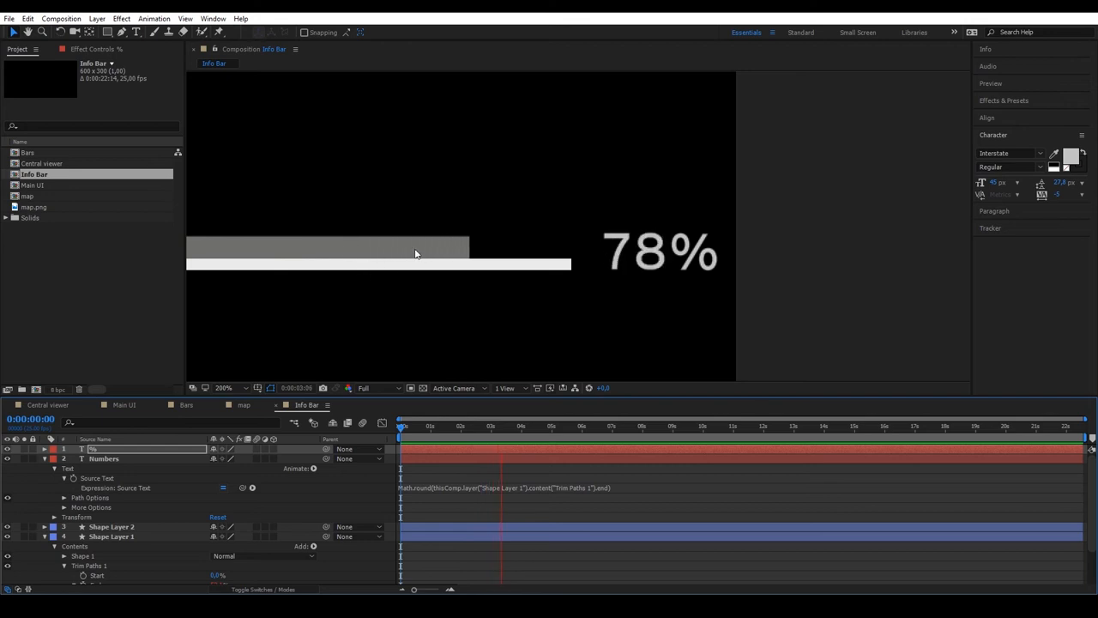
left_click(520, 425)
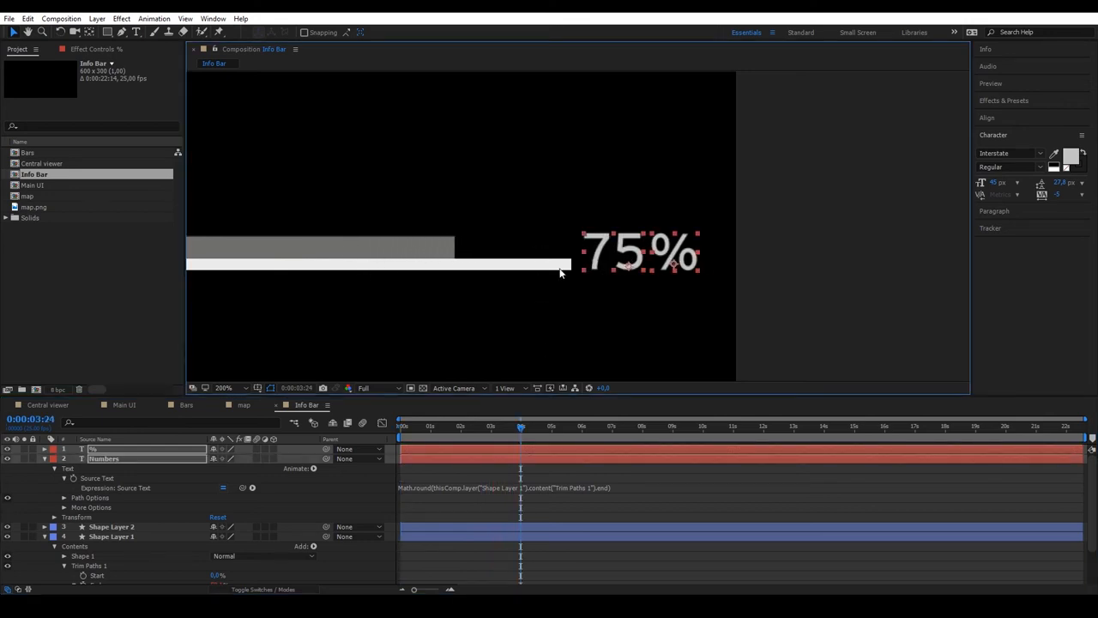
left_click(225, 388)
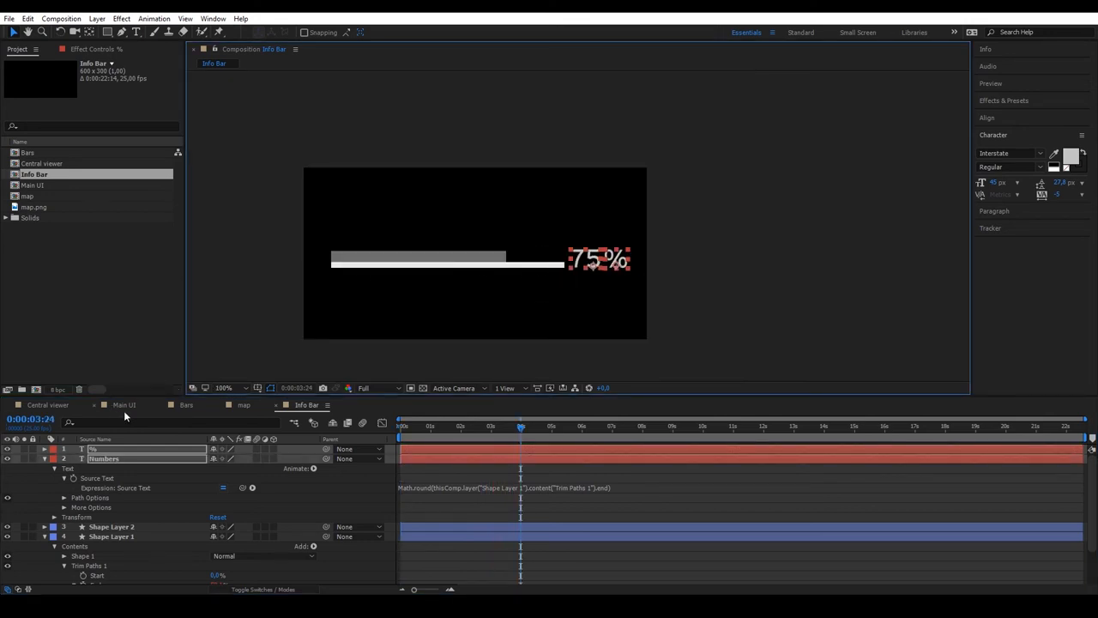
left_click(124, 404)
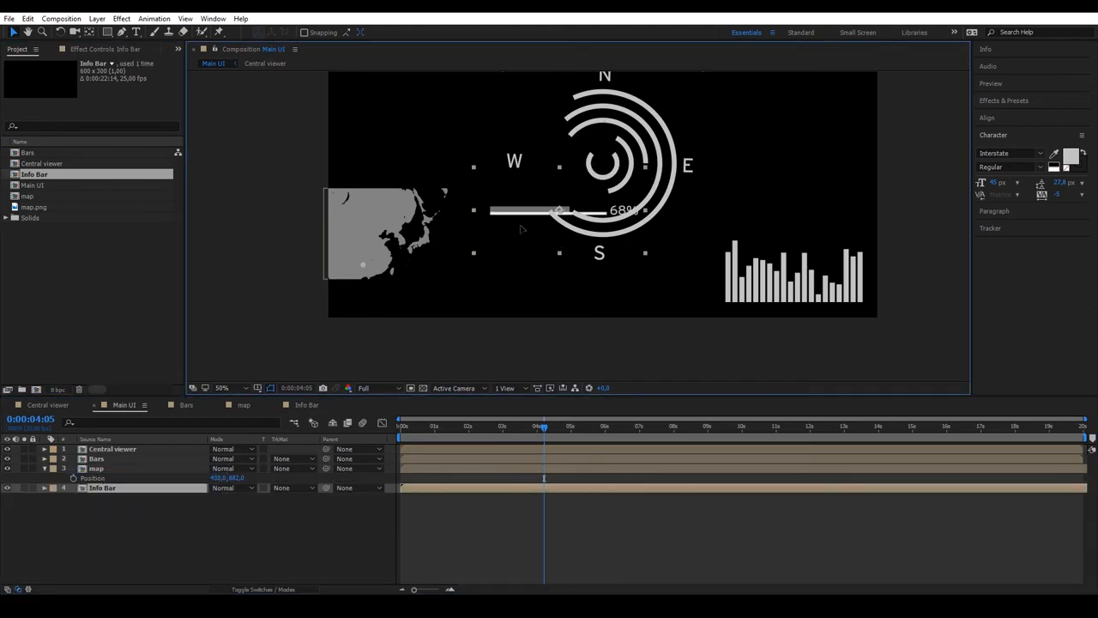
- Open the map precomp from the Main UI timeline
left_click_drag(558, 210, 407, 299)
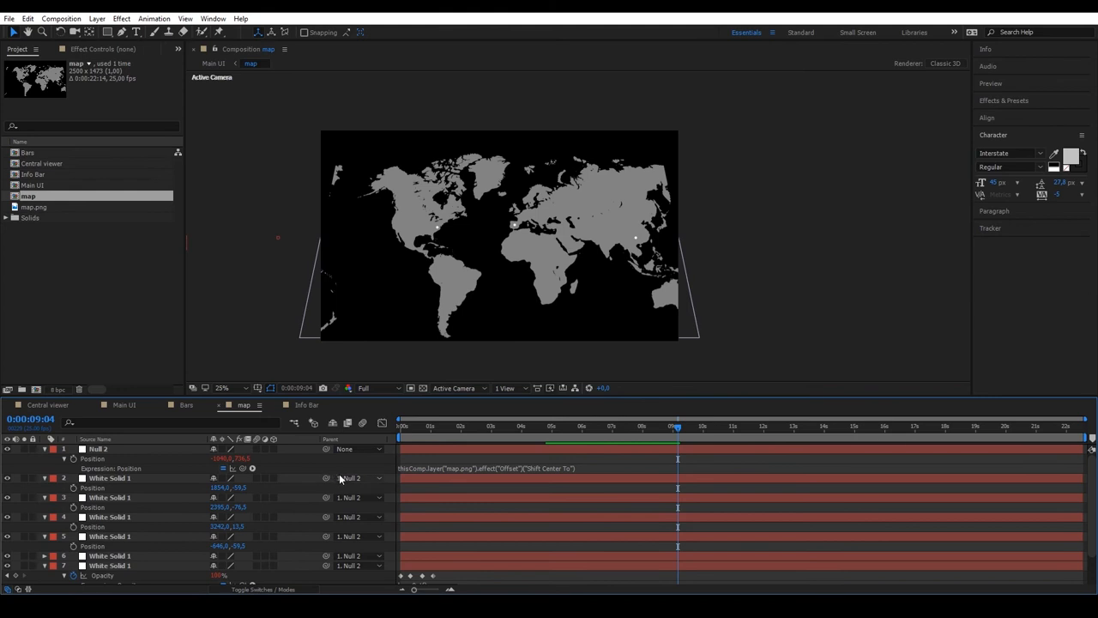
- Add a comp-sized light gray D4D4D4 solid to the map composition
left_click(109, 478)
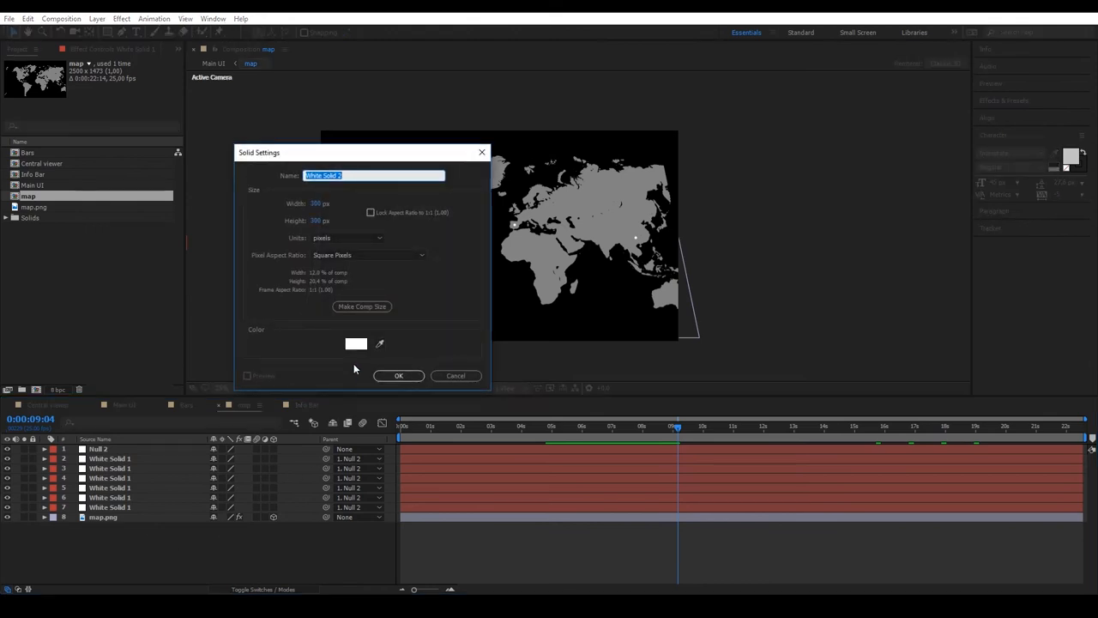
left_click(361, 306)
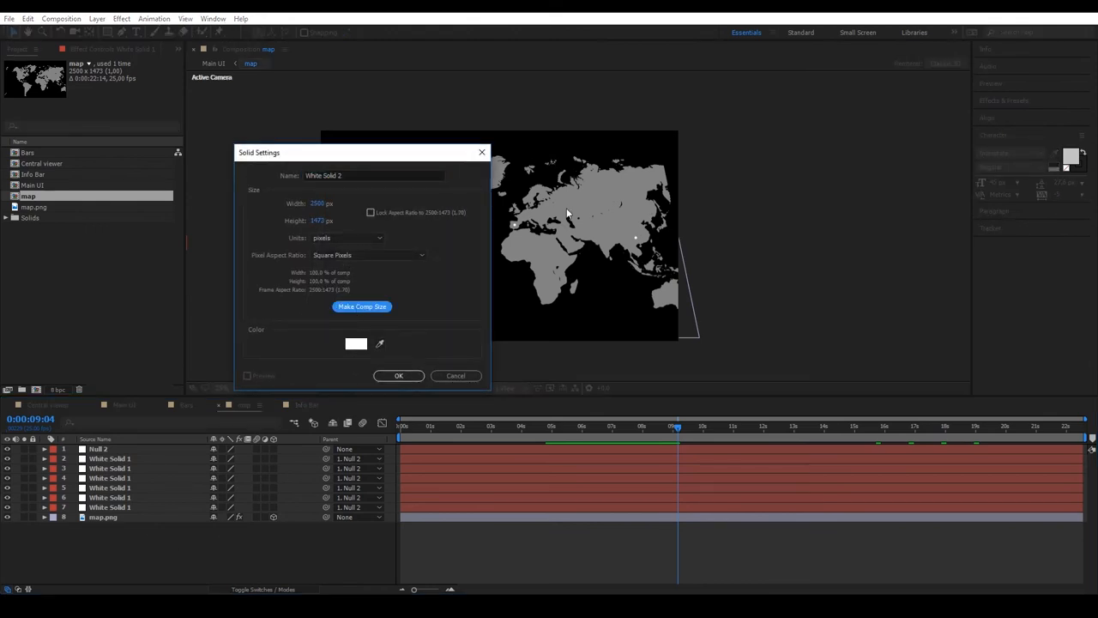
left_click(356, 344)
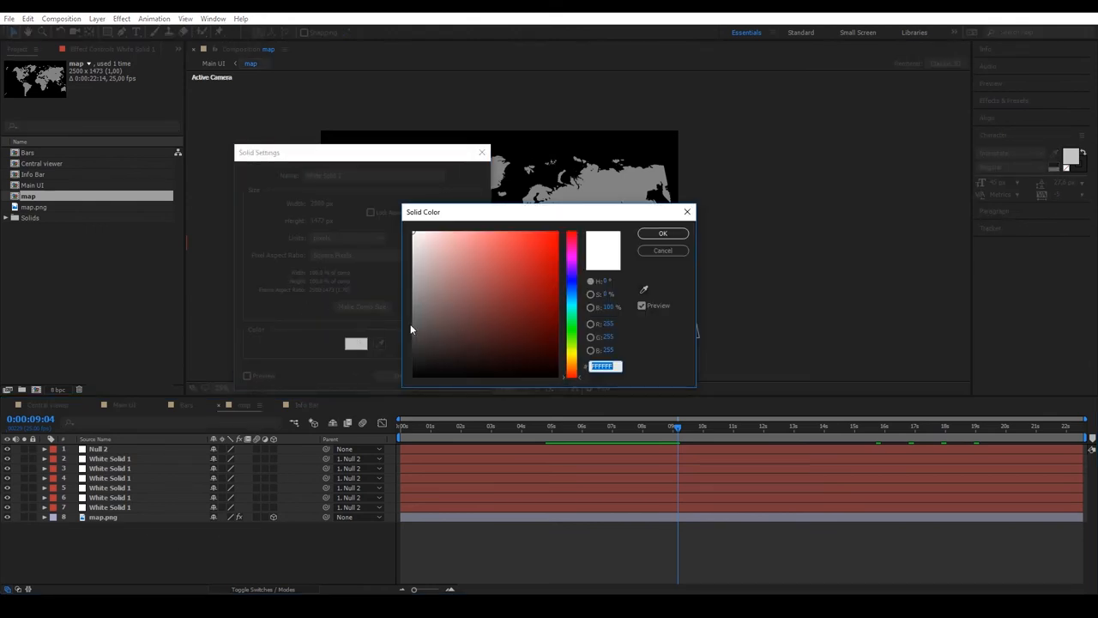
left_click(410, 255)
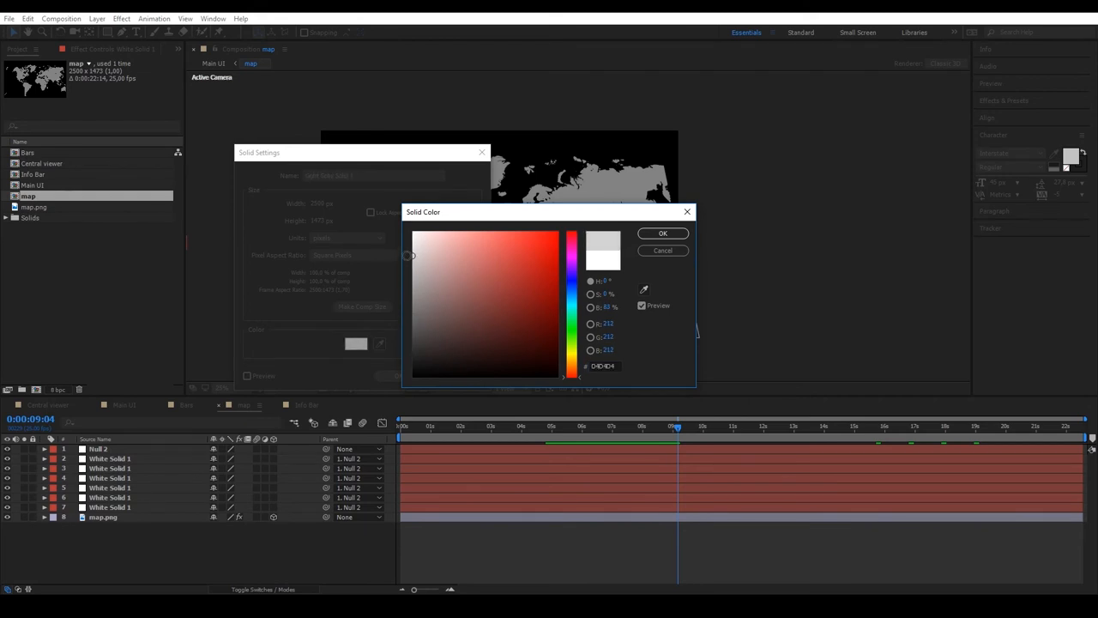
left_click(663, 232)
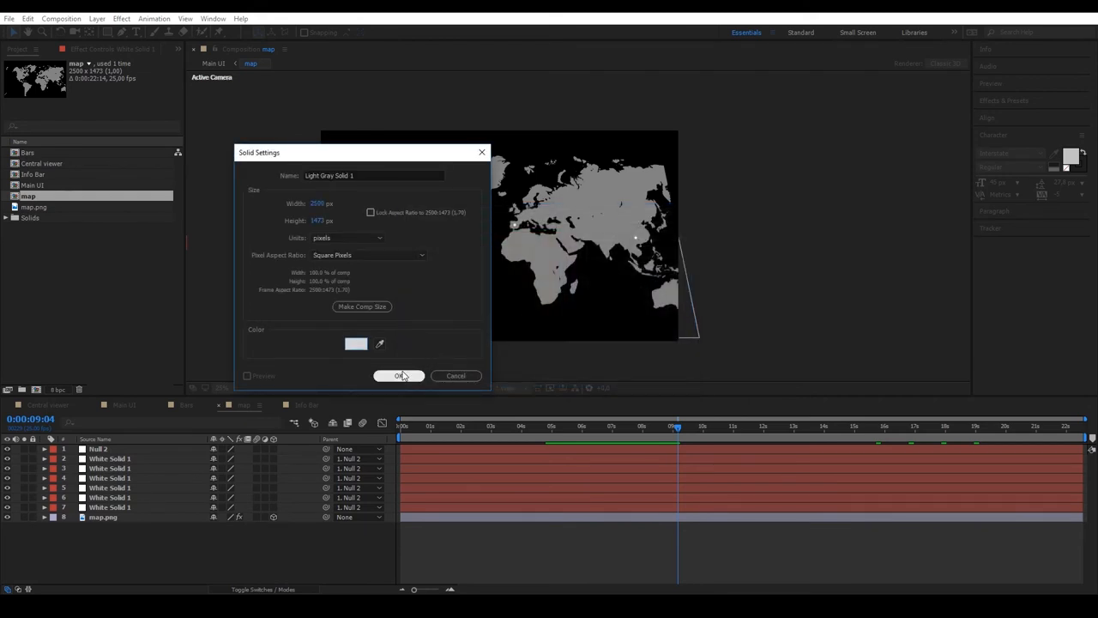
left_click(399, 376)
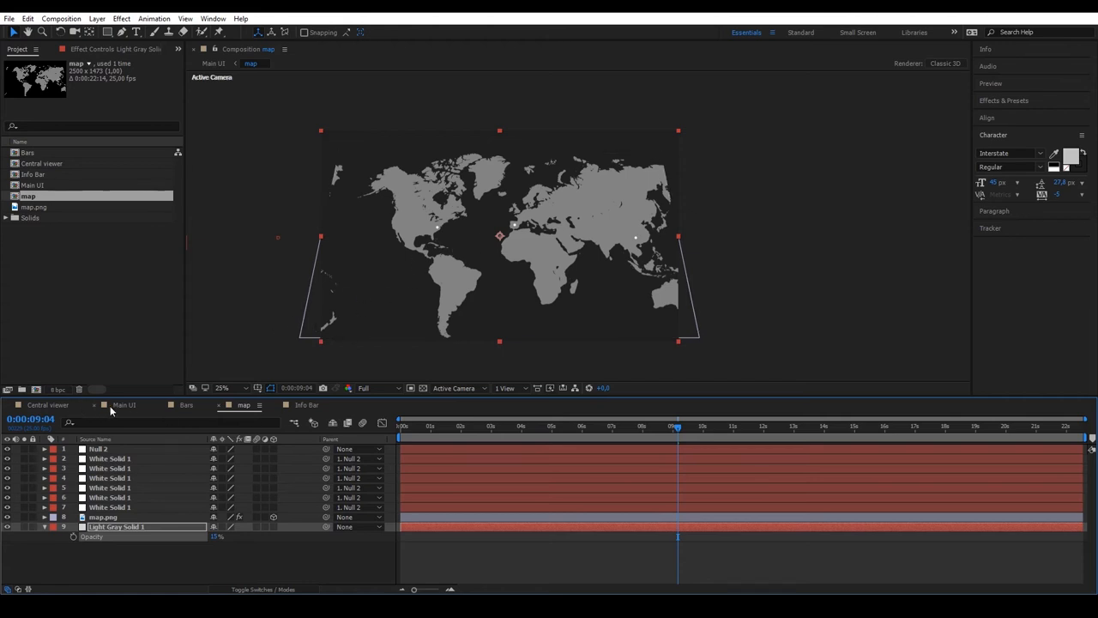
- Return to Main UI at time zero to preview the map's 15% gray backdrop
left_click(124, 404)
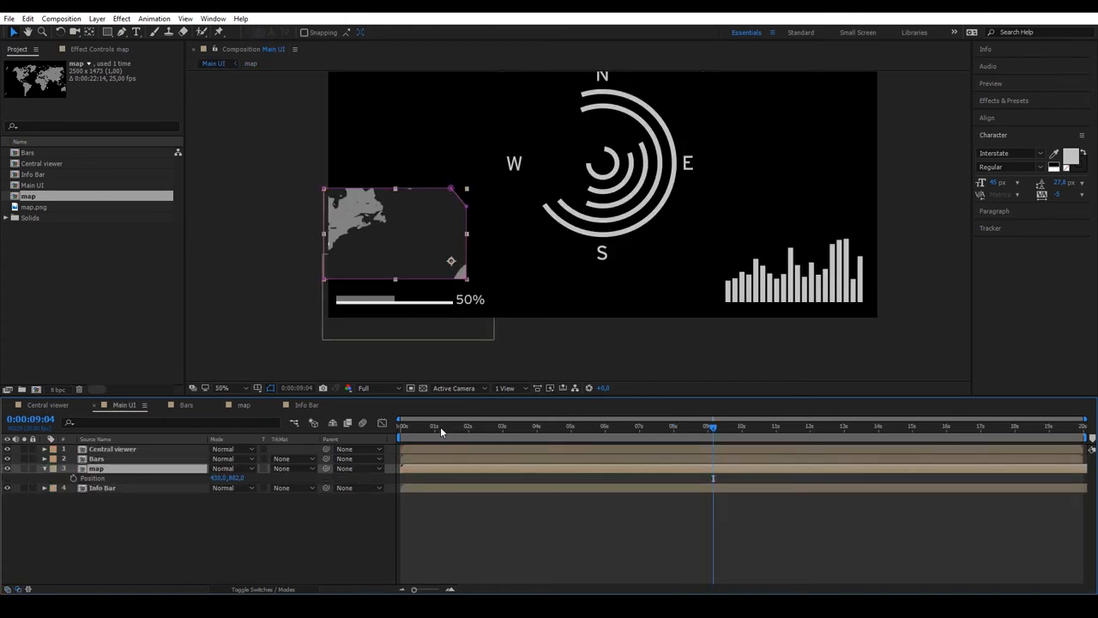
left_click(401, 426)
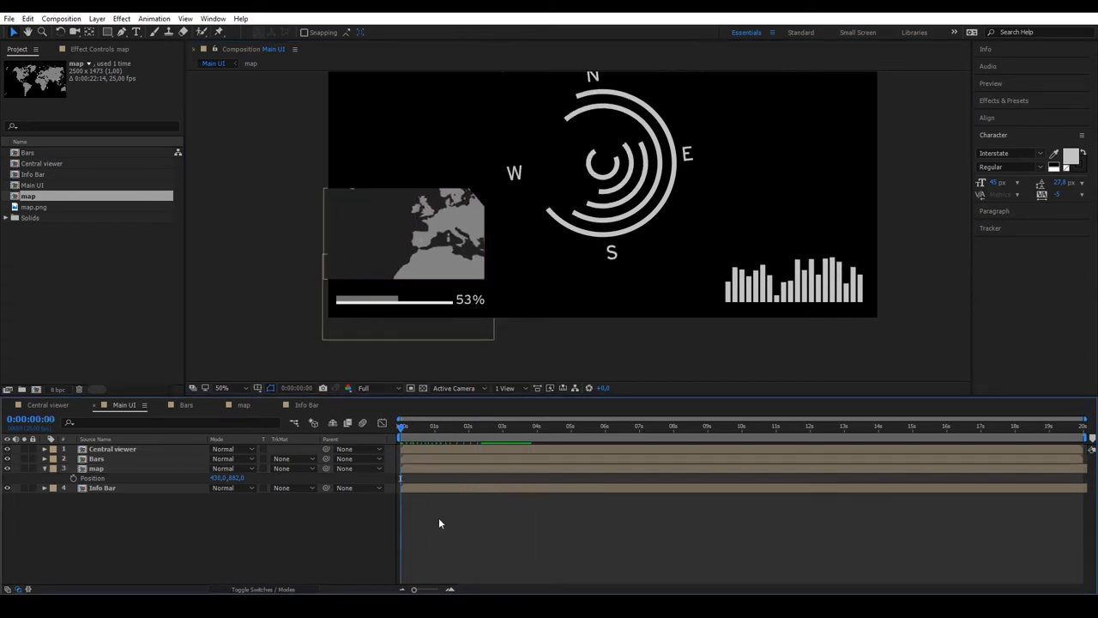
left_click(442, 426)
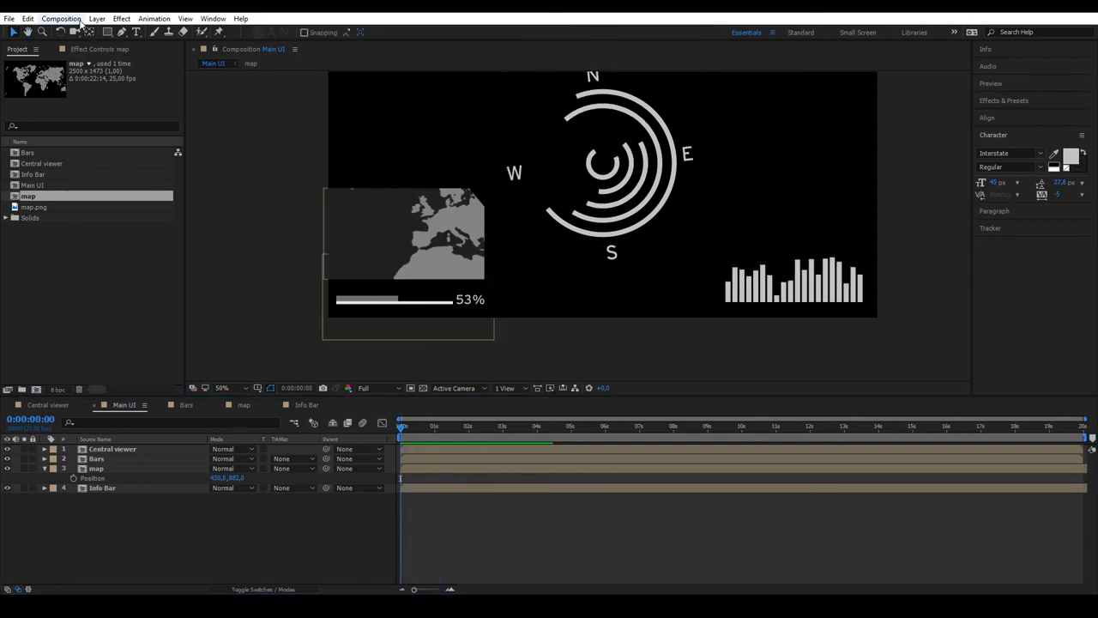
- Create an 800×600 composition named Info
left_click(61, 18)
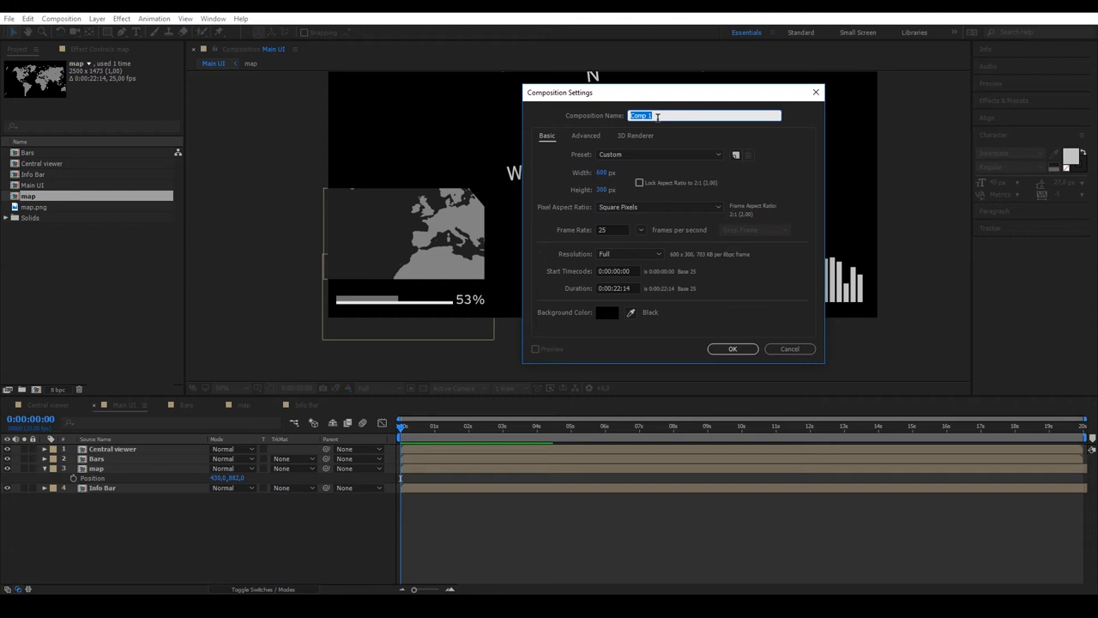
type("Info")
left_click(607, 190)
type("600")
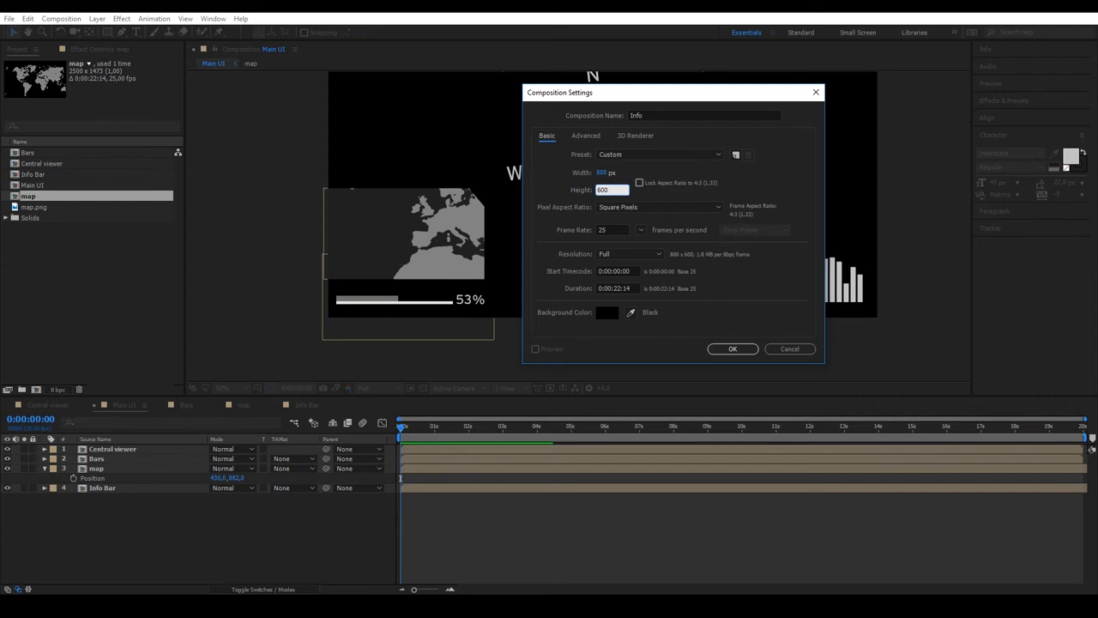
left_click(732, 349)
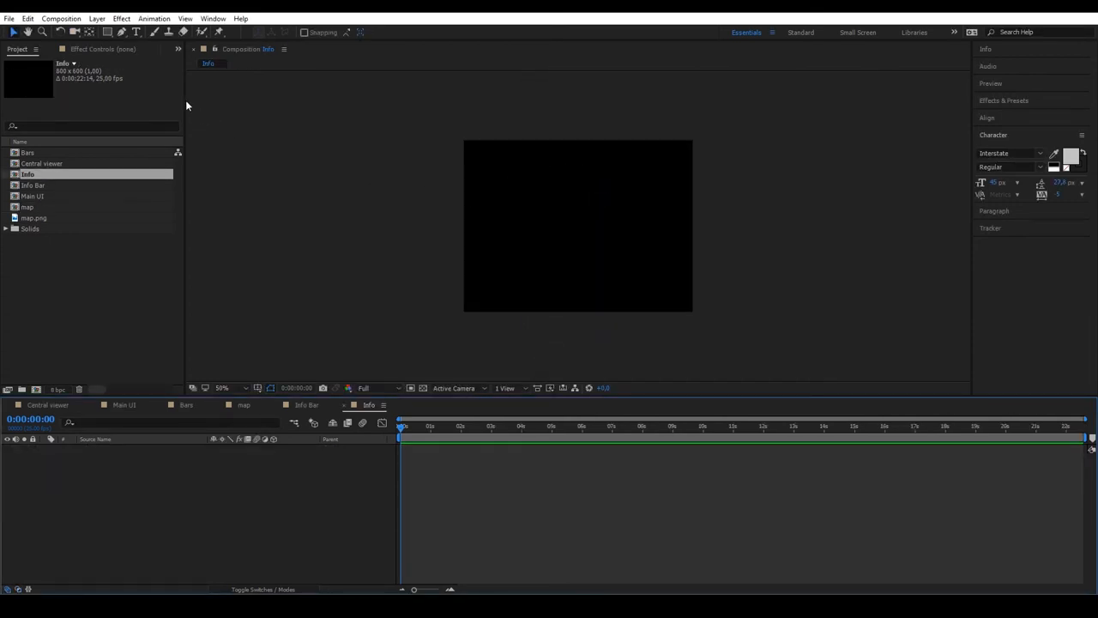
- Type the word FUEL near the top of the Info composition
left_click(136, 32)
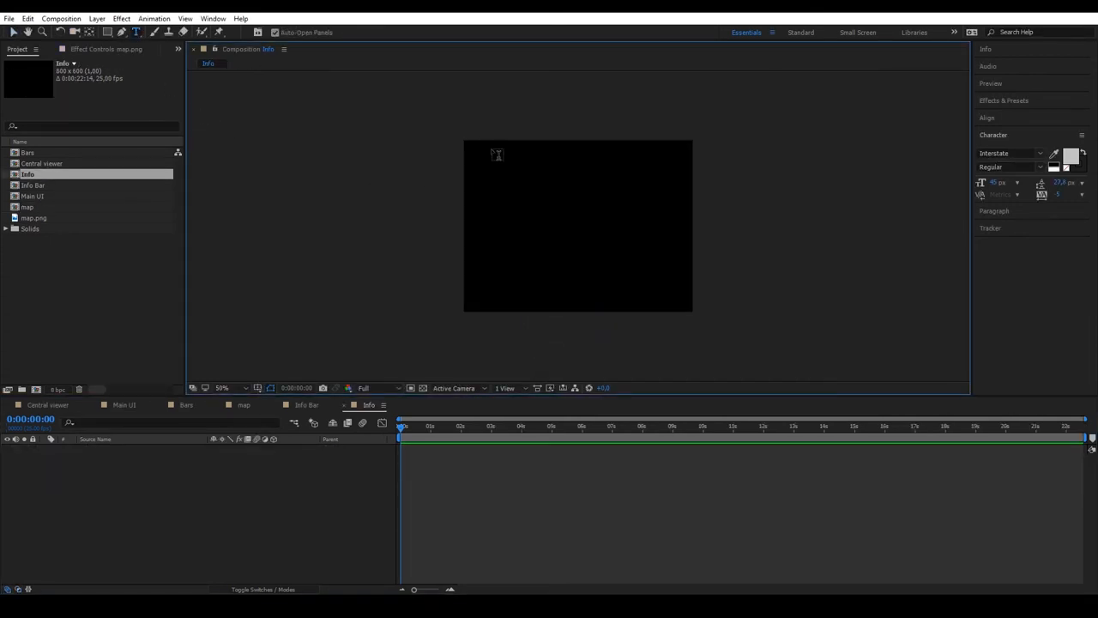
left_click_drag(492, 150, 669, 189)
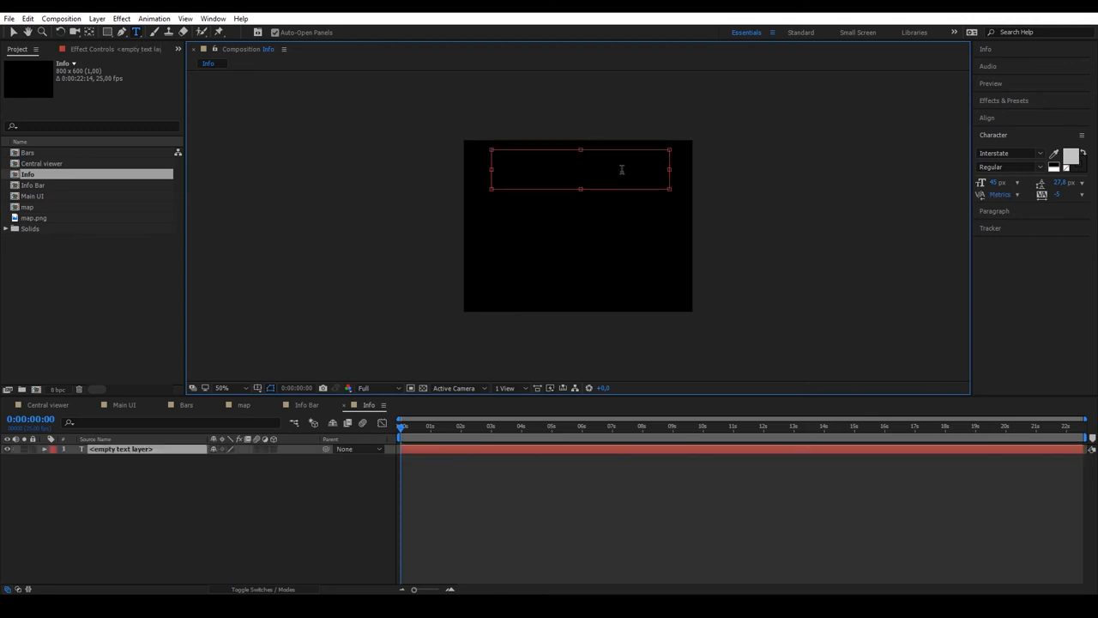
type("FUEL")
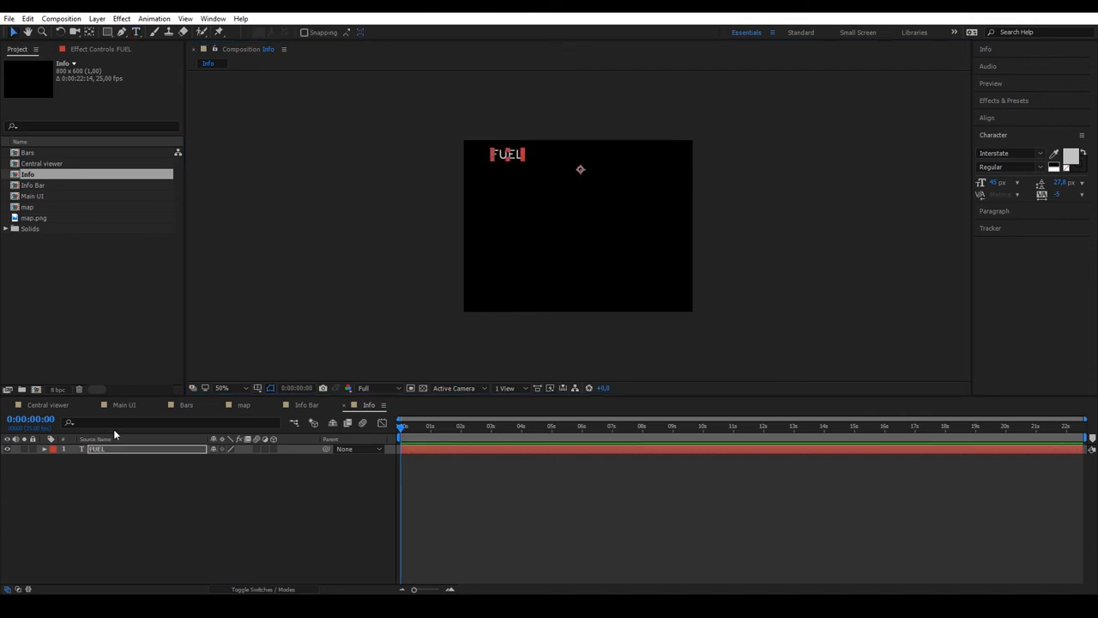
- Add an Opacity animator to the FUEL layer and expand its Range Selector
left_click(55, 449)
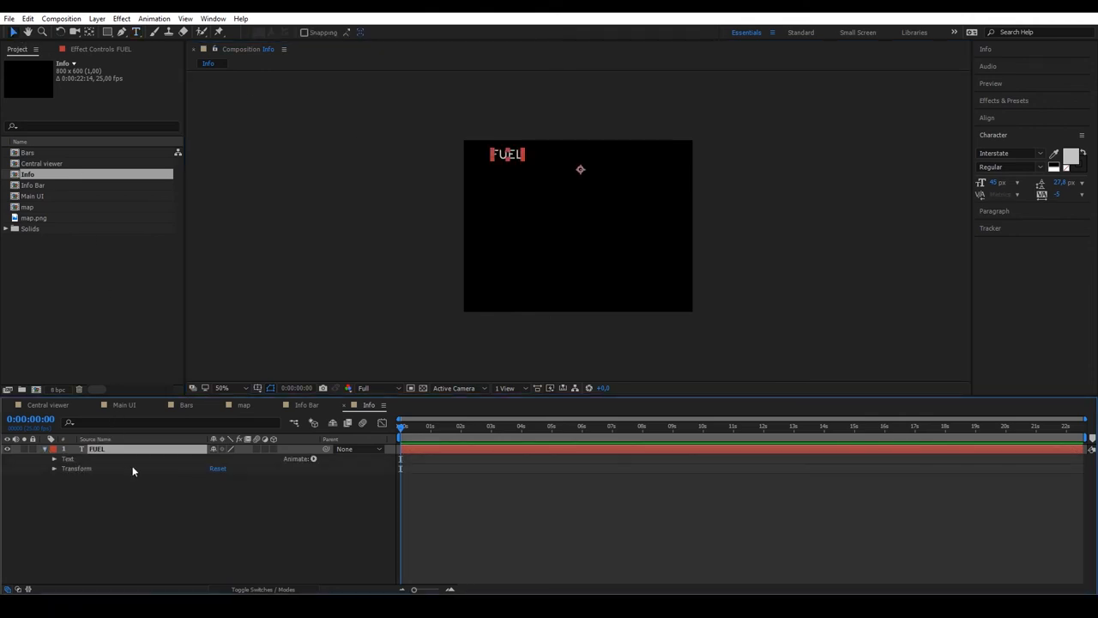
left_click(314, 458)
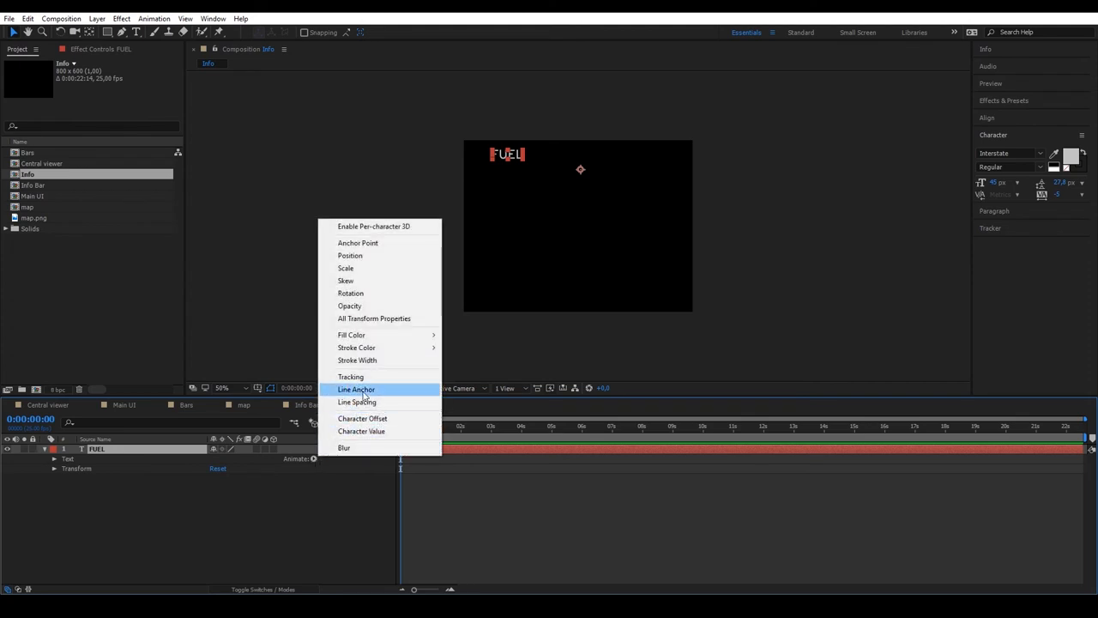
mouse_move(373, 305)
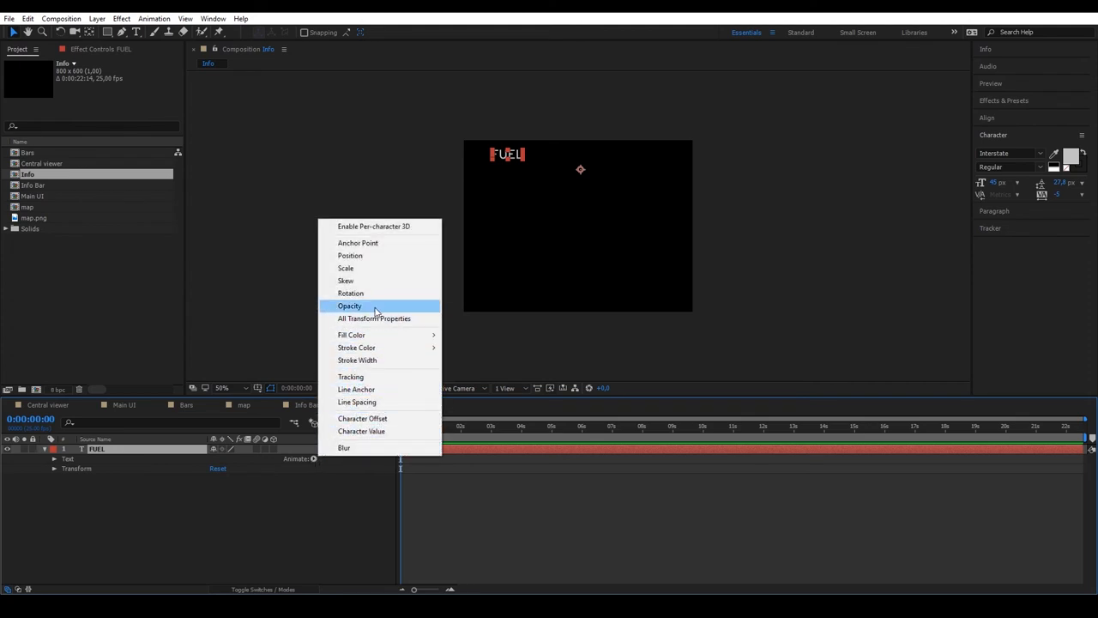
left_click(349, 306)
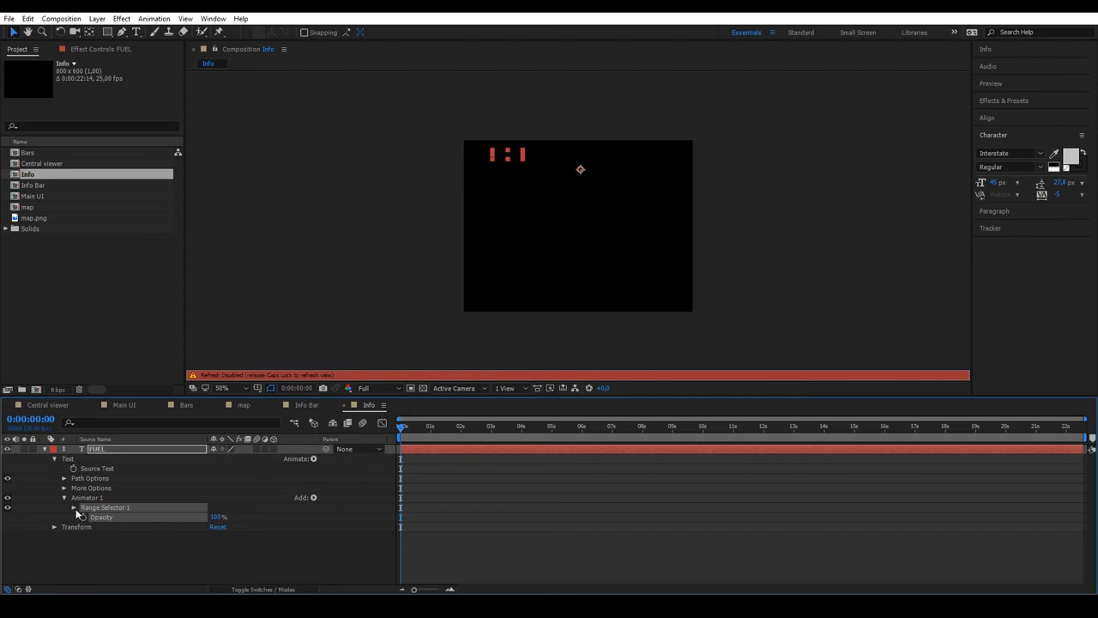
left_click(74, 507)
type("loopOut()")
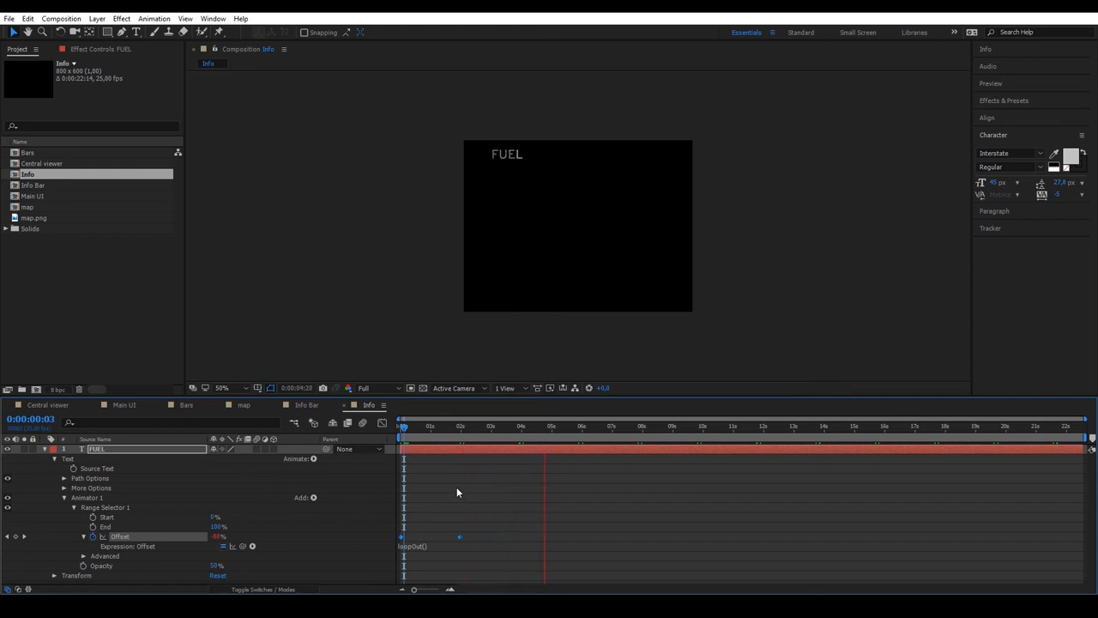
- Duplicate the FUEL layer and retype the copy as BATTERY
left_click(402, 426)
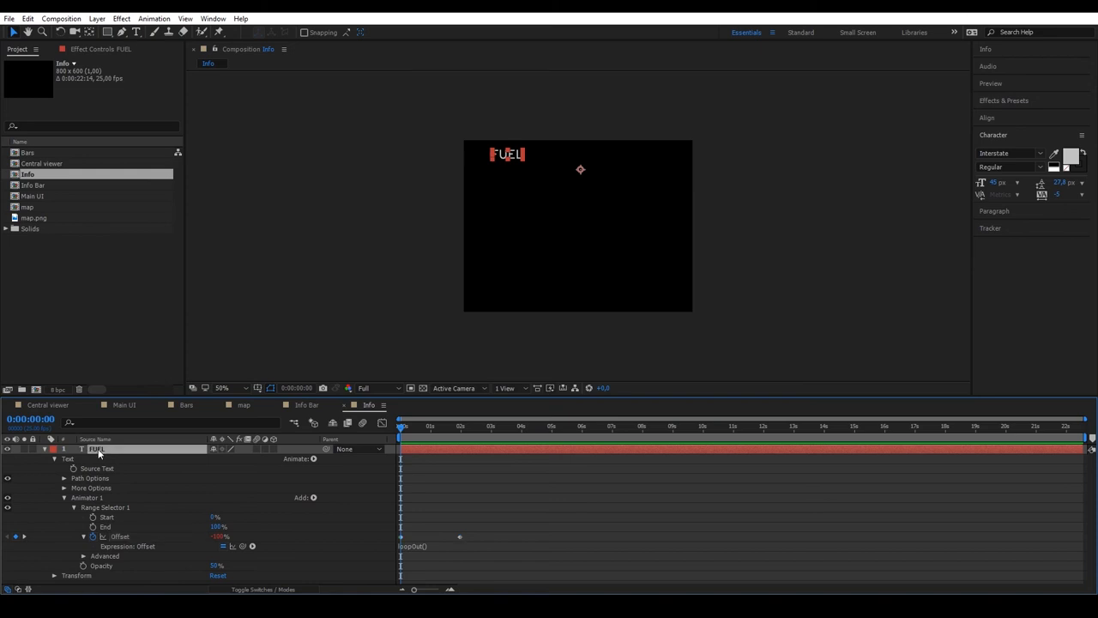
key("ctrl+d")
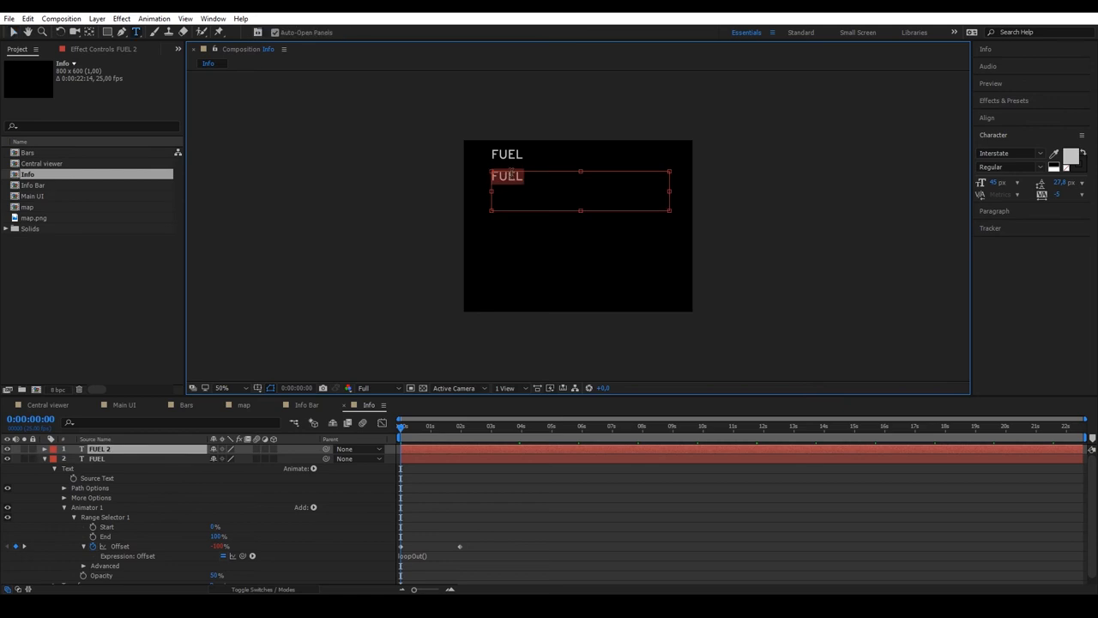
type("BAT")
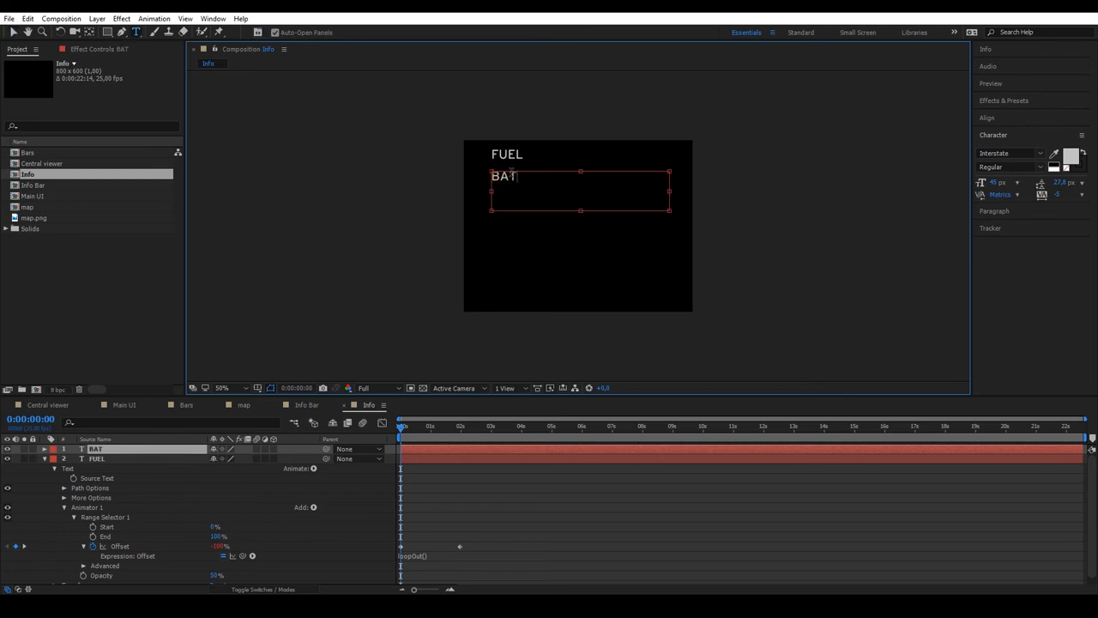
type("TERY")
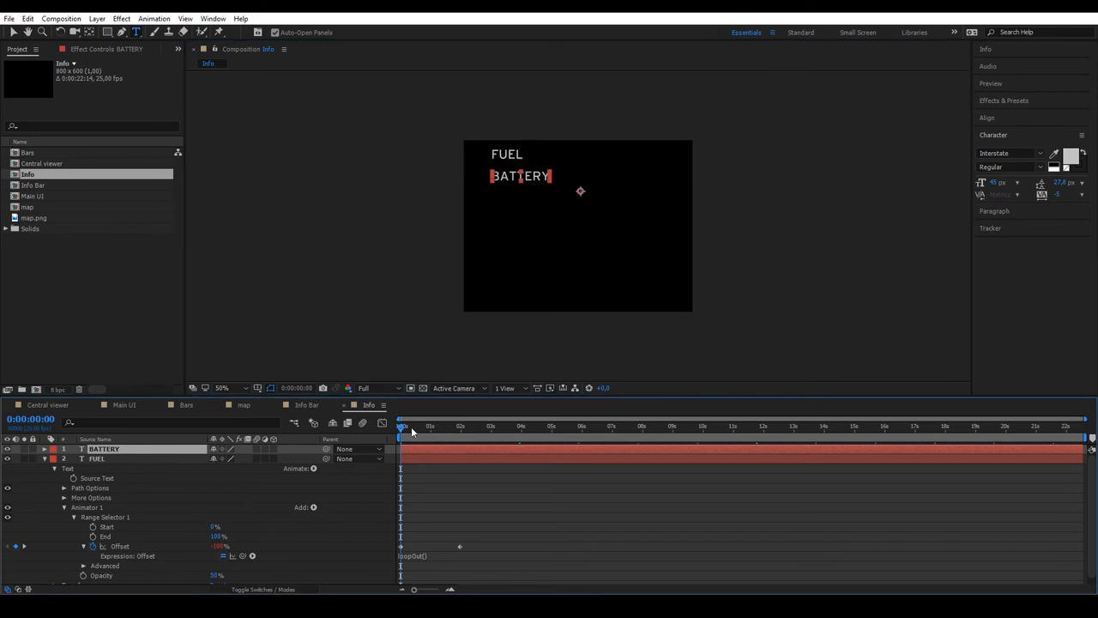
- Make a DAYS copy, then select all three labels and distribute them evenly
left_click(401, 426)
type("D")
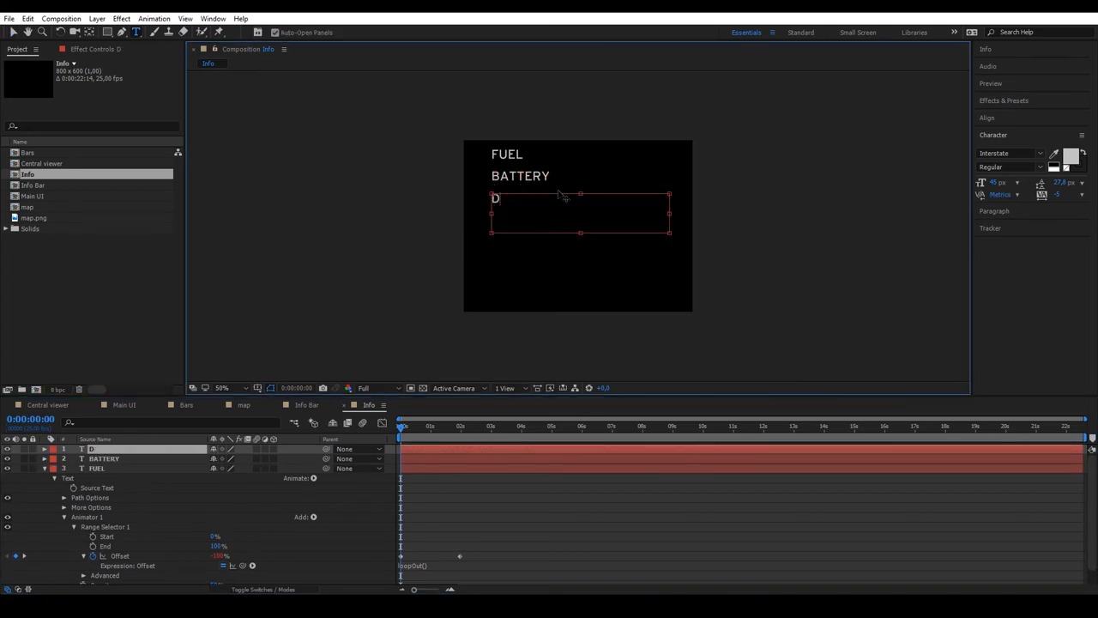
type("AYS")
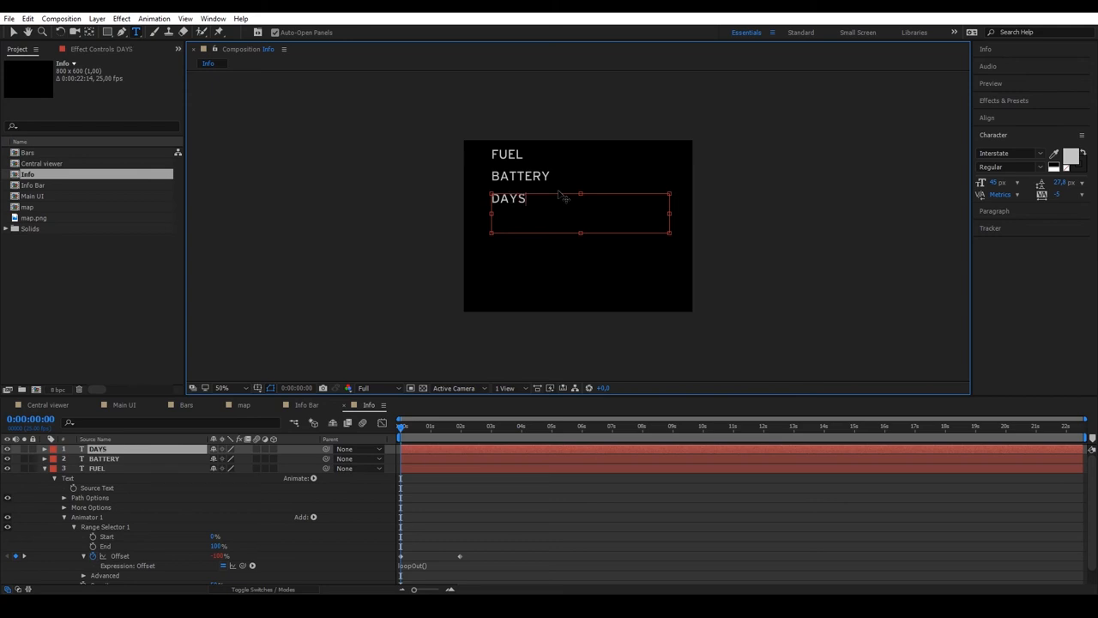
double_click(507, 198)
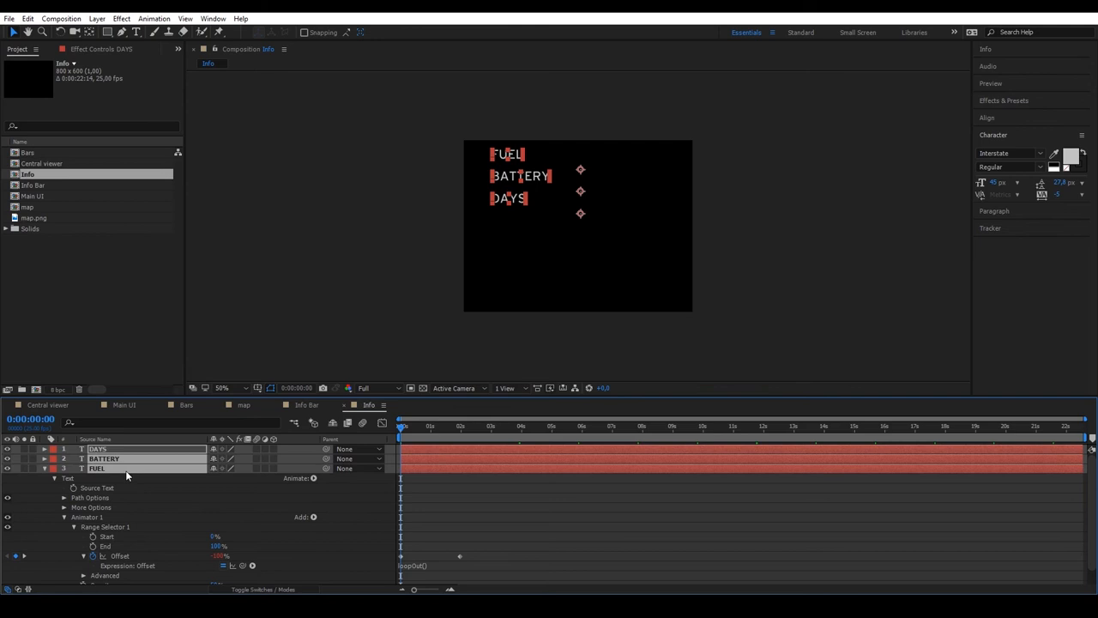
left_click(97, 468)
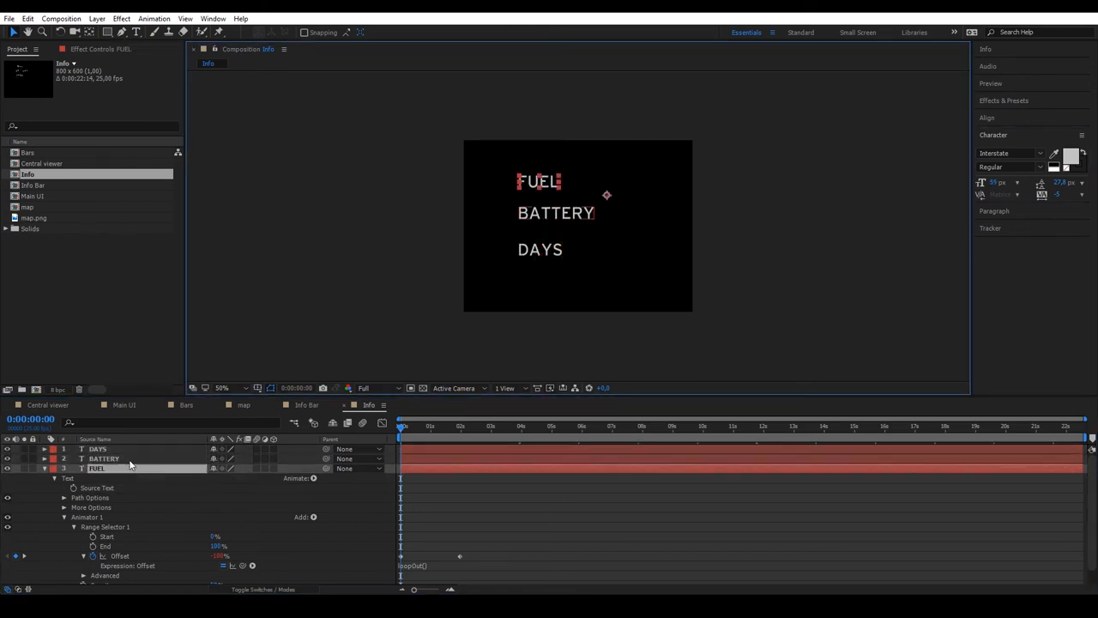
left_click(135, 32)
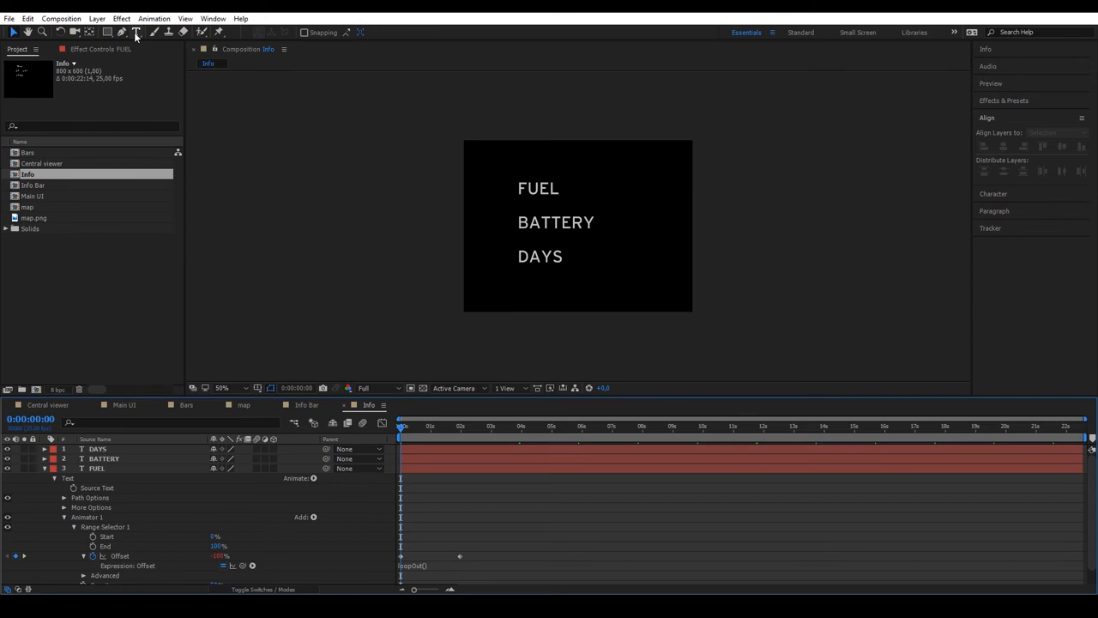
- Create a Numbers text layer showing random(1,1000) via Source Text expression, and scrub to preview
left_click(136, 33)
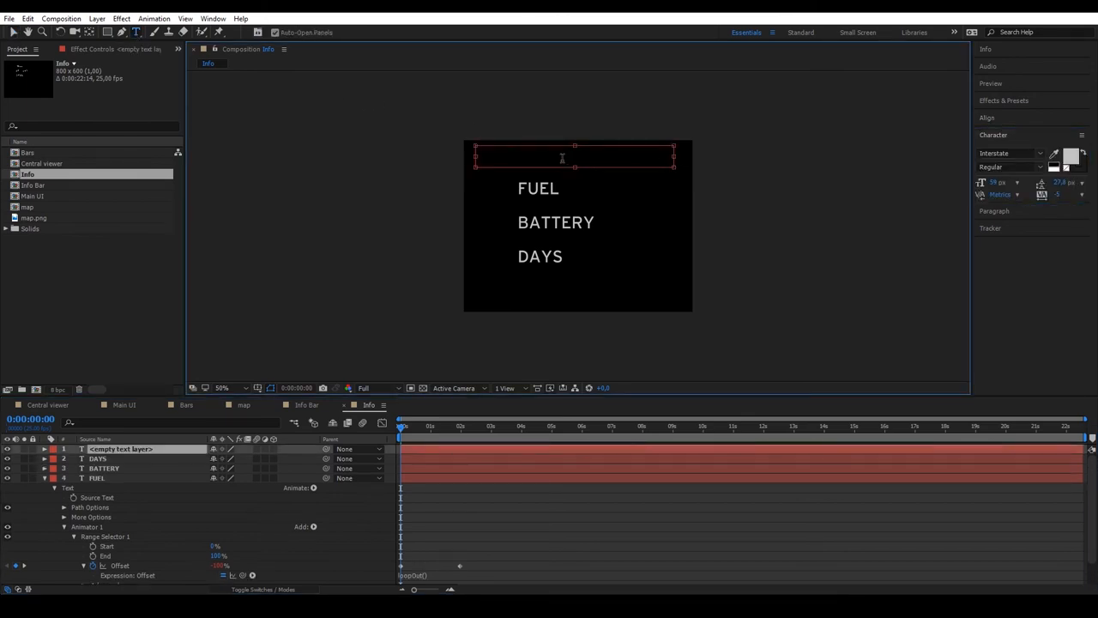
type("Numbers")
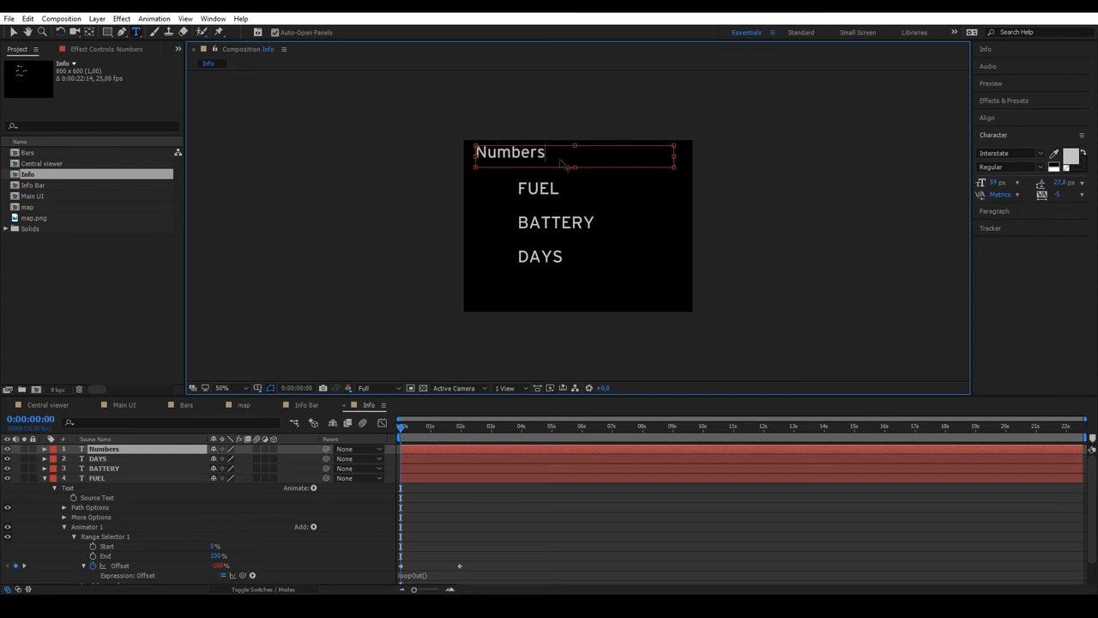
left_click(44, 449)
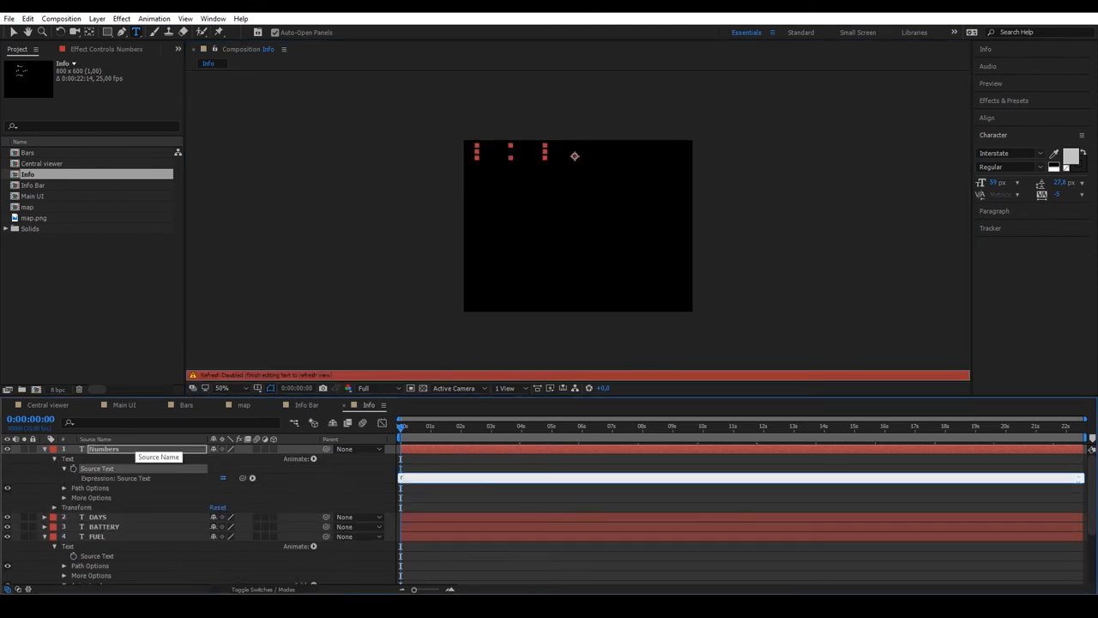
type("random(")
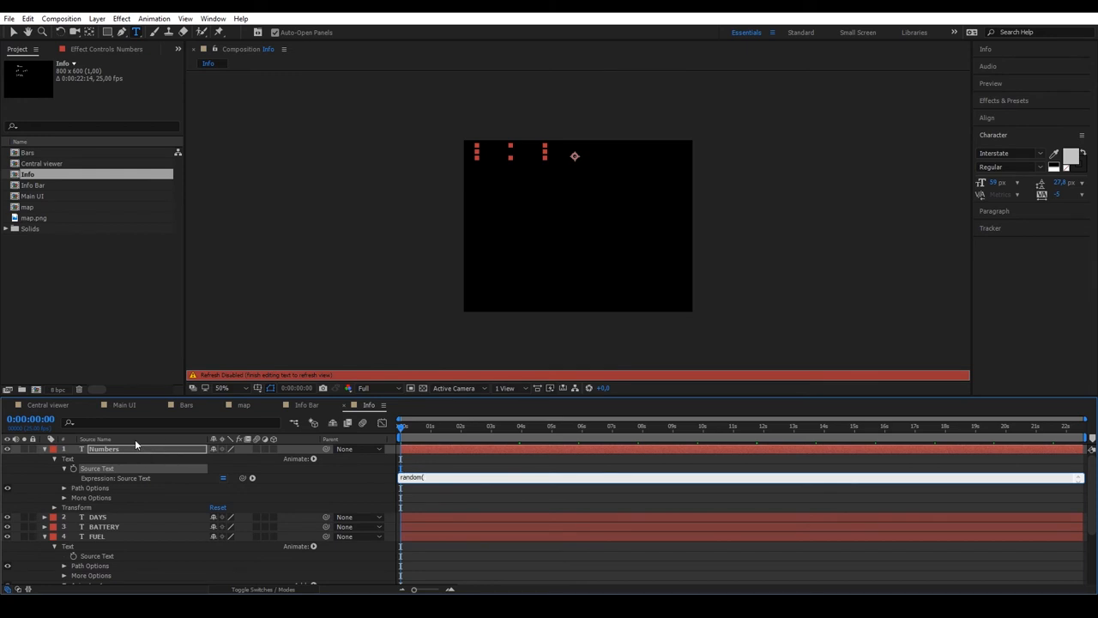
type("1")
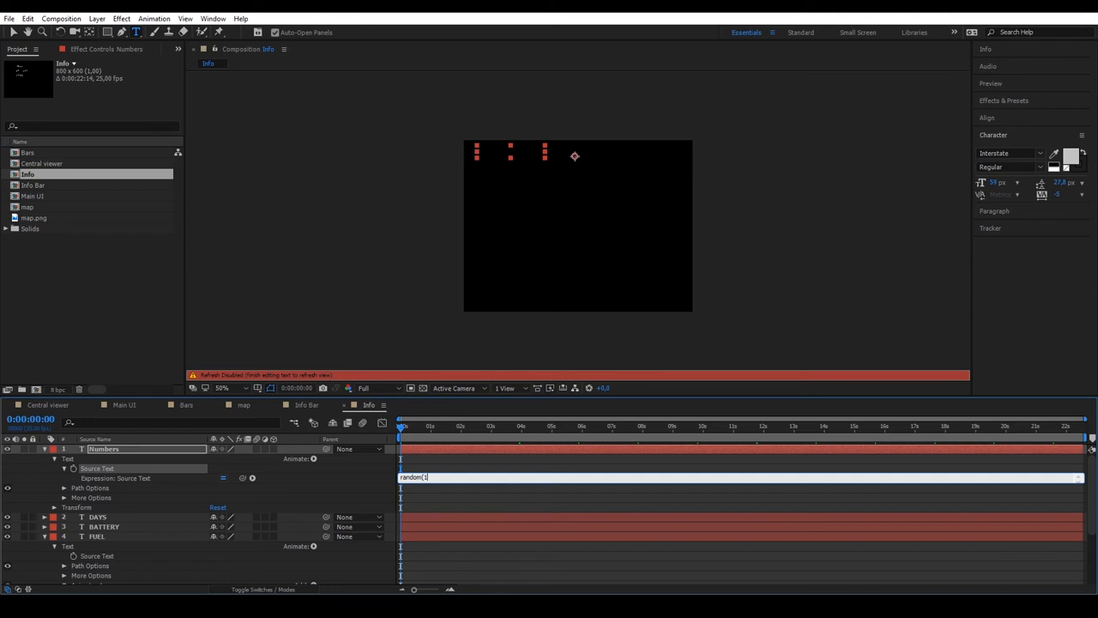
type(",1000)")
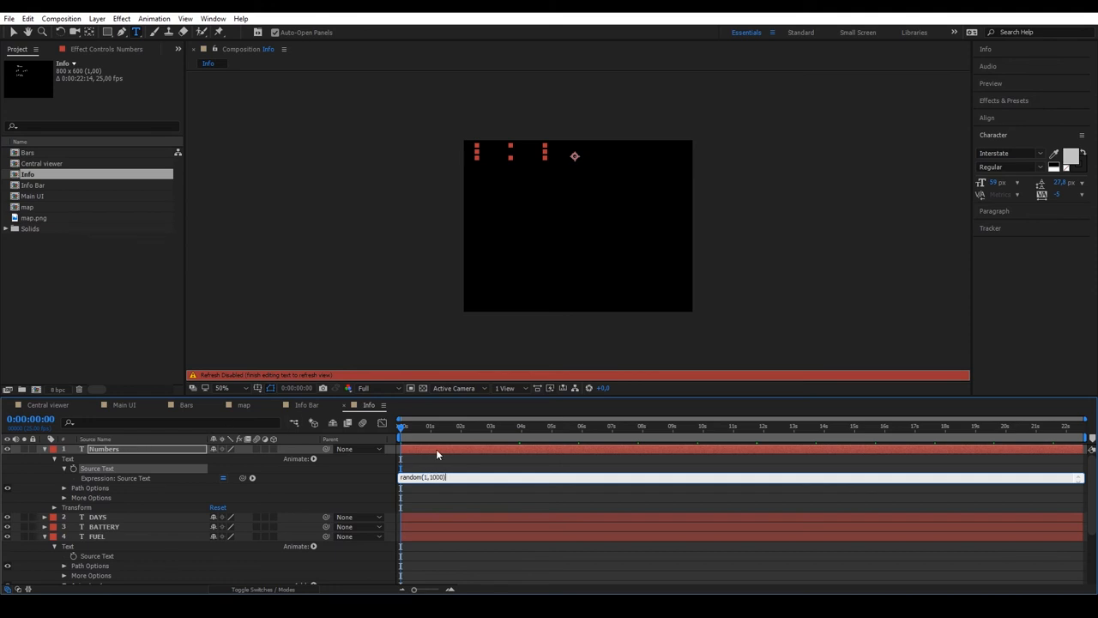
left_click_drag(400, 426, 449, 425)
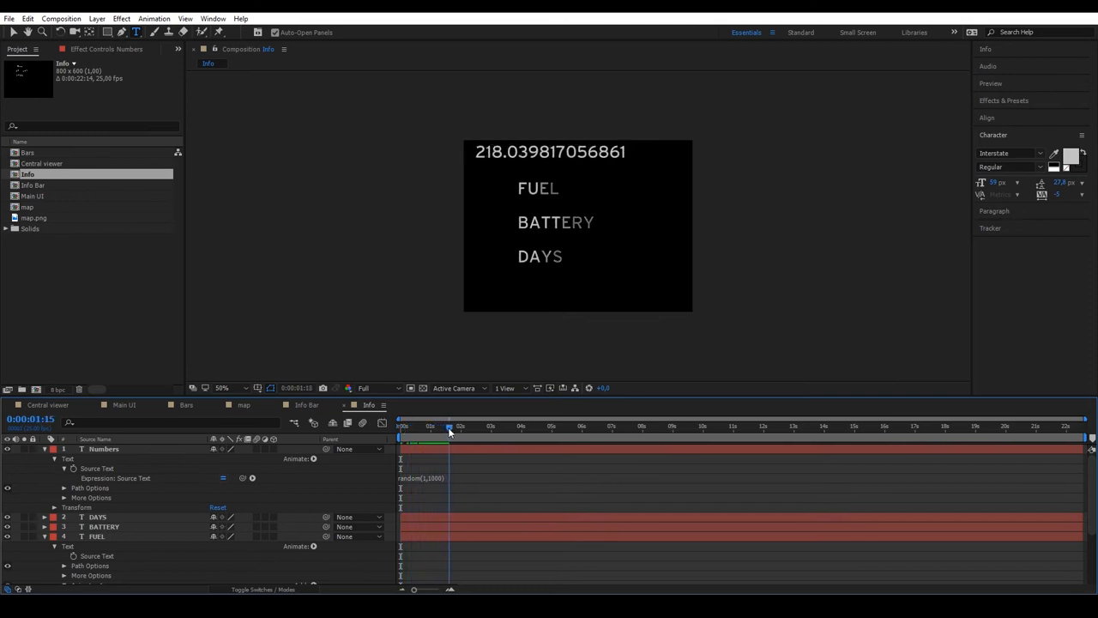
left_click_drag(449, 427, 421, 426)
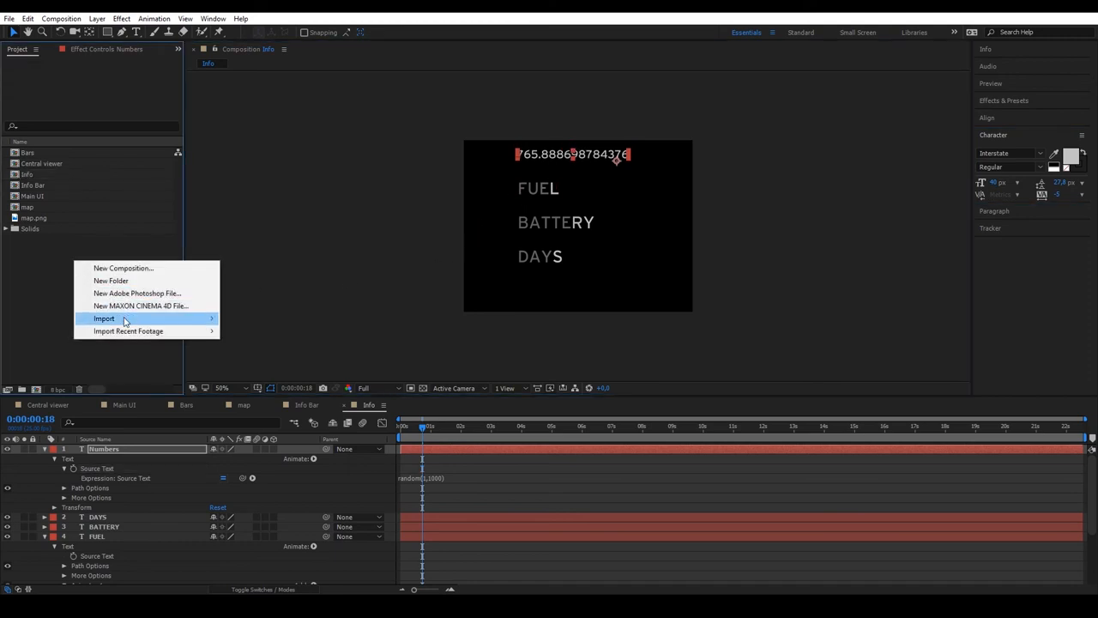
- Import the moon, pause, play, rewind, speaker and stop PNGs; place moon and speaker beside DAYS
left_click(103, 318)
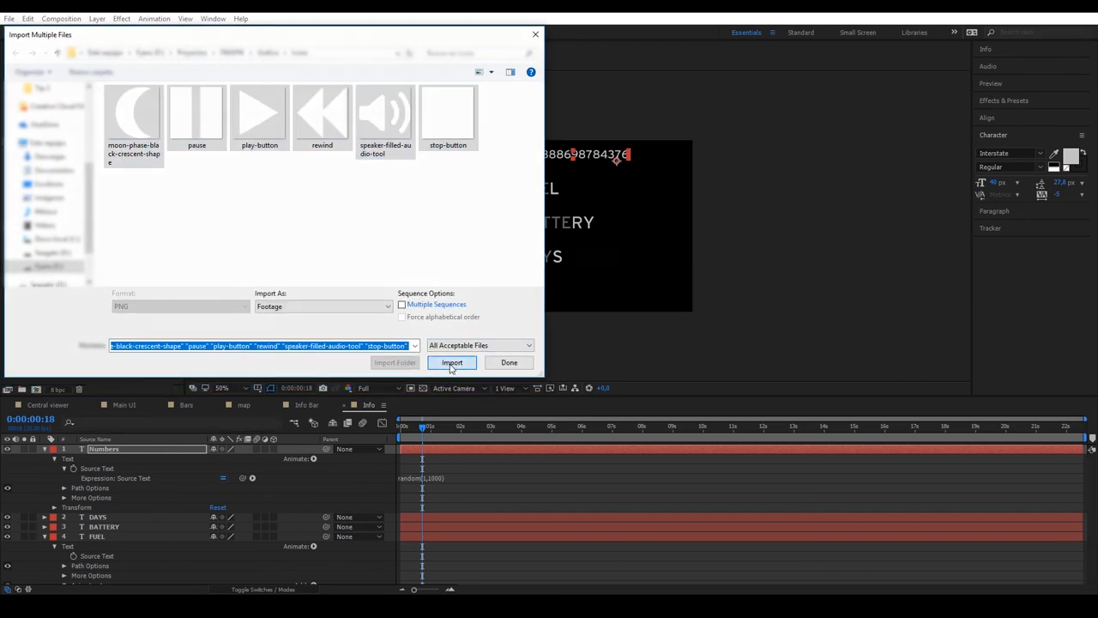
left_click(451, 363)
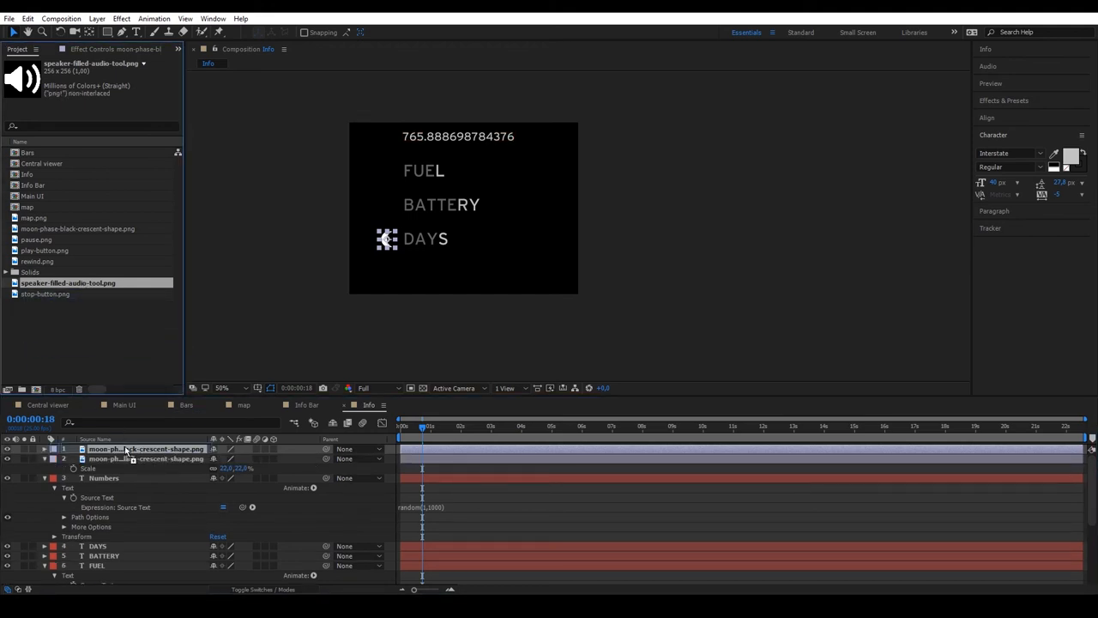
left_click(138, 449)
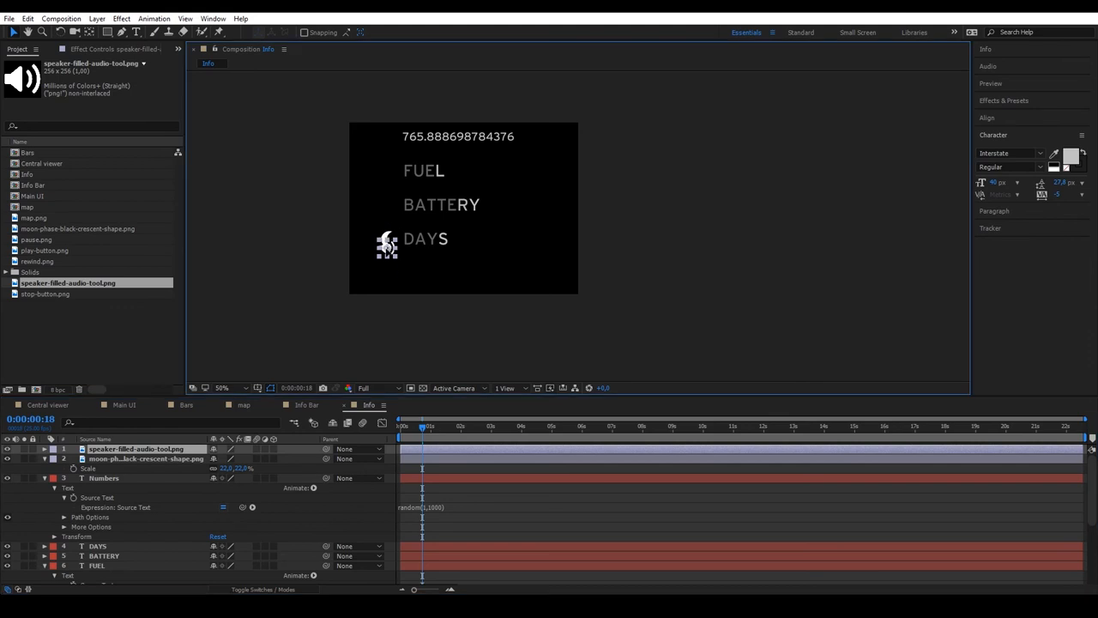
left_click(122, 31)
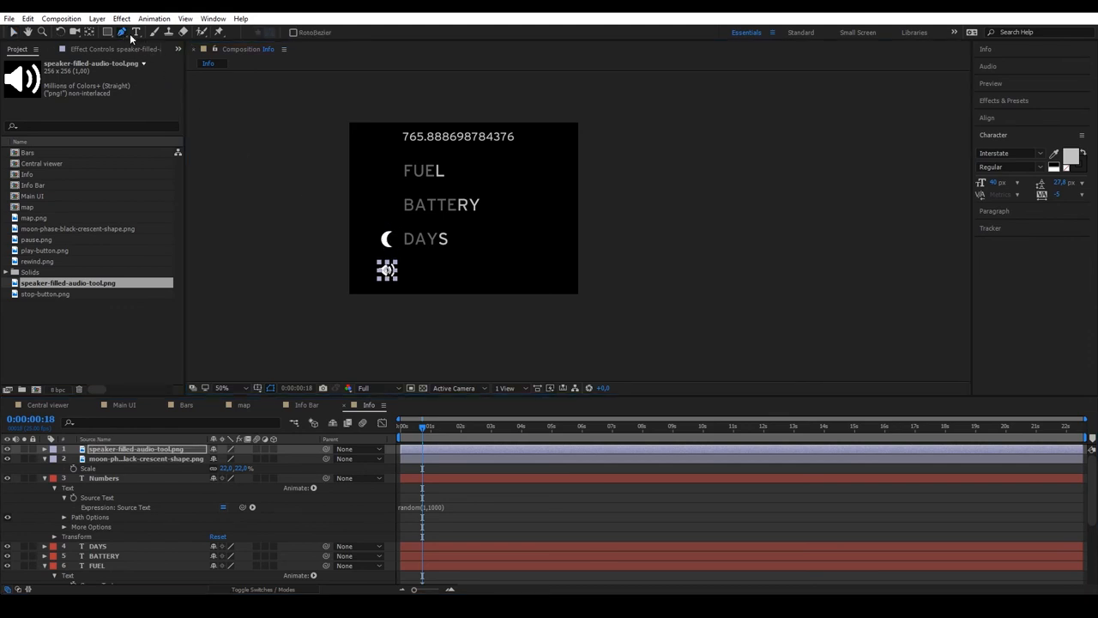
- Draw a line beside the speaker icon, add smooth Zig Zag and Trim Paths, and adjust the offset
left_click(136, 32)
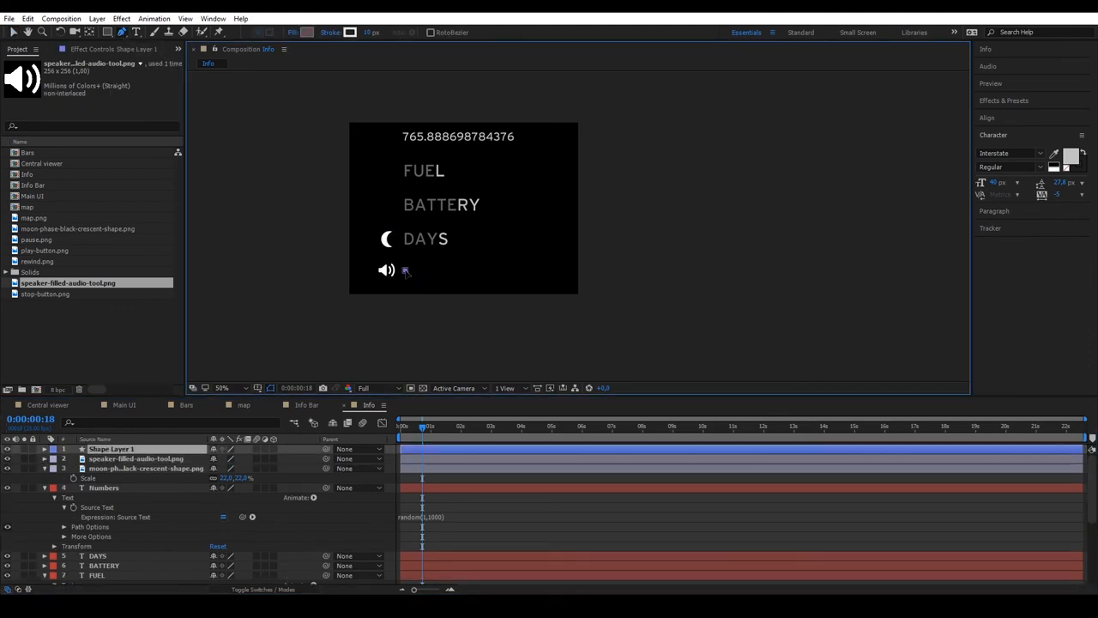
left_click(405, 269)
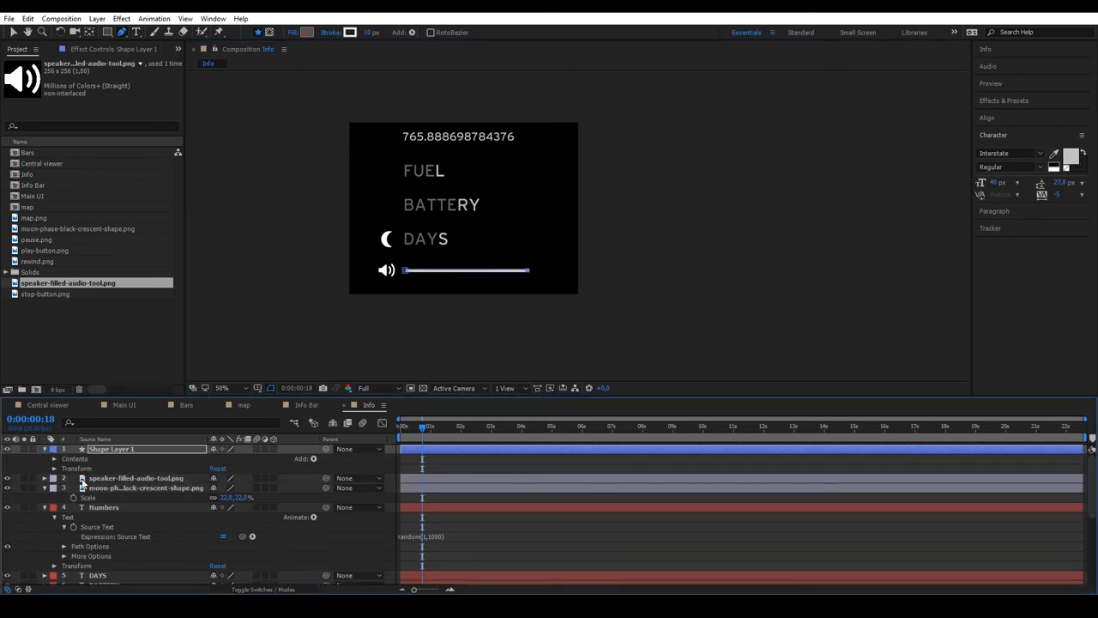
left_click(313, 458)
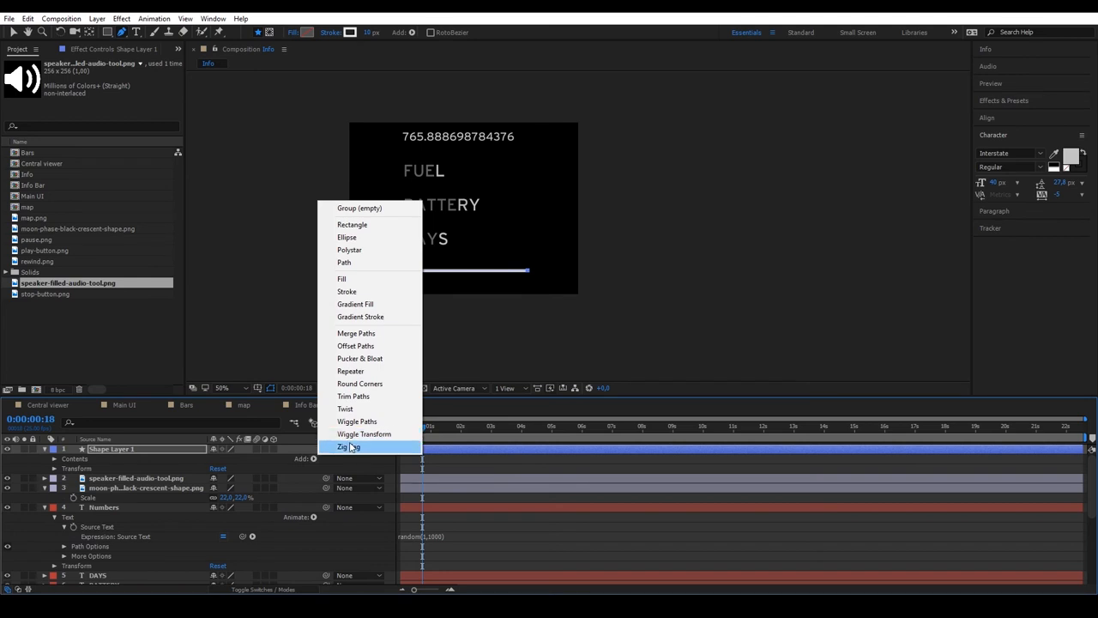
left_click(349, 446)
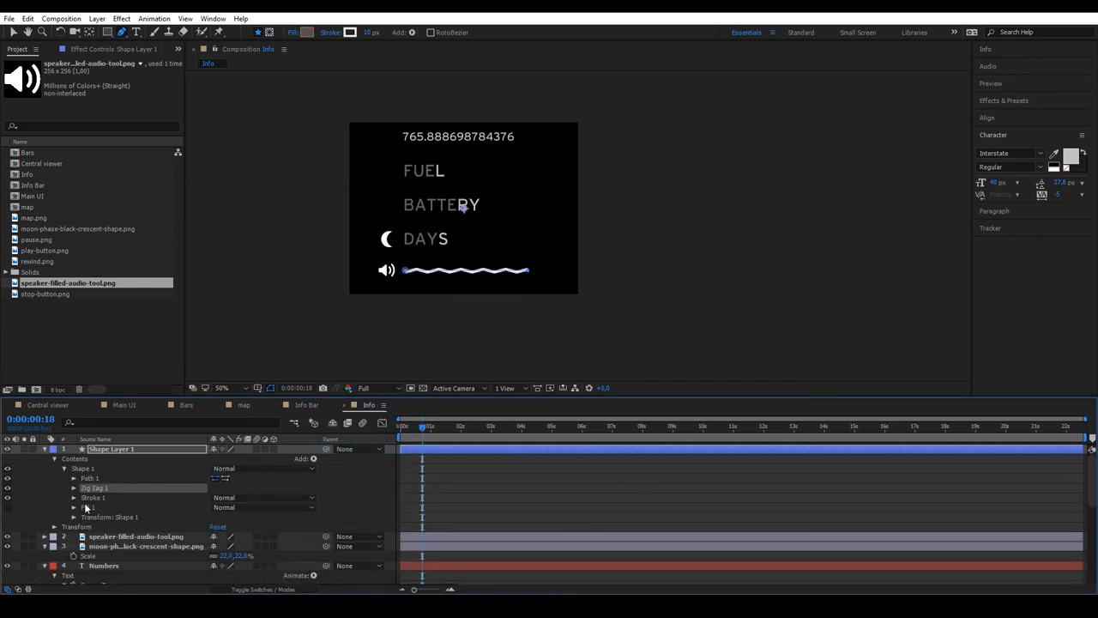
left_click(74, 487)
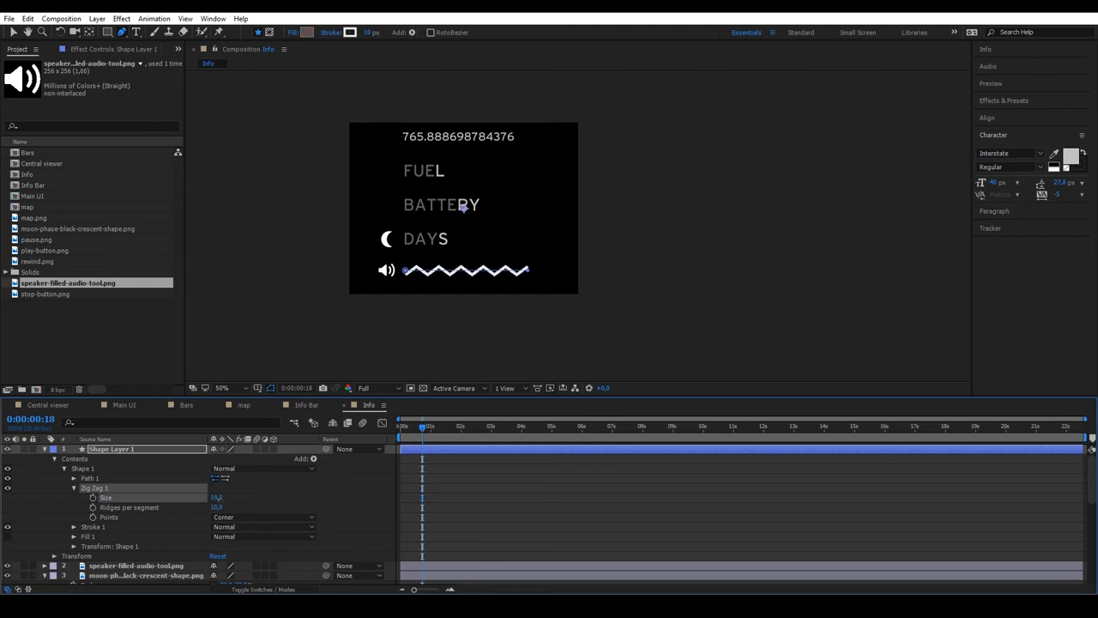
left_click(262, 516)
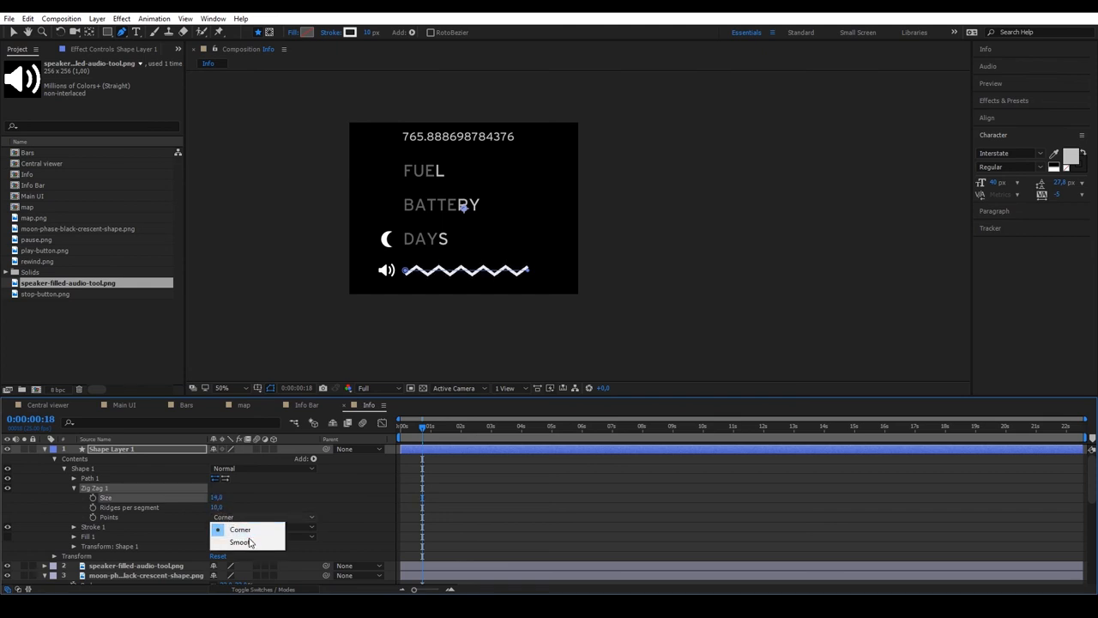
left_click(243, 541)
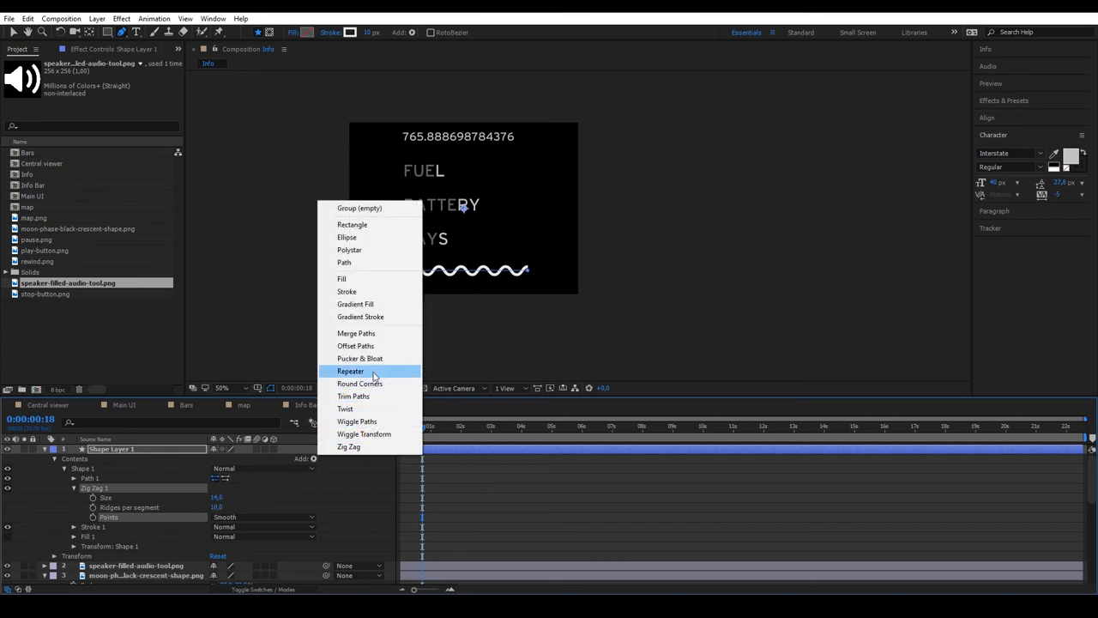
left_click(352, 396)
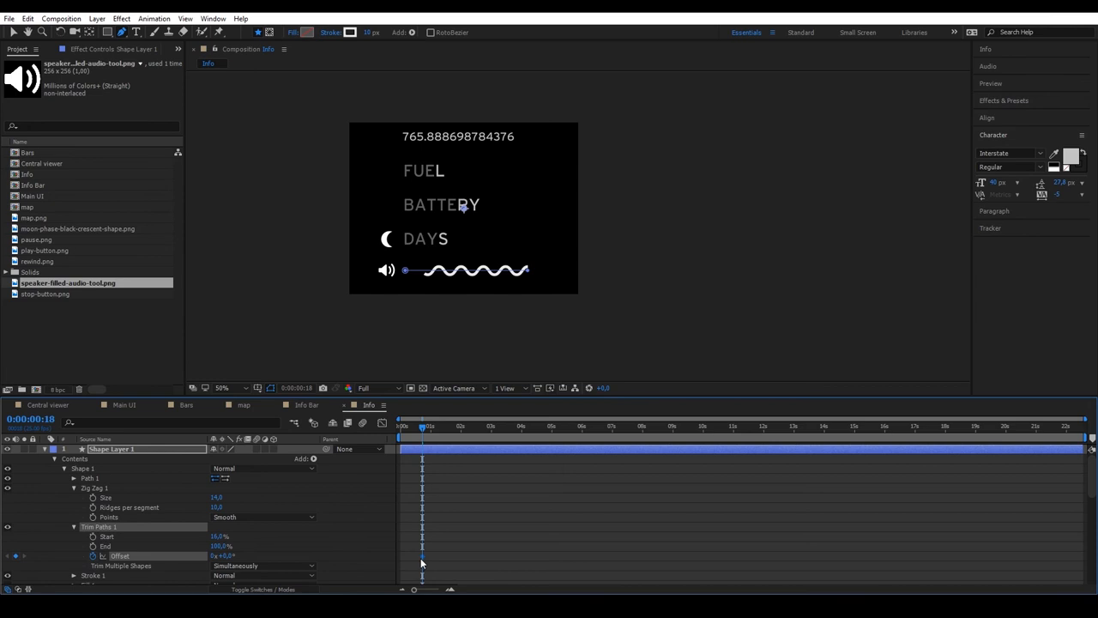
left_click_drag(422, 427, 481, 427)
type("loopOut()")
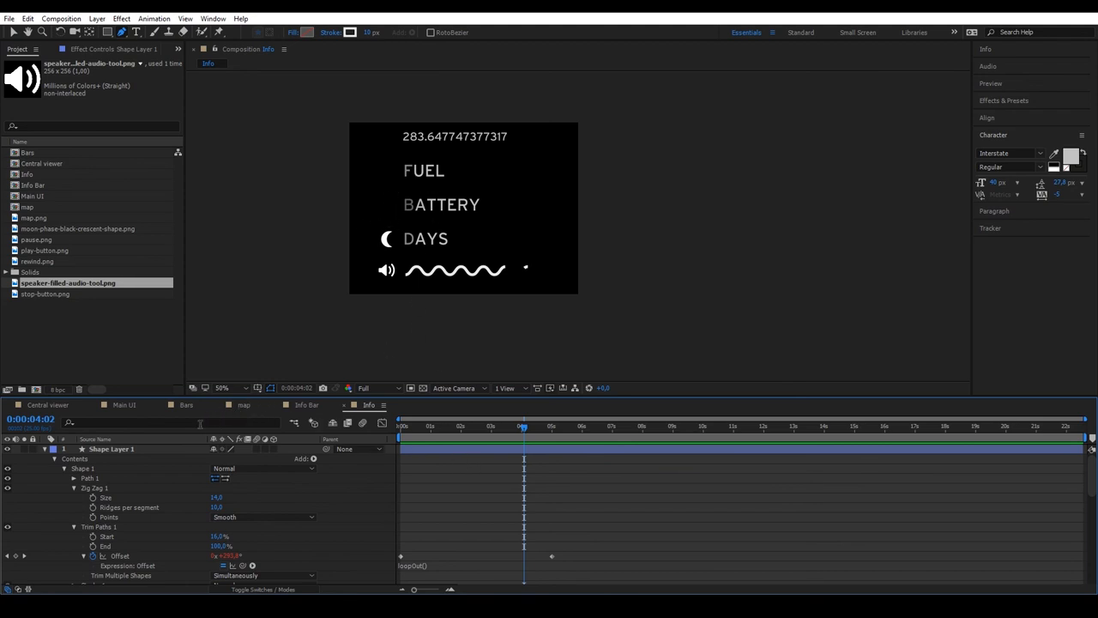
- Copy bar shapes from the Bars comp and paste them beside FUEL in Info
left_click(186, 404)
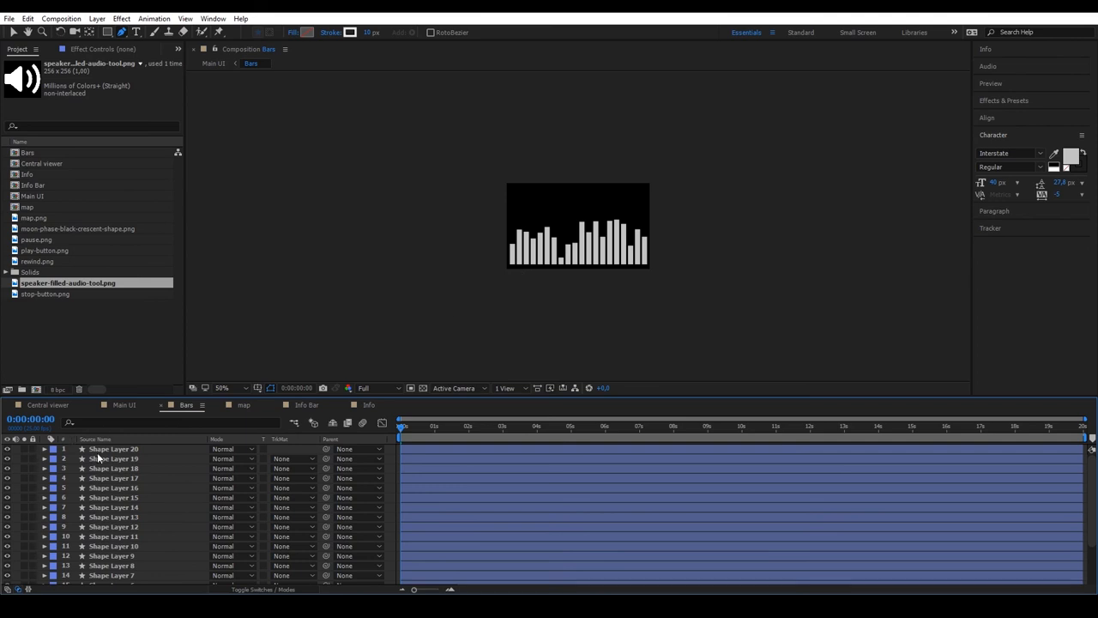
left_click(112, 449)
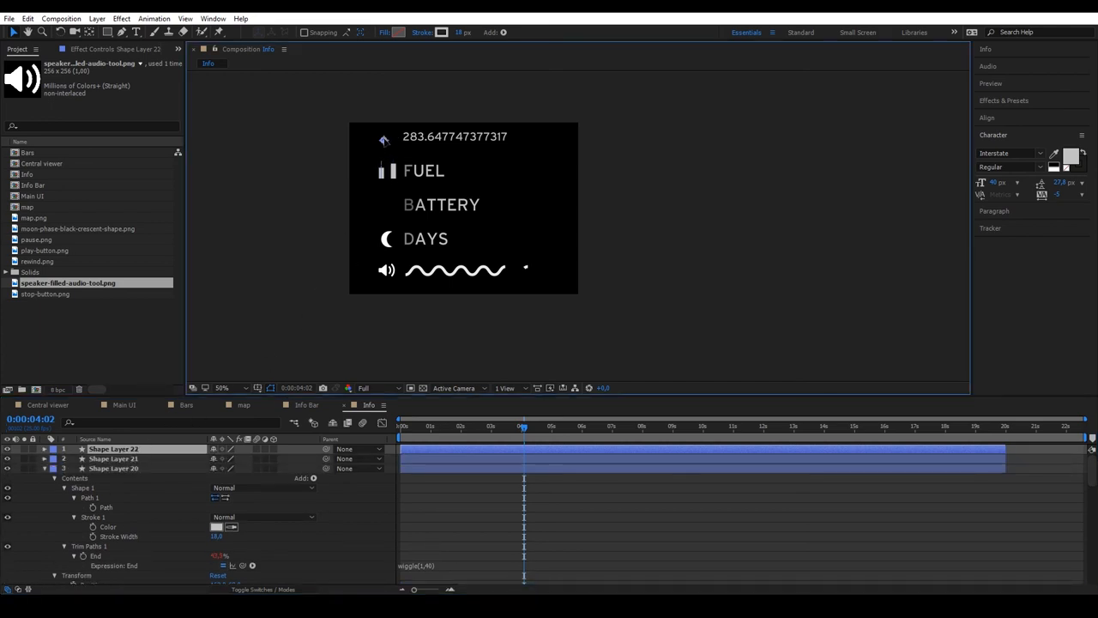
left_click(987, 117)
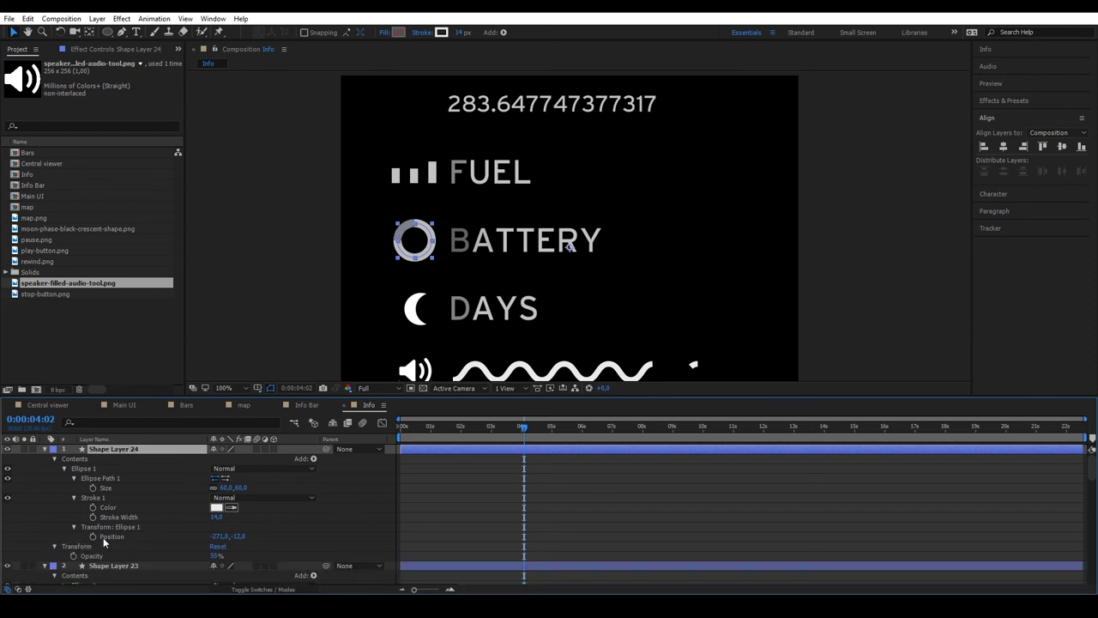
mouse_move(455, 429)
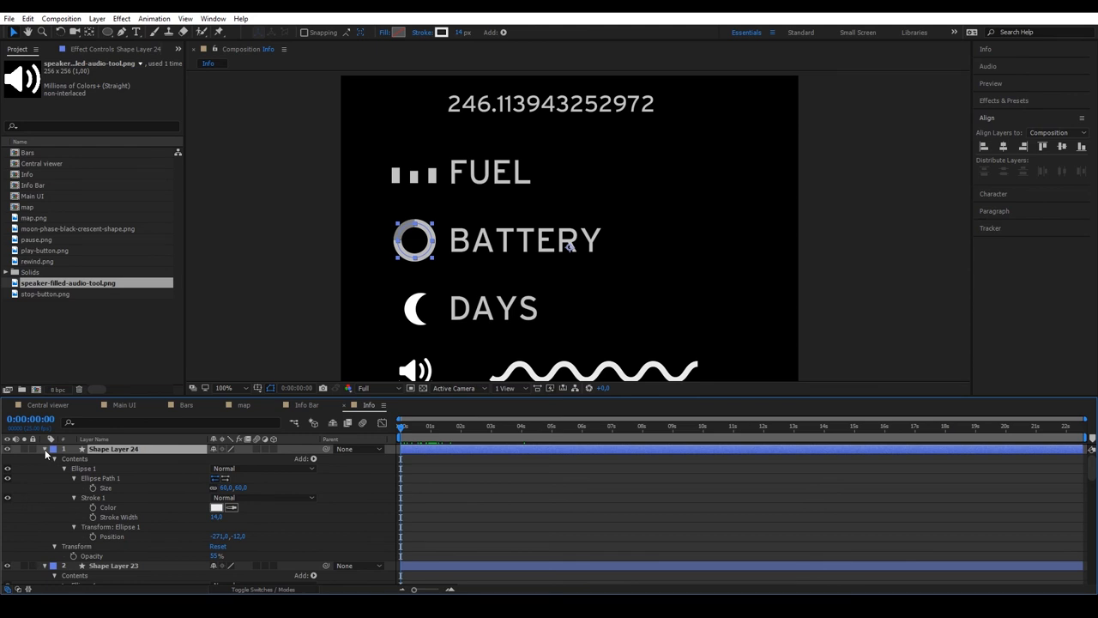
- Keyframe the ring's Trim Paths offset and loop it with a loopOut() expression
left_click(46, 448)
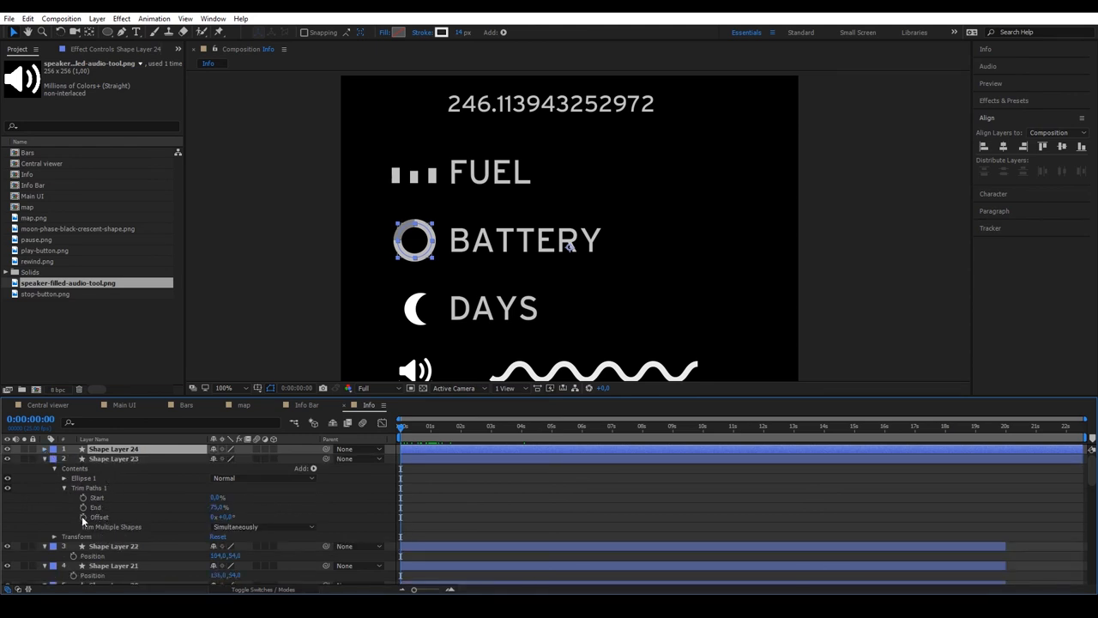
left_click_drag(400, 426, 519, 425)
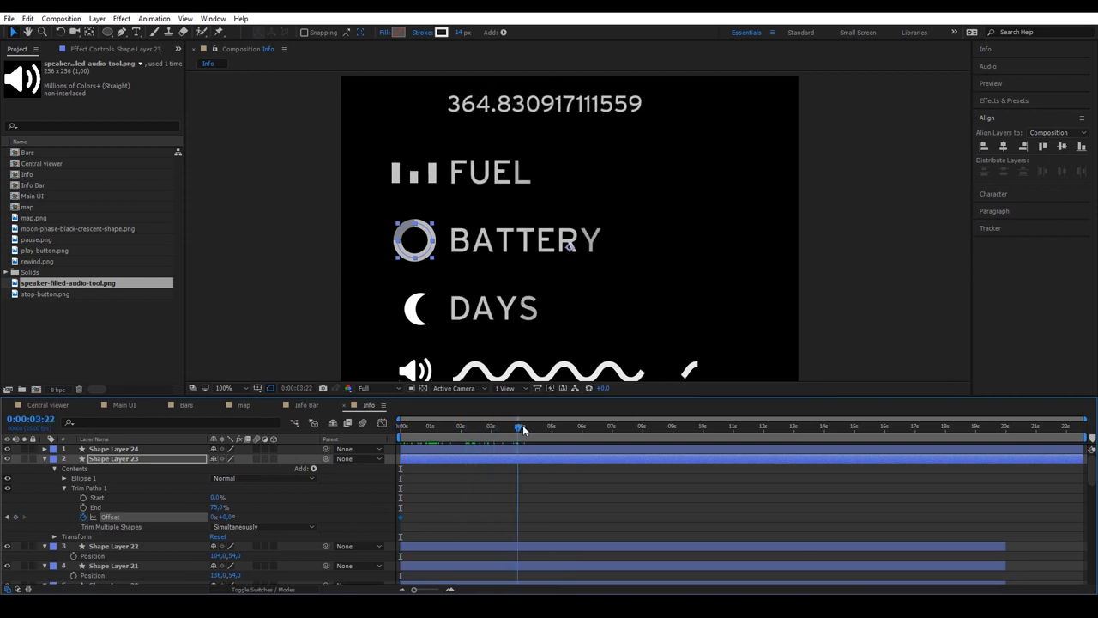
left_click(520, 425)
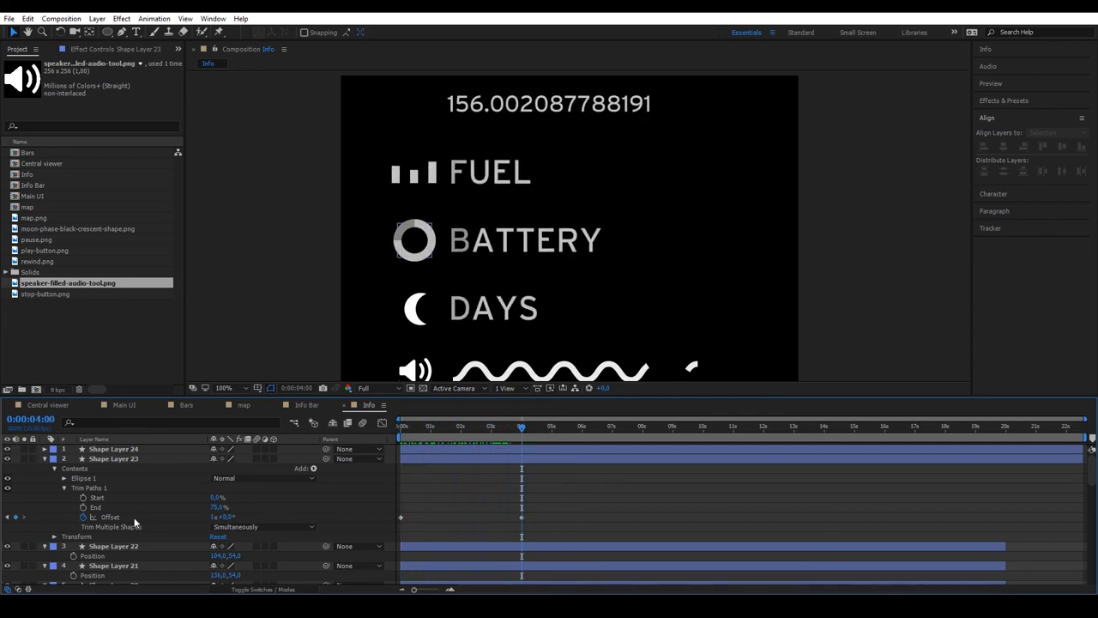
left_click(83, 516)
type("loopOut()")
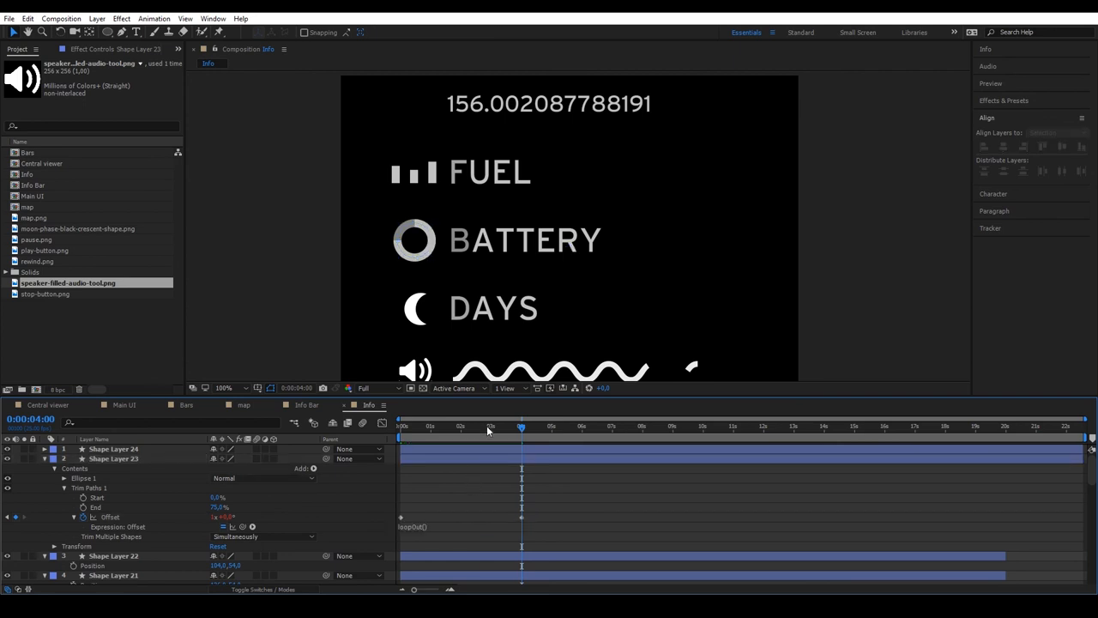
left_click(401, 425)
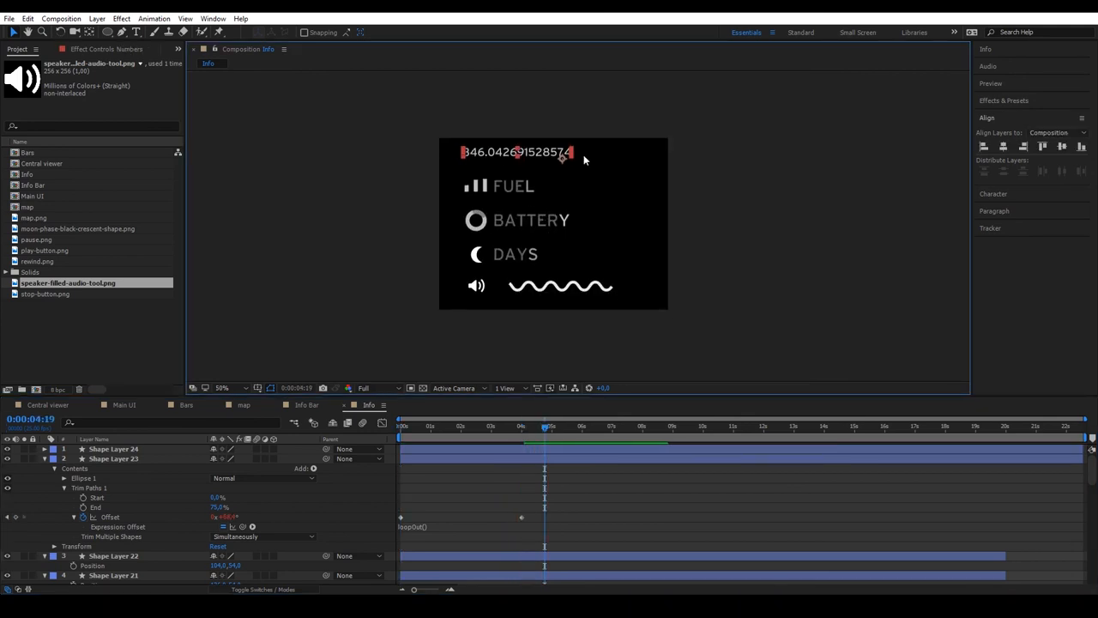
- Drag the random number into line with the labels and reopen the Info composition
left_click_drag(545, 425, 624, 426)
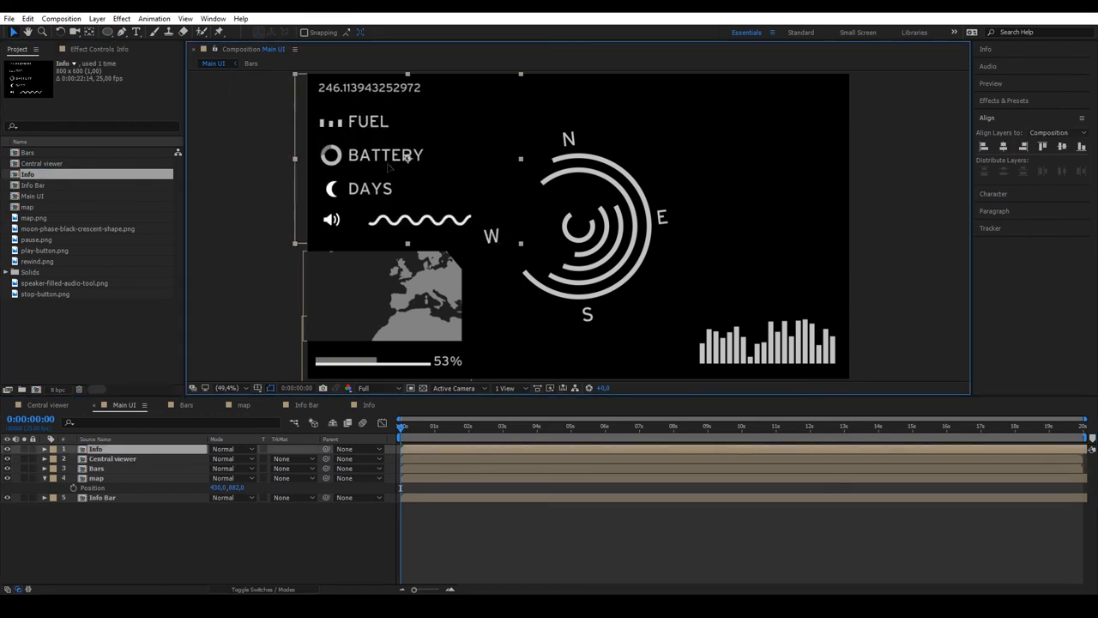
left_click(415, 426)
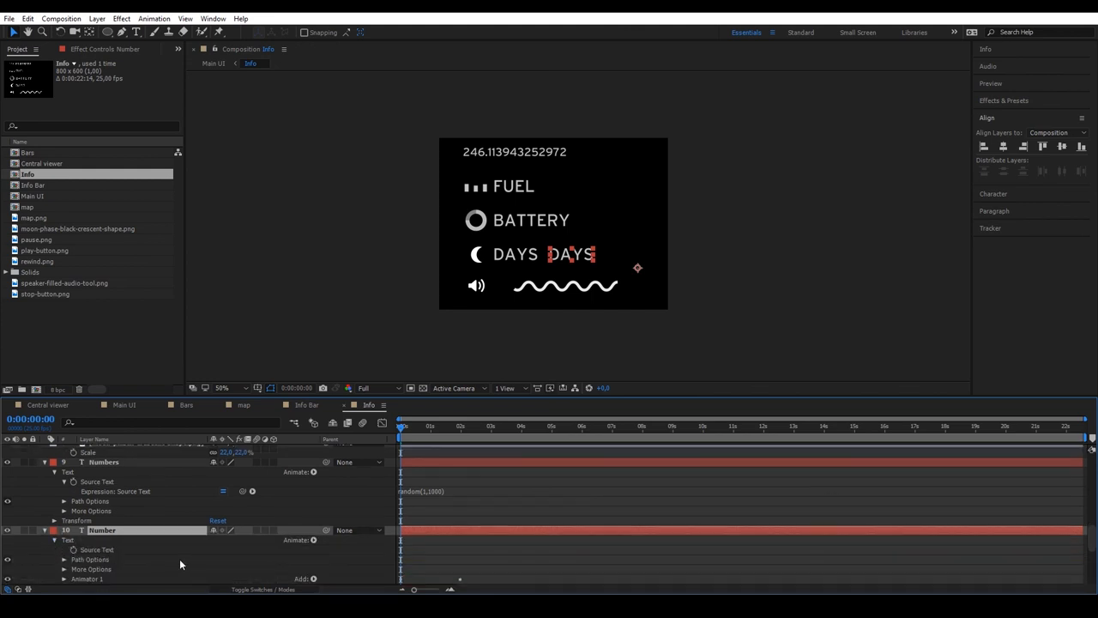
- Give the day Number's Source Text the expression Math.round(time*0.5+10)
scroll("down", 3)
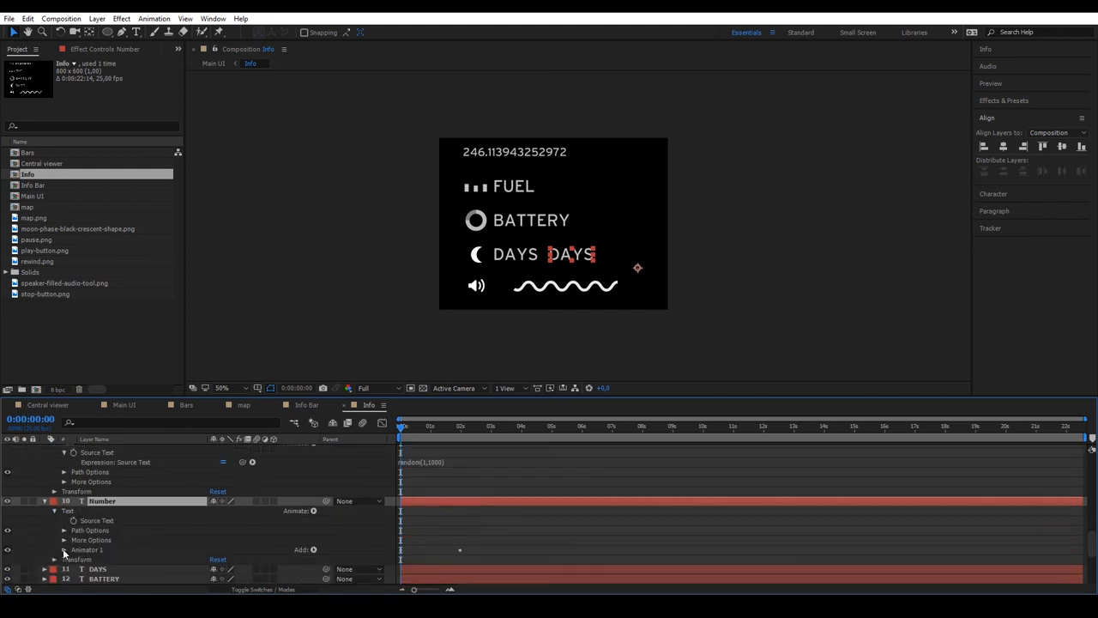
left_click(54, 549)
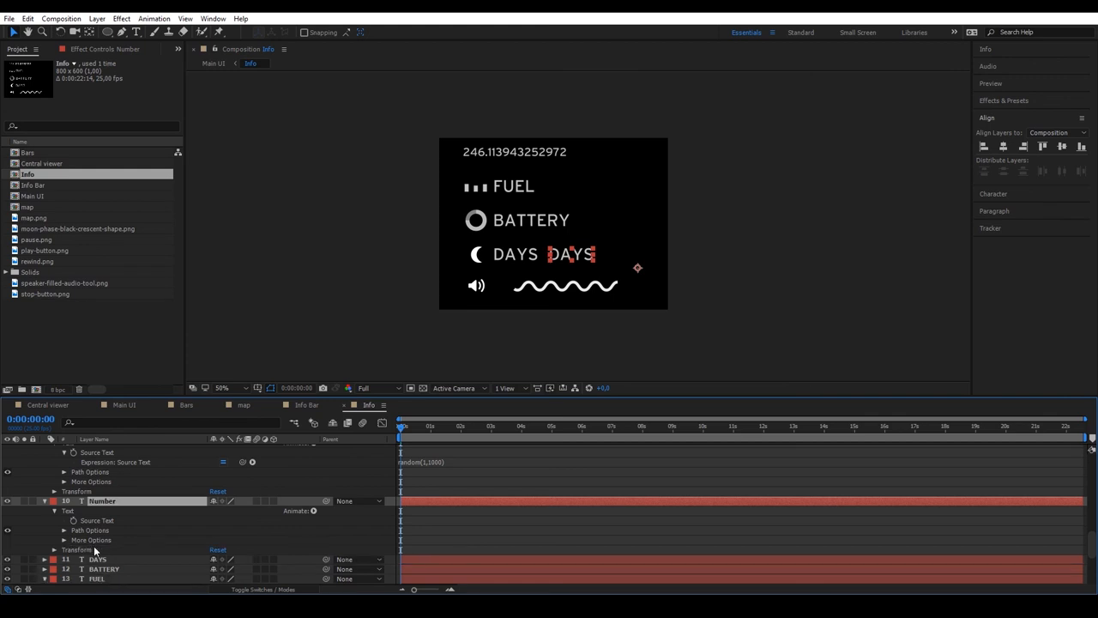
mouse_move(73, 521)
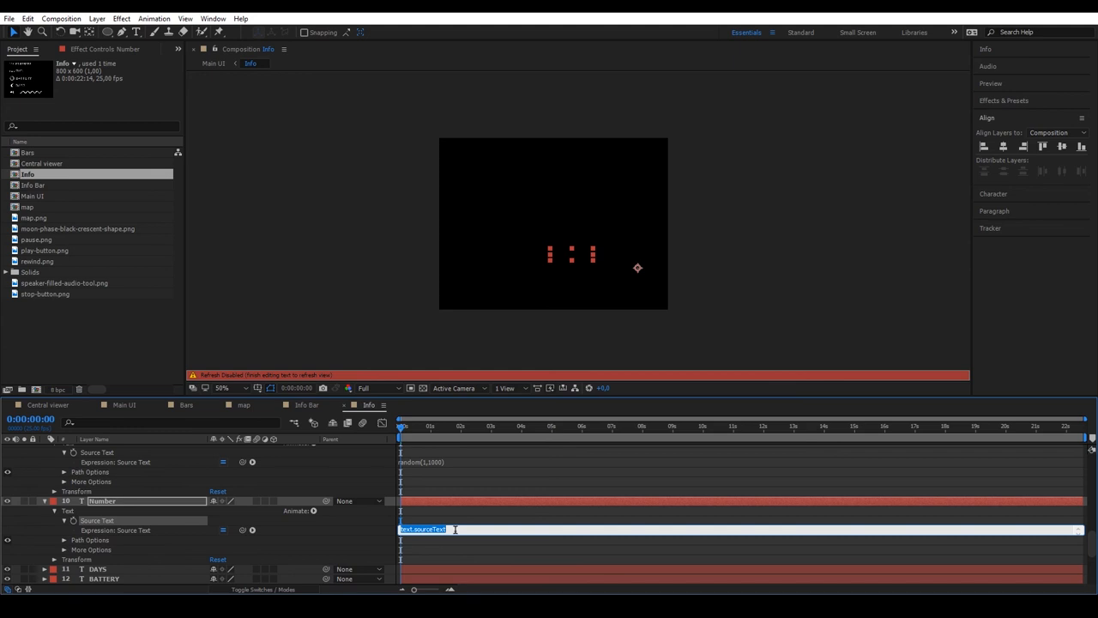
type("Math.round(")
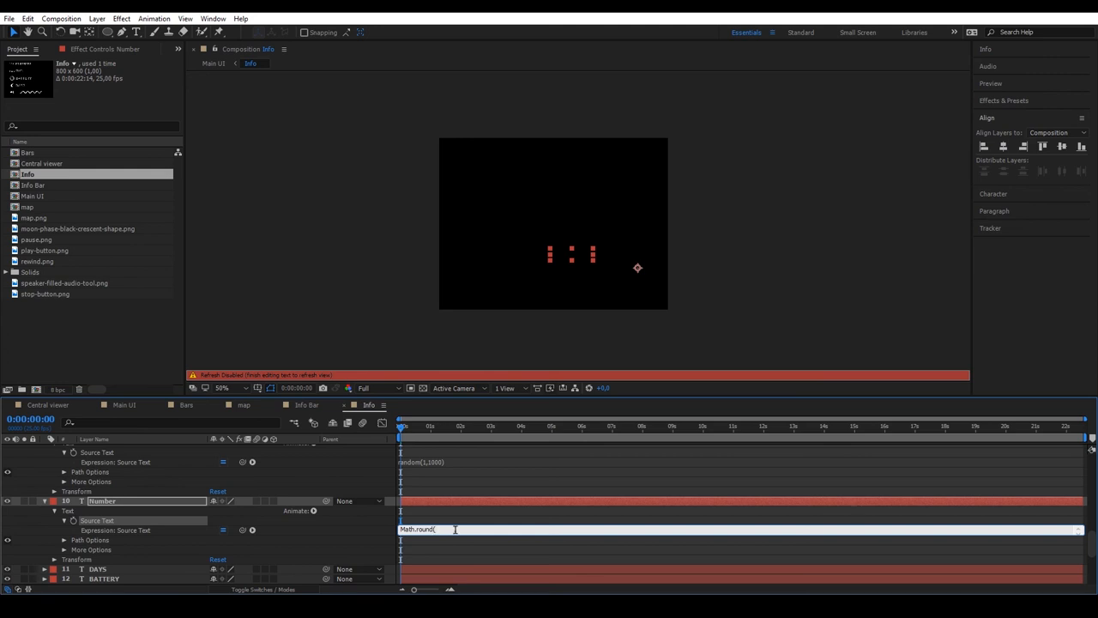
type("time")
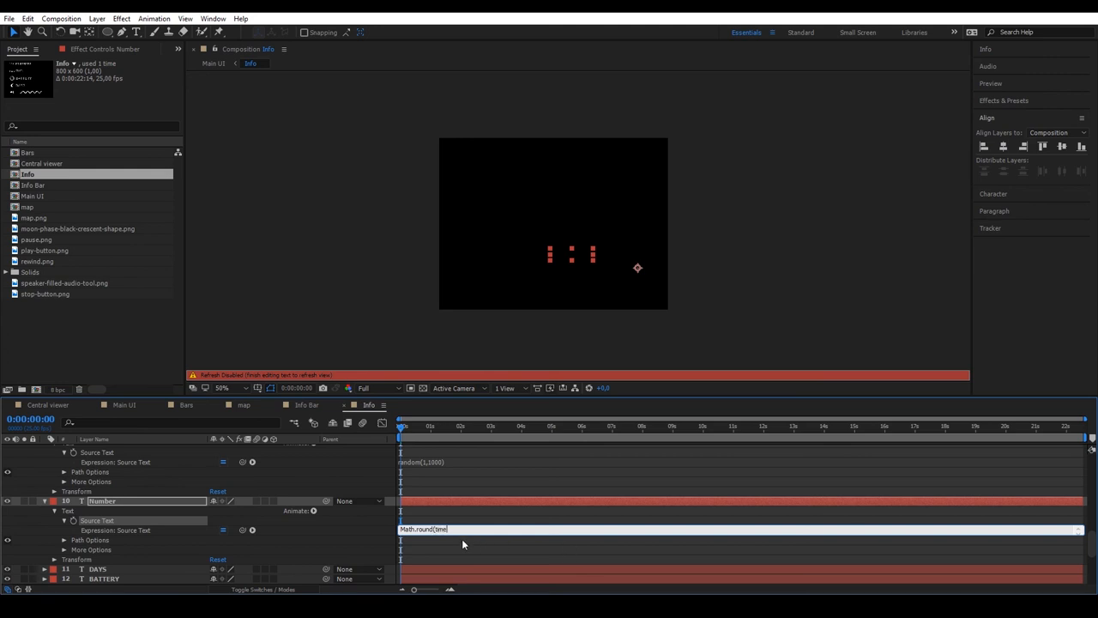
type(")")
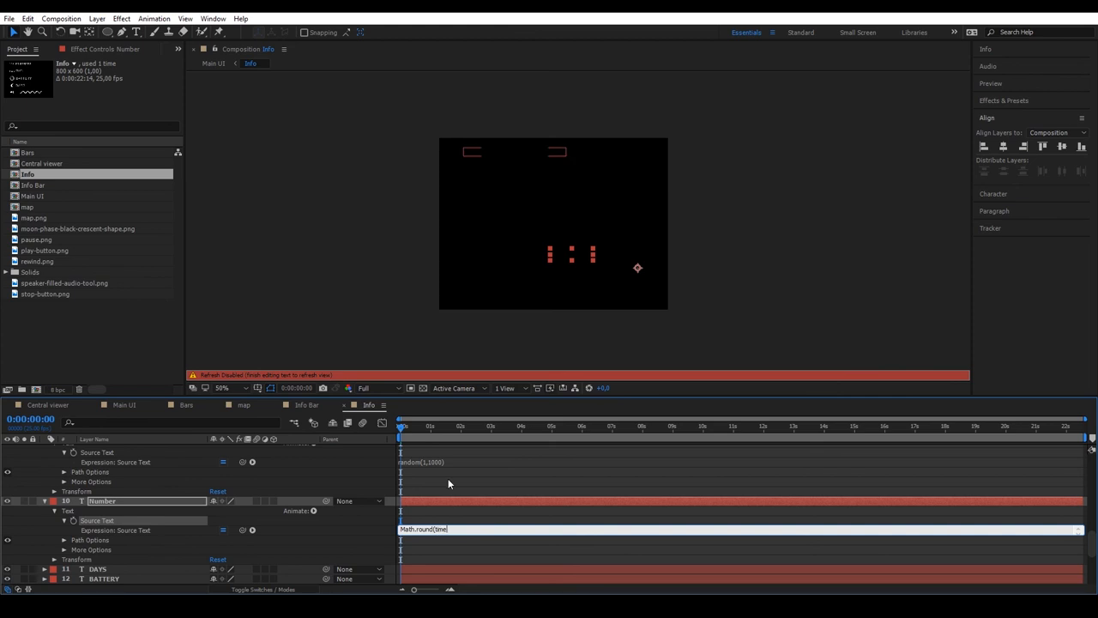
type("*")
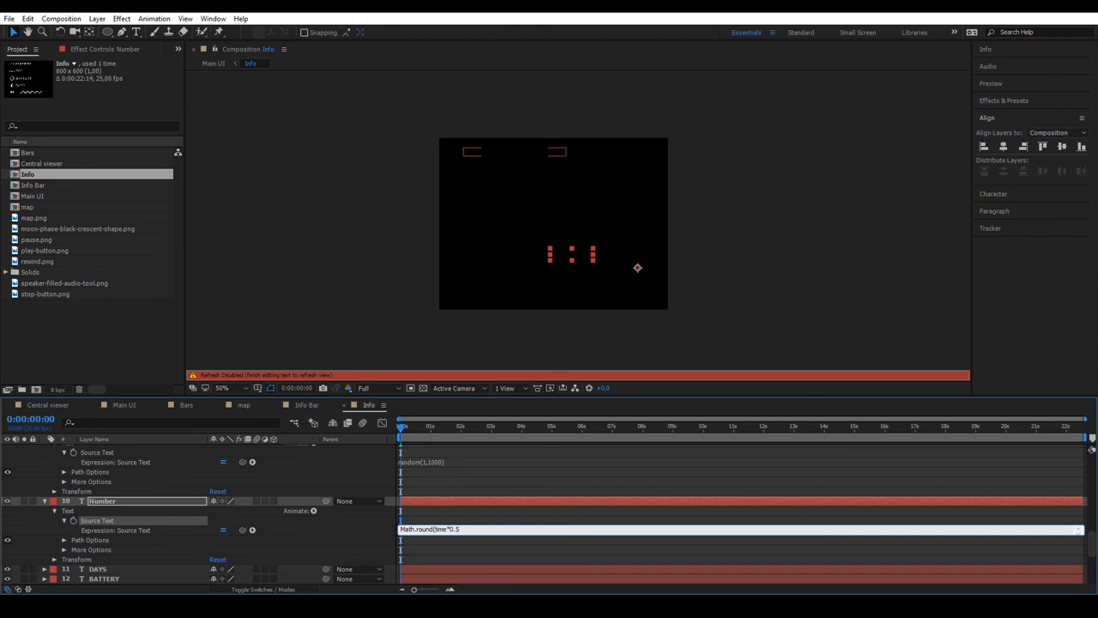
type("+")
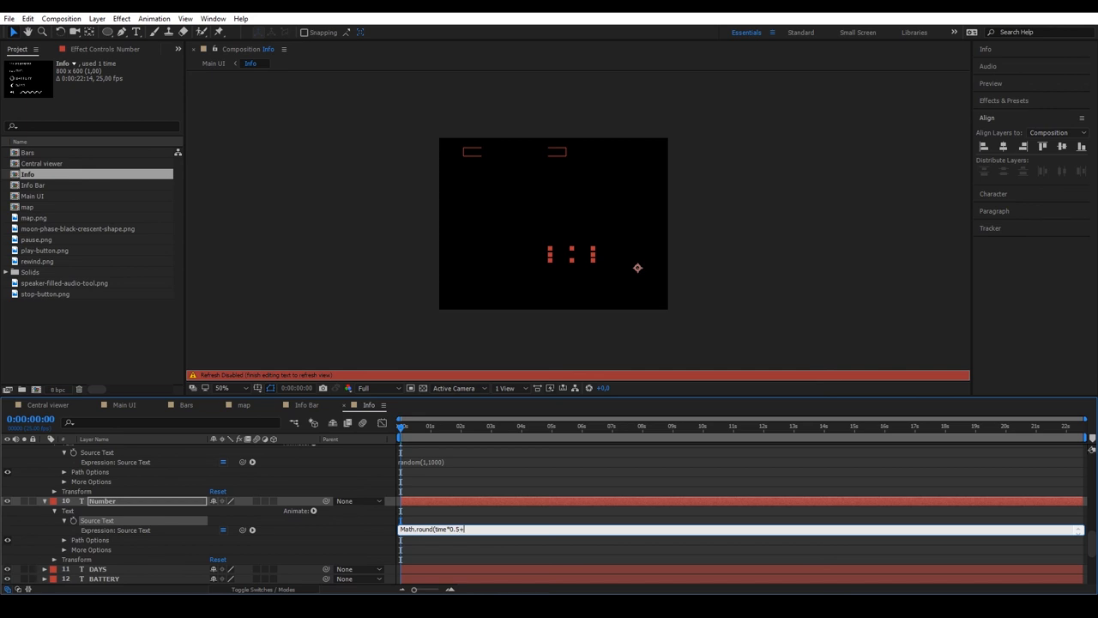
type("10)")
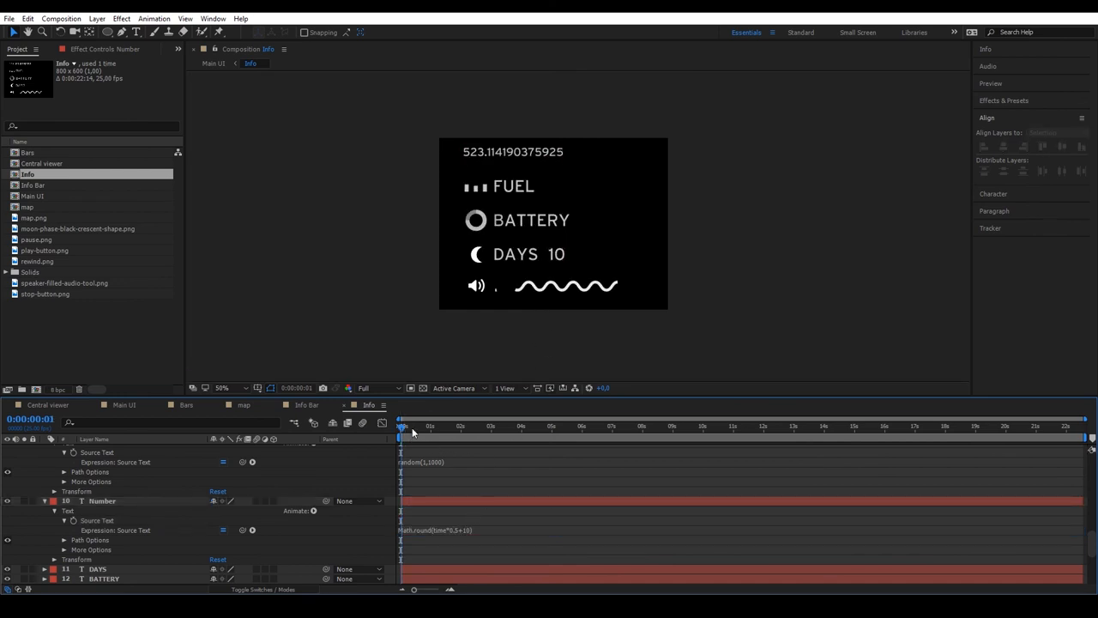
- Preview the days counting up, then return to the first frame
left_click(401, 427)
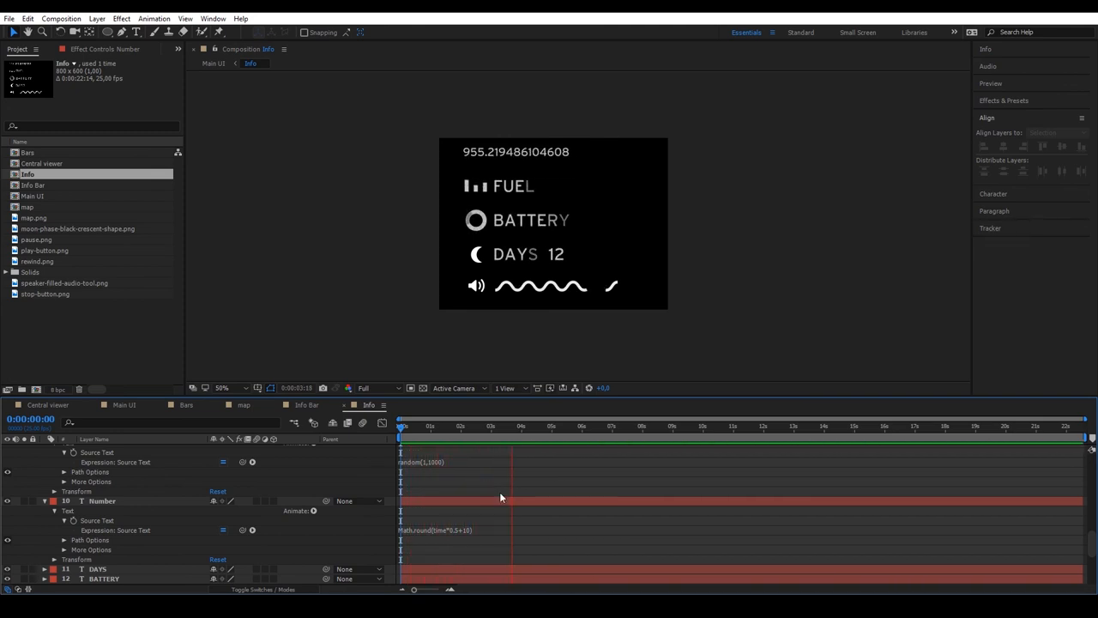
left_click(410, 427)
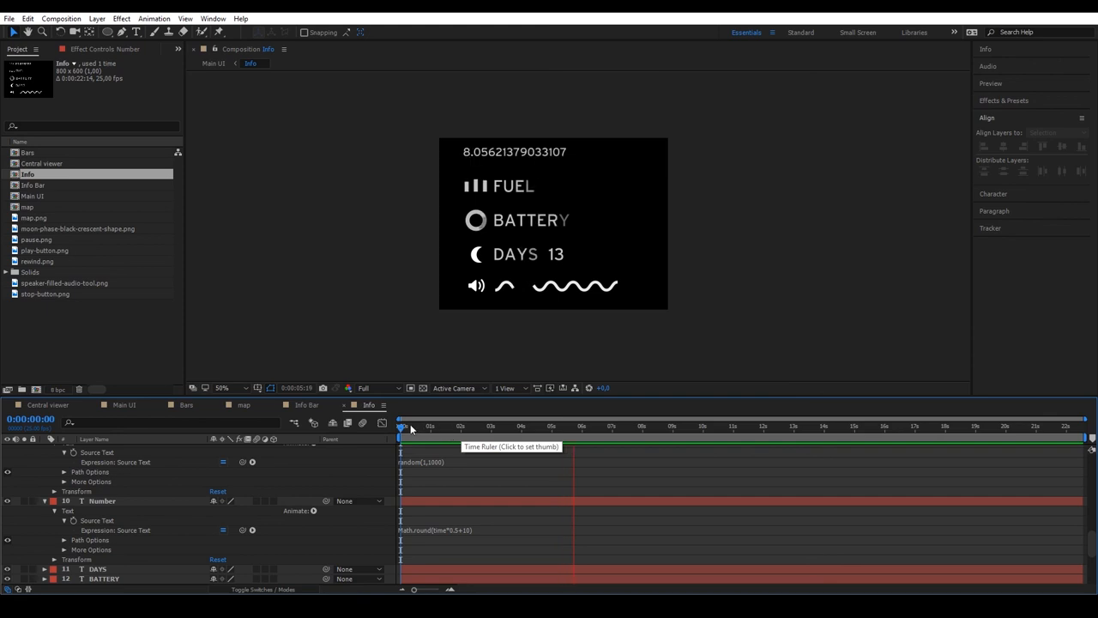
left_click(635, 426)
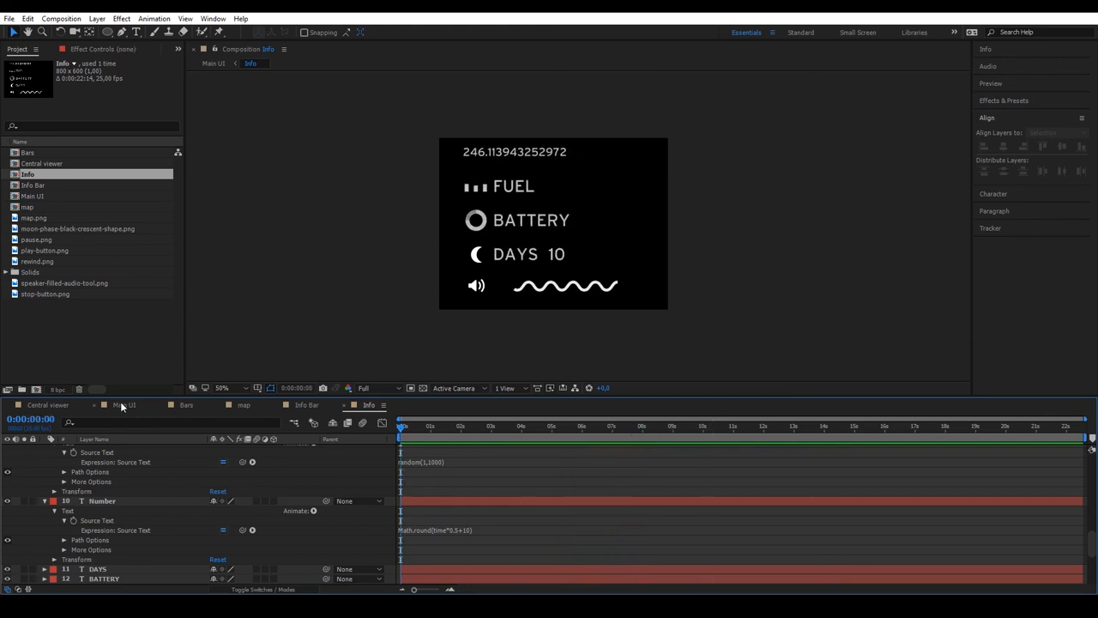
- Type a DATA title in a thin font and start a time expression on text layer 1
left_click(124, 404)
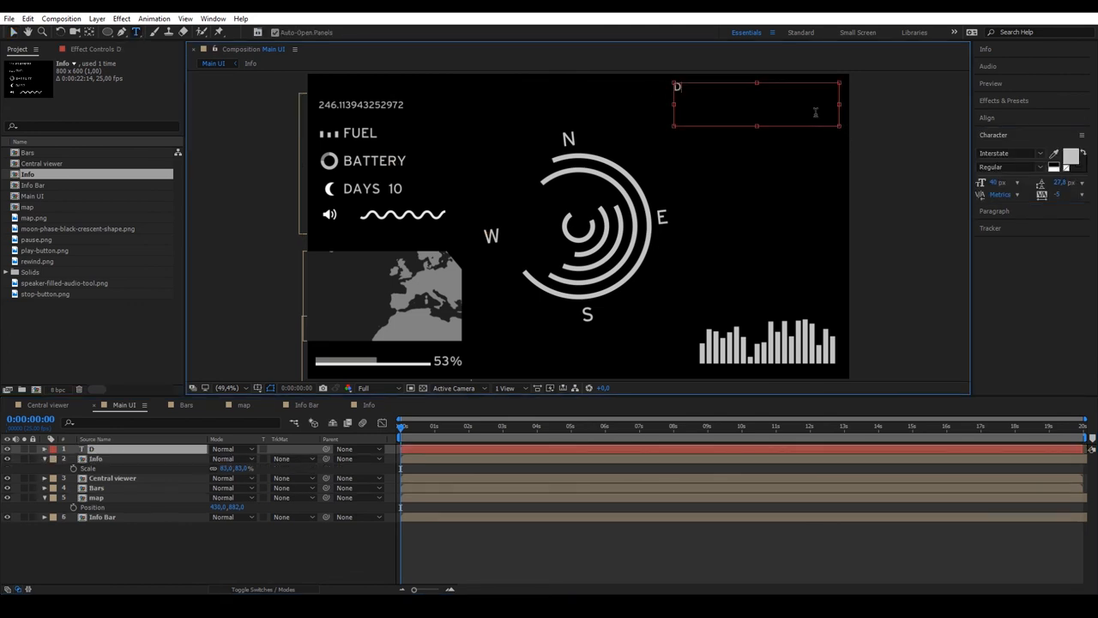
type("DATA")
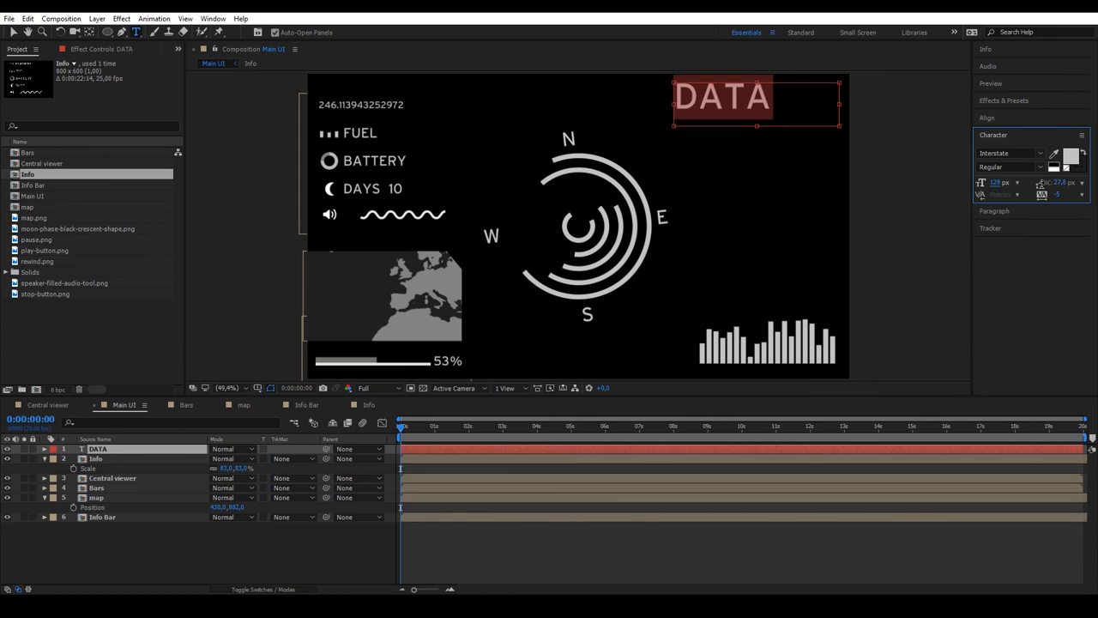
left_click(1008, 153)
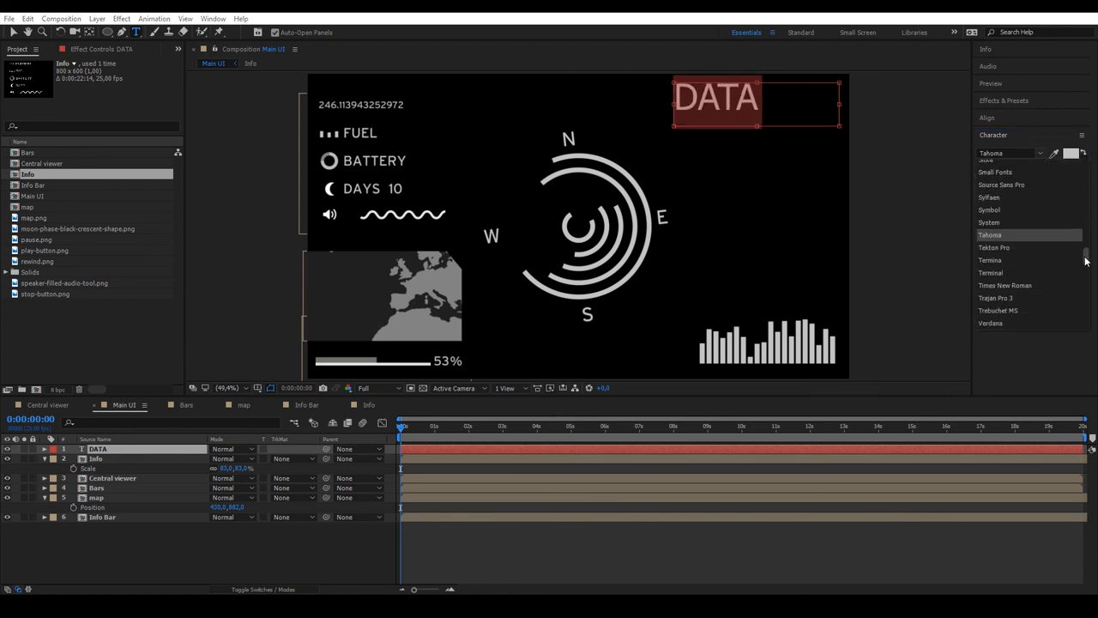
left_click(990, 260)
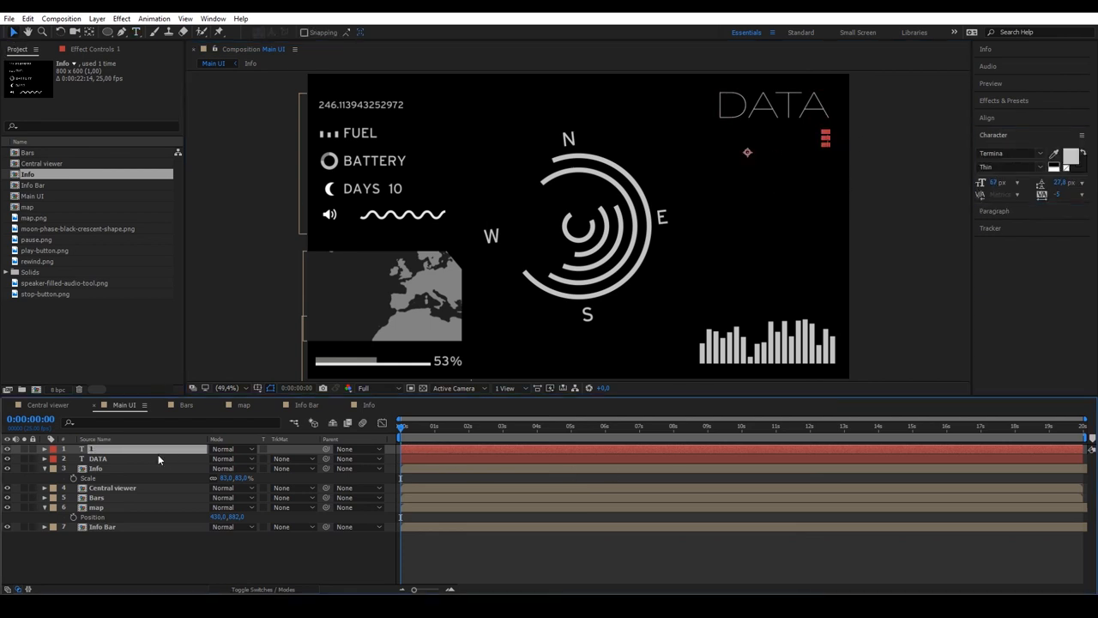
left_click(43, 448)
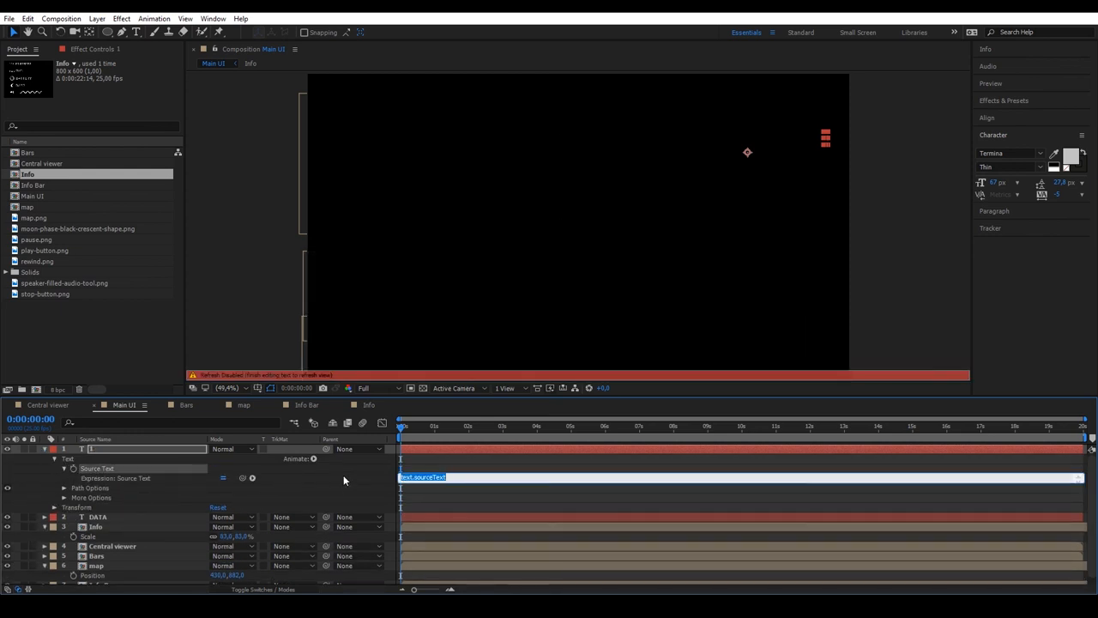
type("time")
type("Numbers")
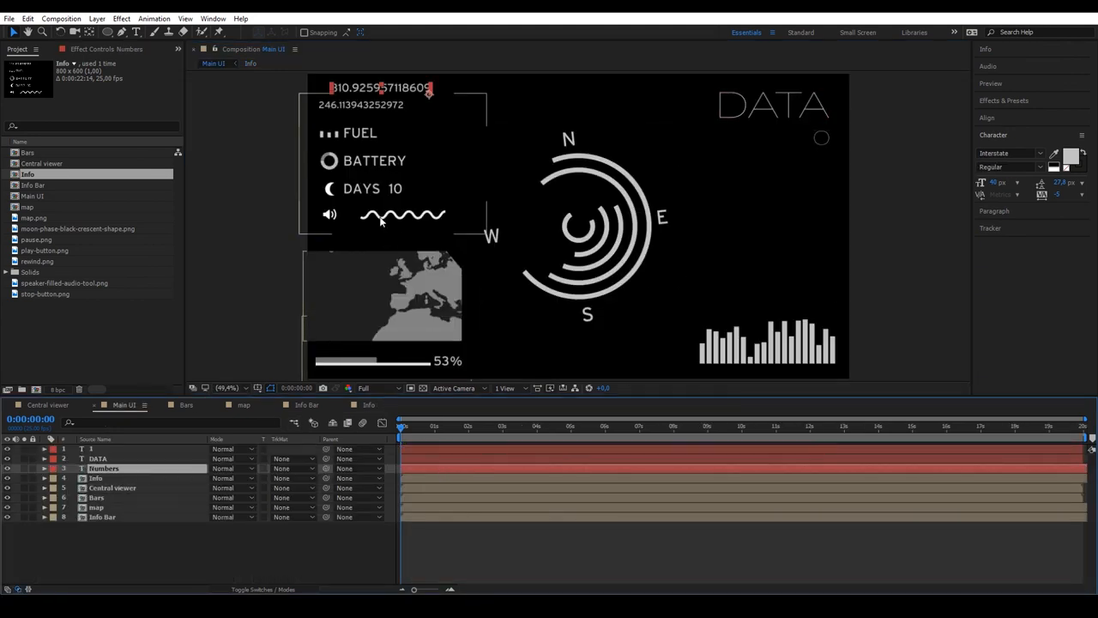
- Reposition the random numbers text on the right beneath the DATA title
left_click(823, 187)
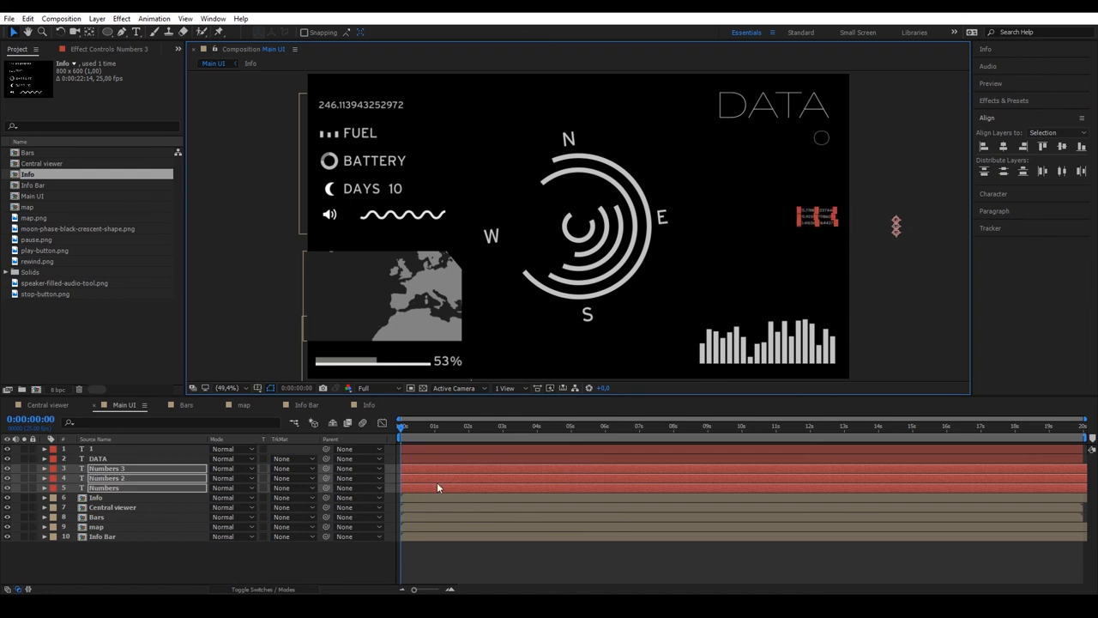
mouse_move(415, 552)
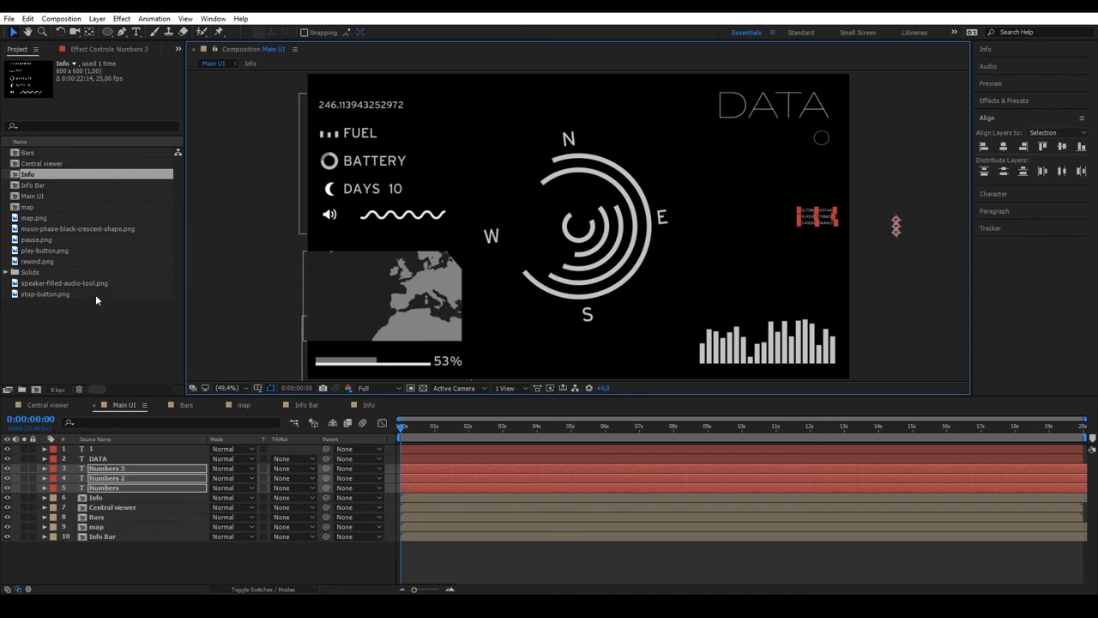
- Add the rewind, play, pause and stop icons to Main UI under the compass
left_click(36, 239)
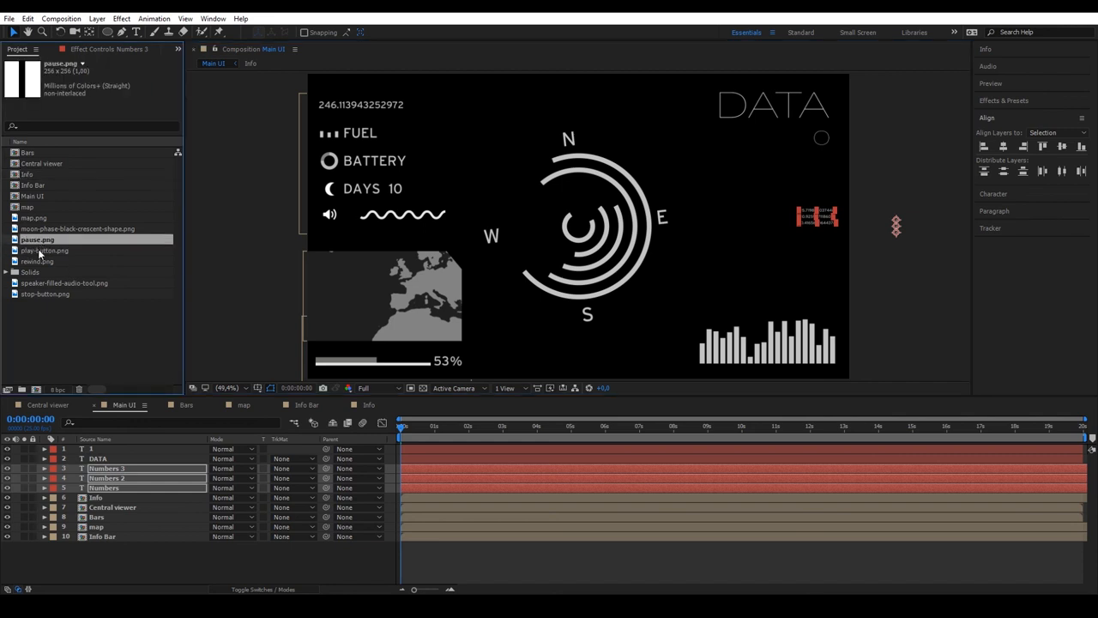
left_click(46, 250)
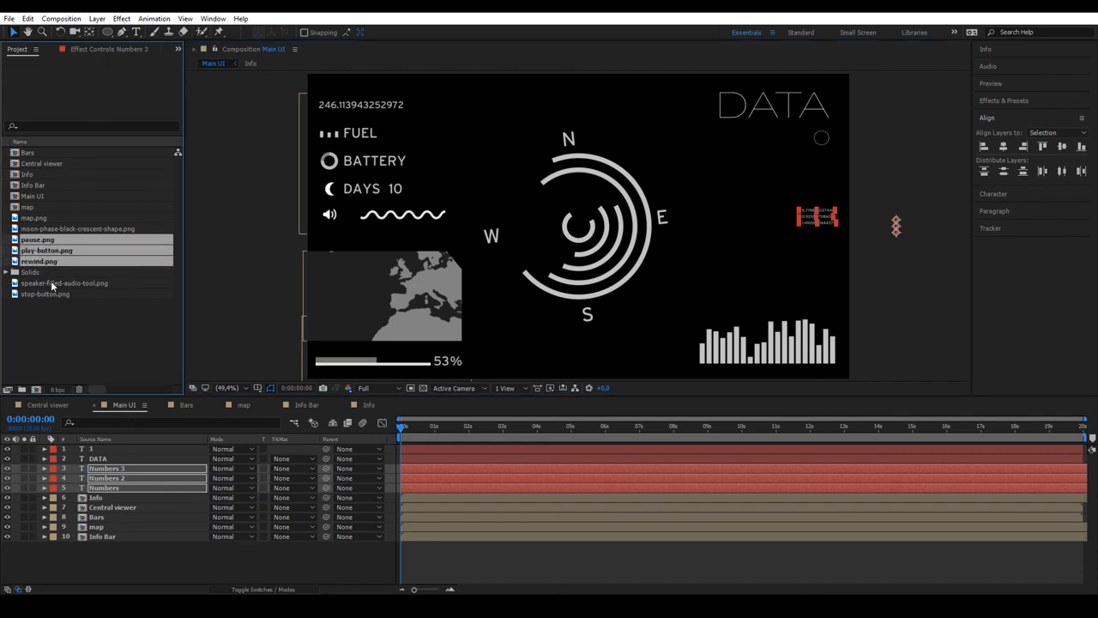
mouse_move(57, 283)
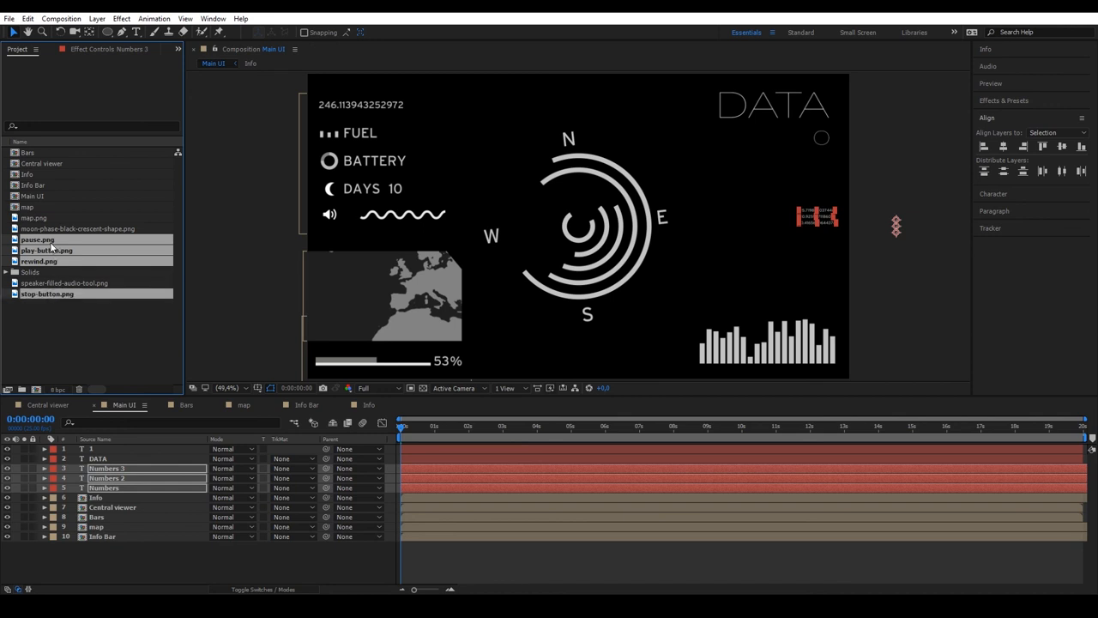
mouse_move(53, 262)
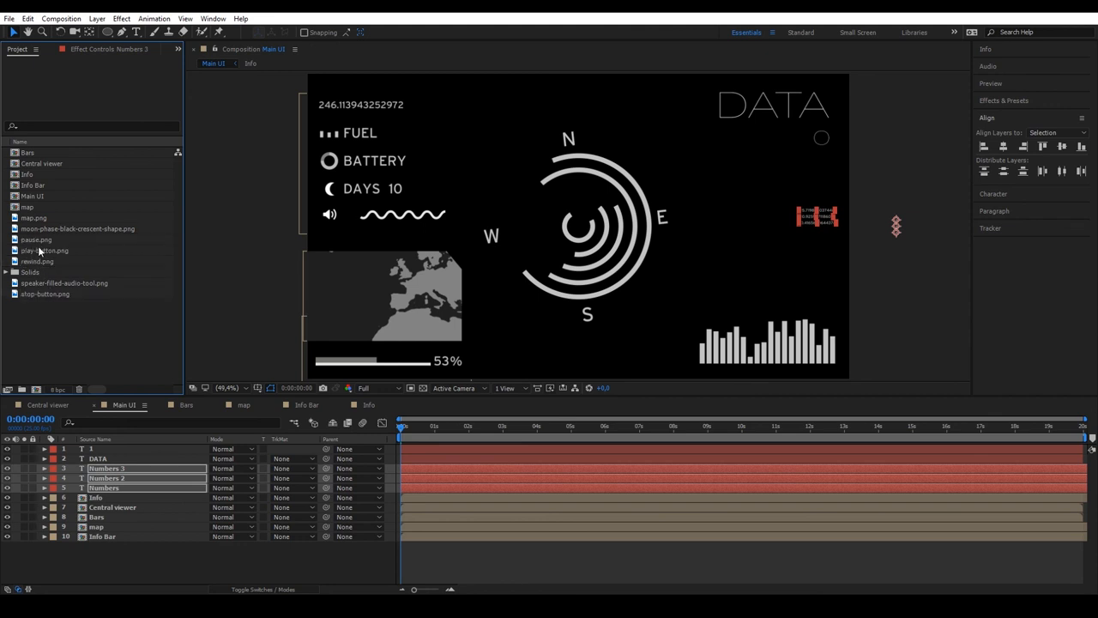
left_click(46, 249)
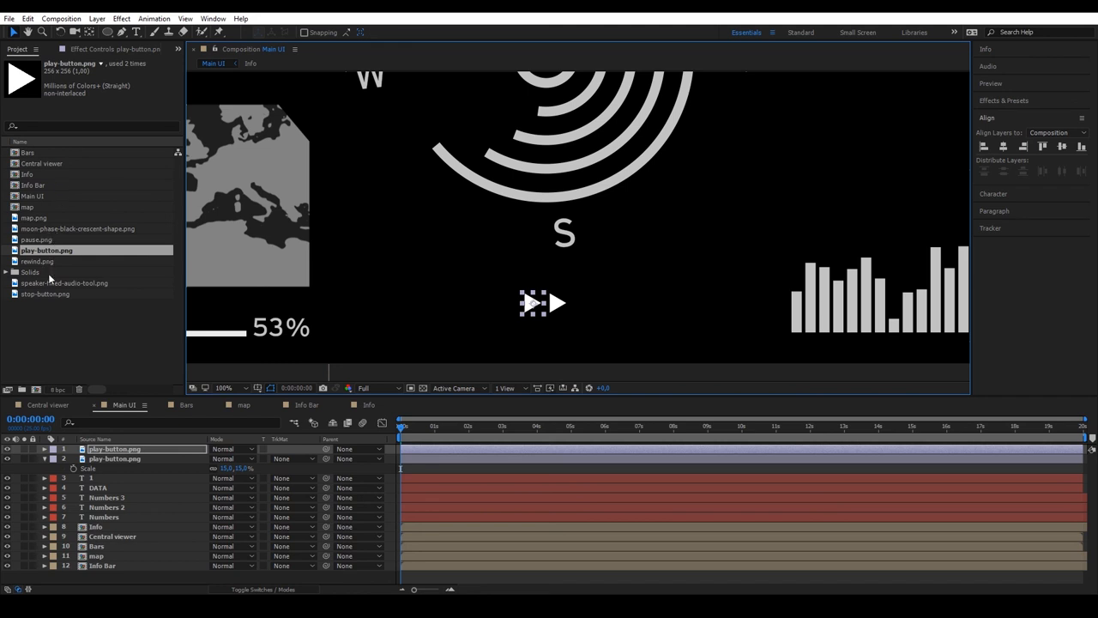
left_click(37, 261)
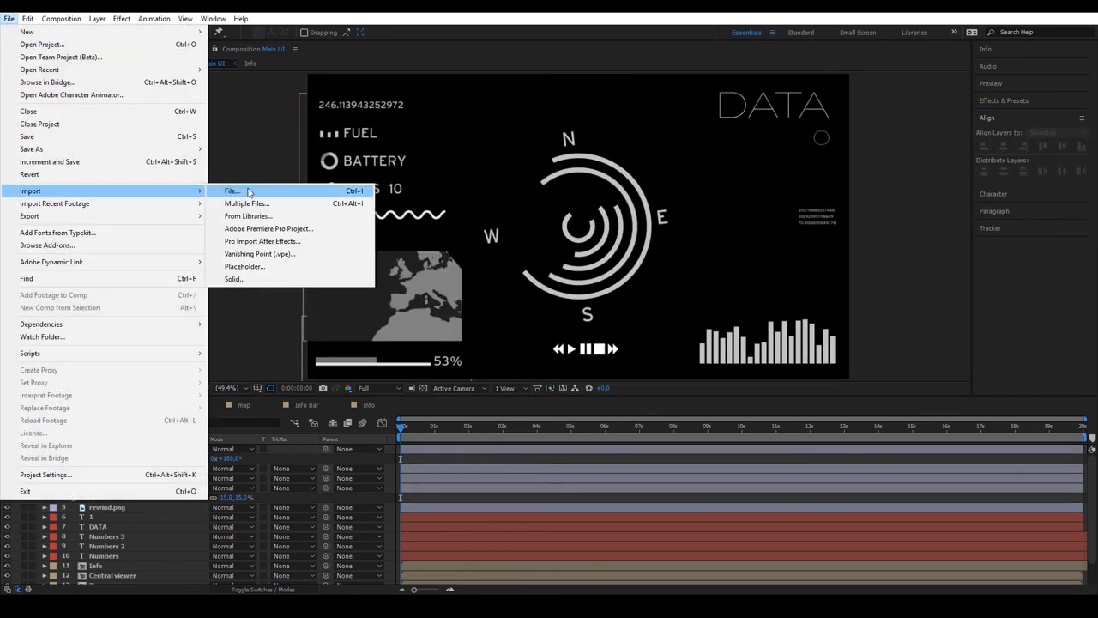
- Import texture.png and add it over the HUD at 7% opacity
left_click(232, 190)
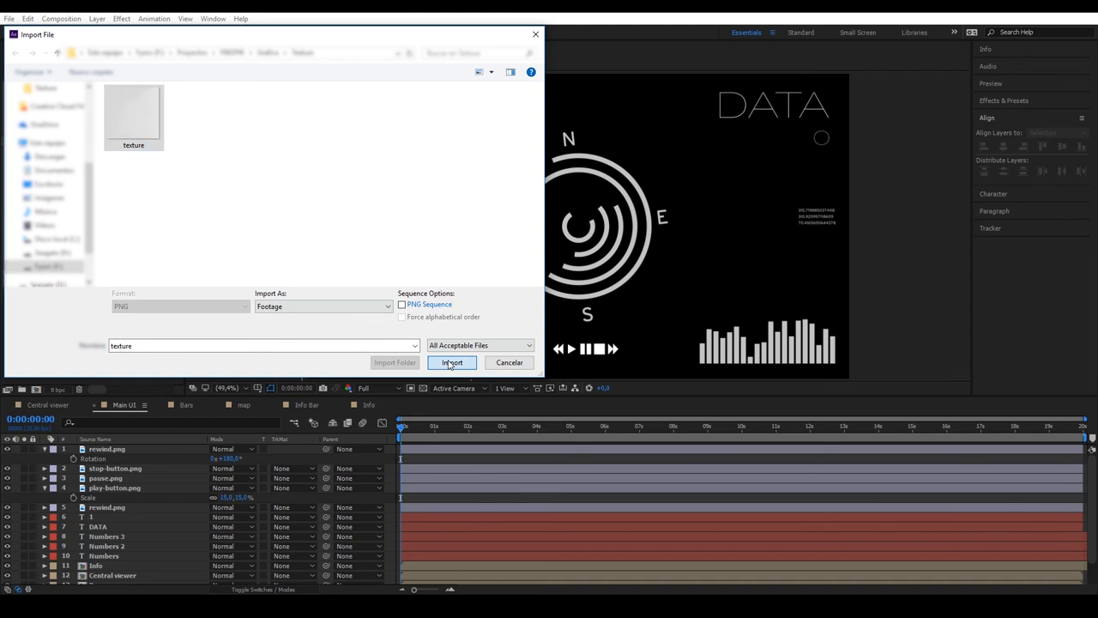
left_click(453, 362)
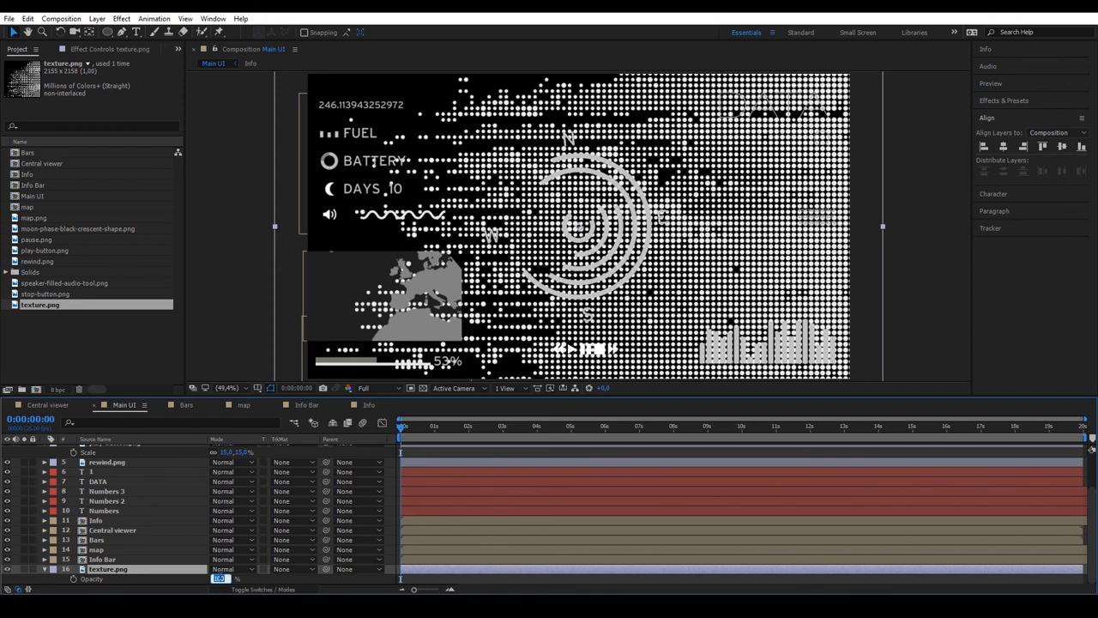
type("7%")
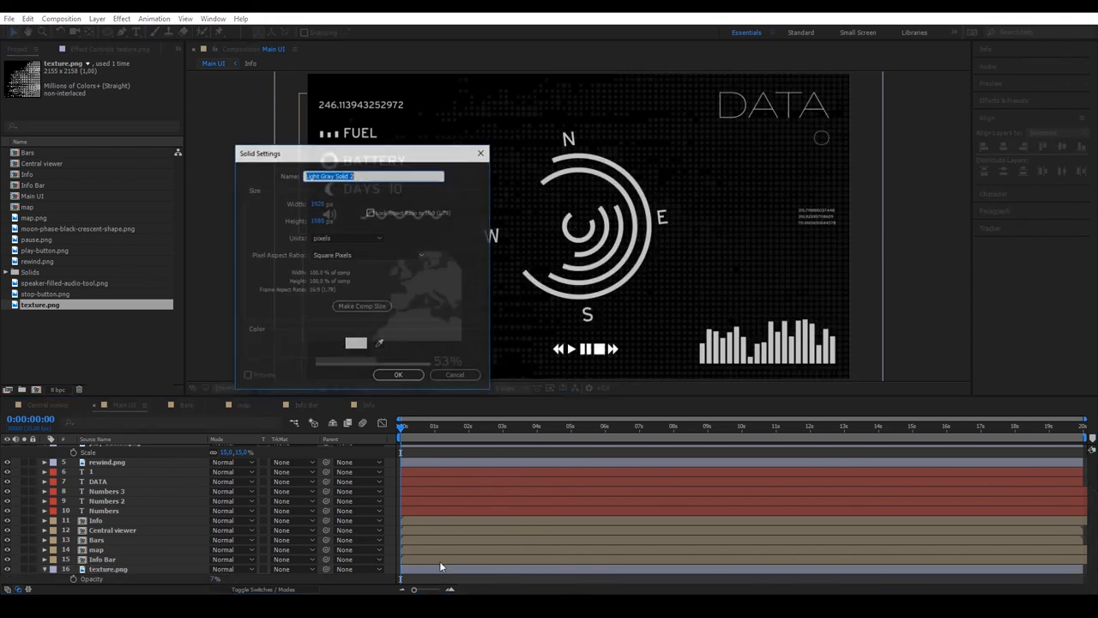
- Create a full-frame near-black solid with colour 0E0E0E
left_click(355, 343)
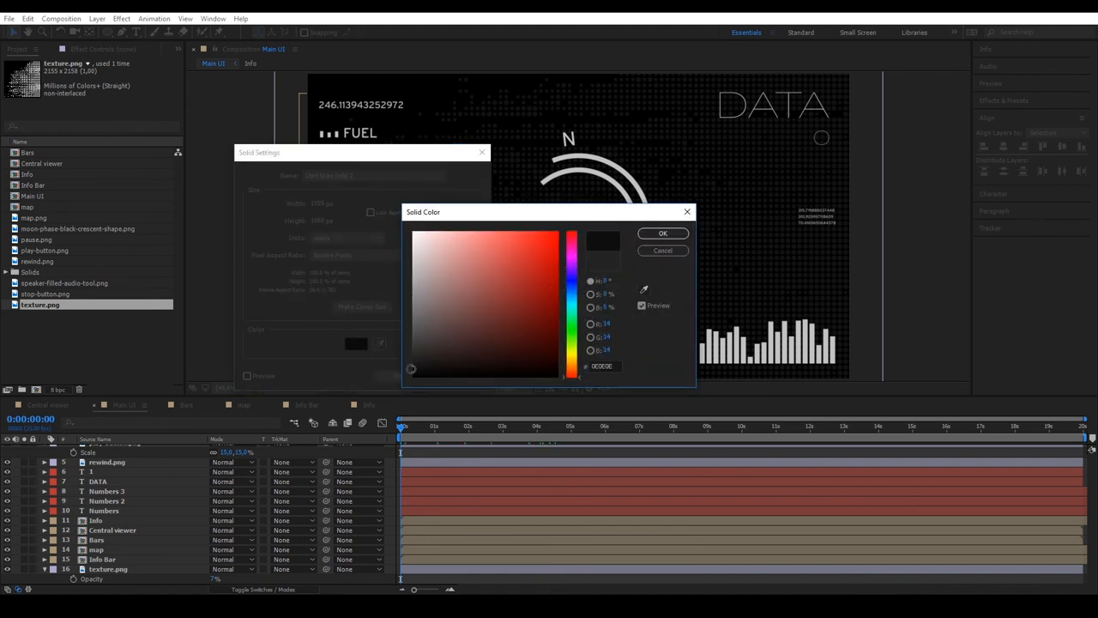
left_click(662, 233)
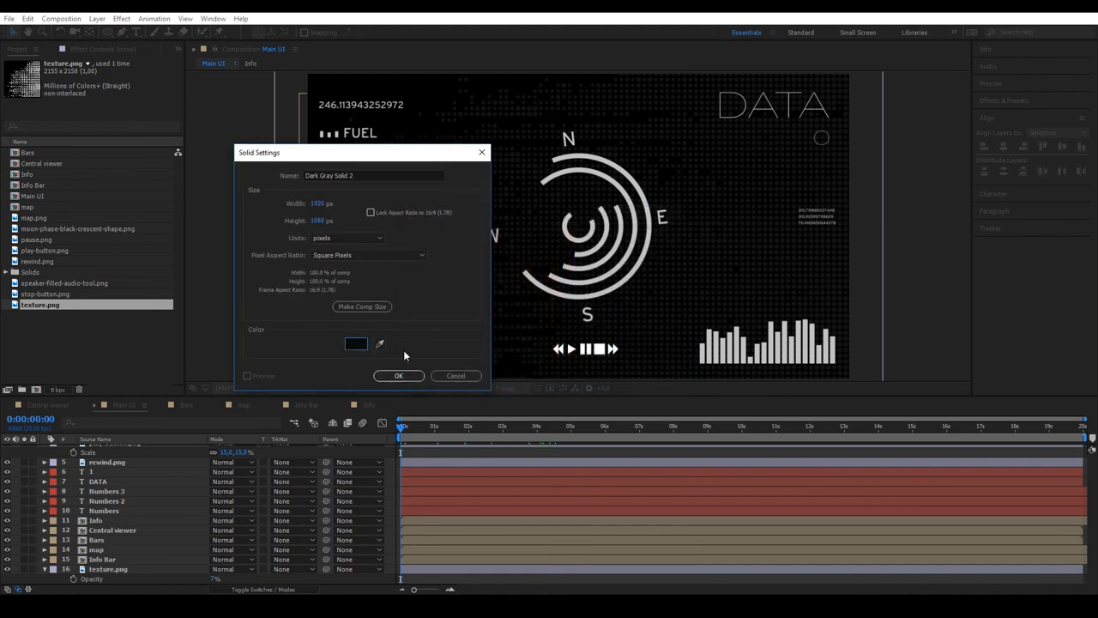
left_click(398, 376)
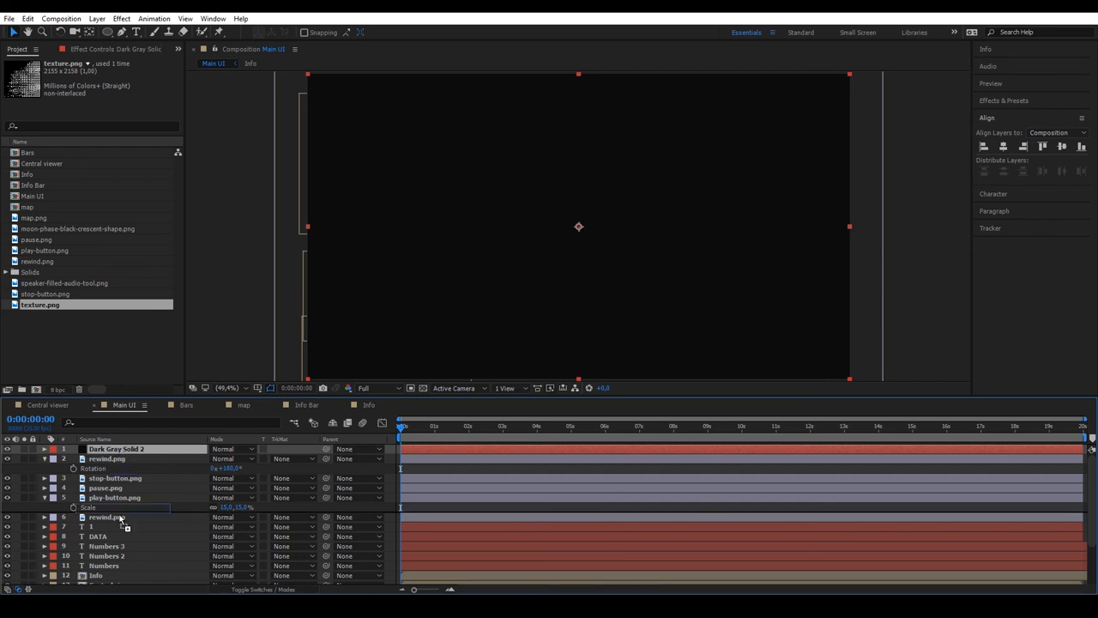